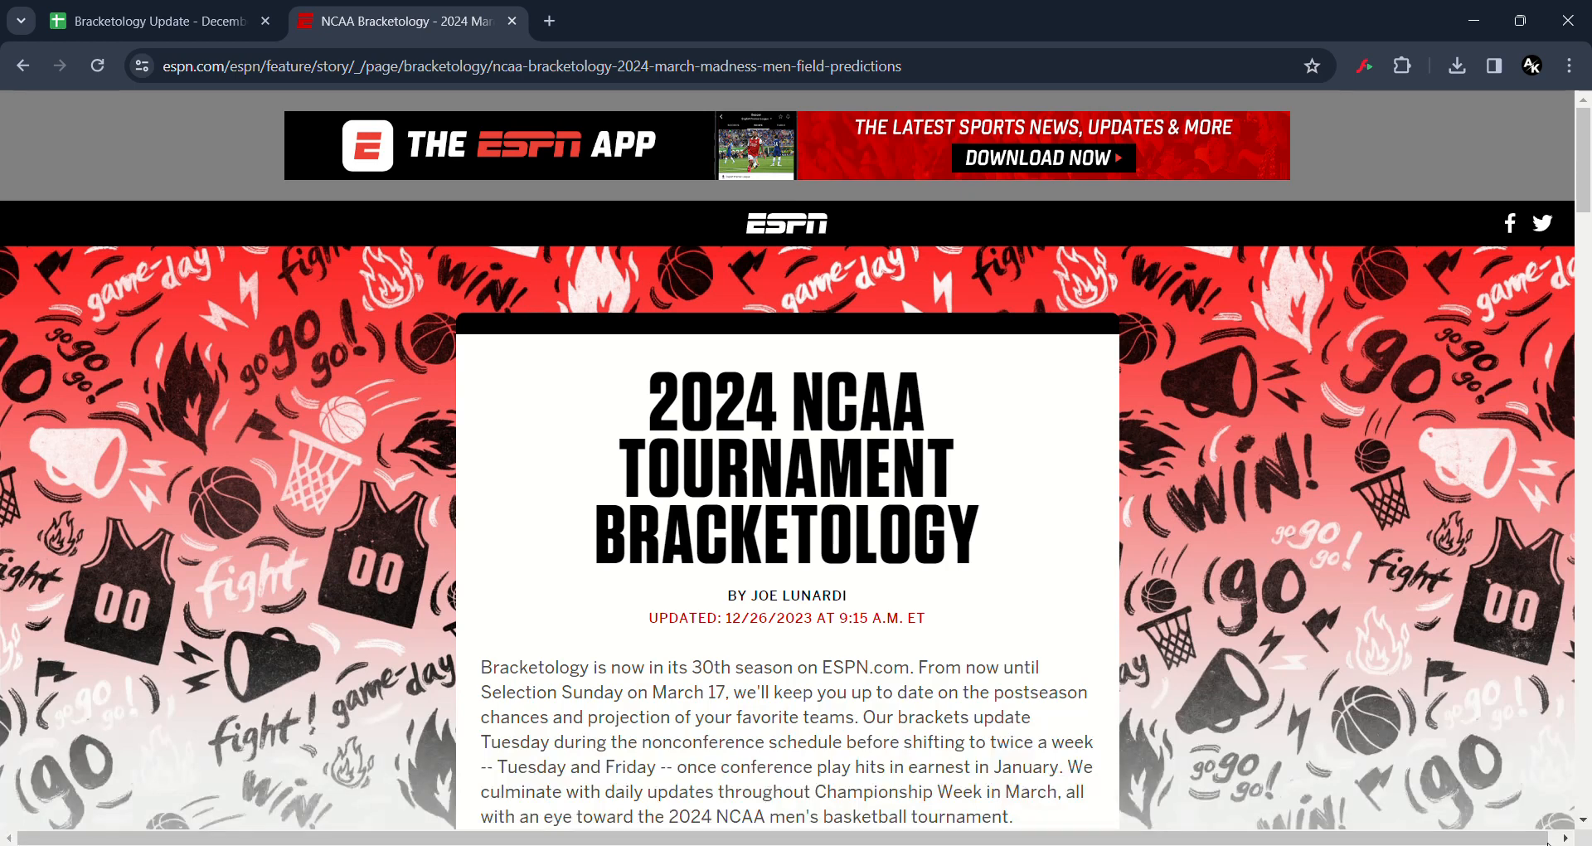
{"action": "mouse_move", "coordinate": [1523, 112]}
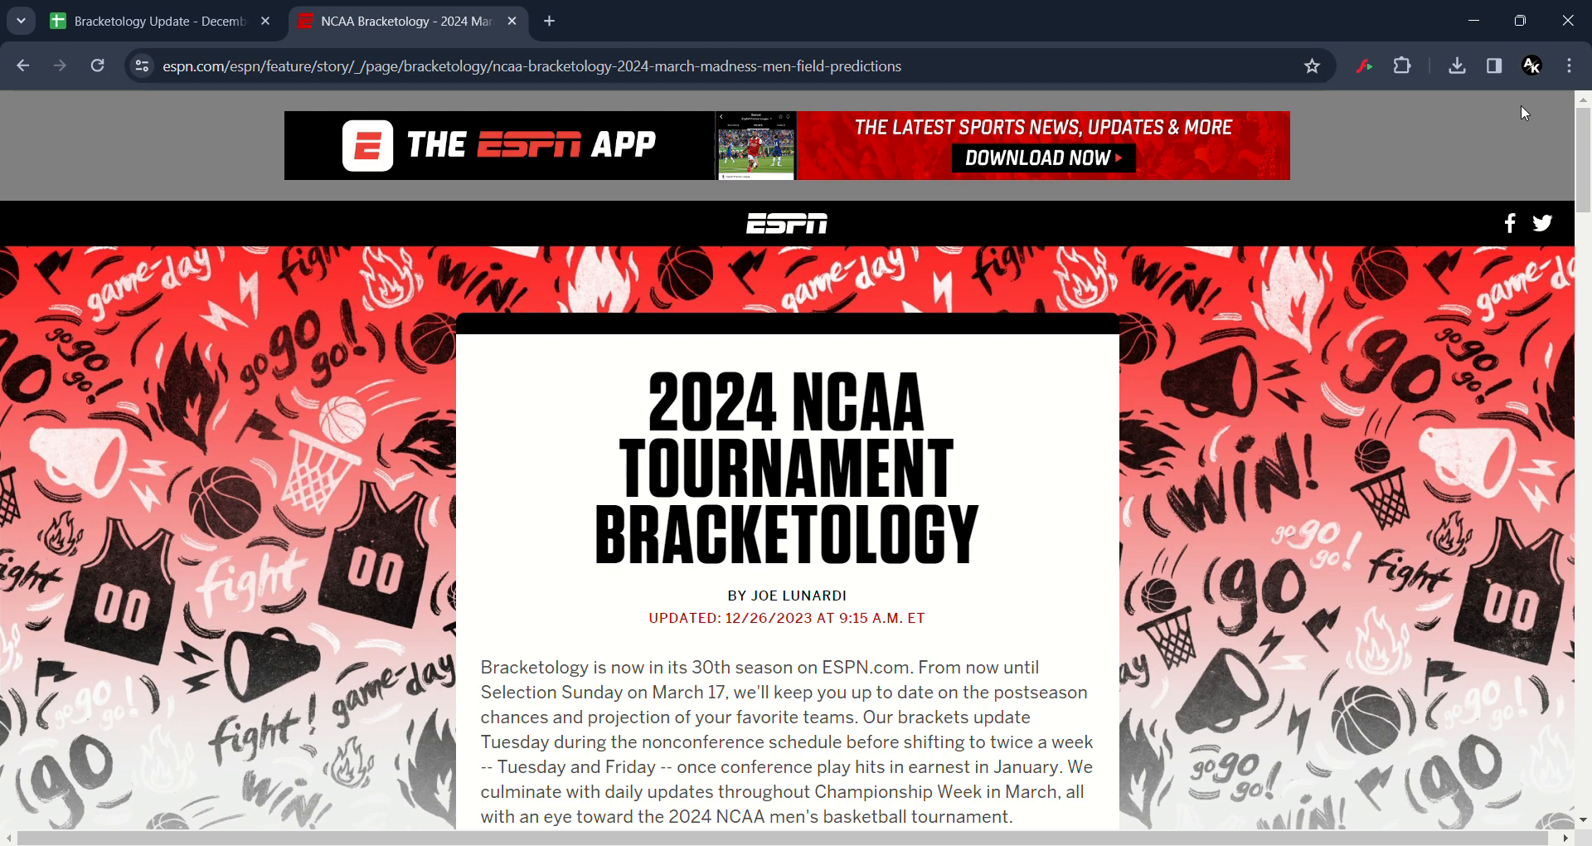
{"action": "mouse_move", "coordinate": [1357, 576]}
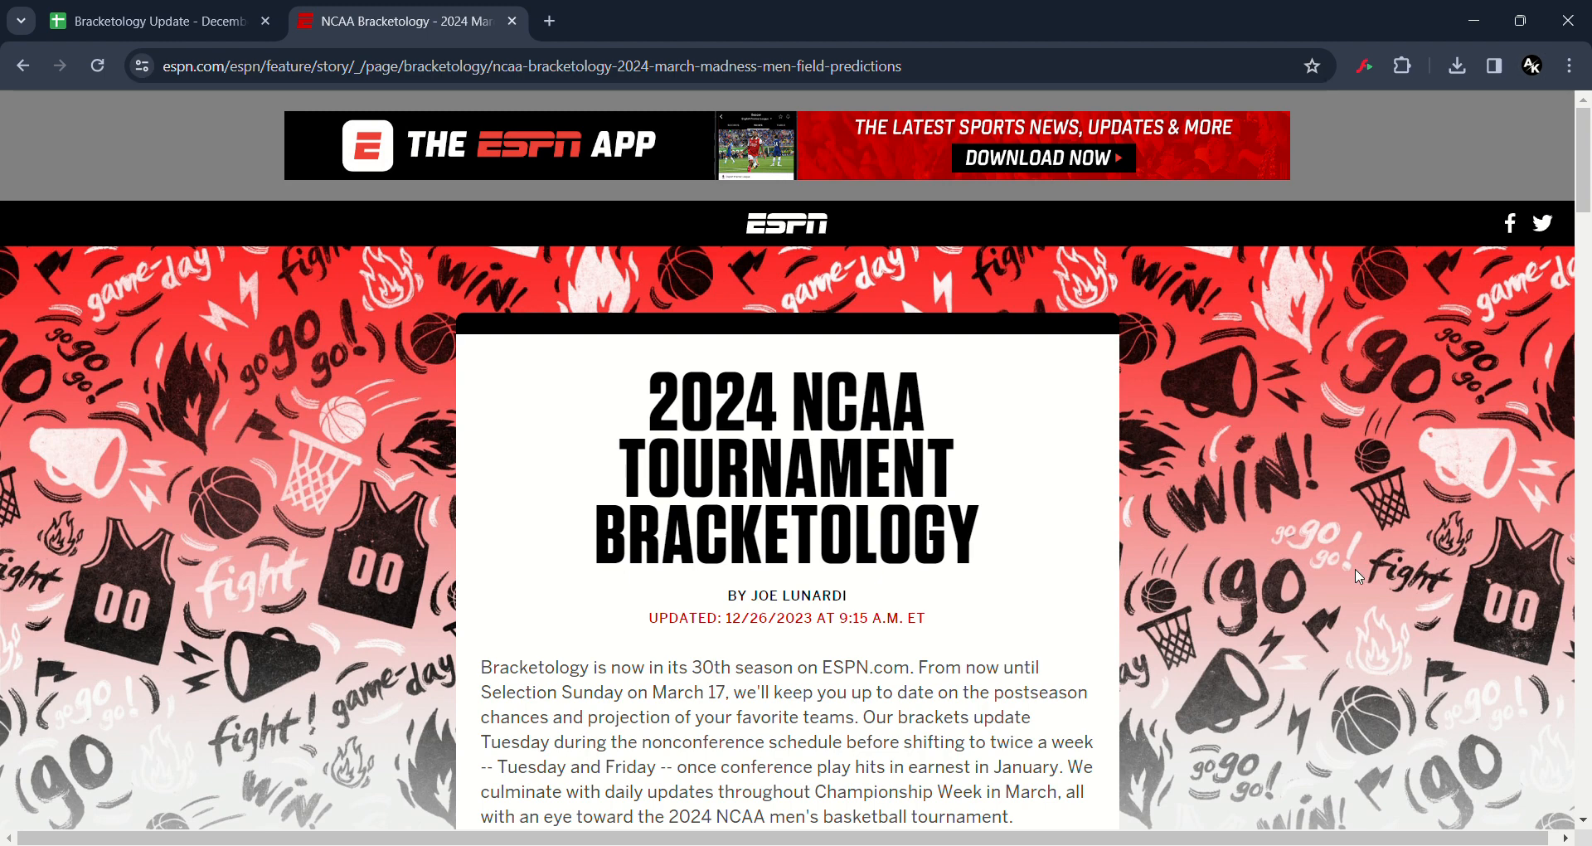
{"action": "mouse_move", "coordinate": [1273, 478]}
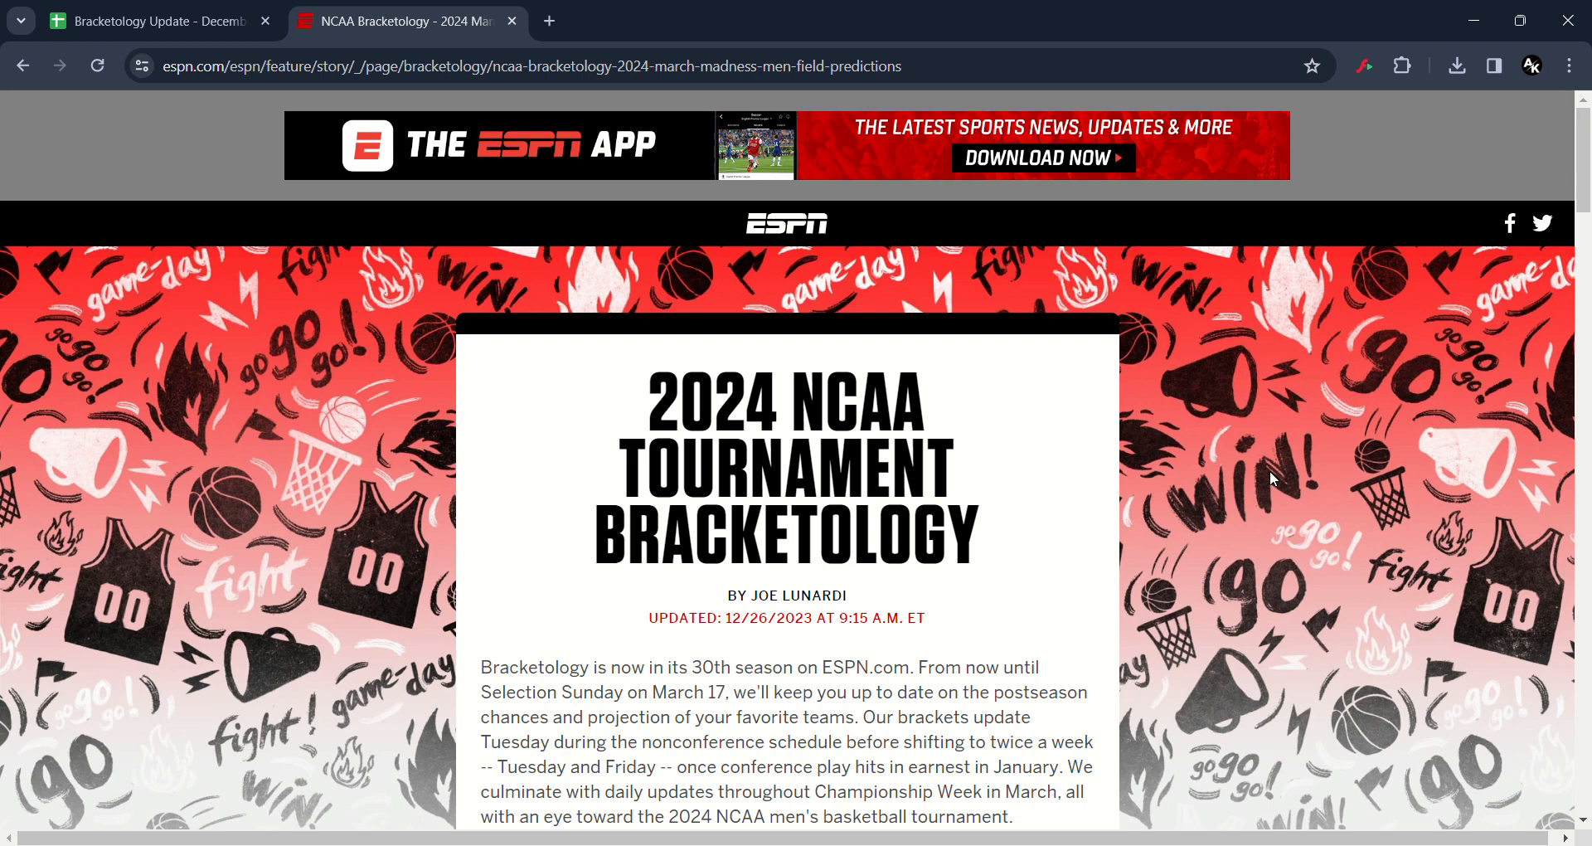
- Scroll past the Bracket Watch picks and Houston commentary to the On the Bubble lists
{"action": "scroll", "scroll_direction": "down", "scroll_amount": 3}
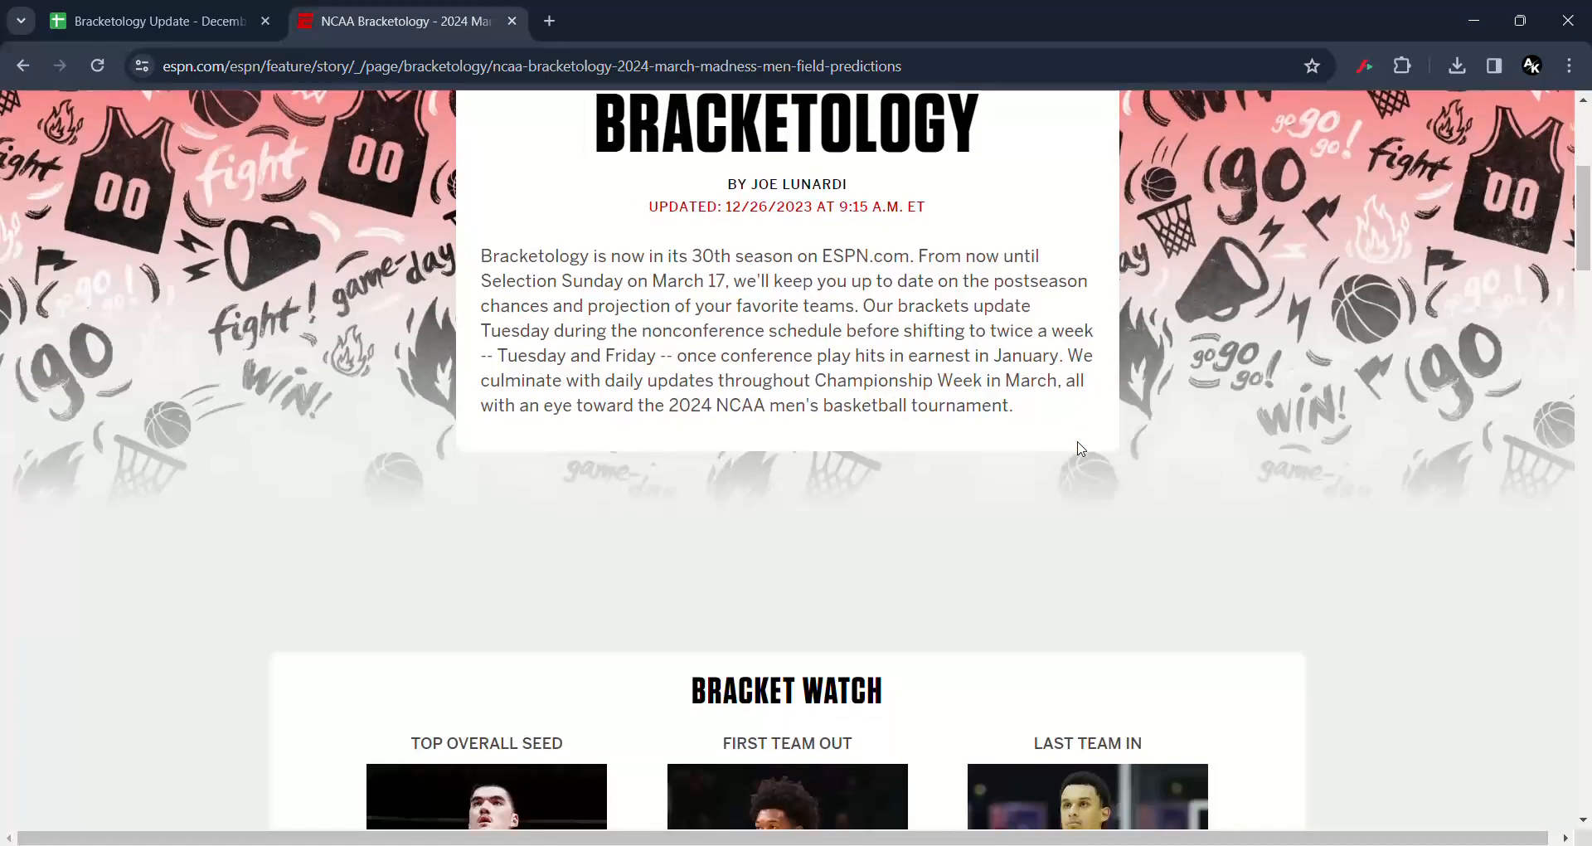
{"action": "scroll", "scroll_direction": "down", "scroll_amount": 3}
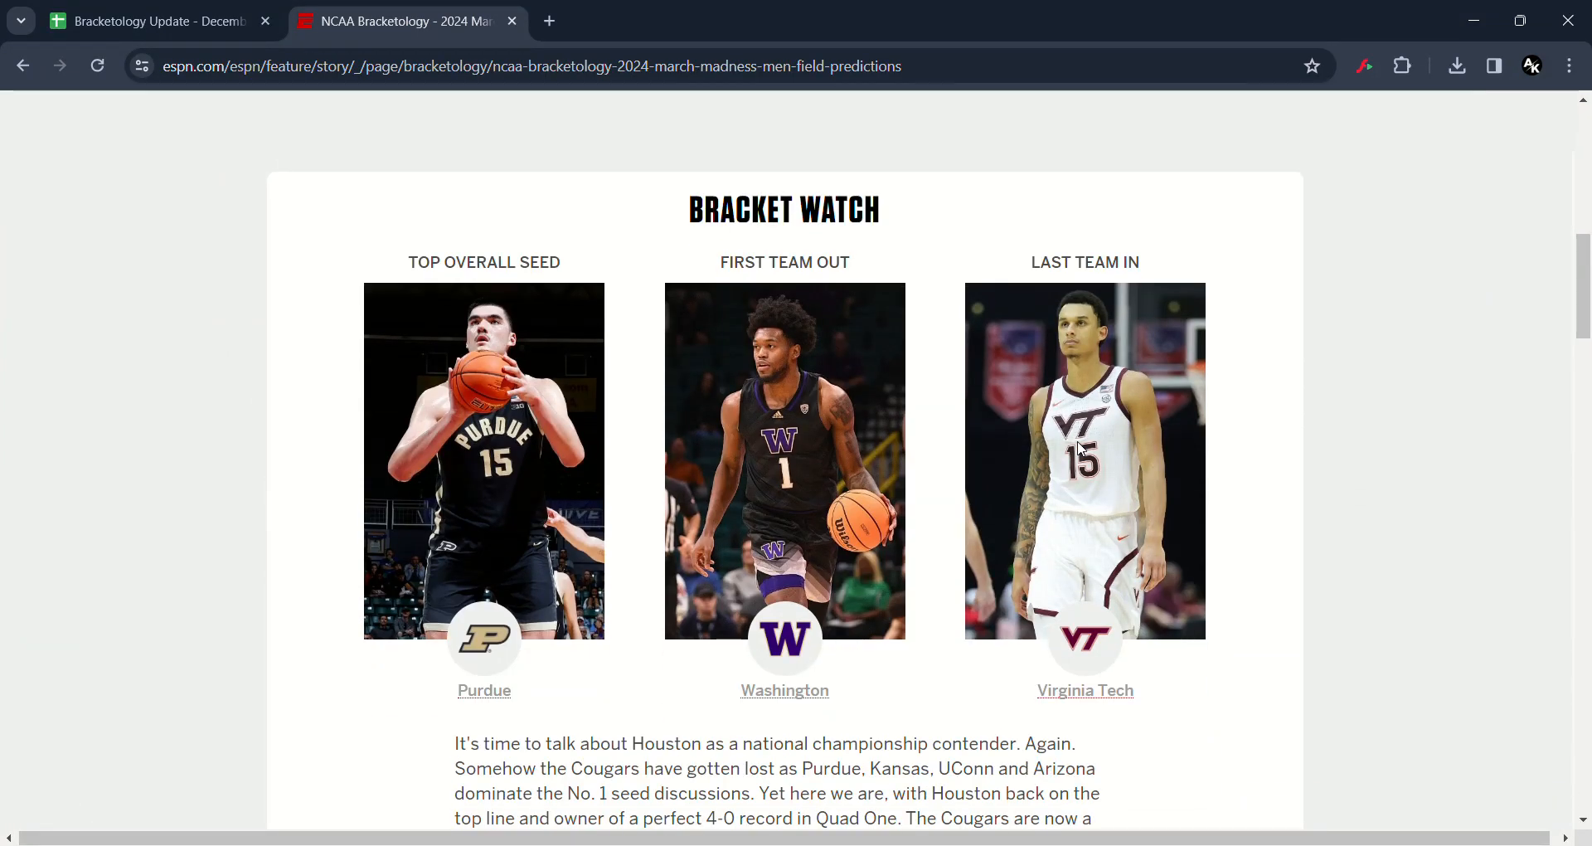
{"action": "scroll", "scroll_direction": "down", "scroll_amount": 3}
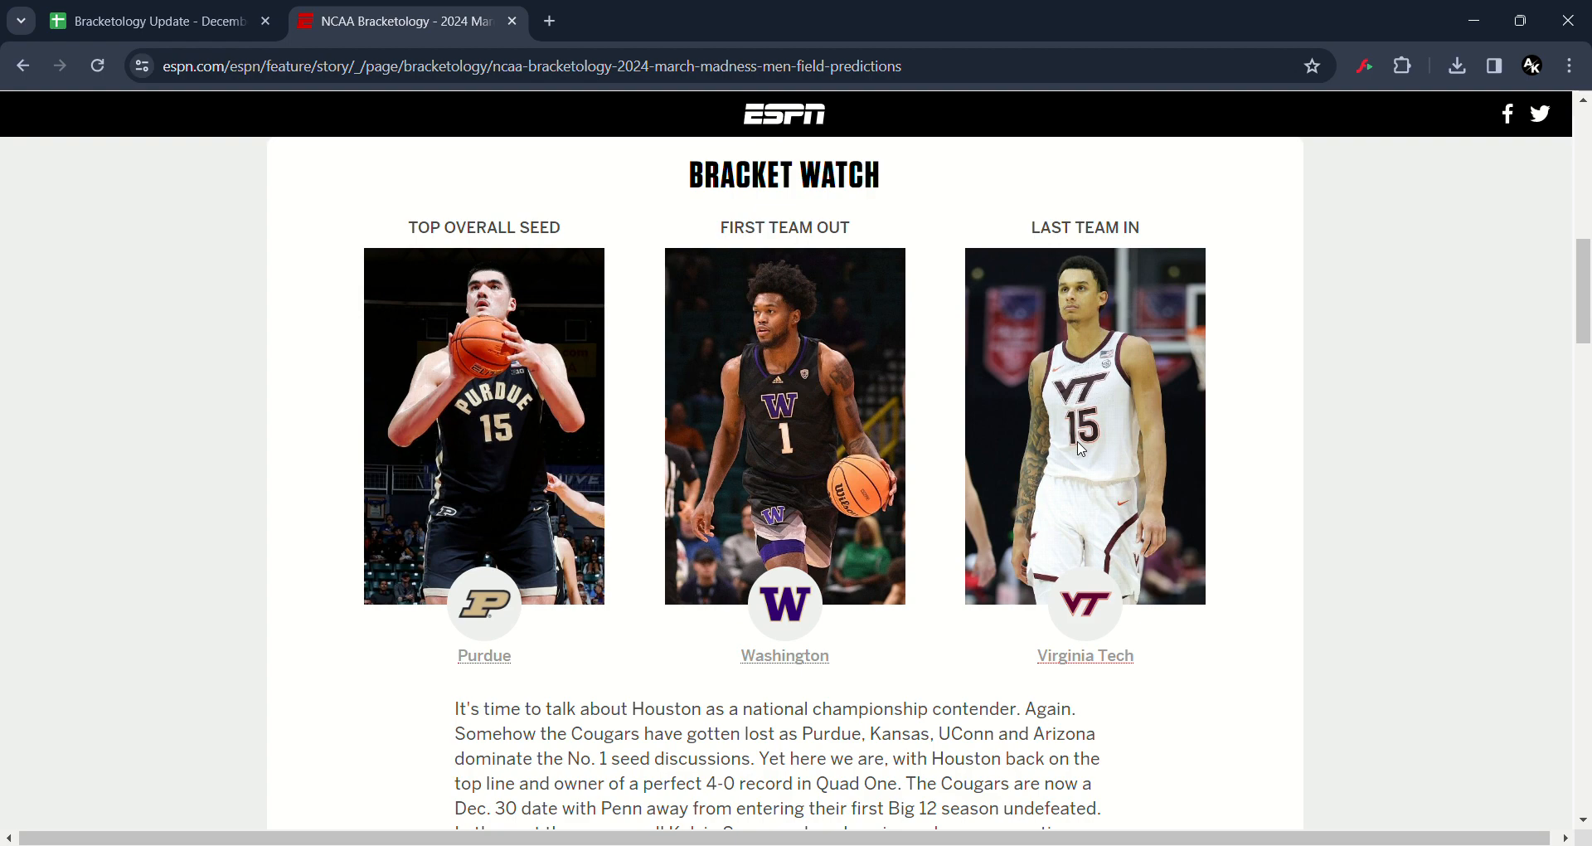
{"action": "scroll", "scroll_direction": "down", "scroll_amount": 3}
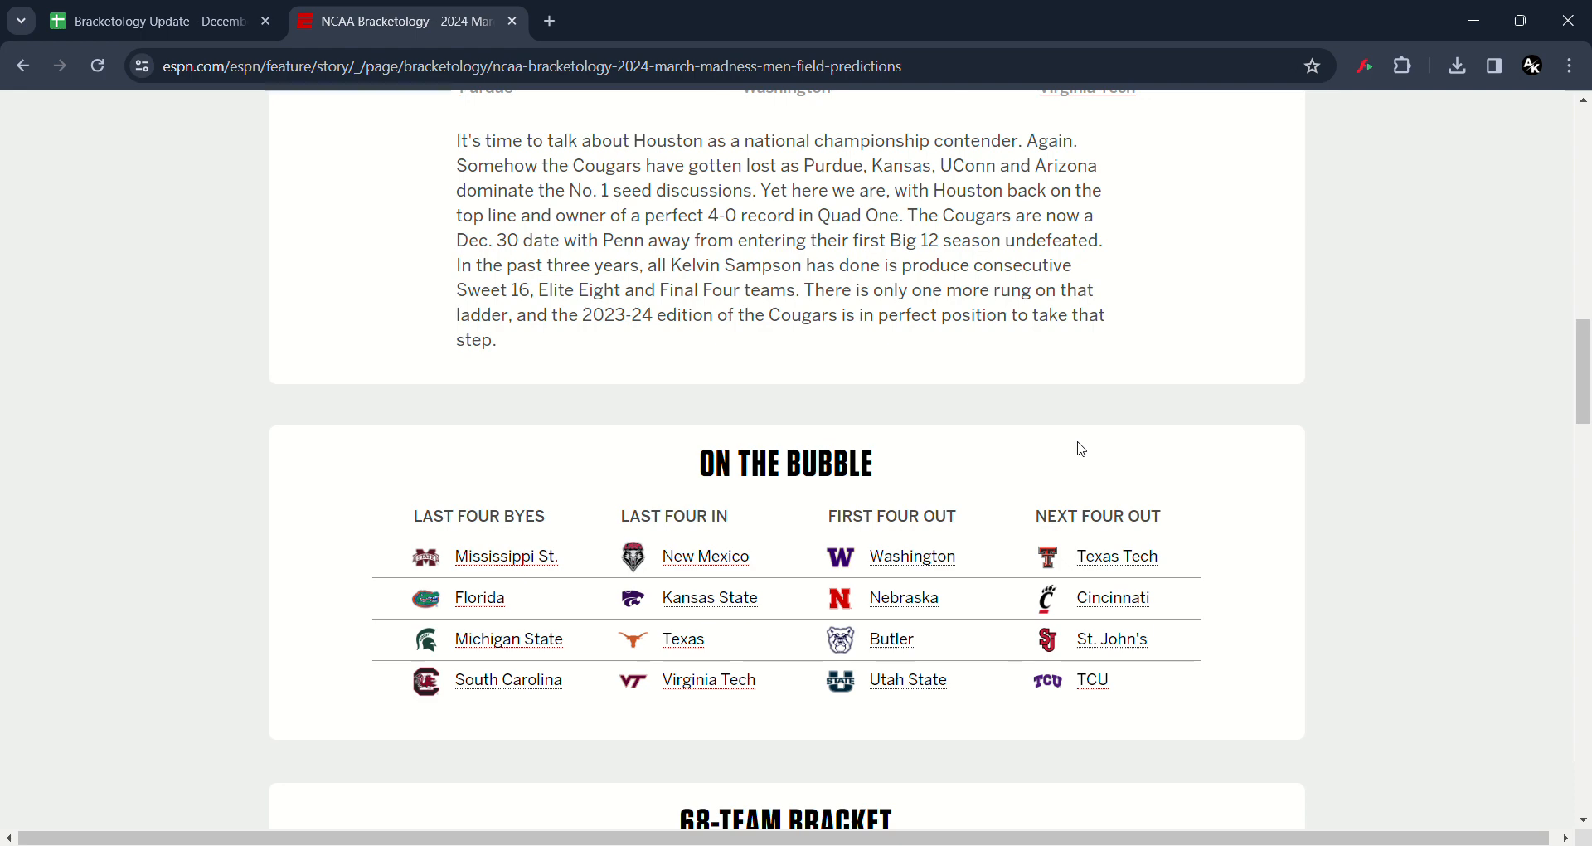
- Scroll through the 68-team bracket to read the Midwest, South, West and East regions
{"action": "scroll", "scroll_direction": "down", "scroll_amount": 3}
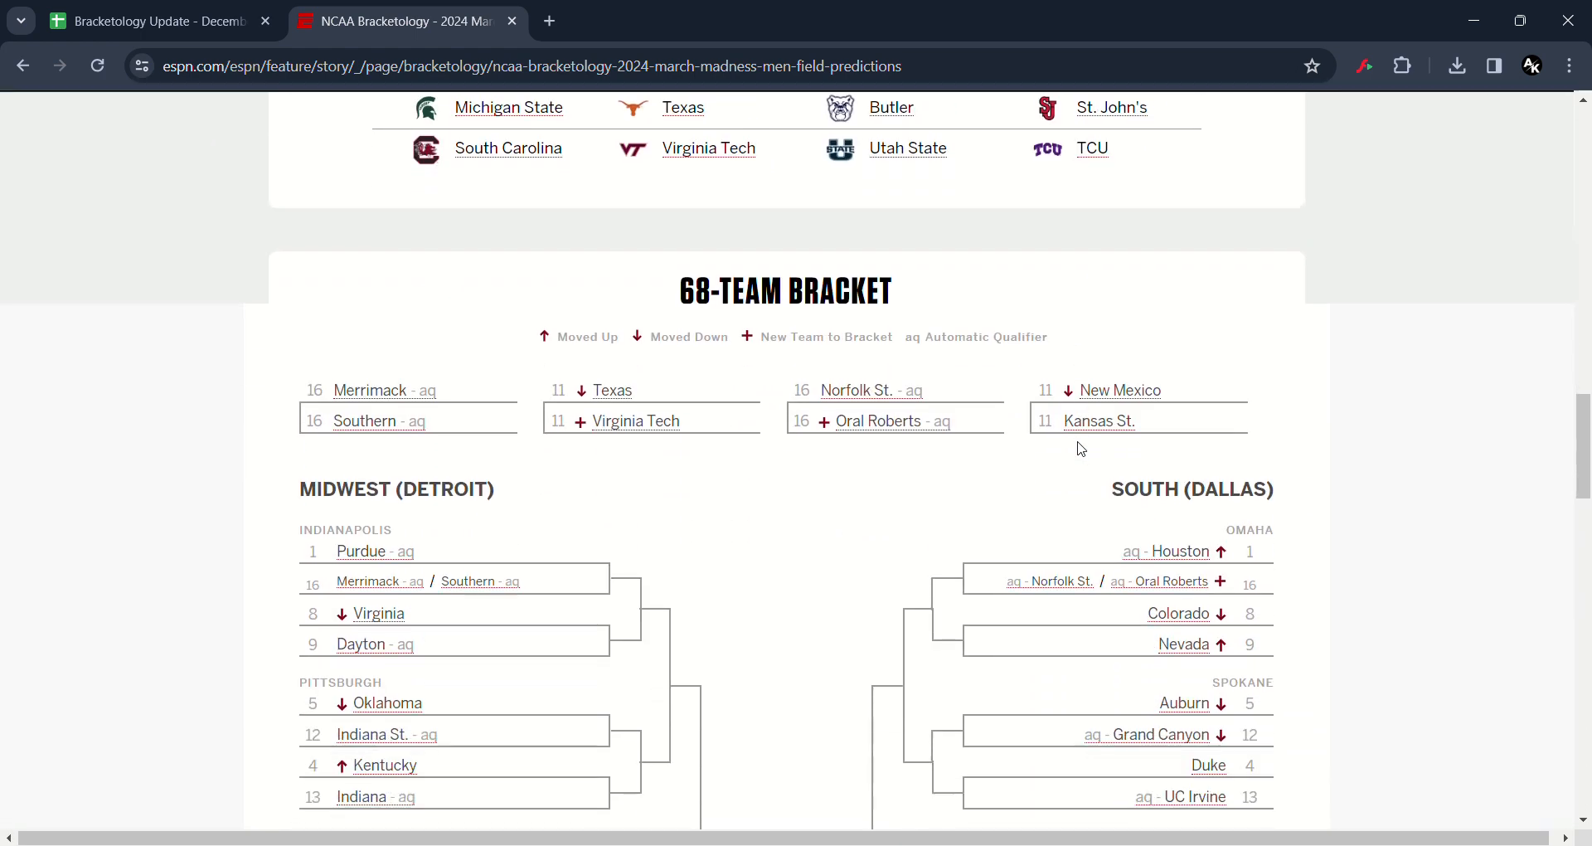
{"action": "scroll", "scroll_direction": "down", "scroll_amount": 3}
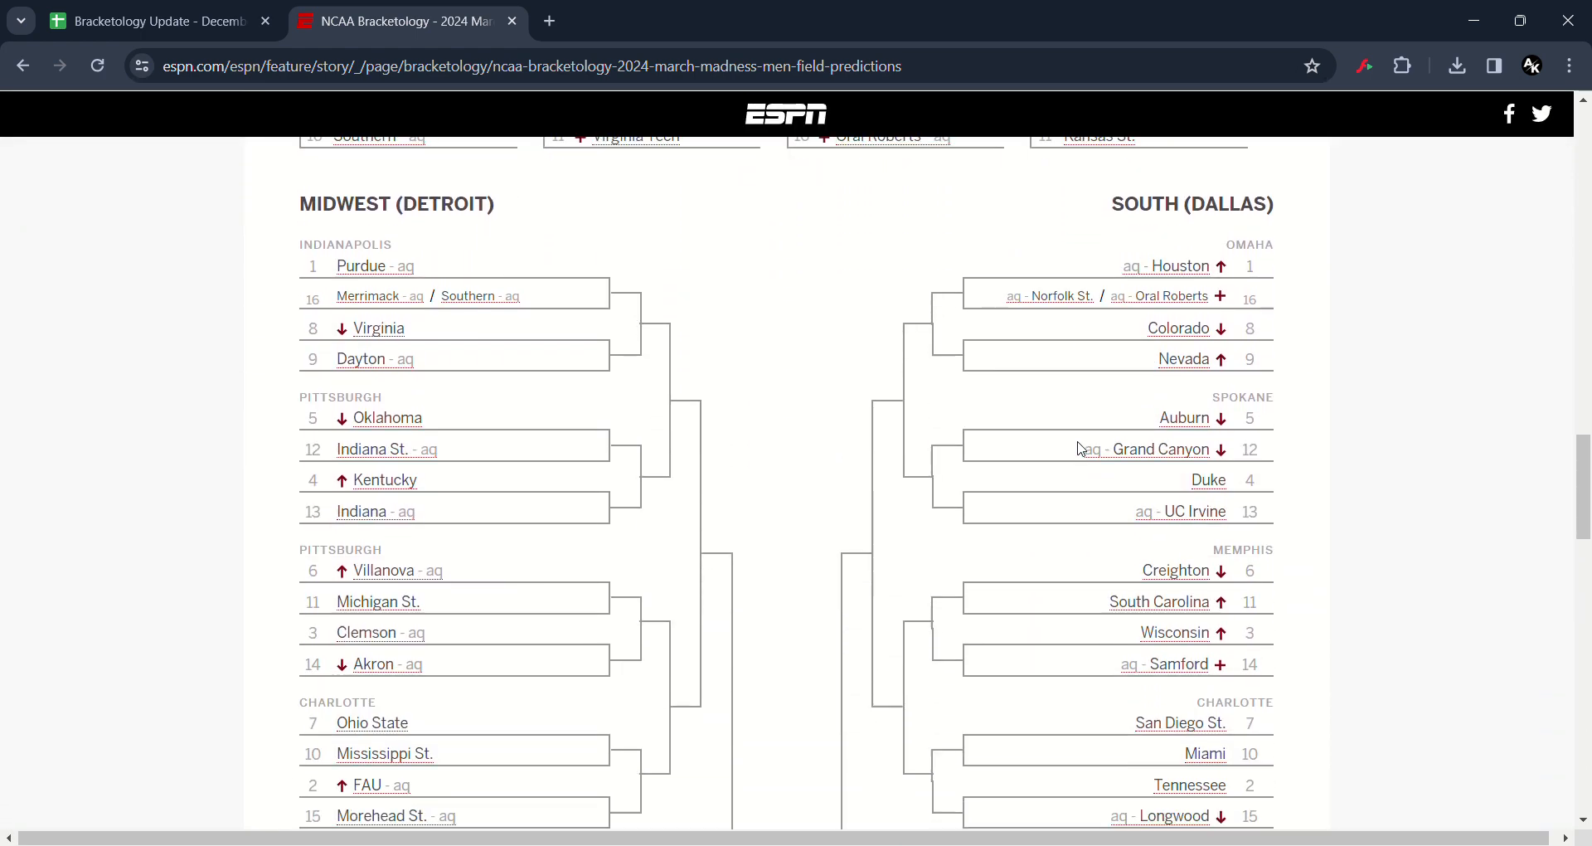
{"action": "scroll", "scroll_direction": "down", "scroll_amount": 3}
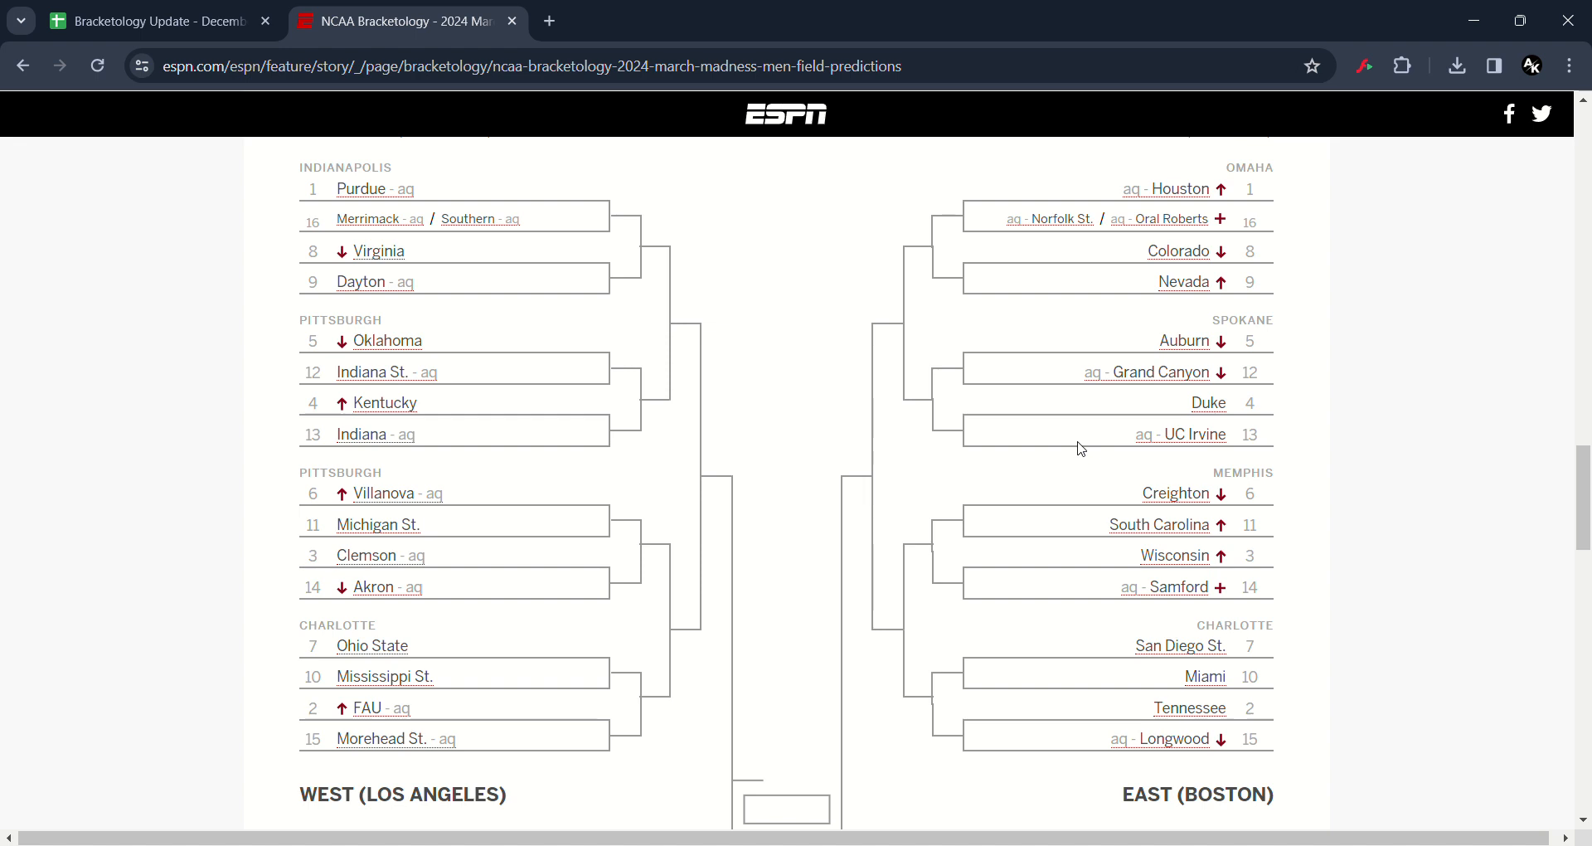
{"action": "scroll", "scroll_direction": "down", "scroll_amount": 3}
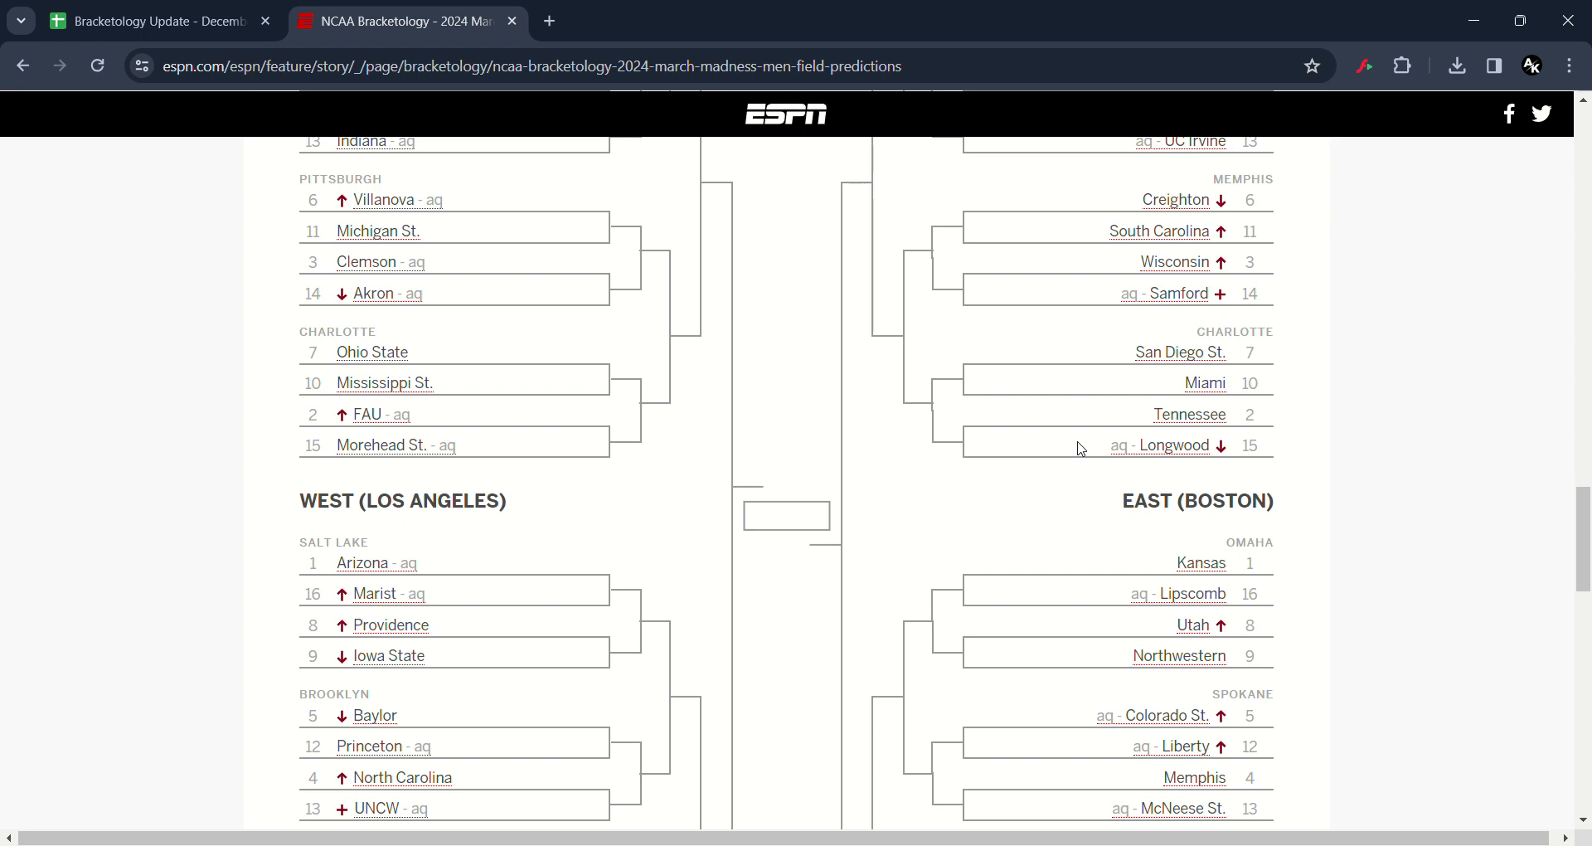
{"action": "scroll", "scroll_direction": "down", "scroll_amount": 3}
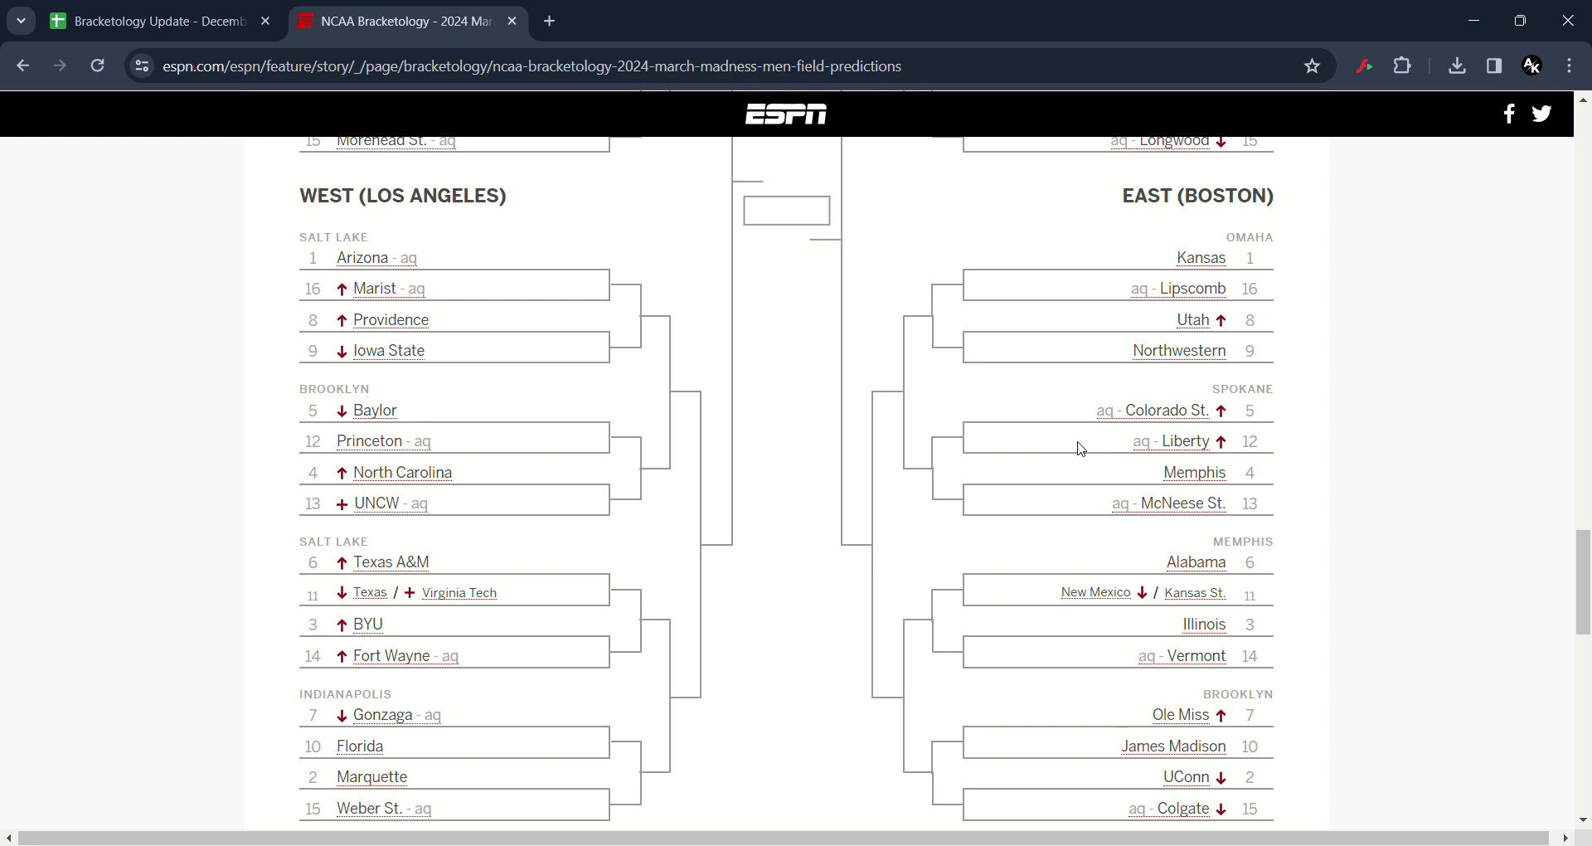
{"action": "mouse_move", "coordinate": [1108, 451]}
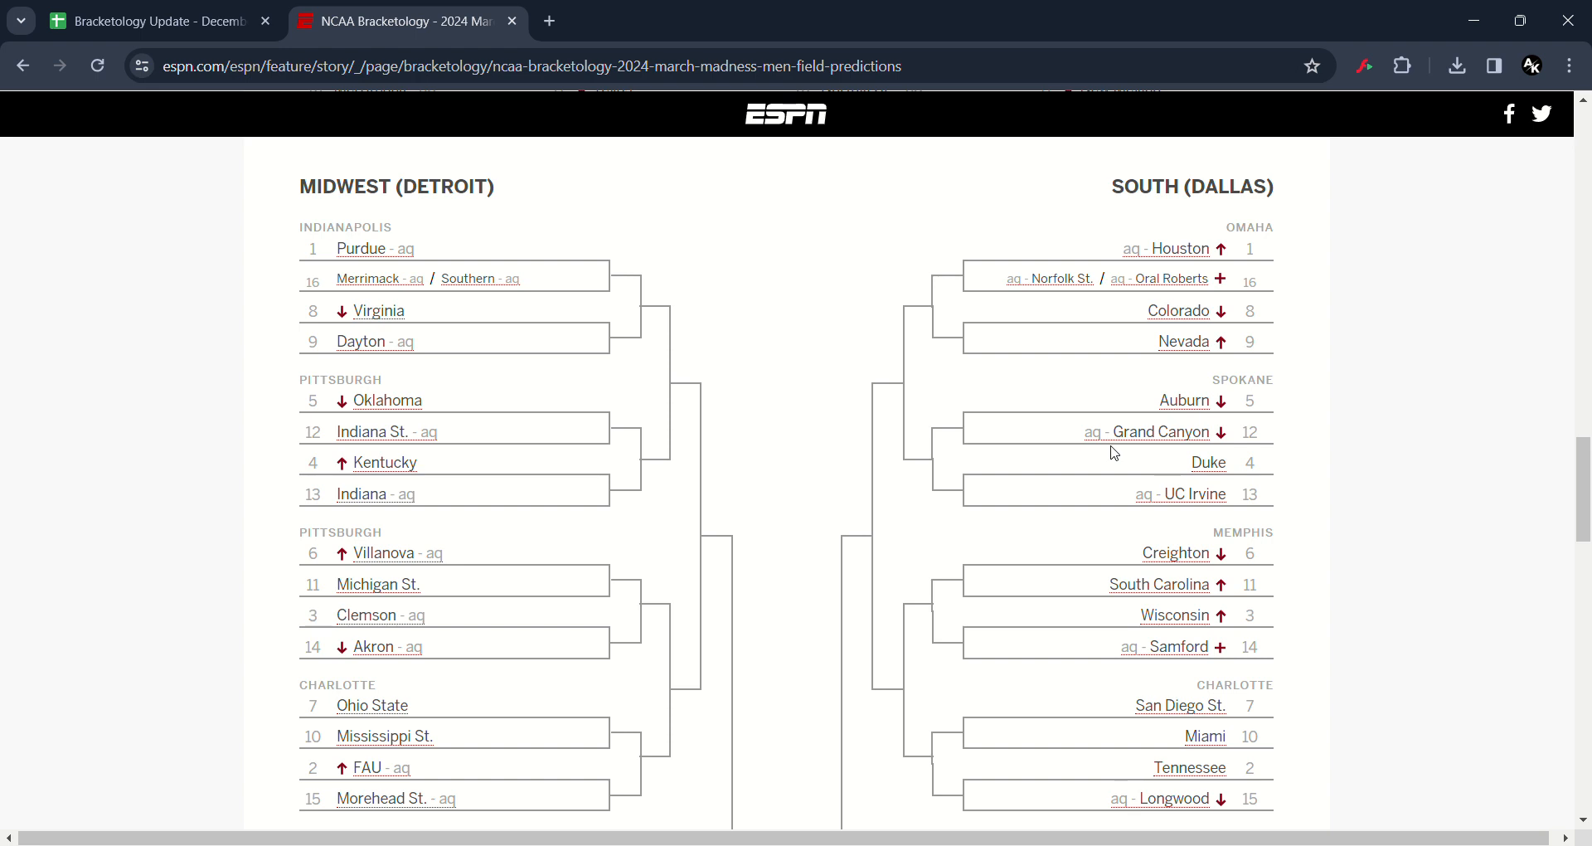
{"action": "scroll", "scroll_direction": "down", "scroll_amount": 3}
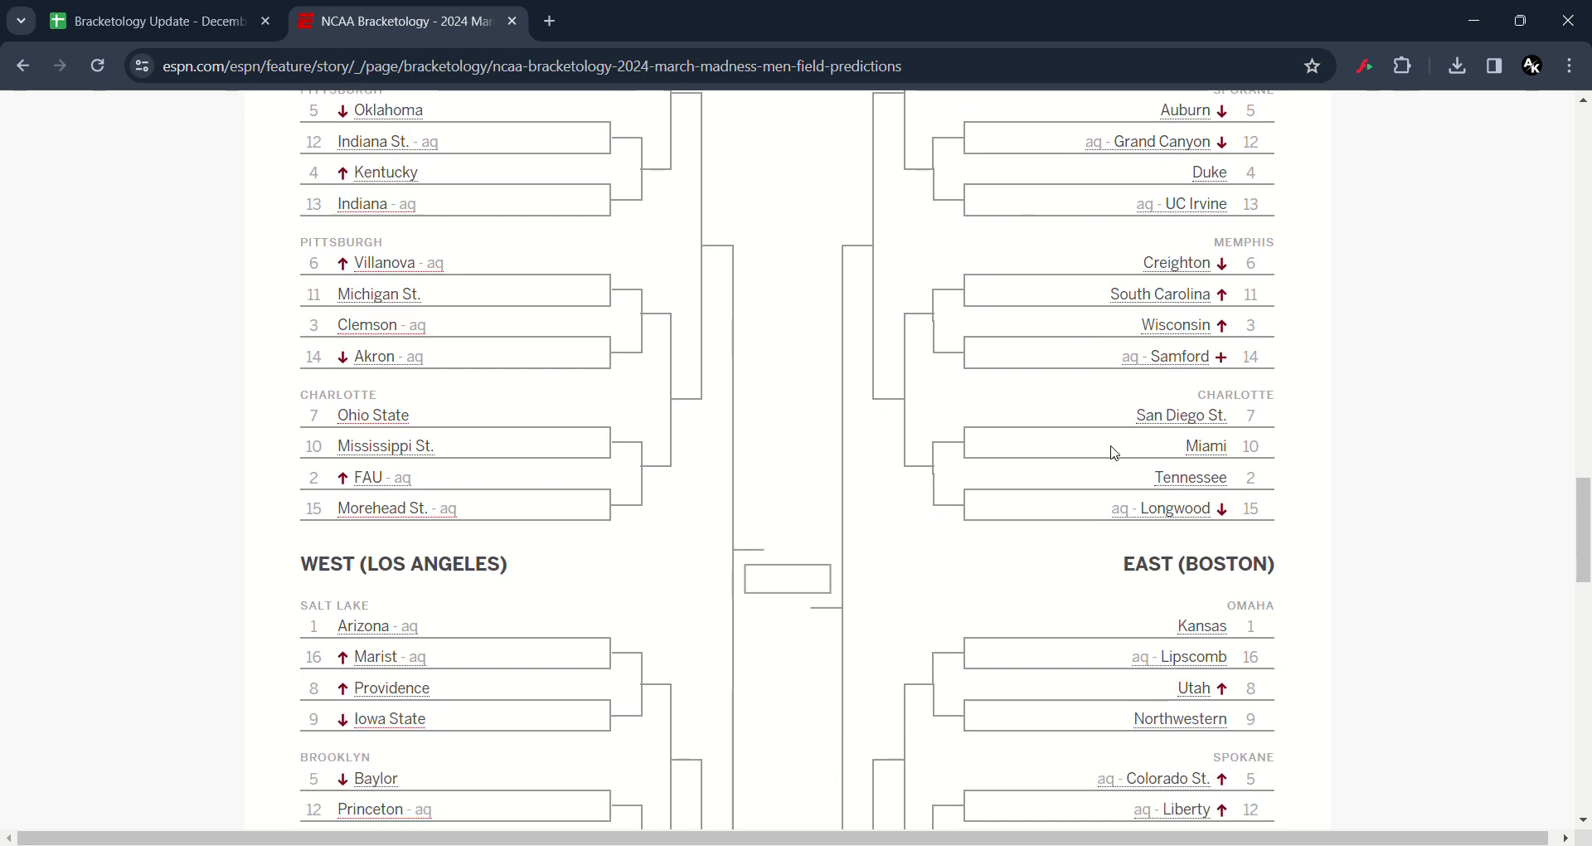
{"action": "scroll", "scroll_direction": "down", "scroll_amount": 3}
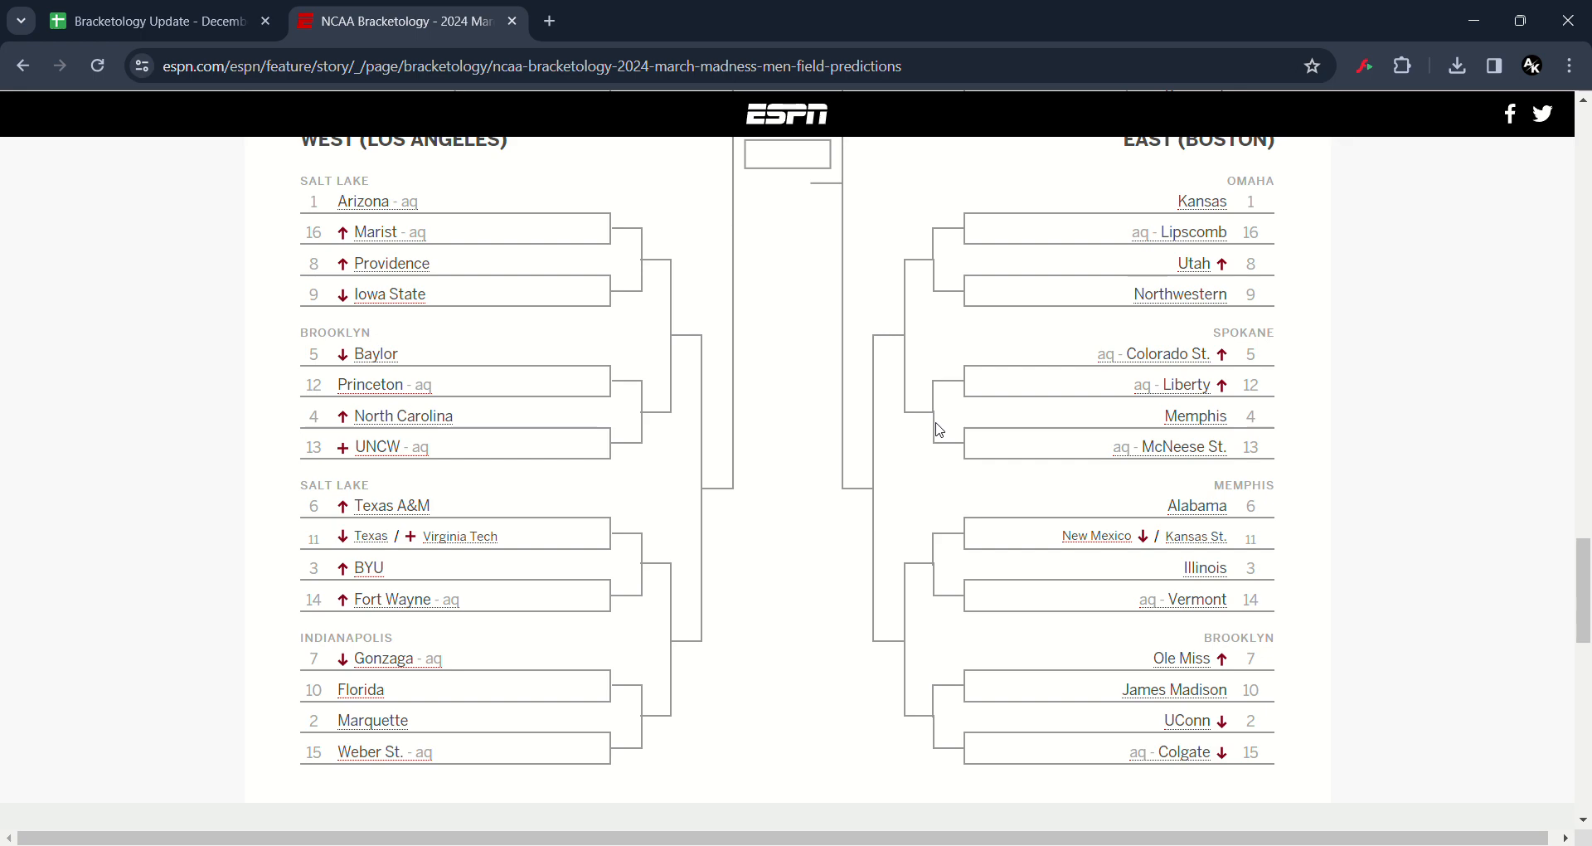
- Switch to the Bracketology Update spreadsheet and show its Bracket - 64 sheet
{"action": "left_click", "coordinate": [149, 23]}
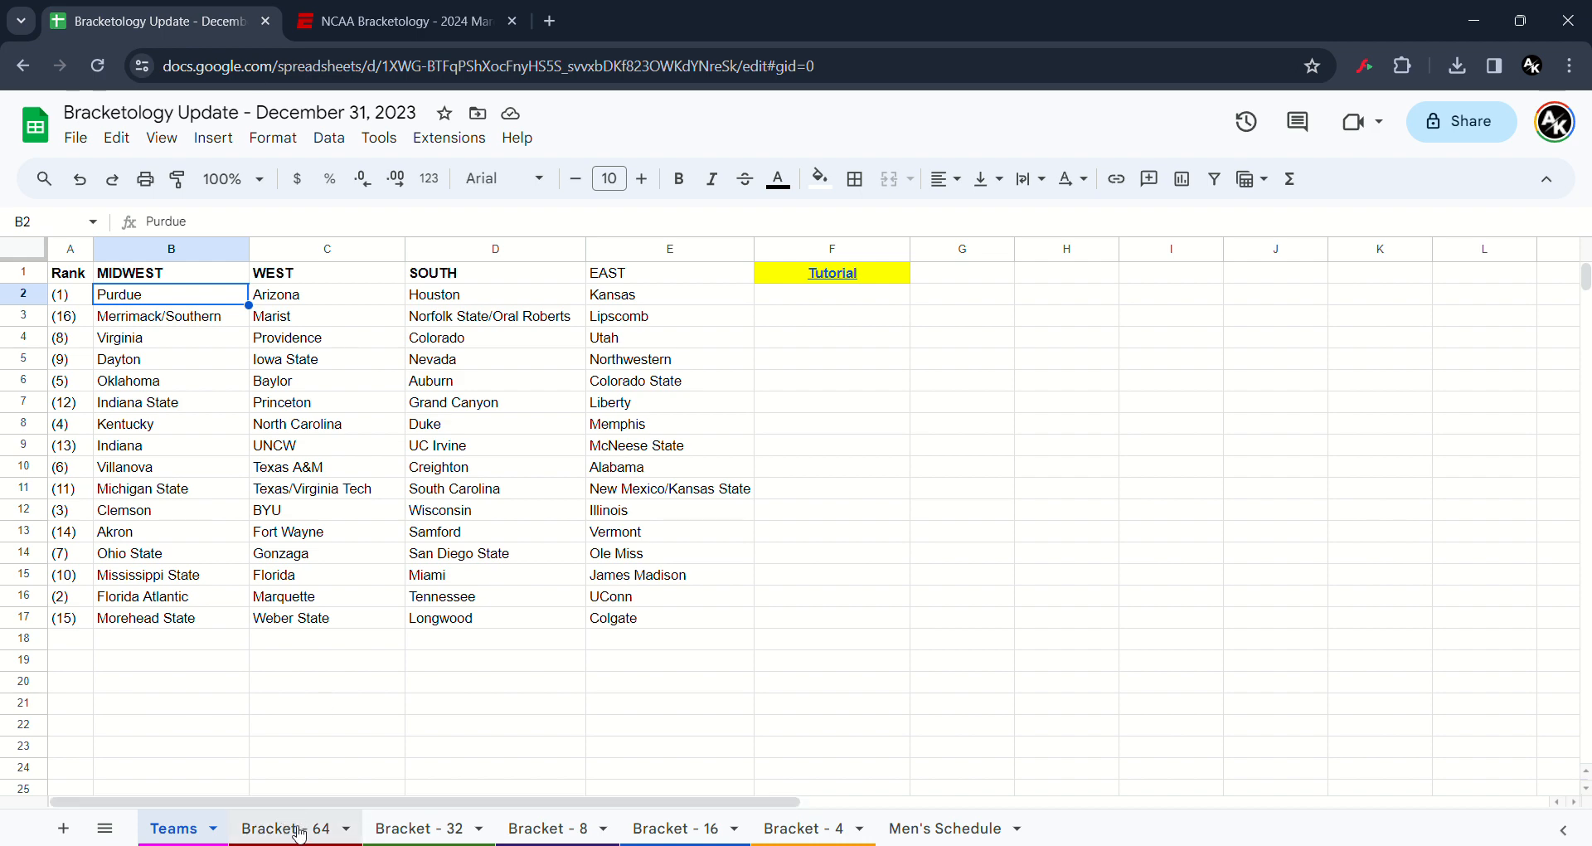
{"action": "left_click", "coordinate": [282, 828]}
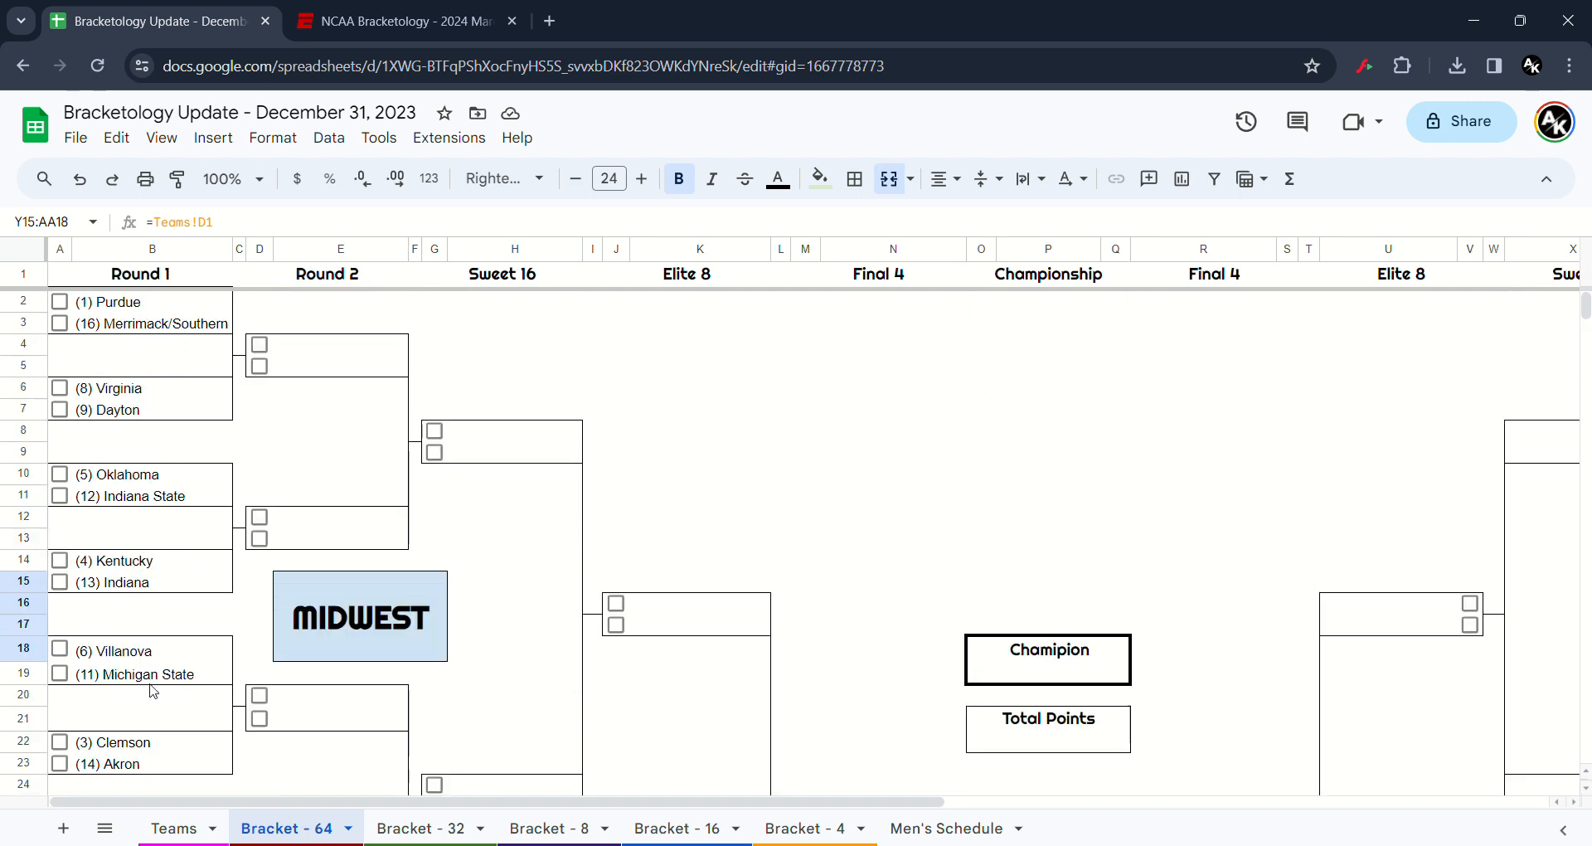
{"action": "mouse_move", "coordinate": [249, 530]}
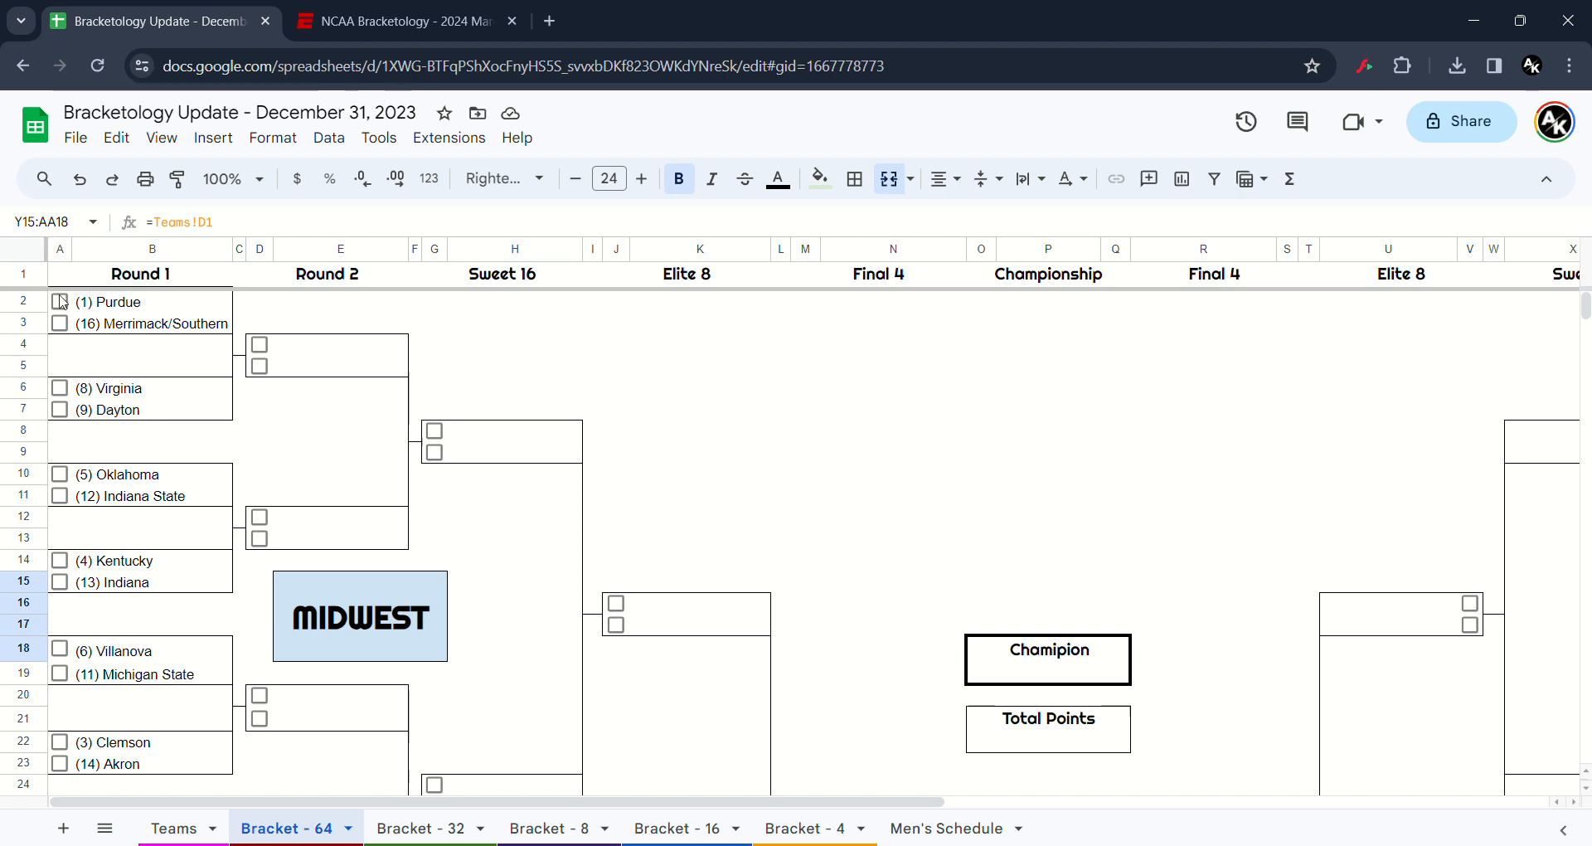
- Tick Midwest Round 1 winners Purdue, Virginia, Oklahoma, Kentucky, Clemson and Florida Atlantic
{"action": "left_click", "coordinate": [60, 302]}
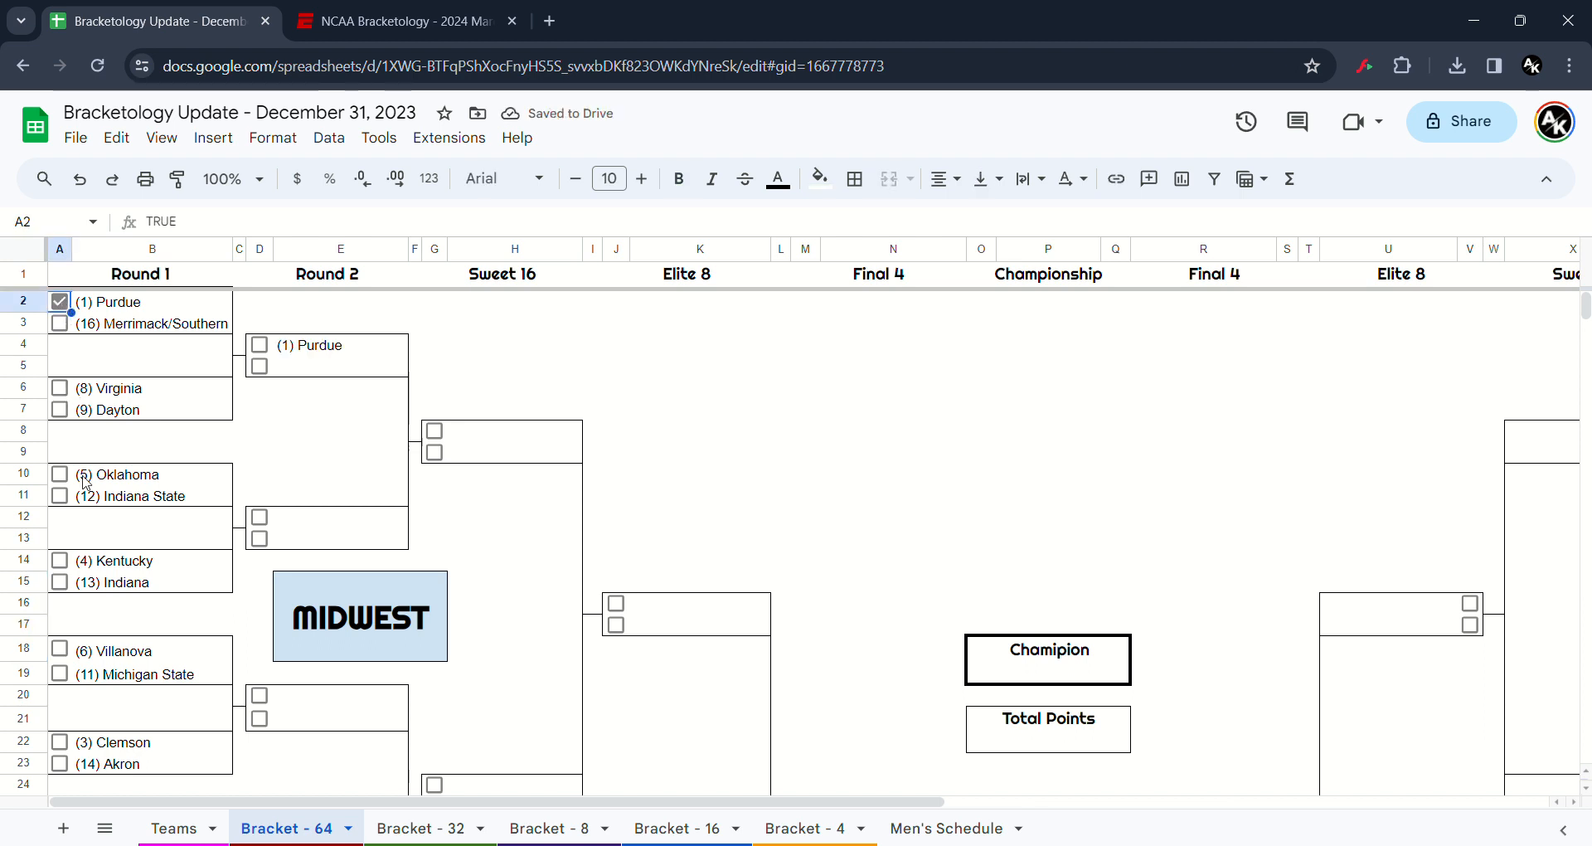
{"action": "left_click", "coordinate": [60, 388]}
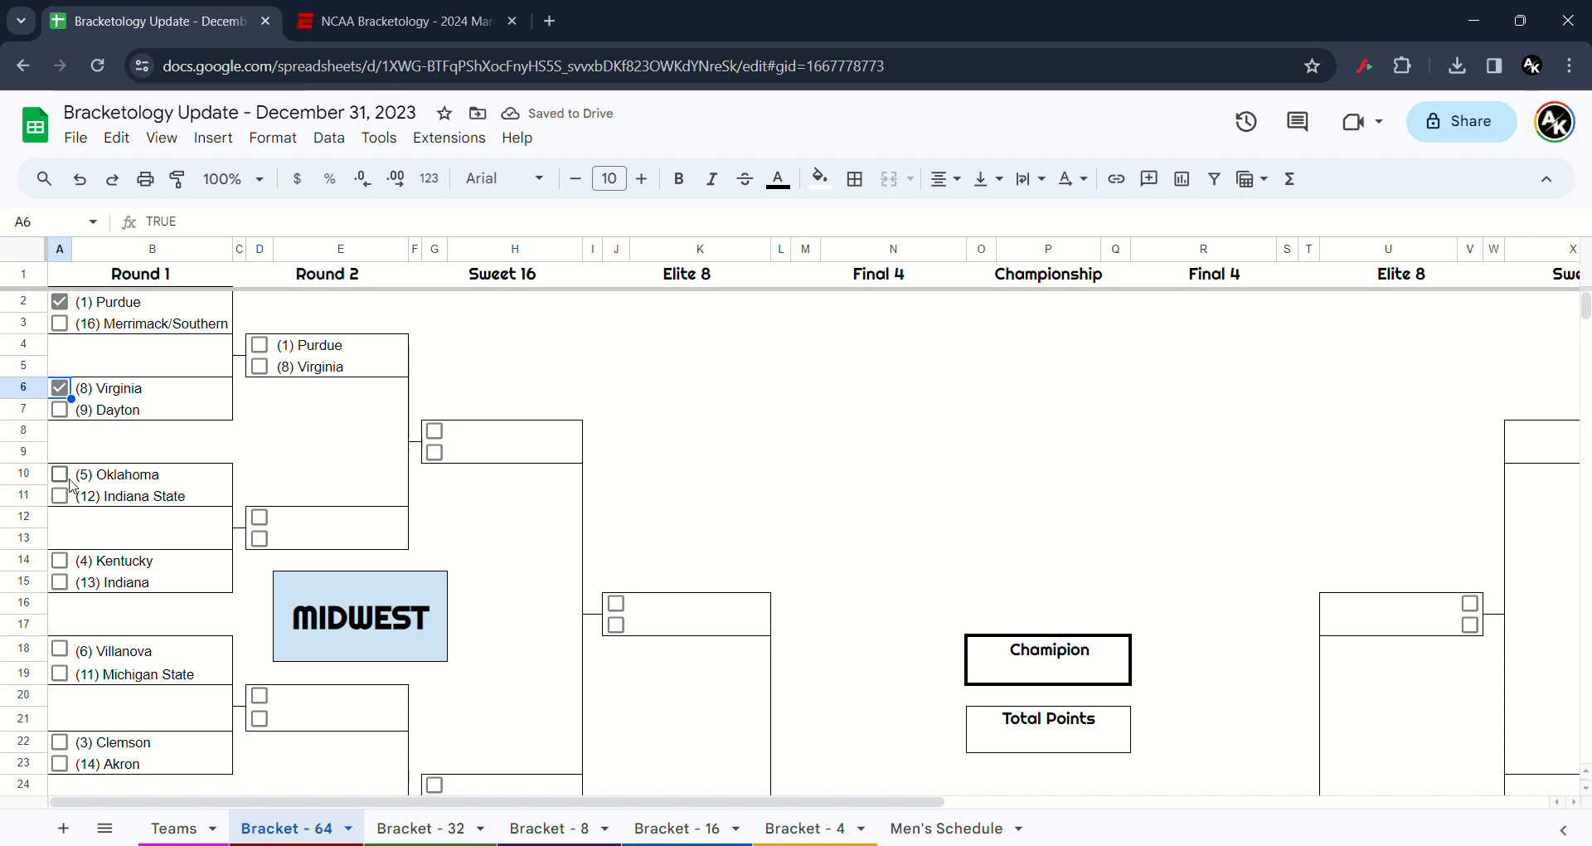
{"action": "left_click", "coordinate": [59, 474]}
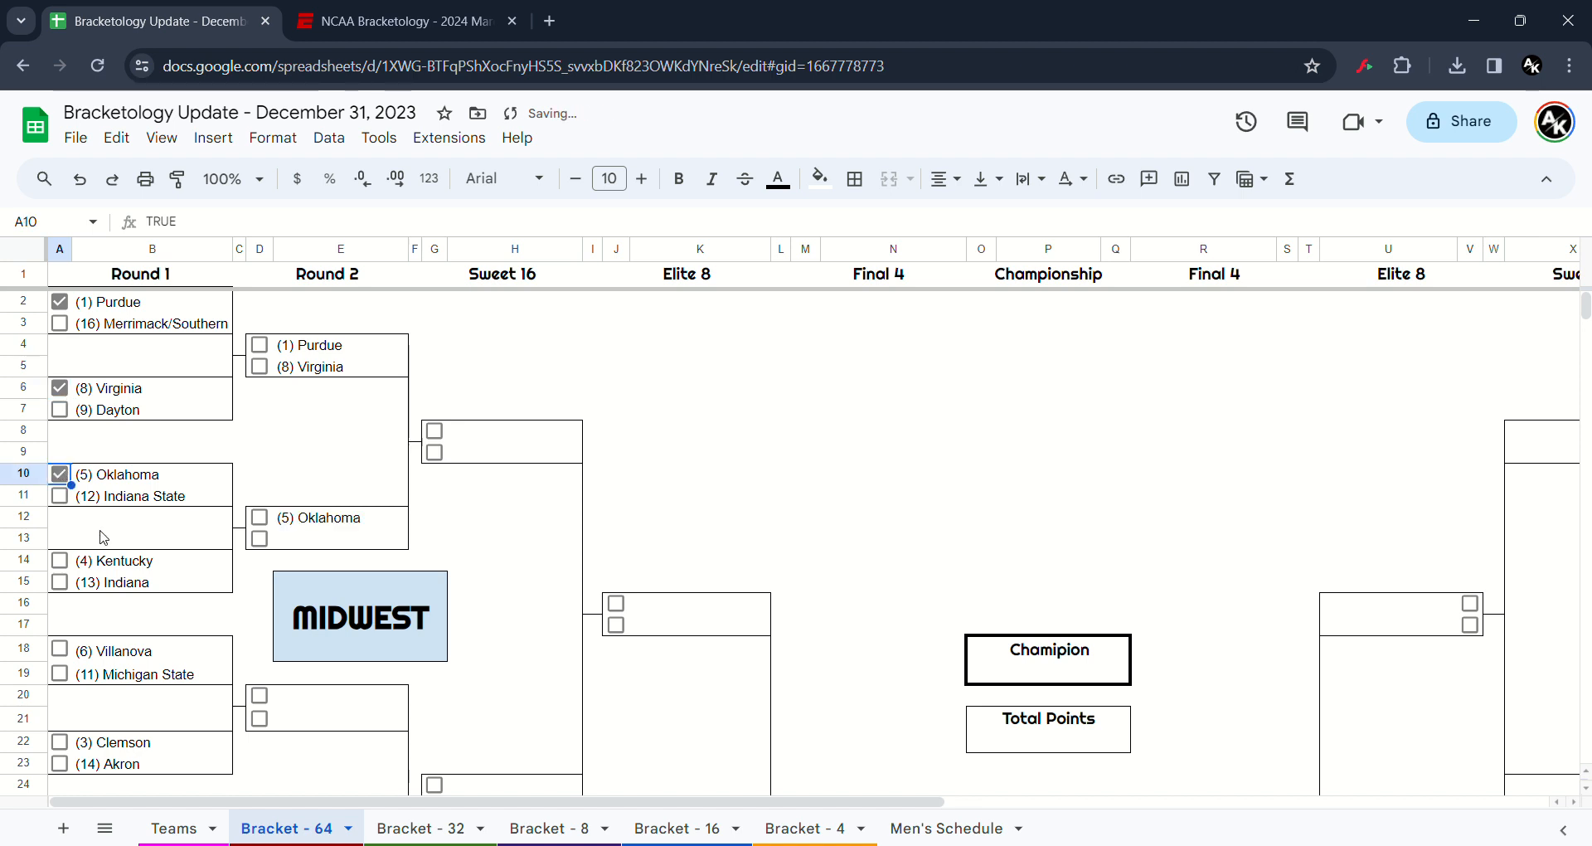
{"action": "mouse_move", "coordinate": [74, 568]}
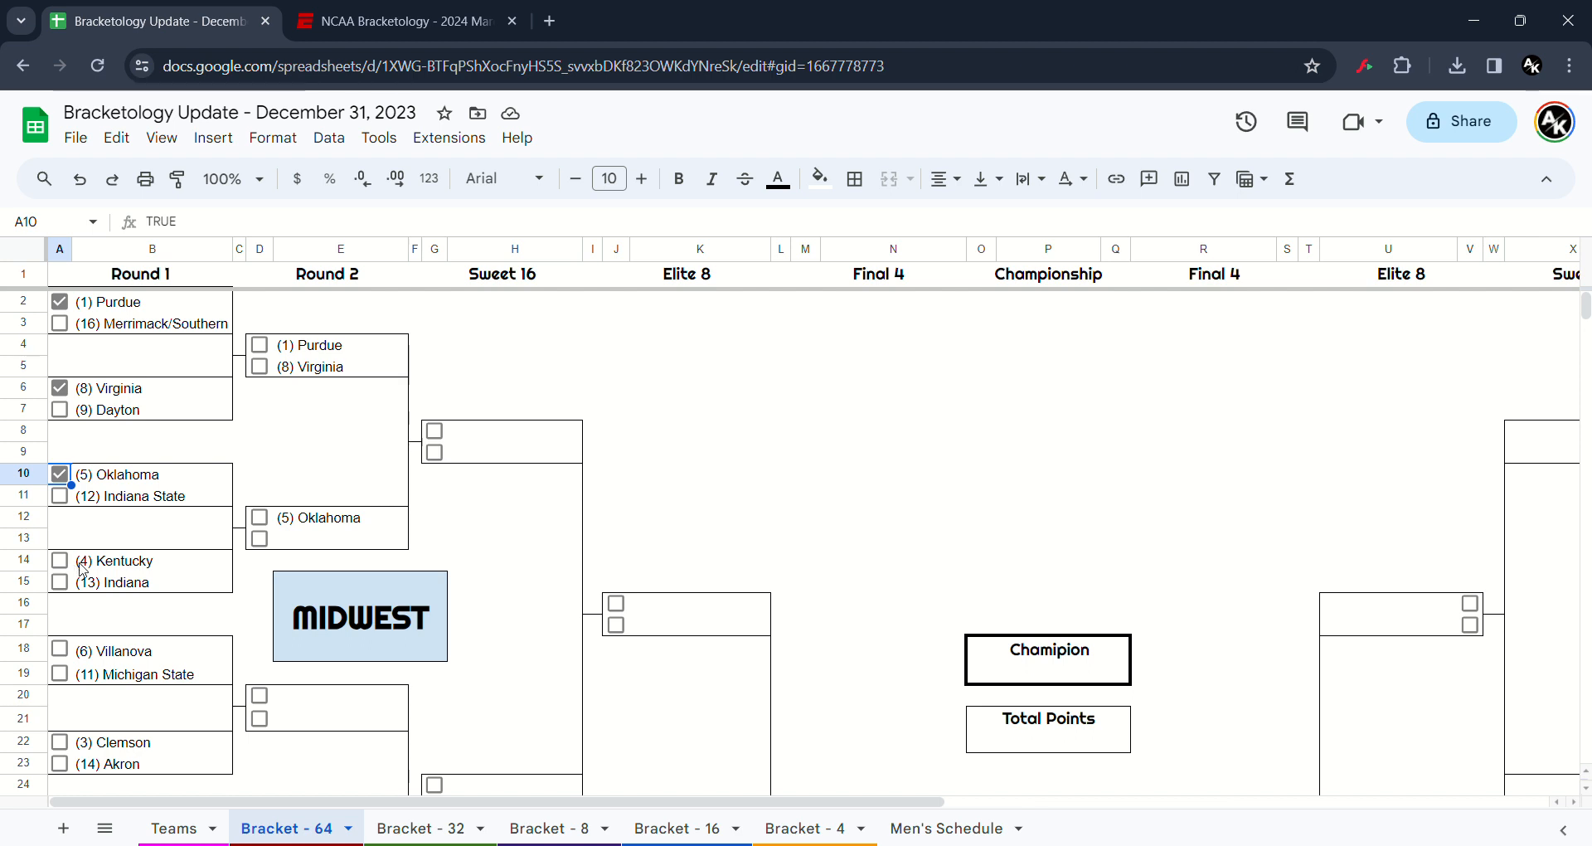
{"action": "left_click", "coordinate": [60, 560]}
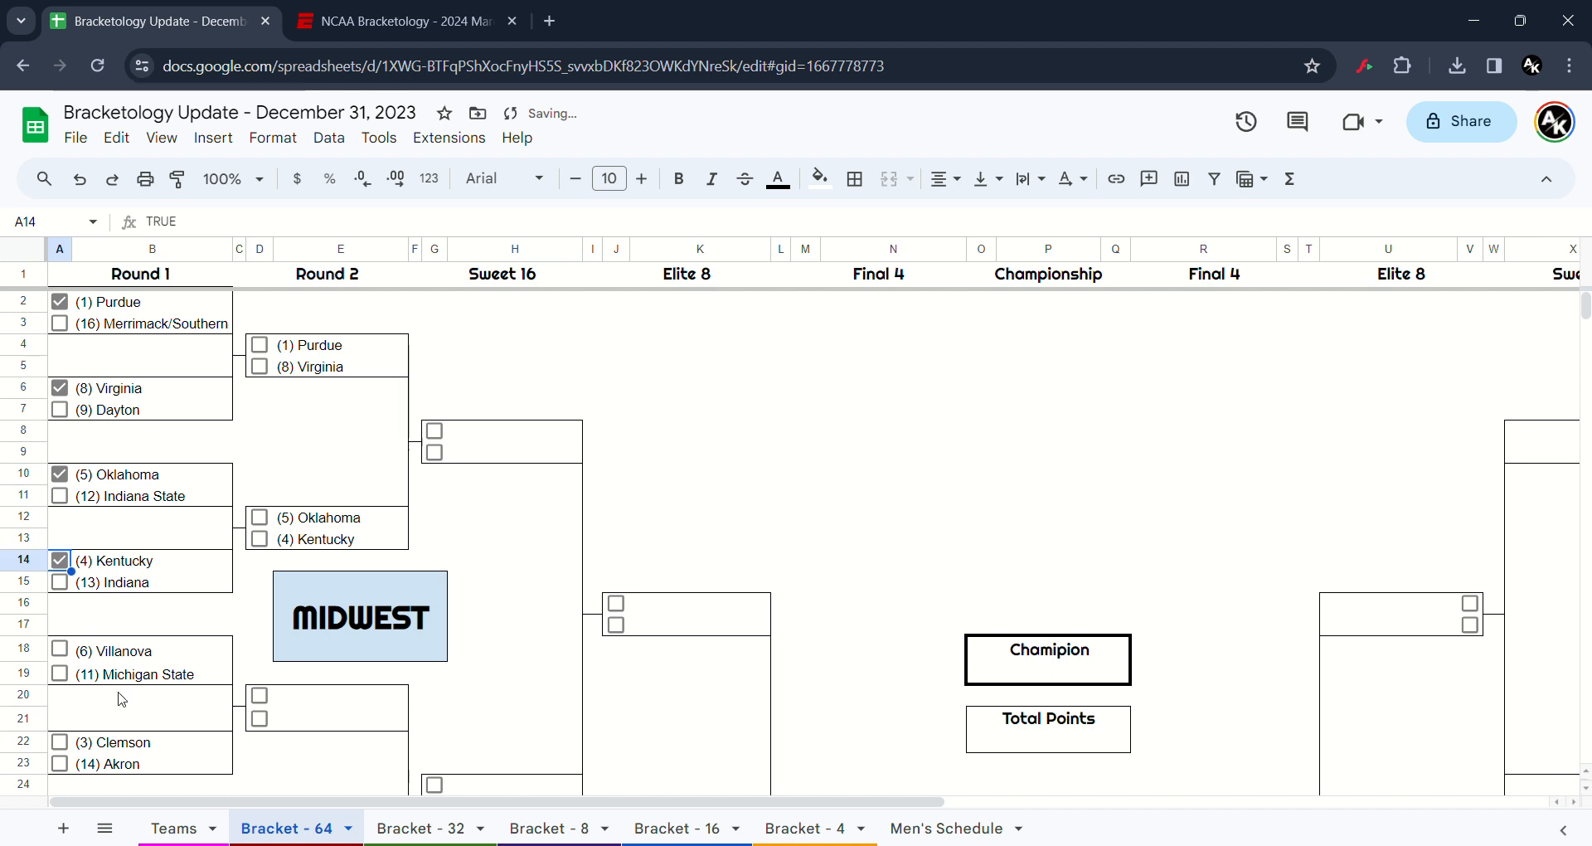
{"action": "scroll", "scroll_direction": "down", "scroll_amount": 3}
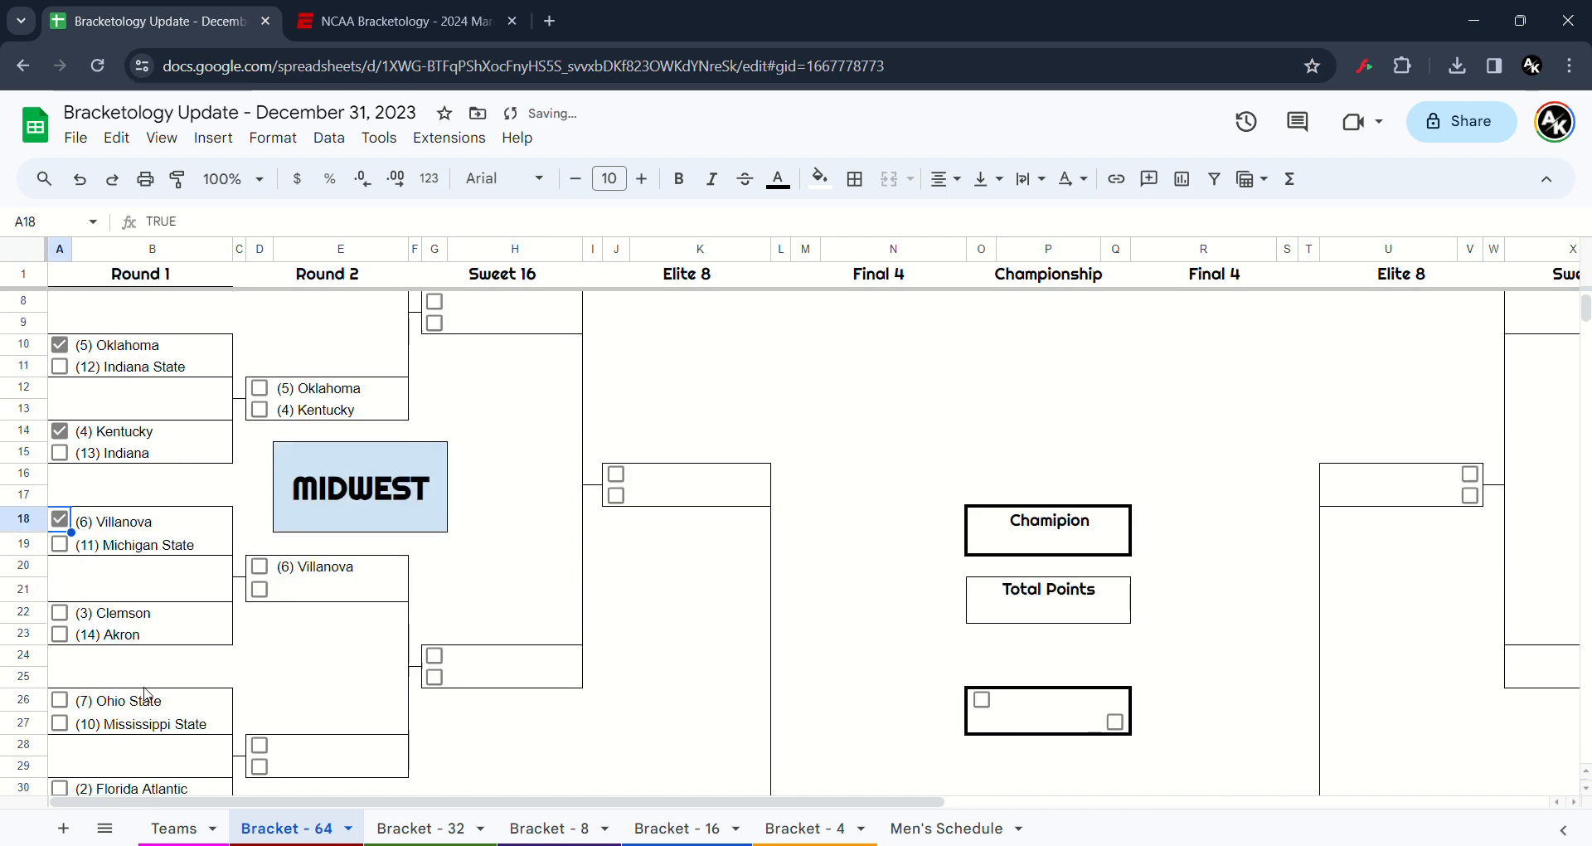
{"action": "left_click", "coordinate": [59, 613]}
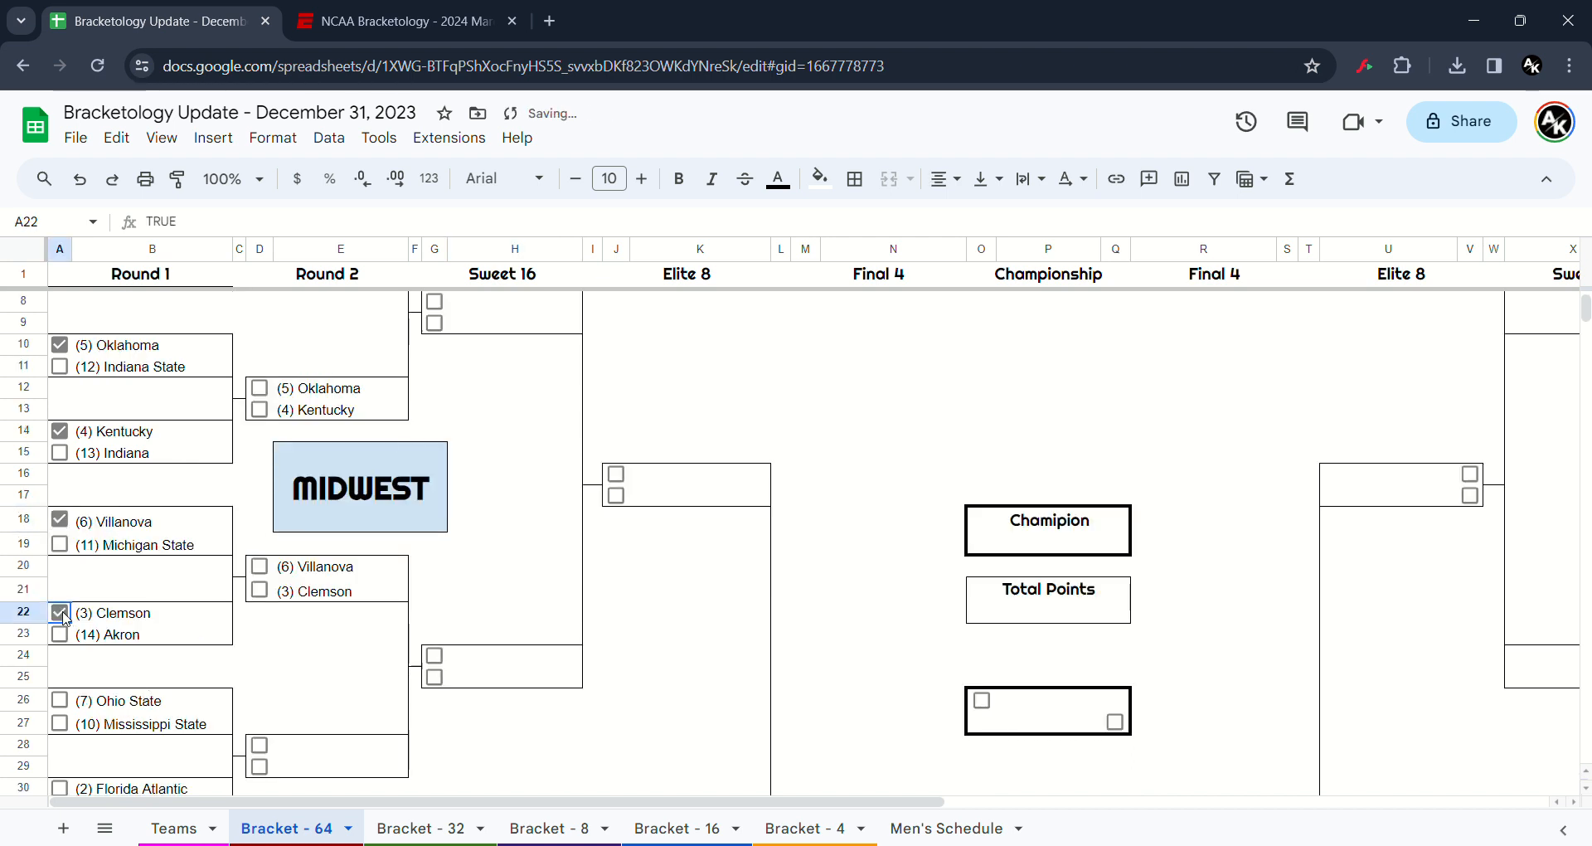
{"action": "mouse_move", "coordinate": [166, 766]}
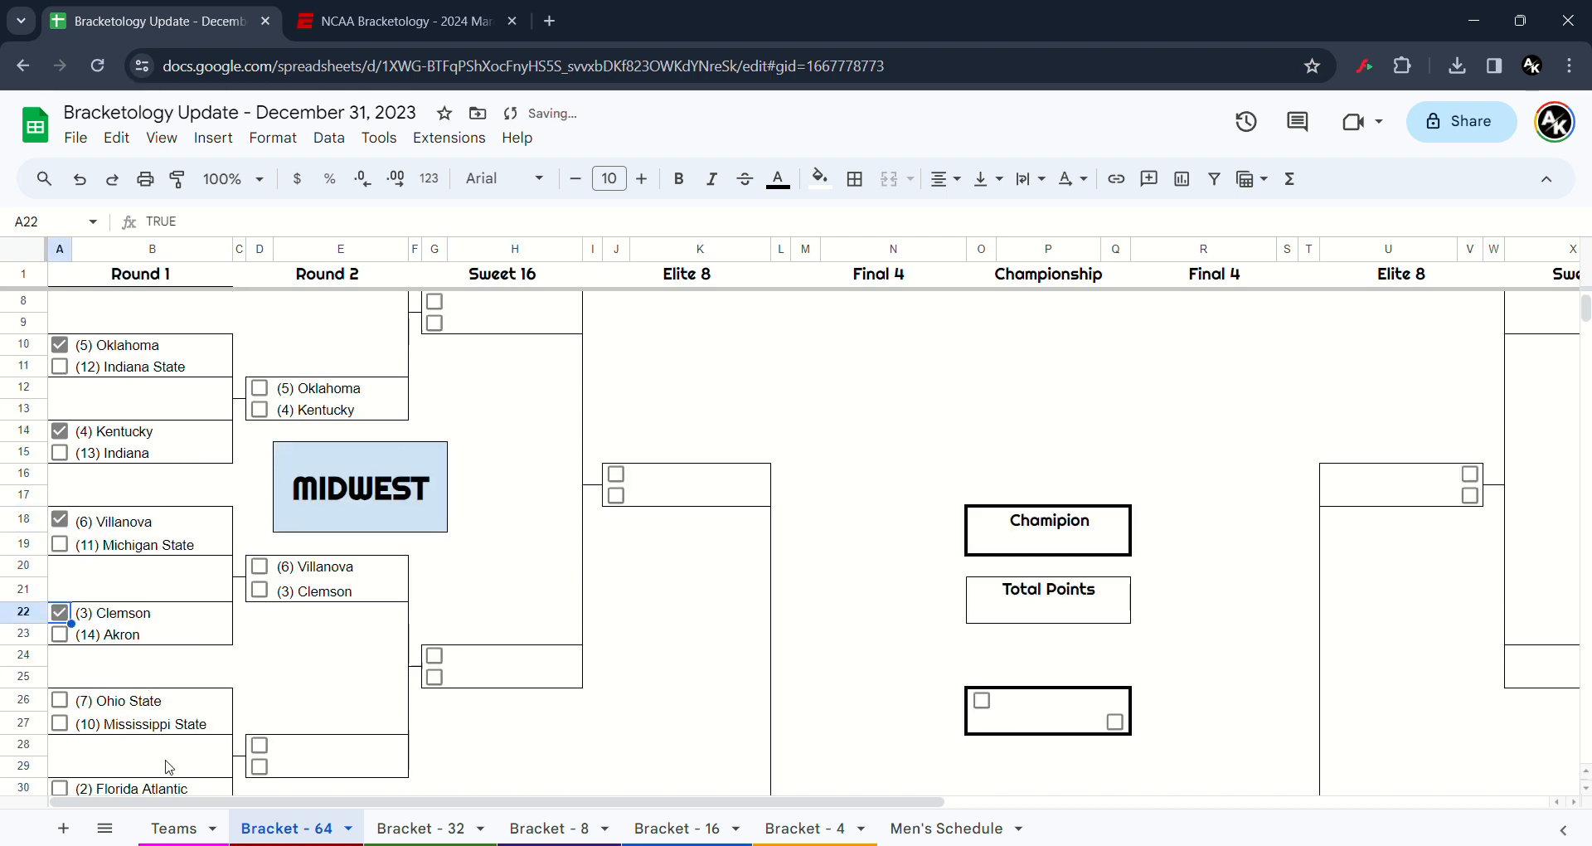
{"action": "mouse_move", "coordinate": [79, 712]}
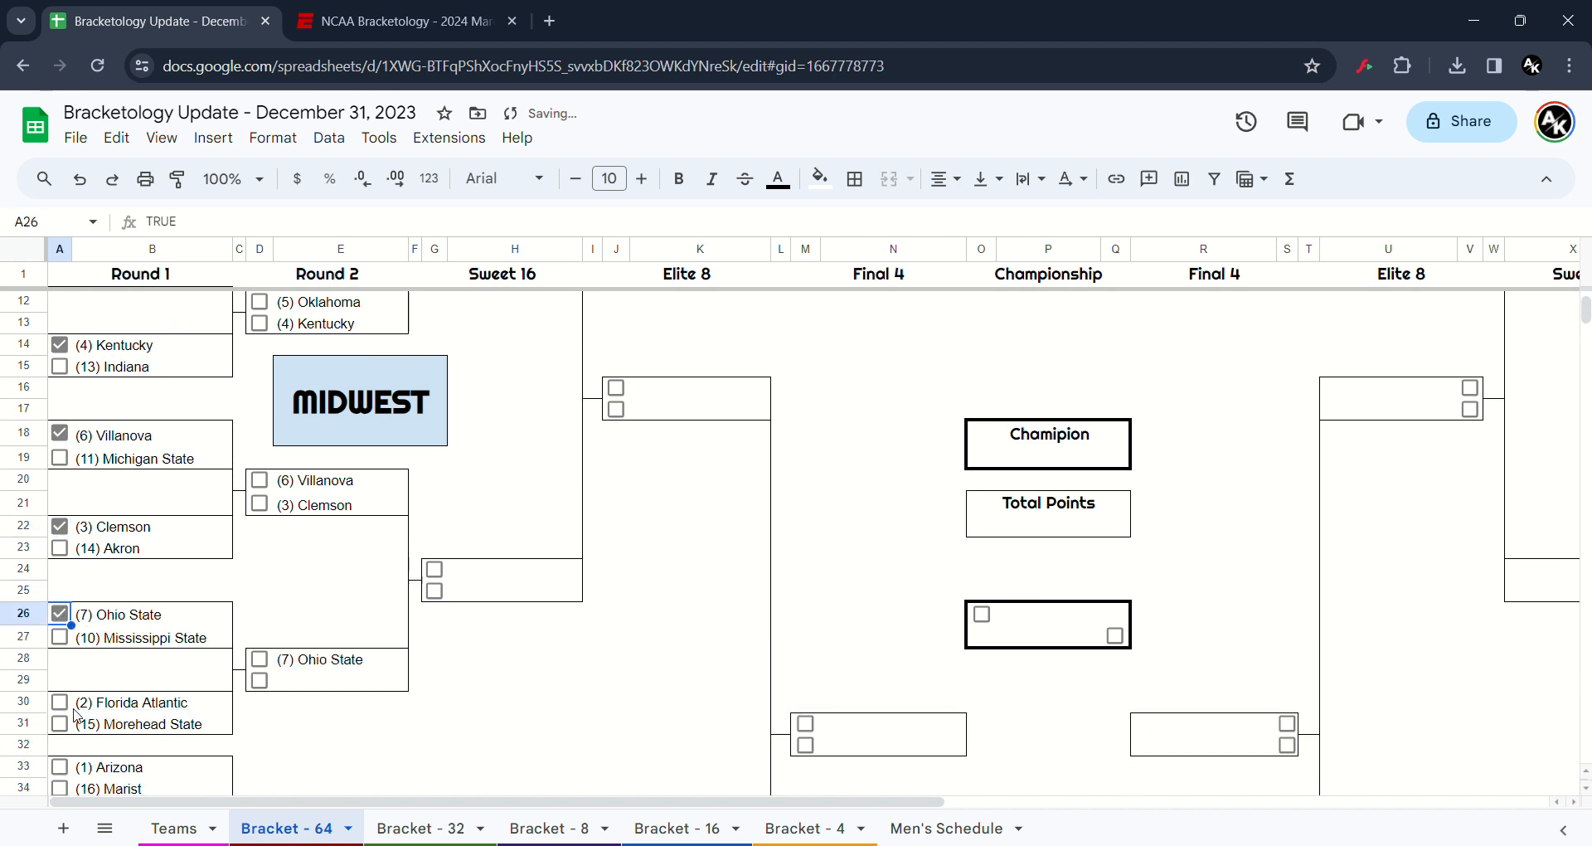
{"action": "left_click", "coordinate": [59, 703]}
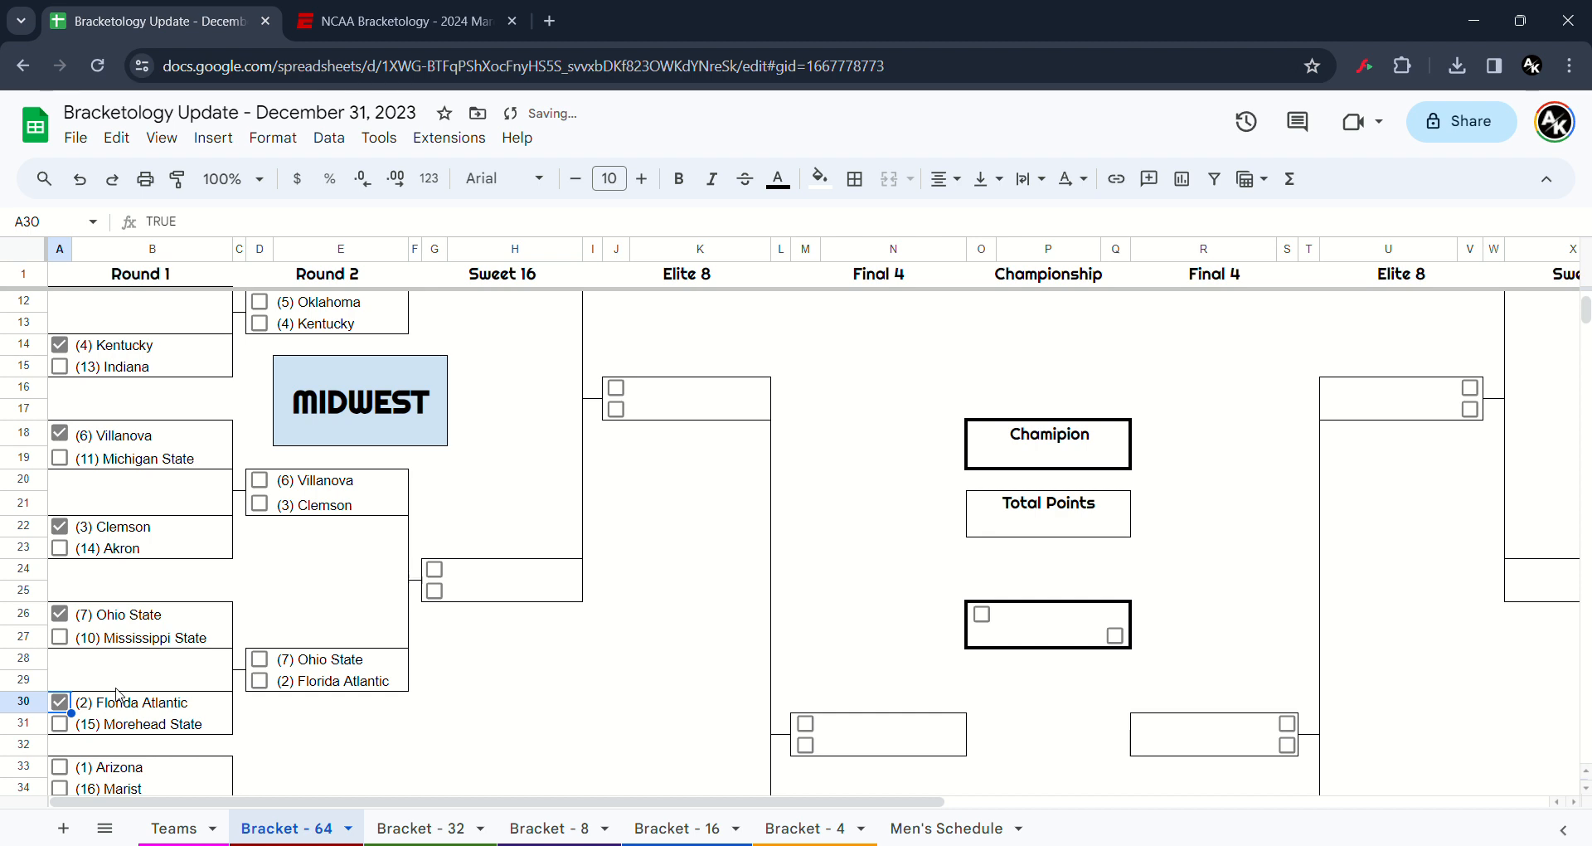
{"action": "scroll", "scroll_direction": "up", "scroll_amount": 3}
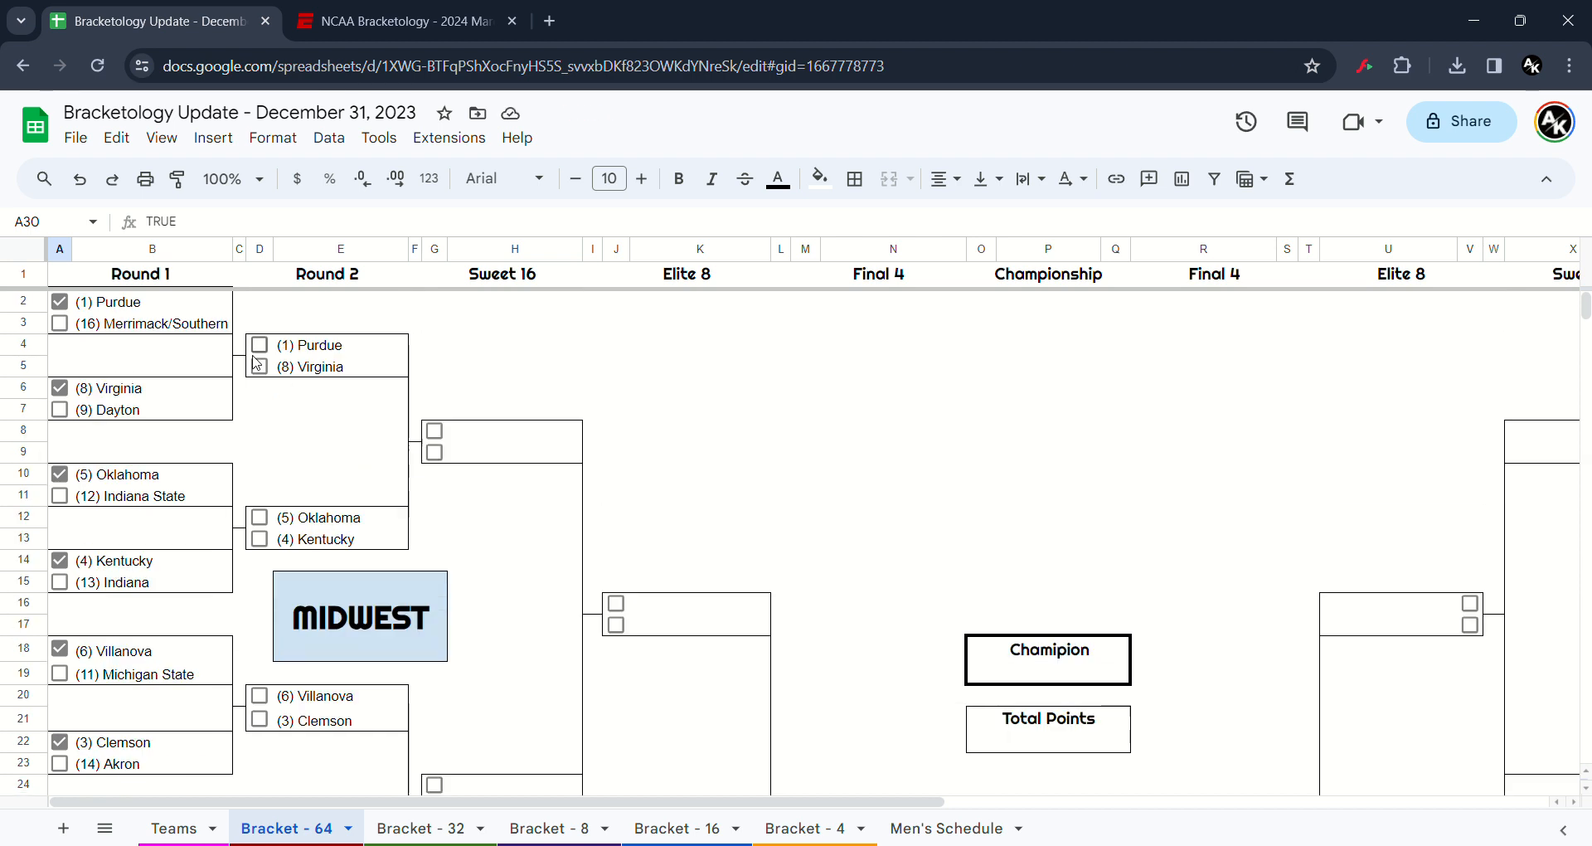
- Advance Purdue, Kentucky, Villanova and Ohio State into the Midwest Sweet 16
{"action": "left_click", "coordinate": [258, 345]}
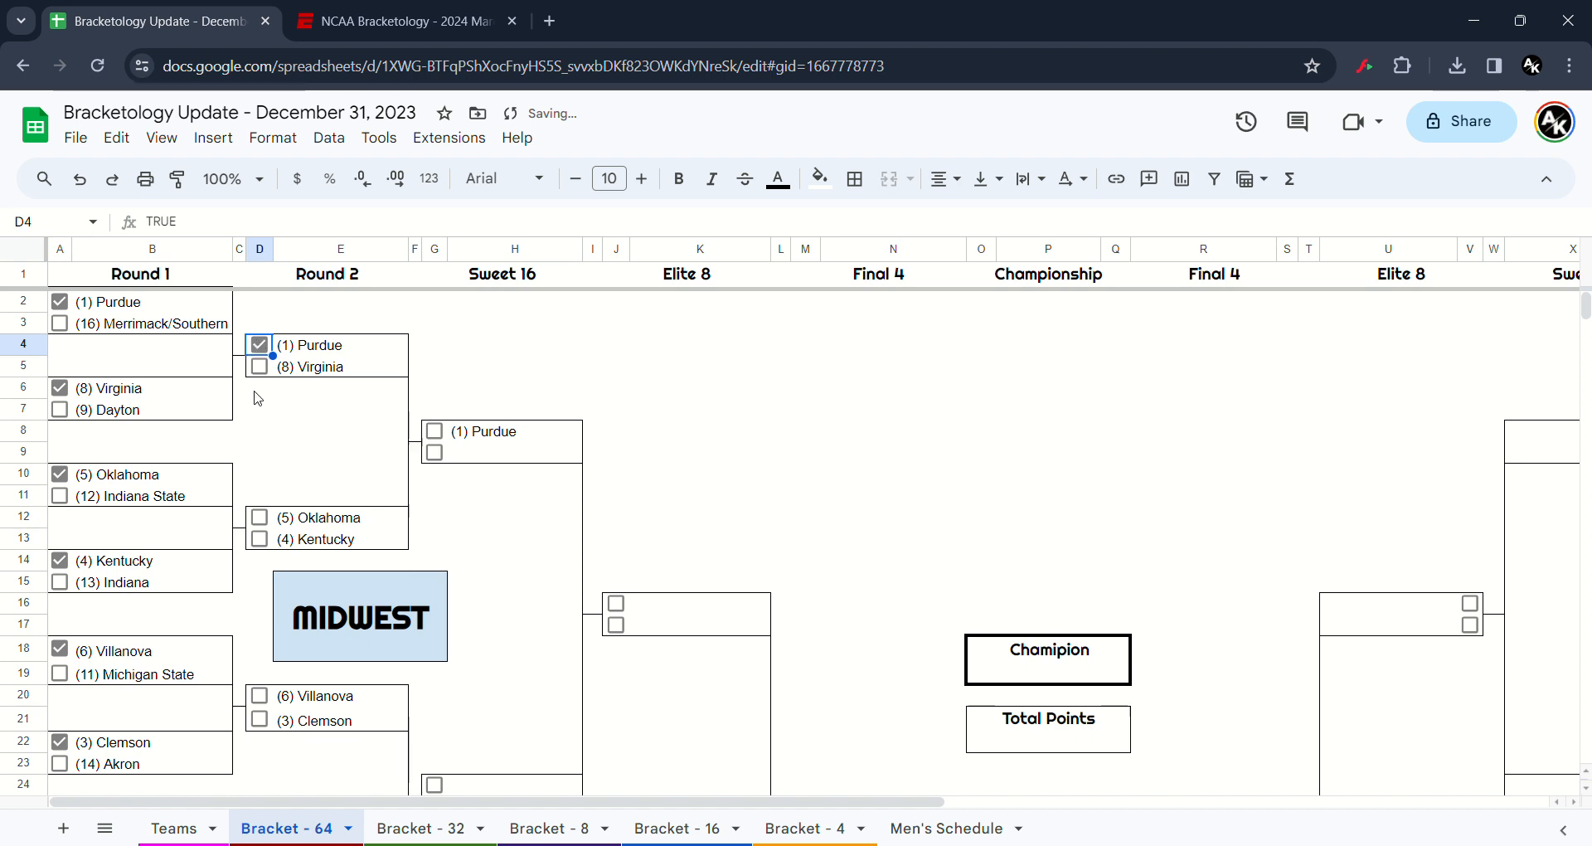
{"action": "left_click", "coordinate": [258, 539]}
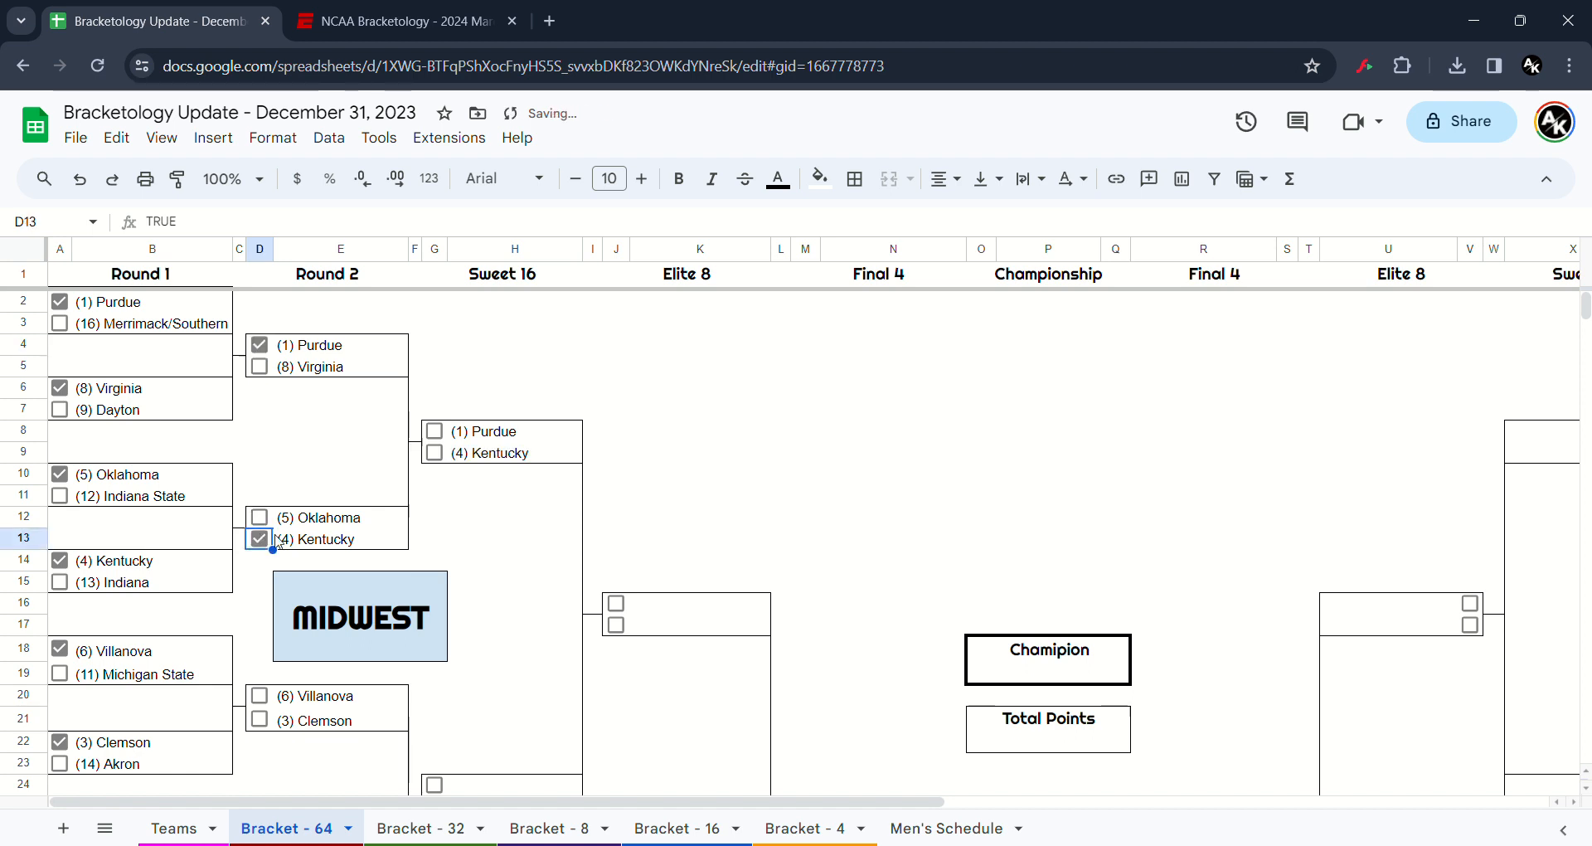
{"action": "scroll", "scroll_direction": "down", "scroll_amount": 3}
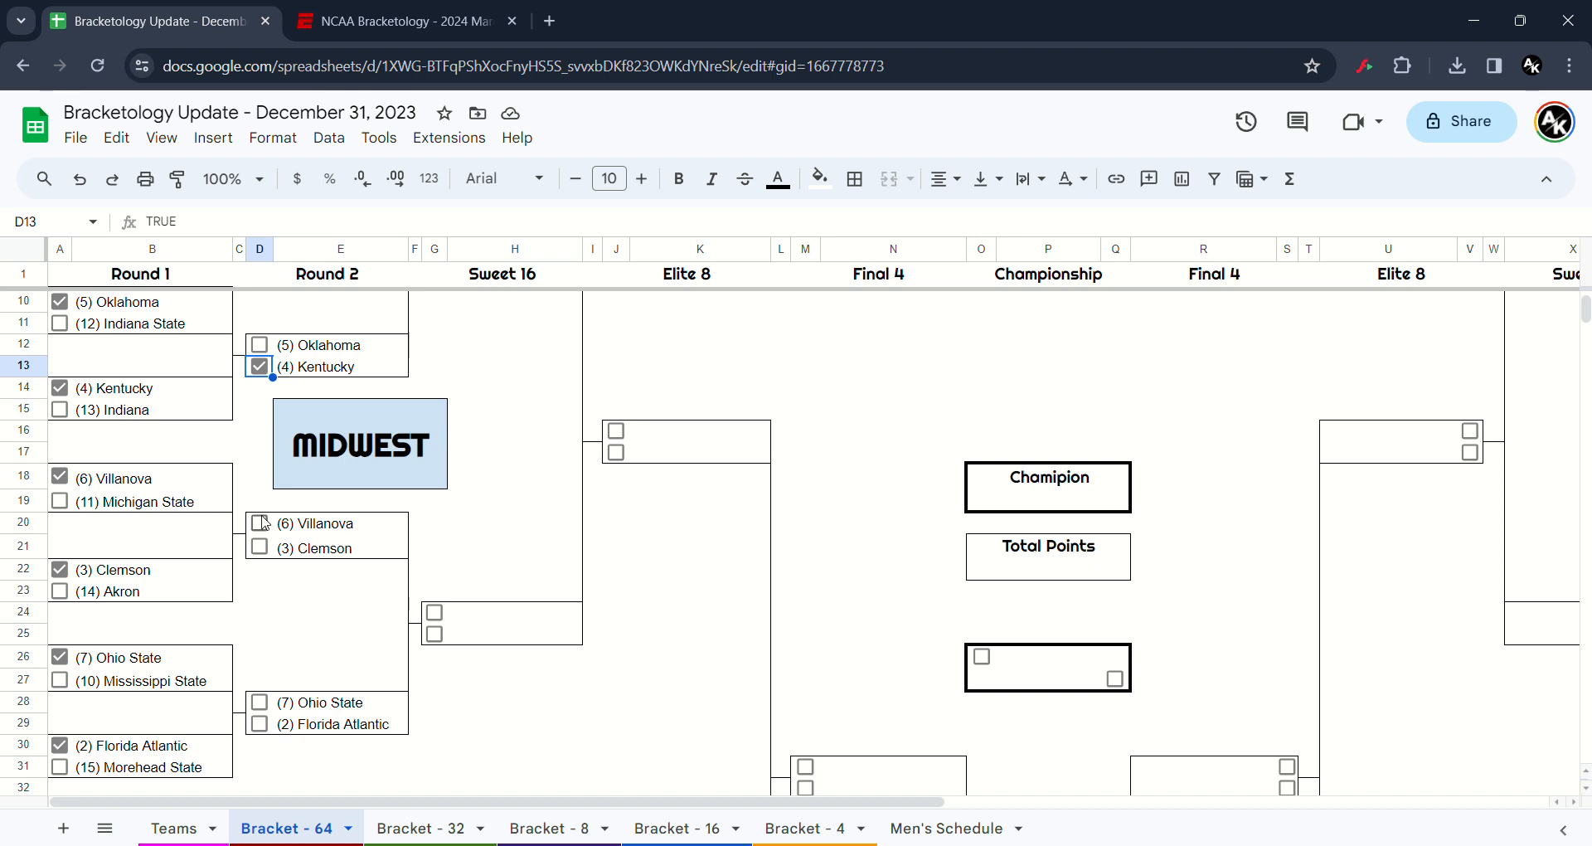
{"action": "left_click", "coordinate": [259, 524]}
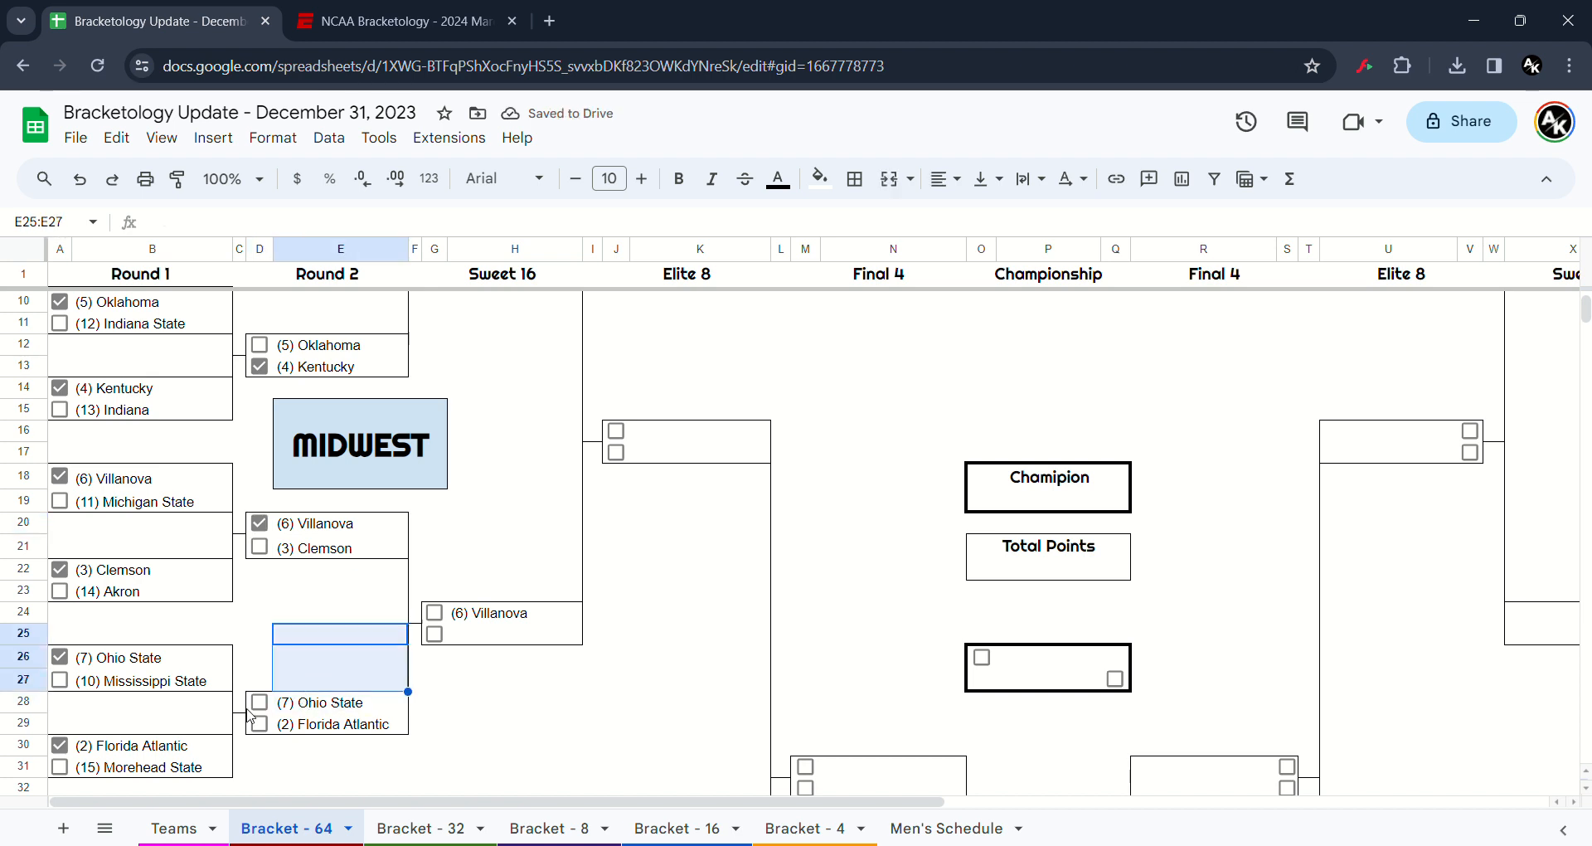
{"action": "left_click", "coordinate": [258, 702]}
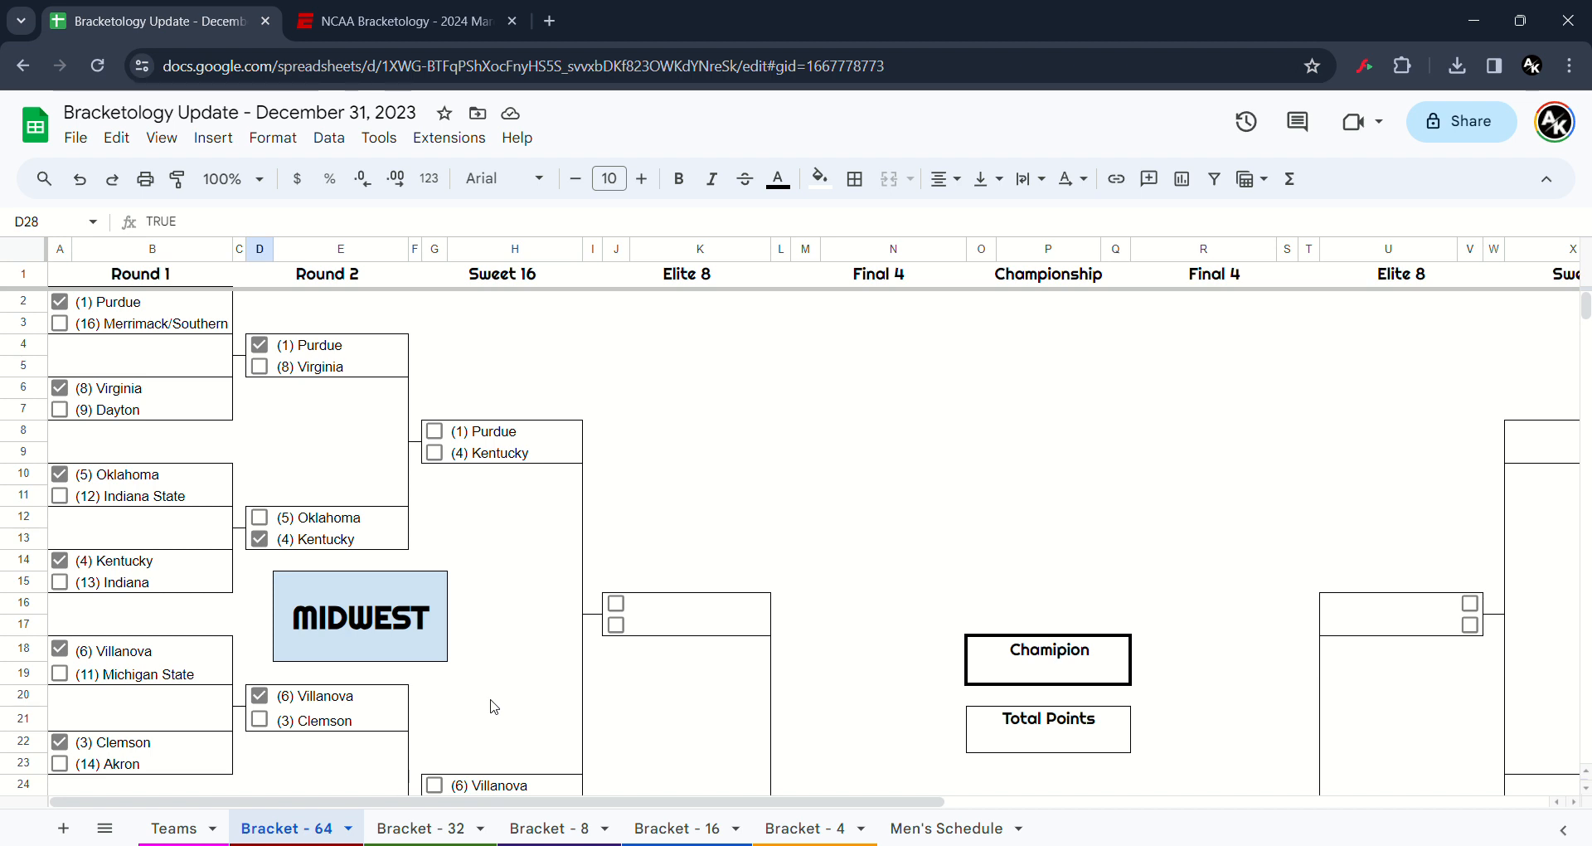
- Send Kentucky and Villanova to the Elite 8, then Kentucky to the Final Four
{"action": "left_click", "coordinate": [433, 452]}
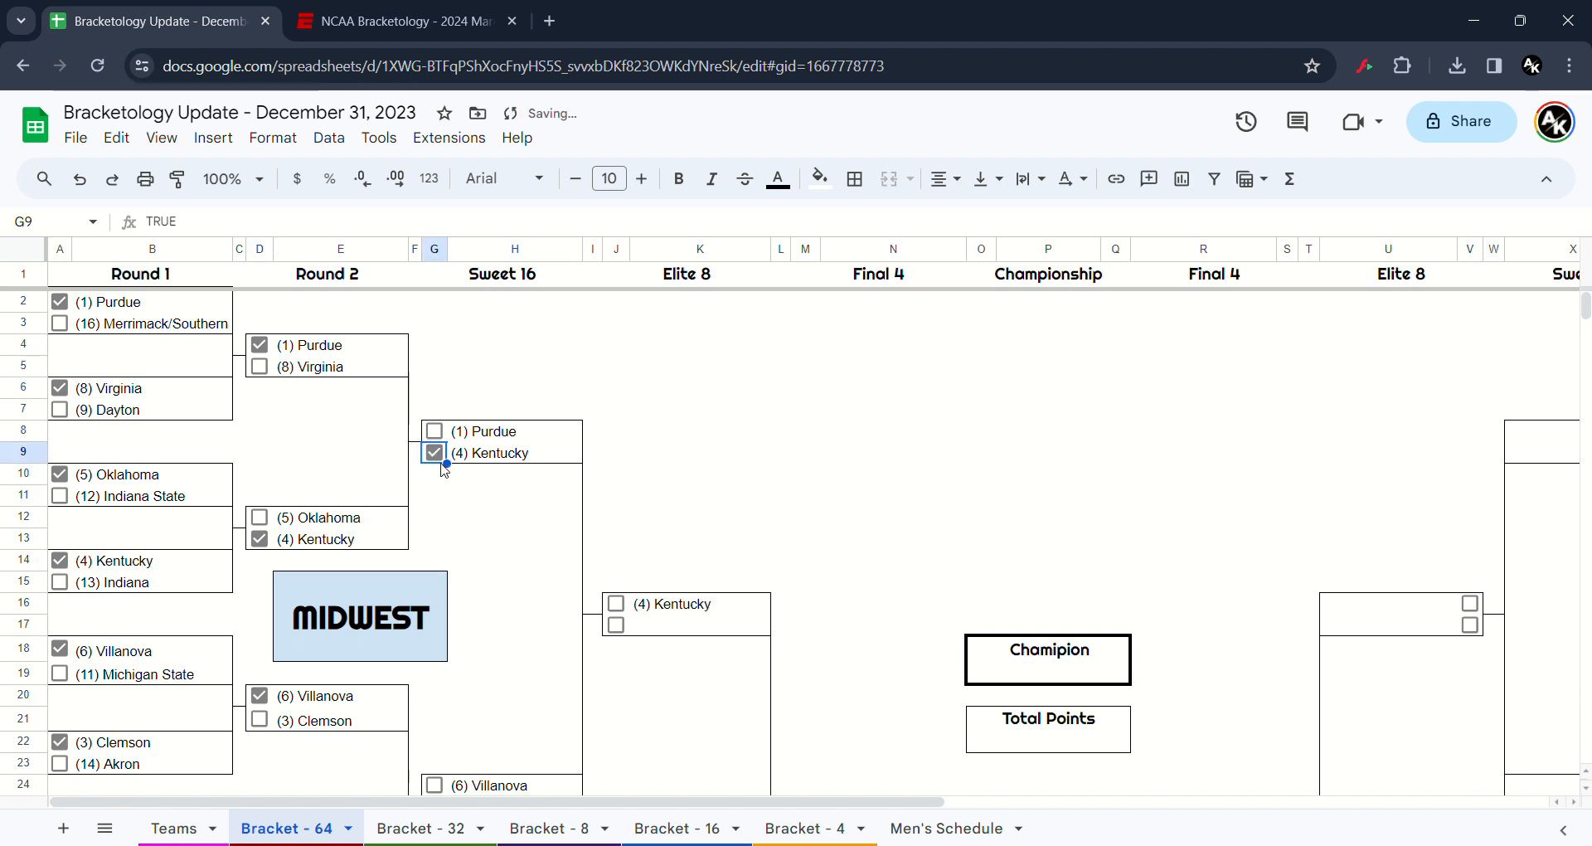
{"action": "mouse_move", "coordinate": [448, 475]}
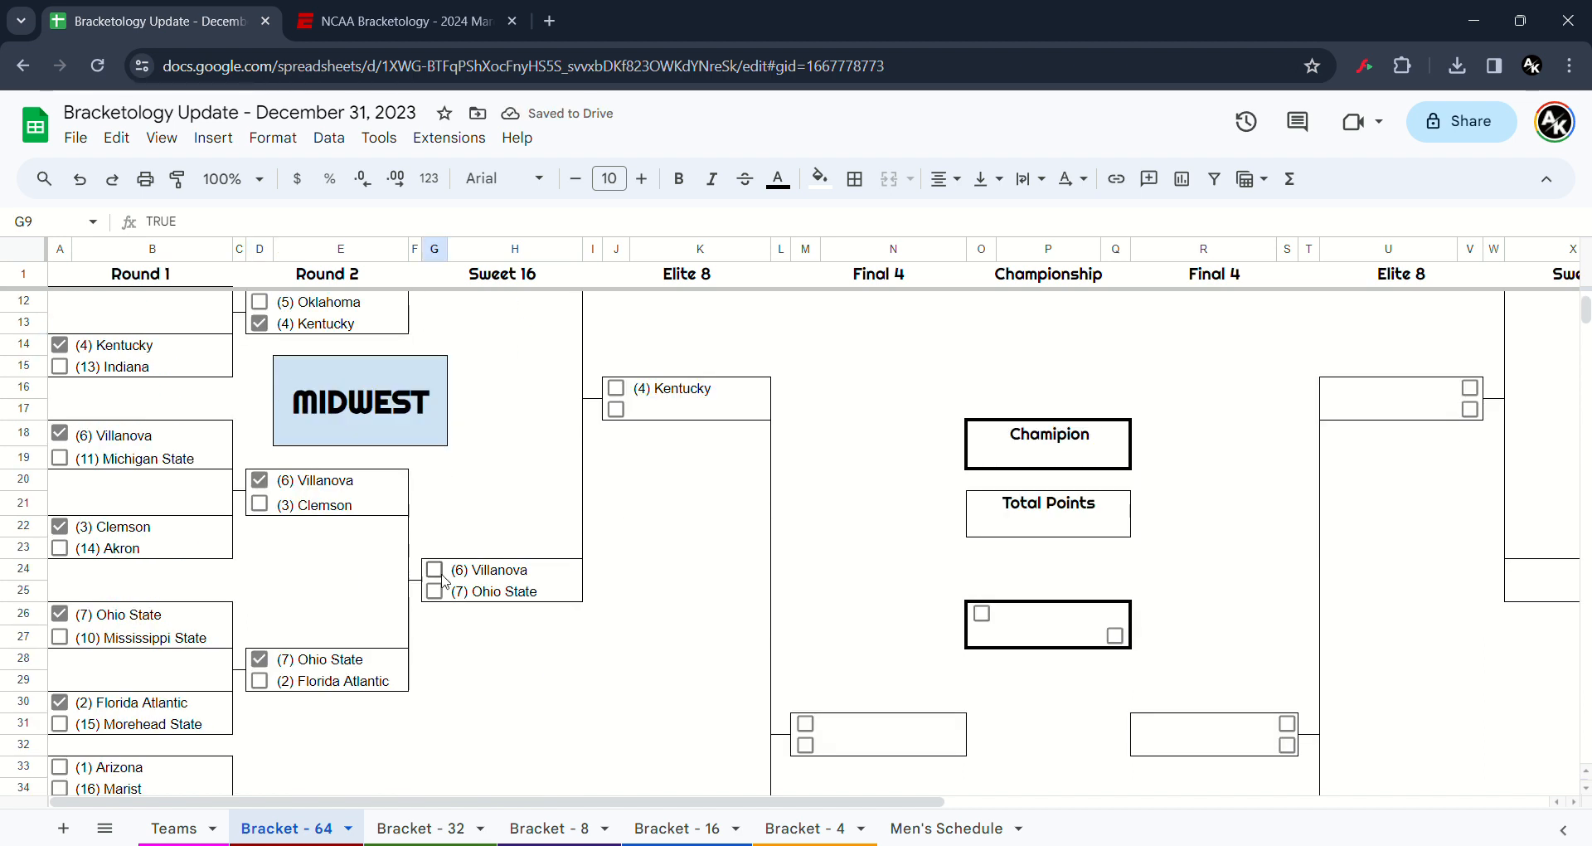
{"action": "left_click", "coordinate": [434, 569]}
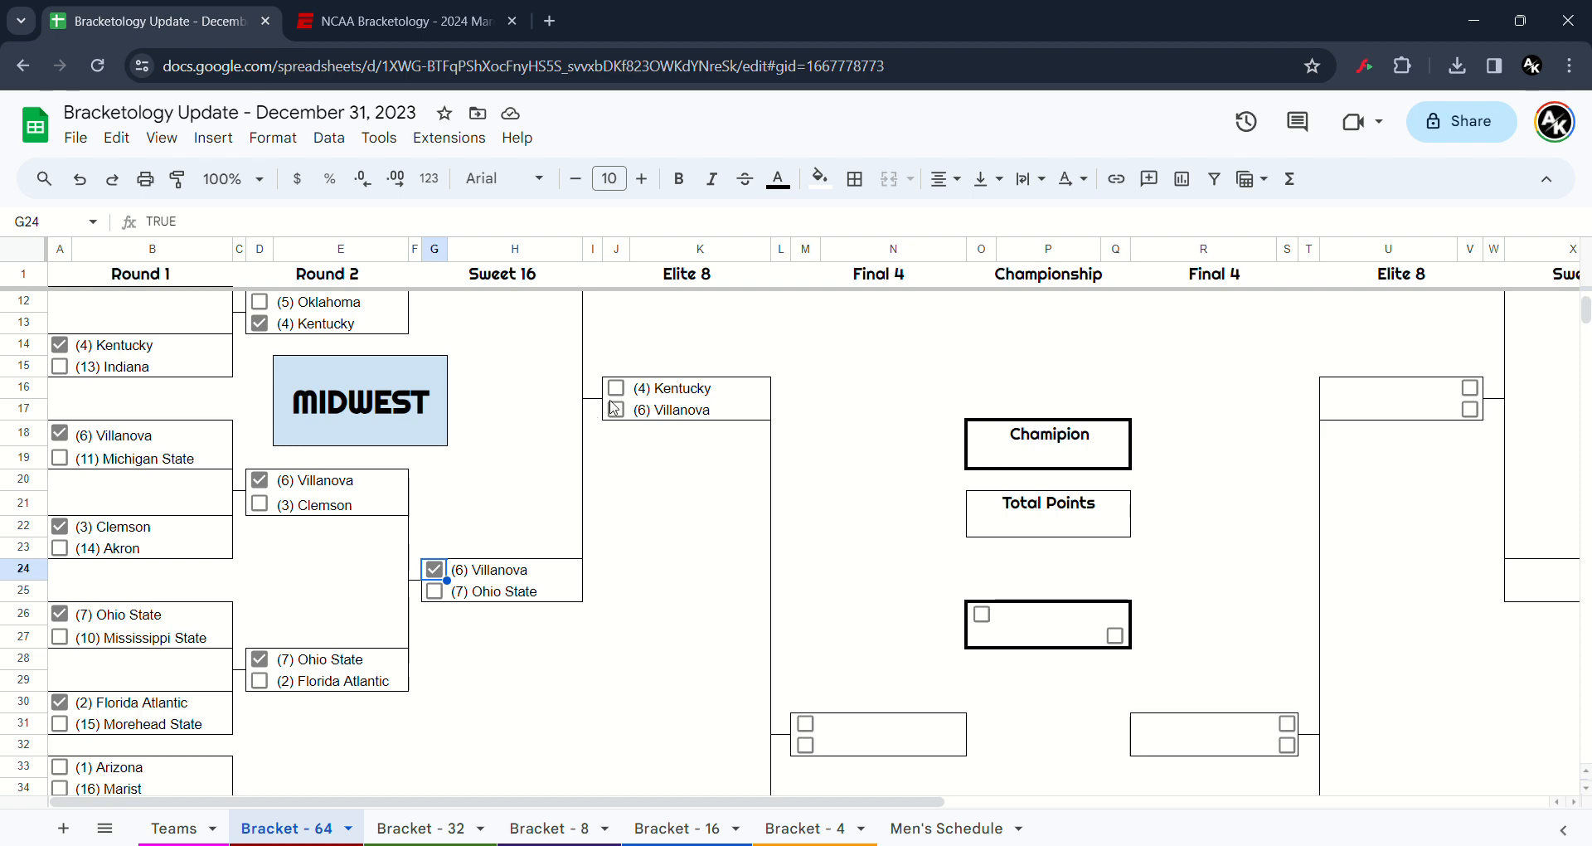
{"action": "left_click", "coordinate": [614, 387]}
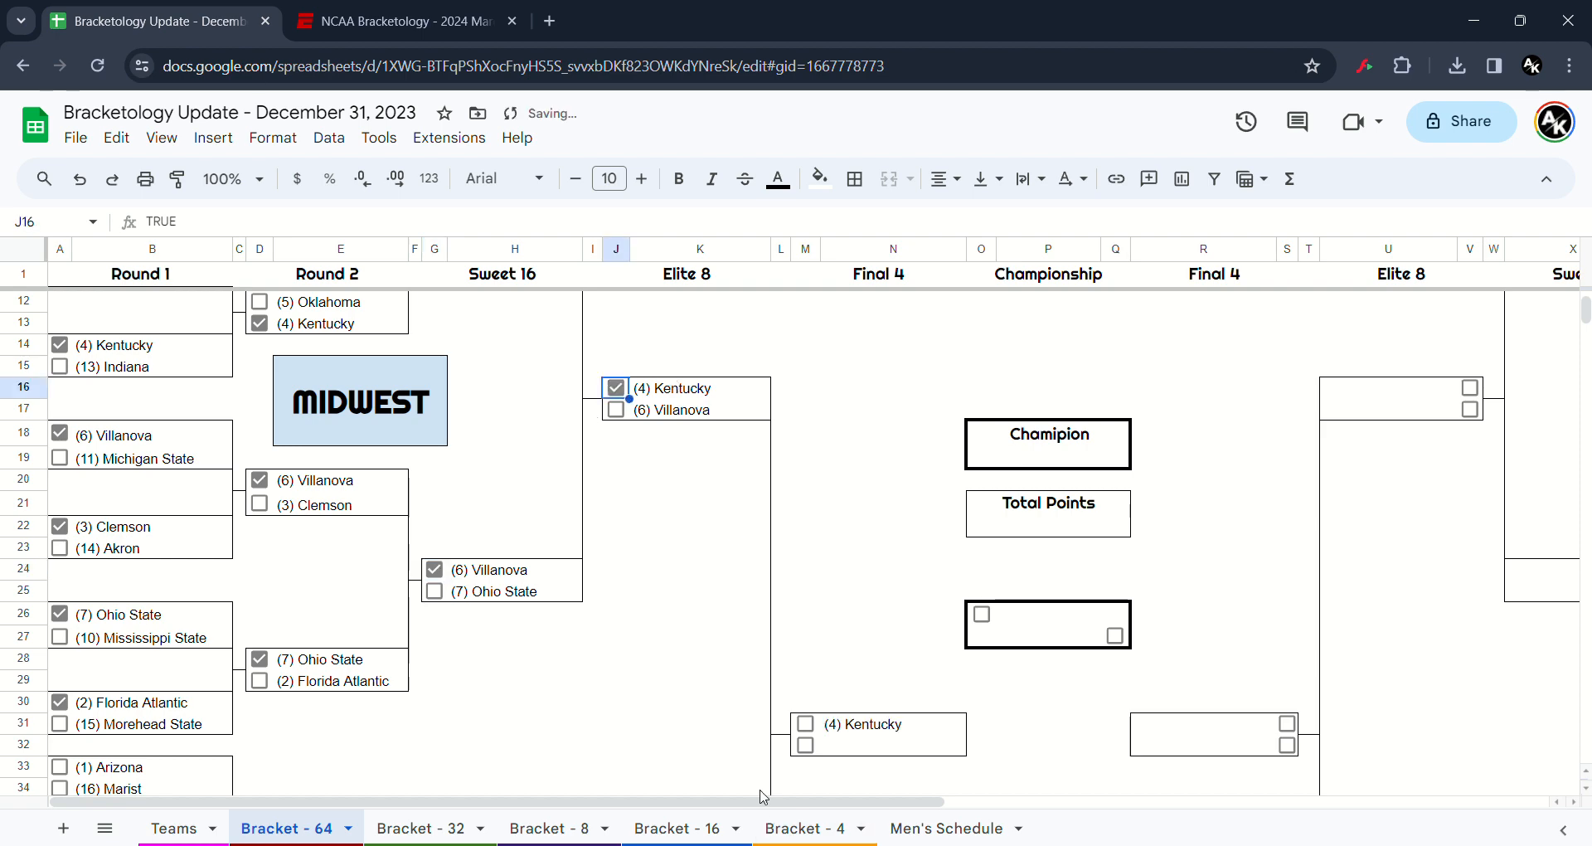
{"action": "scroll", "scroll_direction": "right", "scroll_amount": 3}
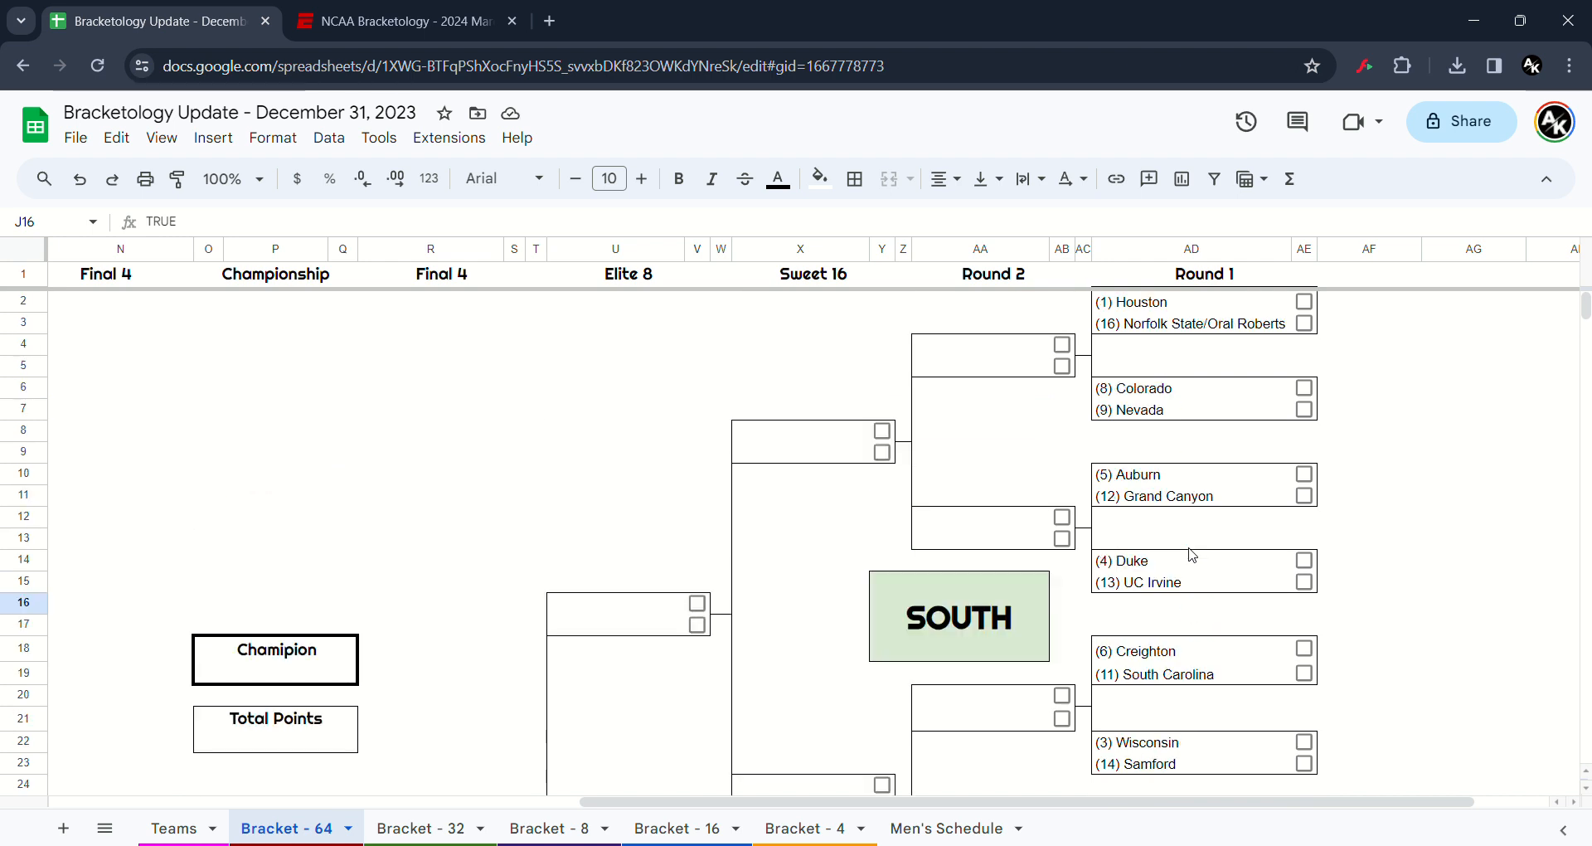
{"action": "mouse_move", "coordinate": [1334, 296]}
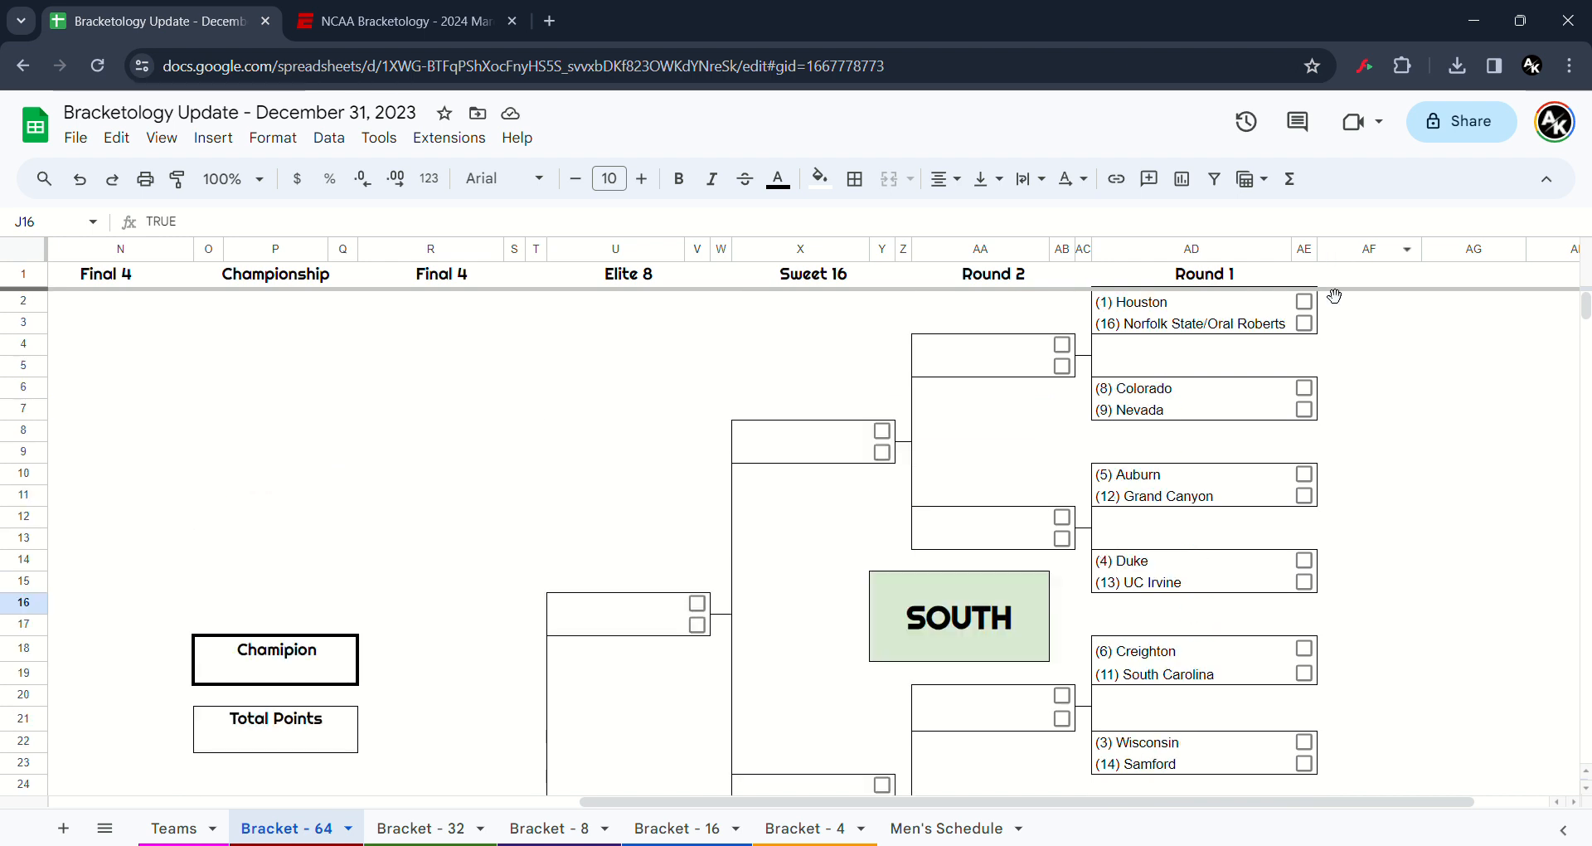
{"action": "mouse_move", "coordinate": [1320, 300]}
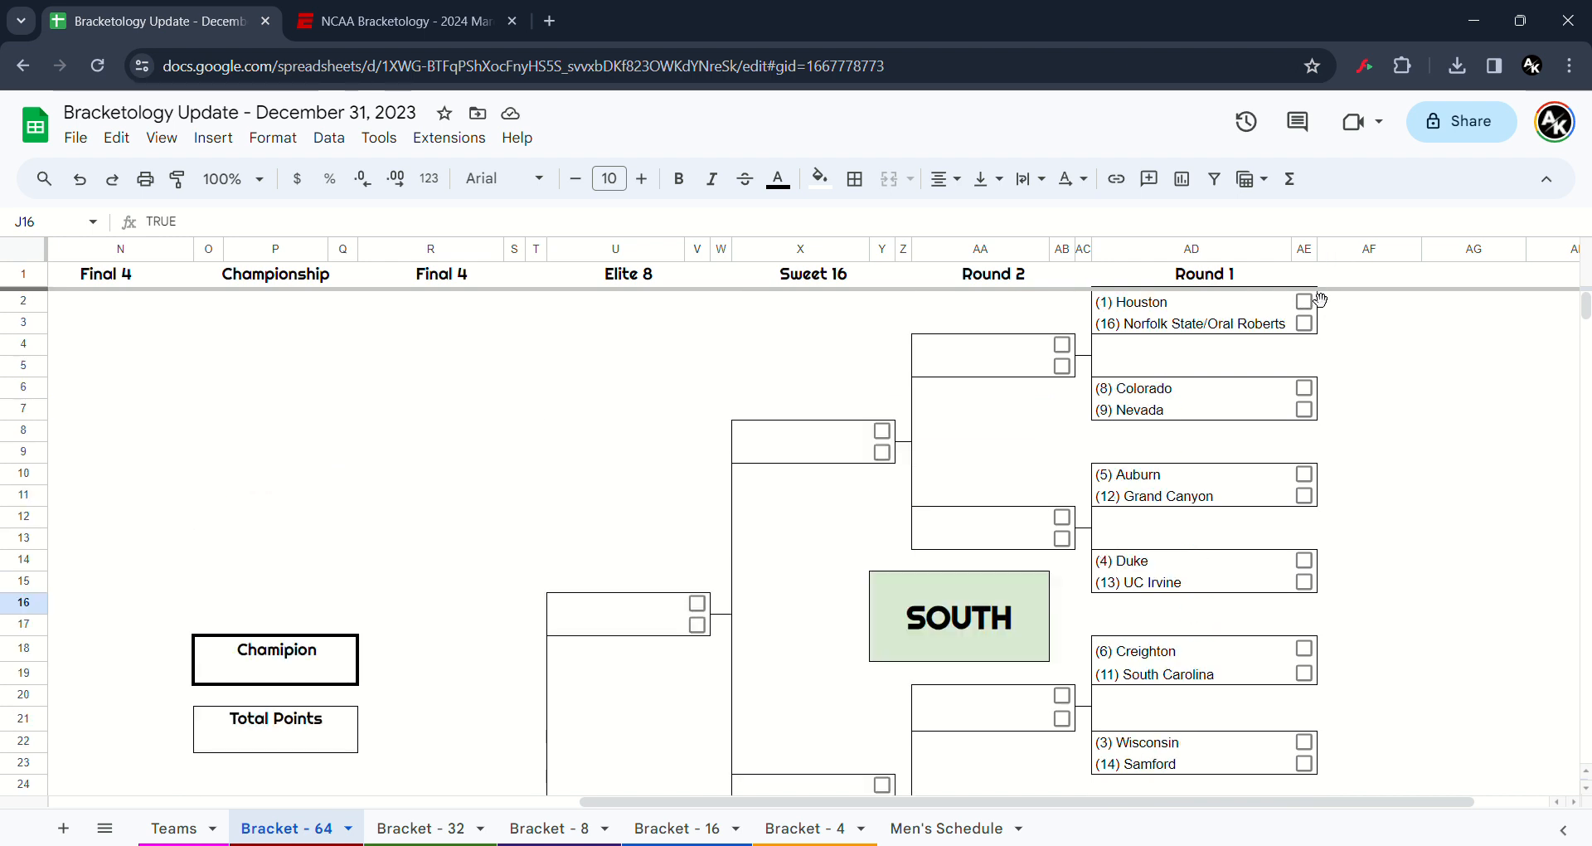
- Tick South Round 1 winners Houston, Nevada, Auburn, Duke and Creighton
{"action": "left_click", "coordinate": [1304, 301]}
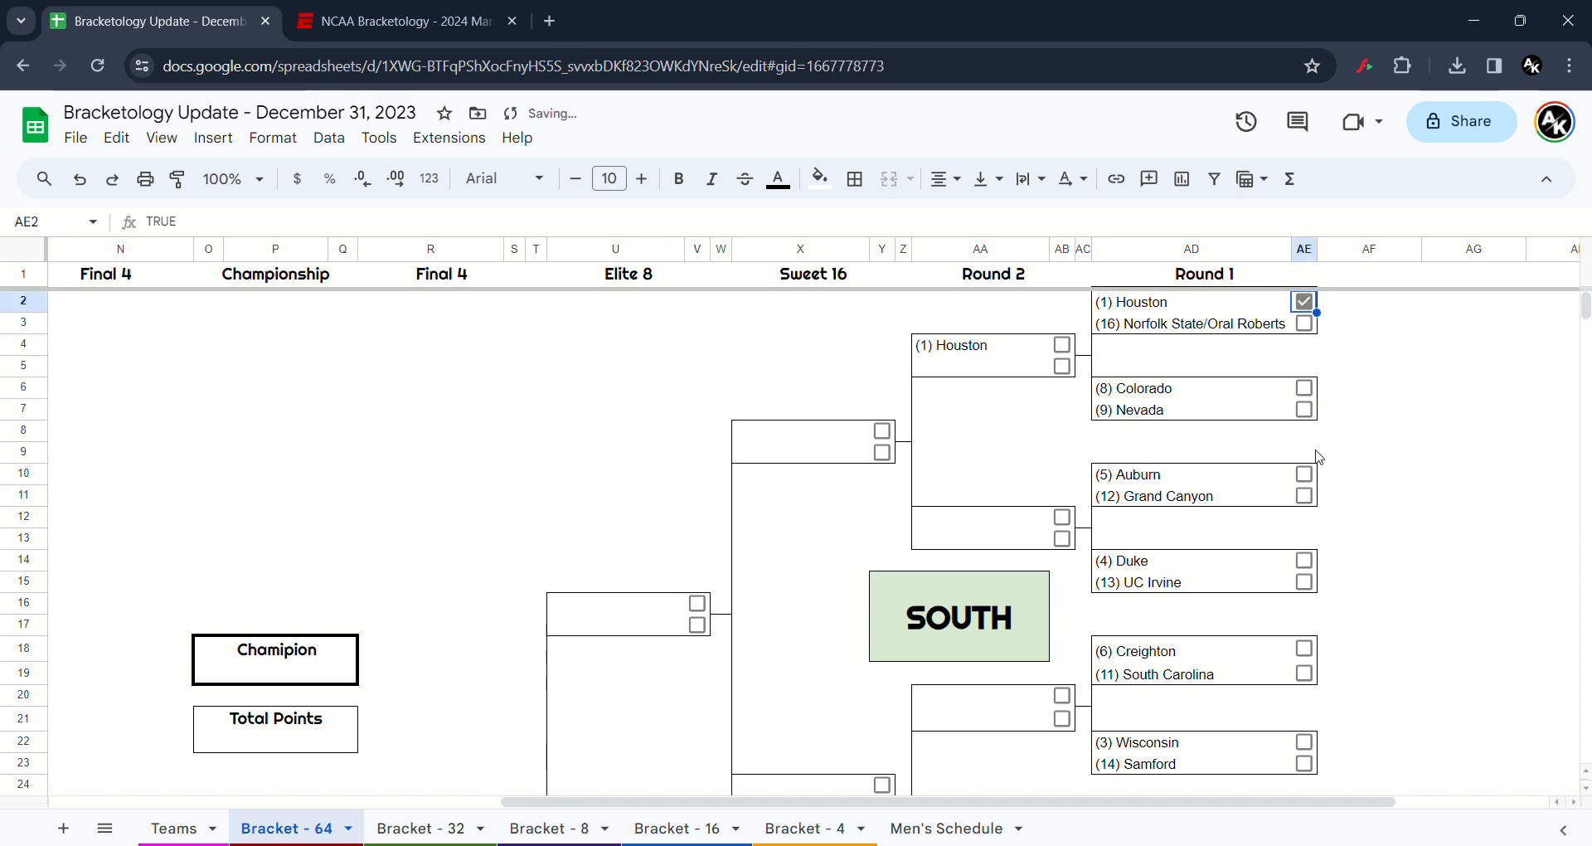
{"action": "left_click", "coordinate": [1304, 410]}
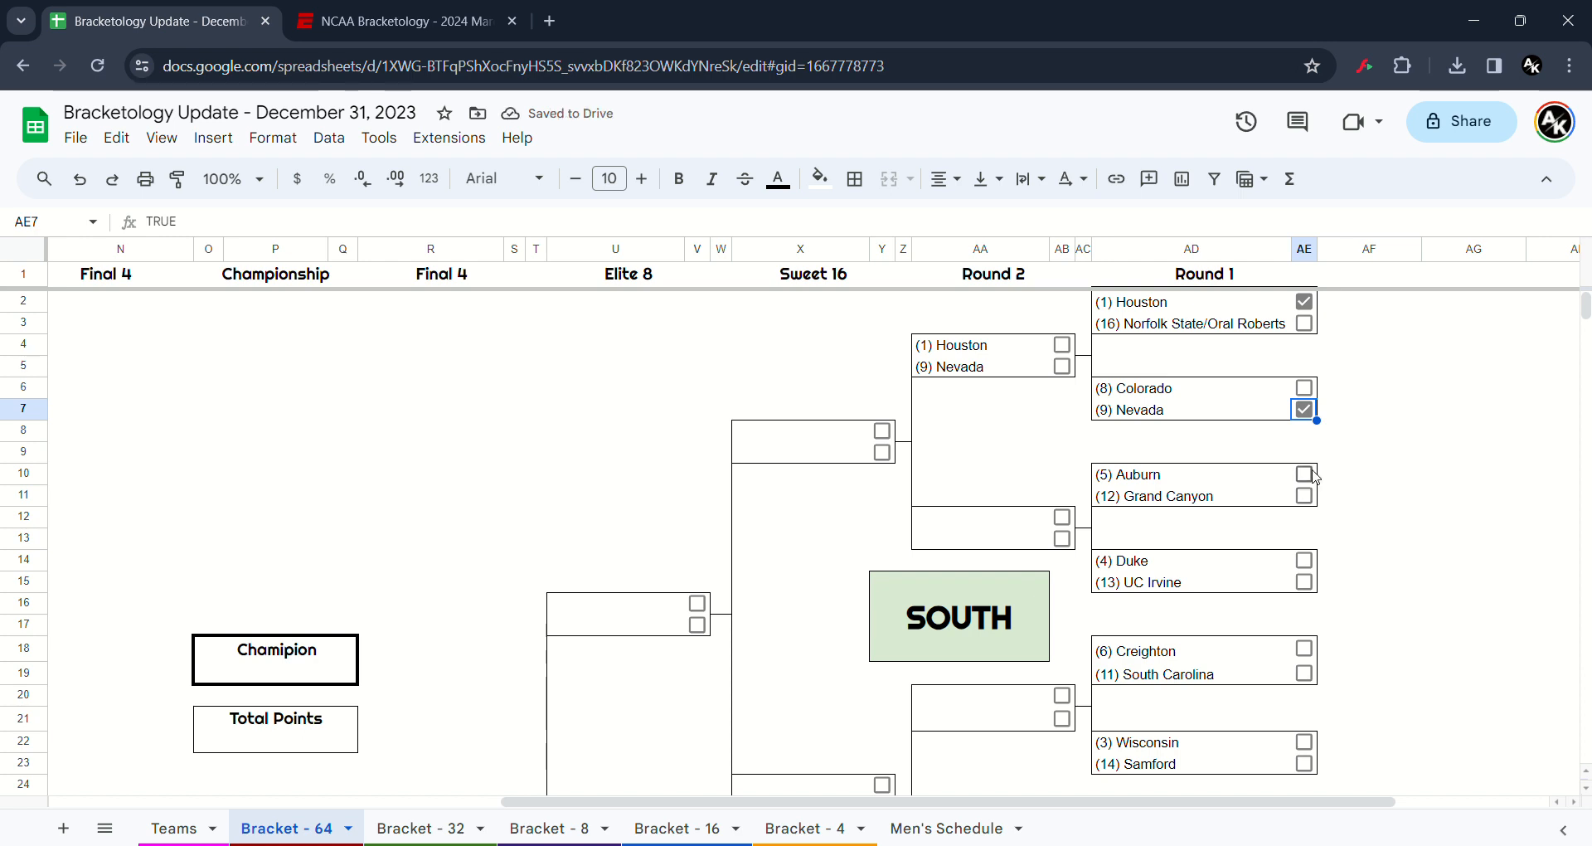
{"action": "left_click", "coordinate": [1304, 475]}
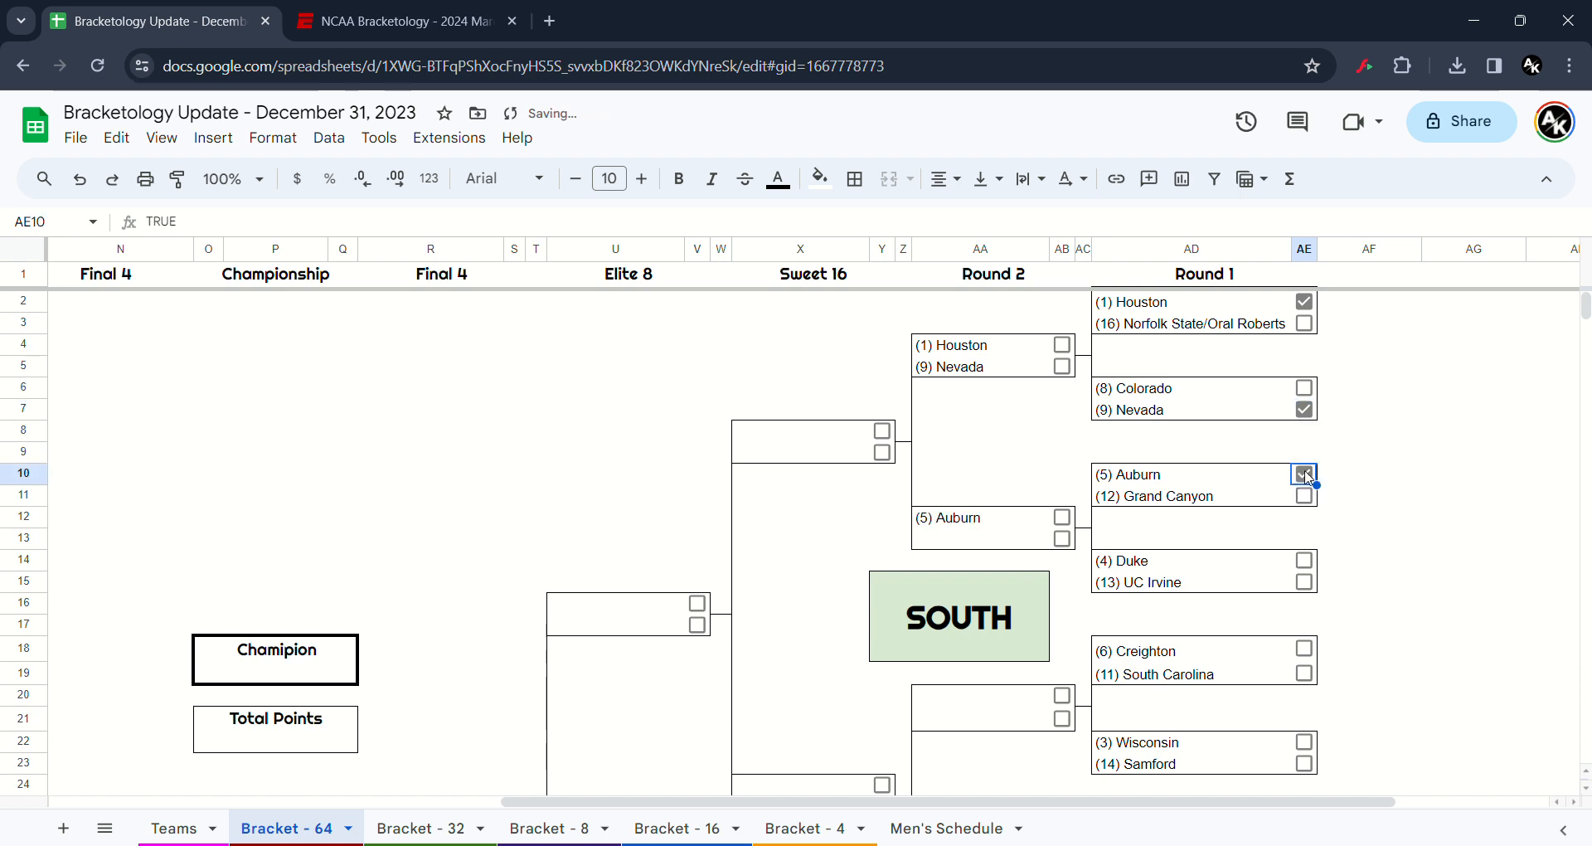
{"action": "mouse_move", "coordinate": [1307, 583]}
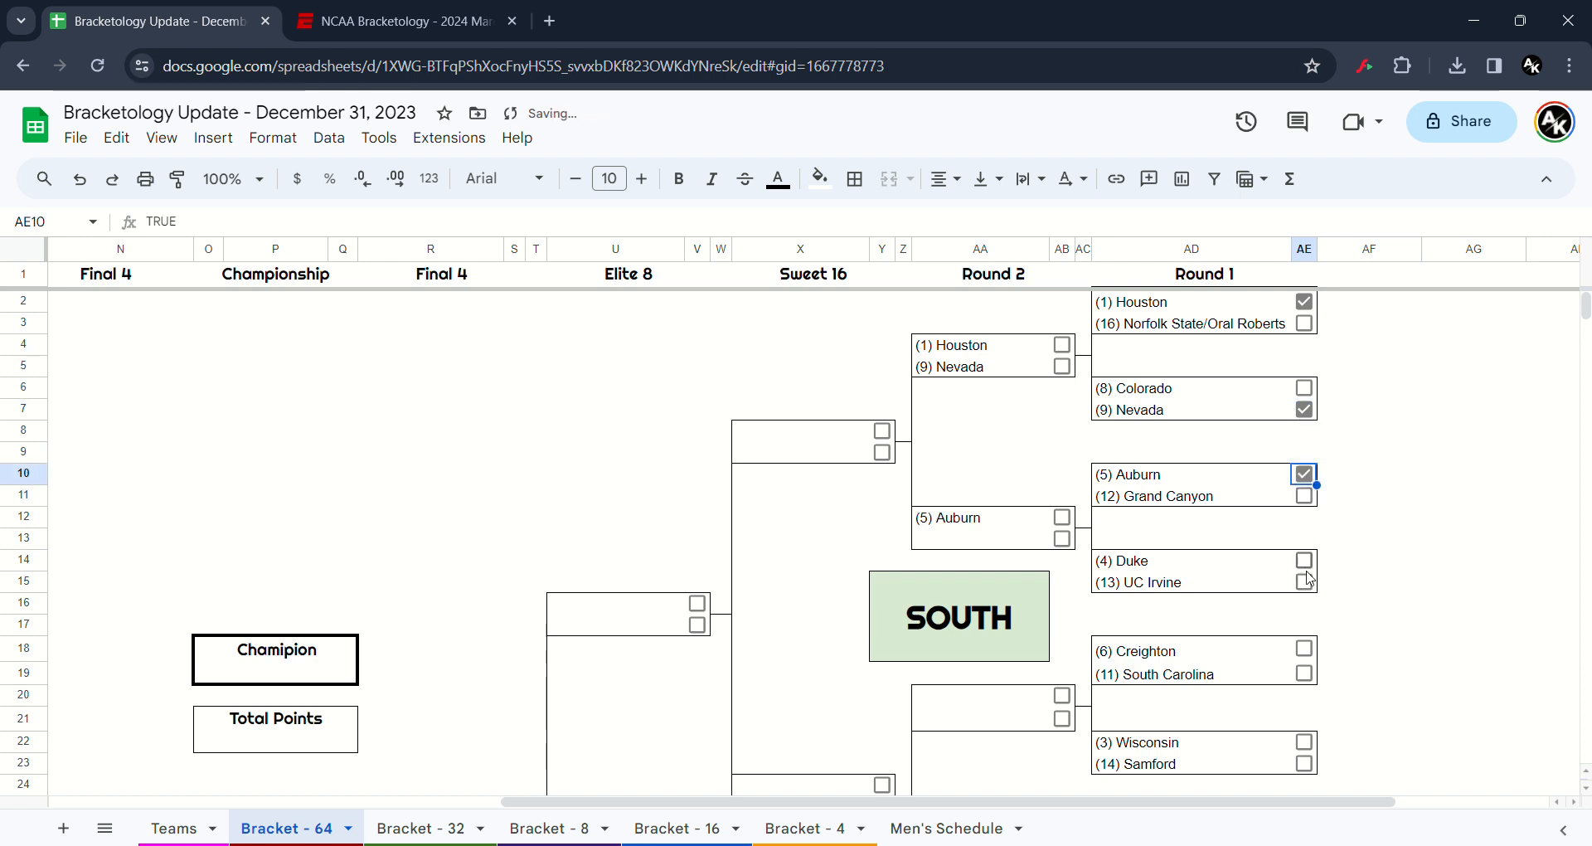
{"action": "left_click", "coordinate": [1303, 560]}
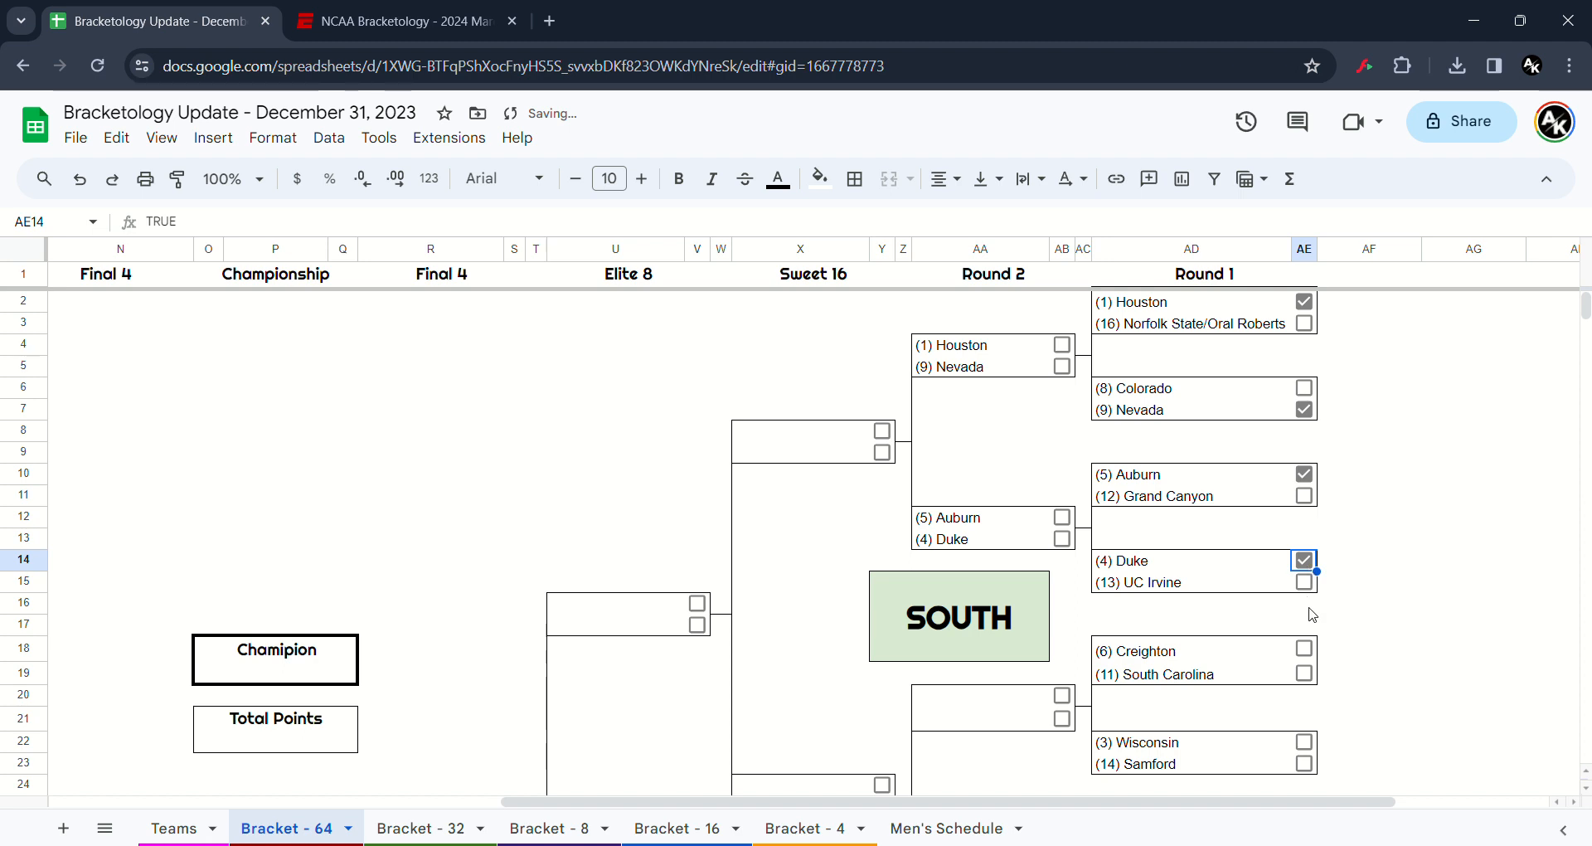
{"action": "left_click", "coordinate": [1304, 647]}
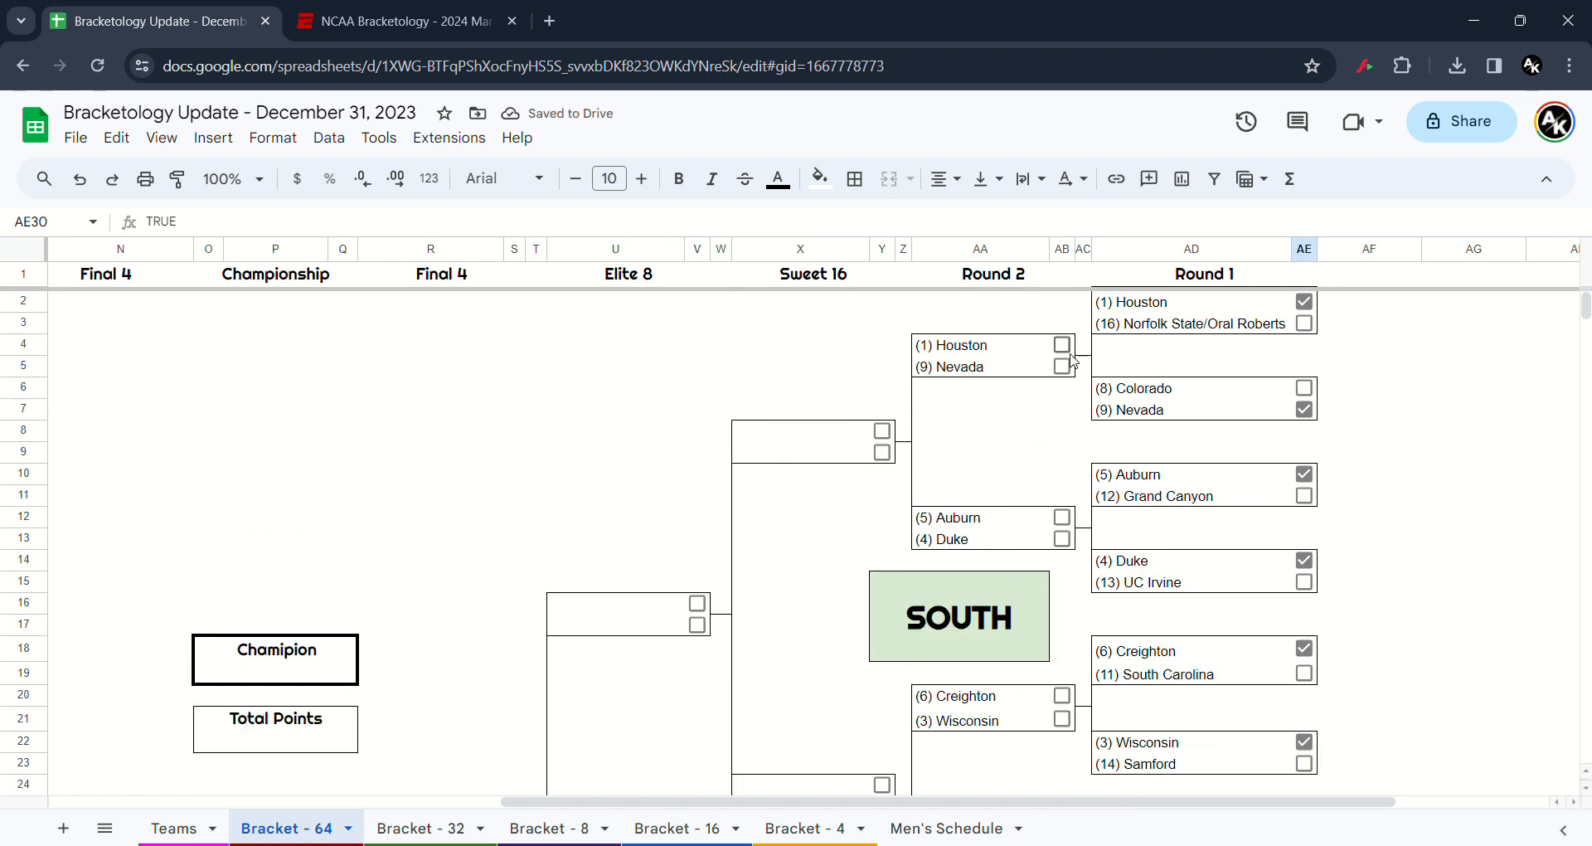
- Advance Houston, Duke and San Diego State; then Duke and Creighton; Creighton to the Final Four
{"action": "left_click", "coordinate": [1062, 345]}
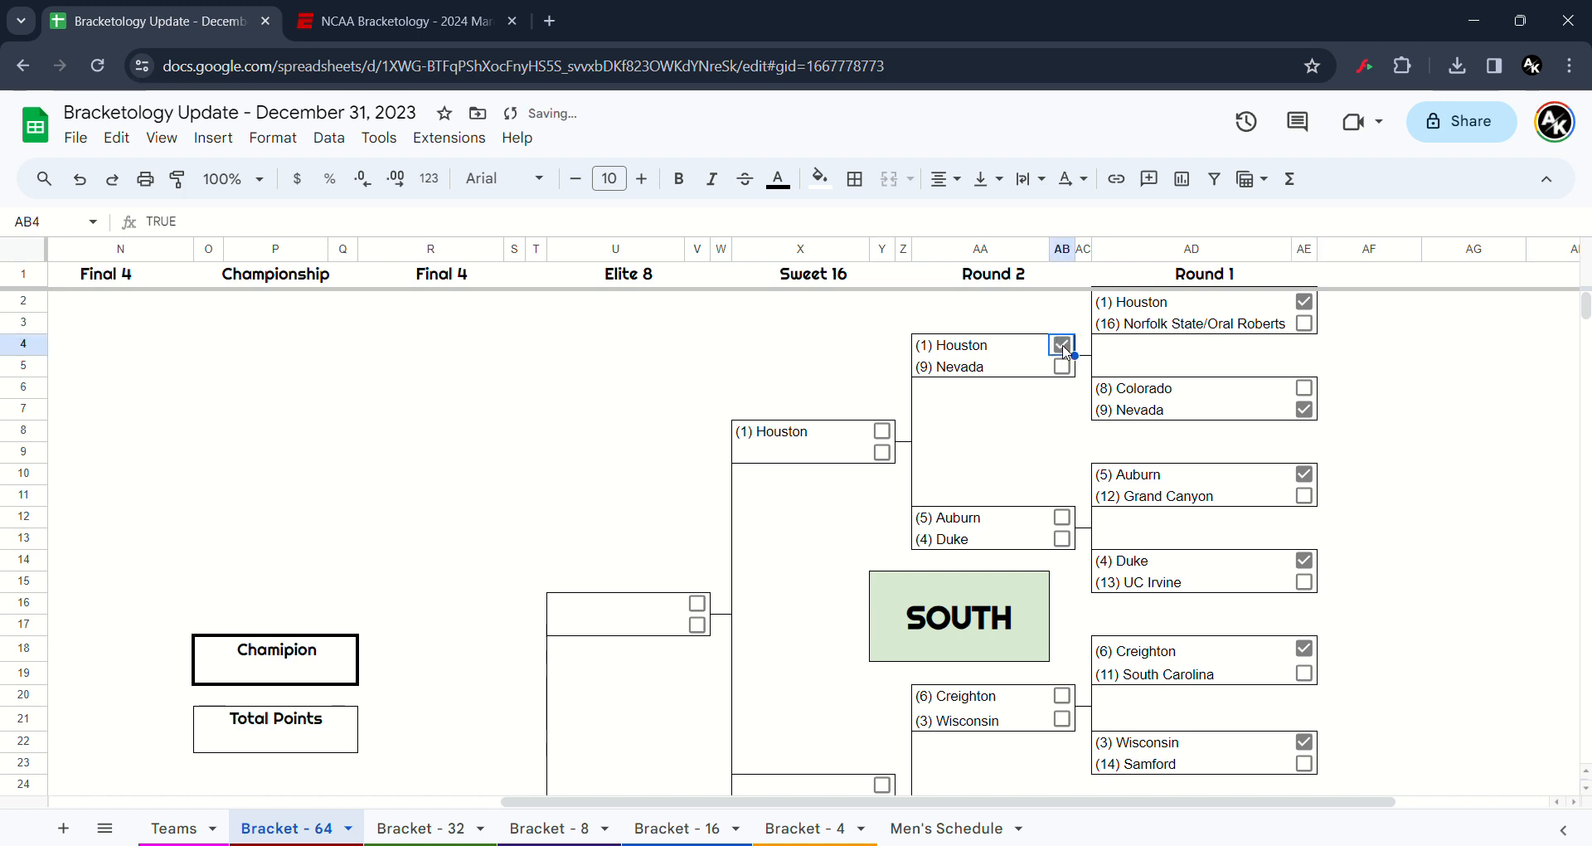
{"action": "left_click", "coordinate": [1062, 539]}
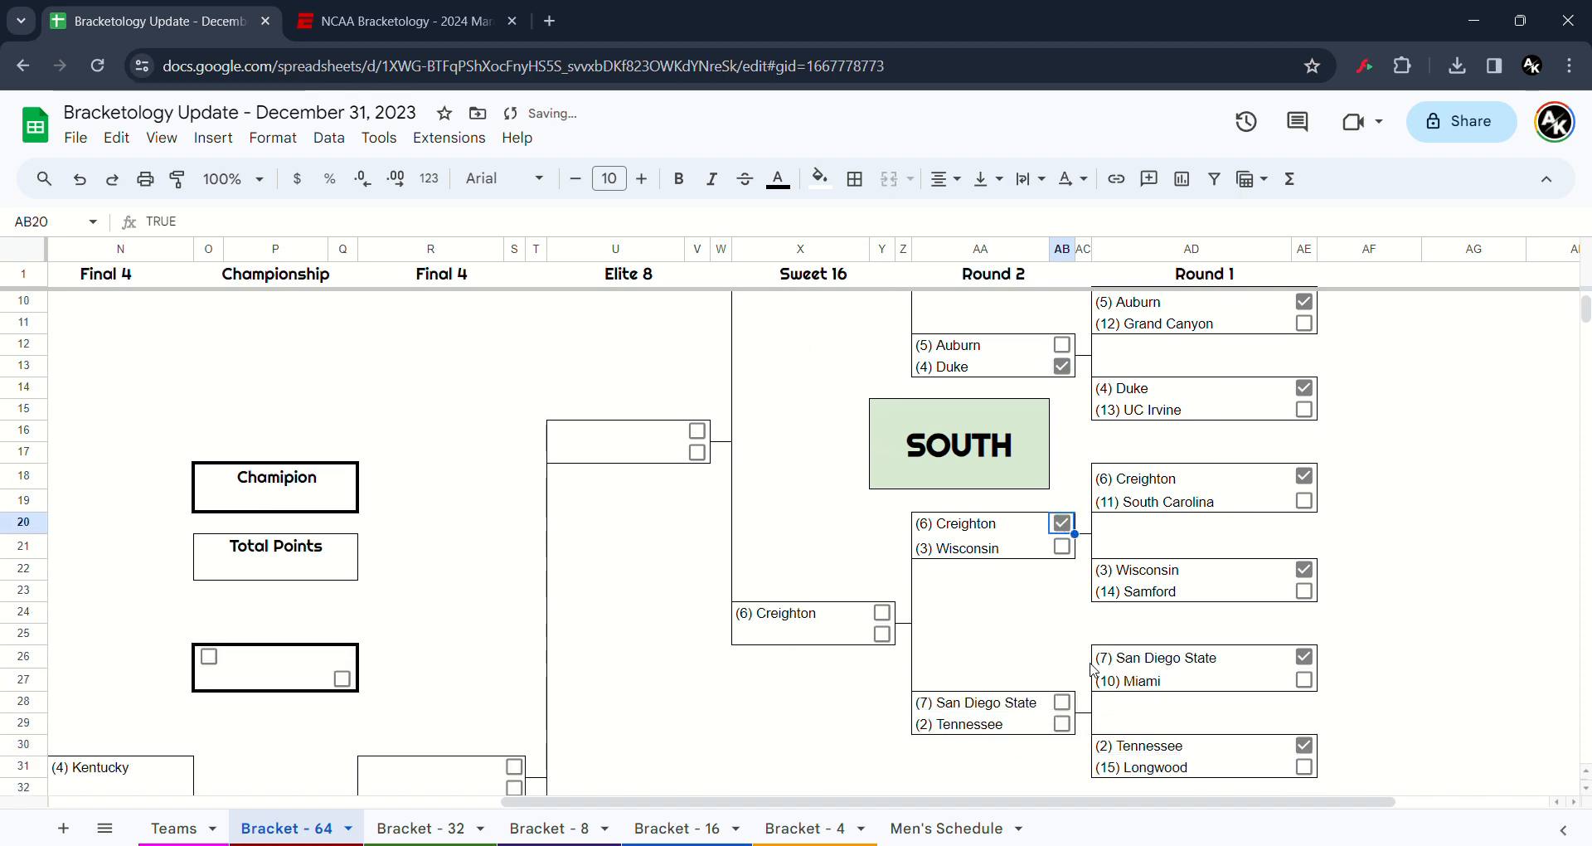
{"action": "left_click", "coordinate": [1060, 701]}
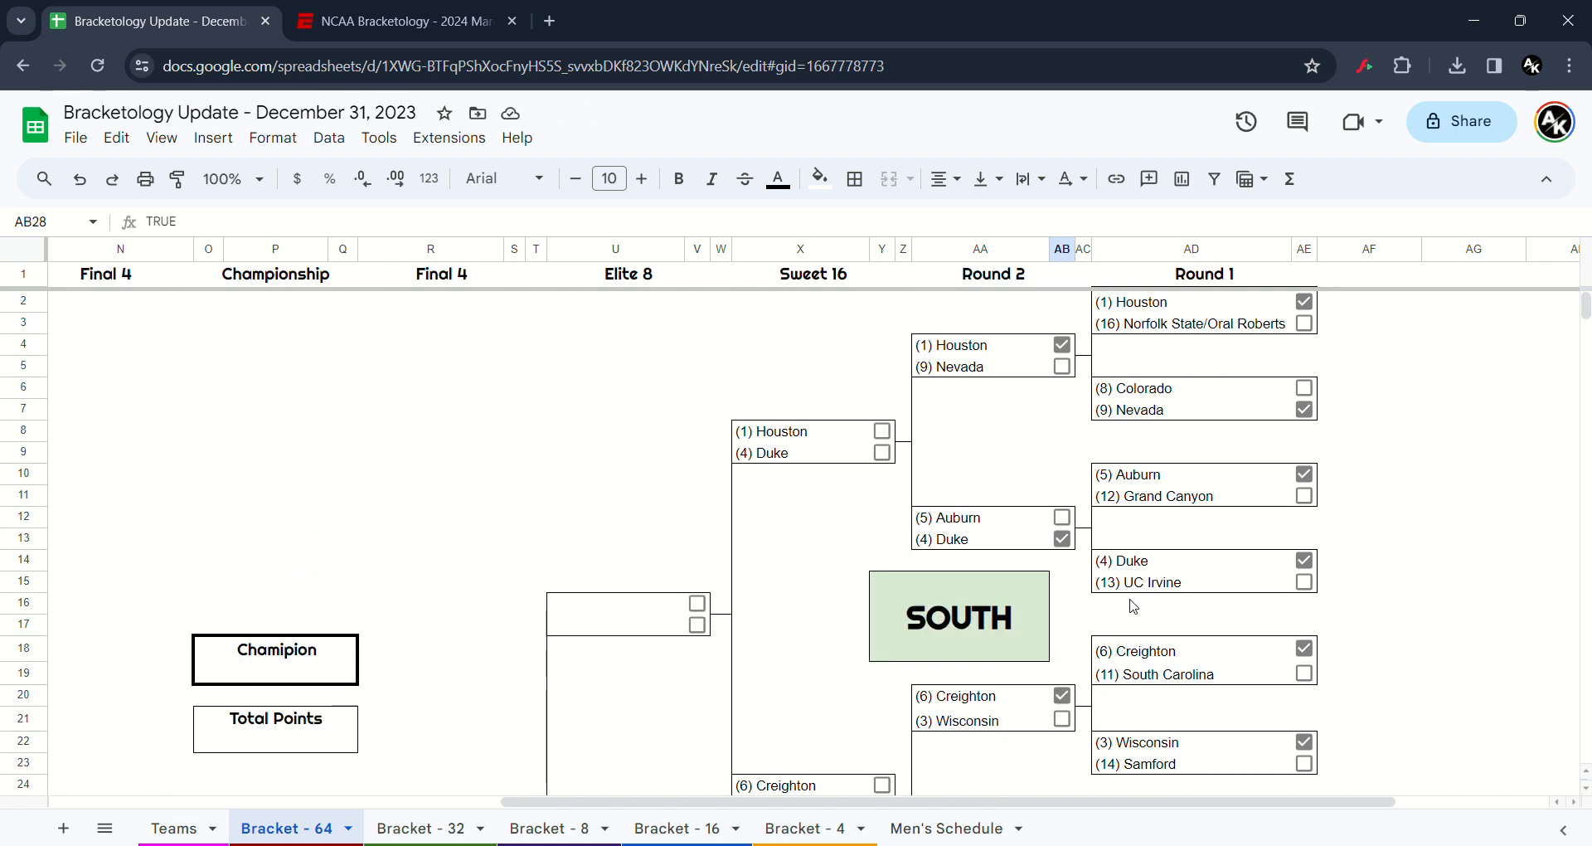
{"action": "left_click", "coordinate": [882, 453]}
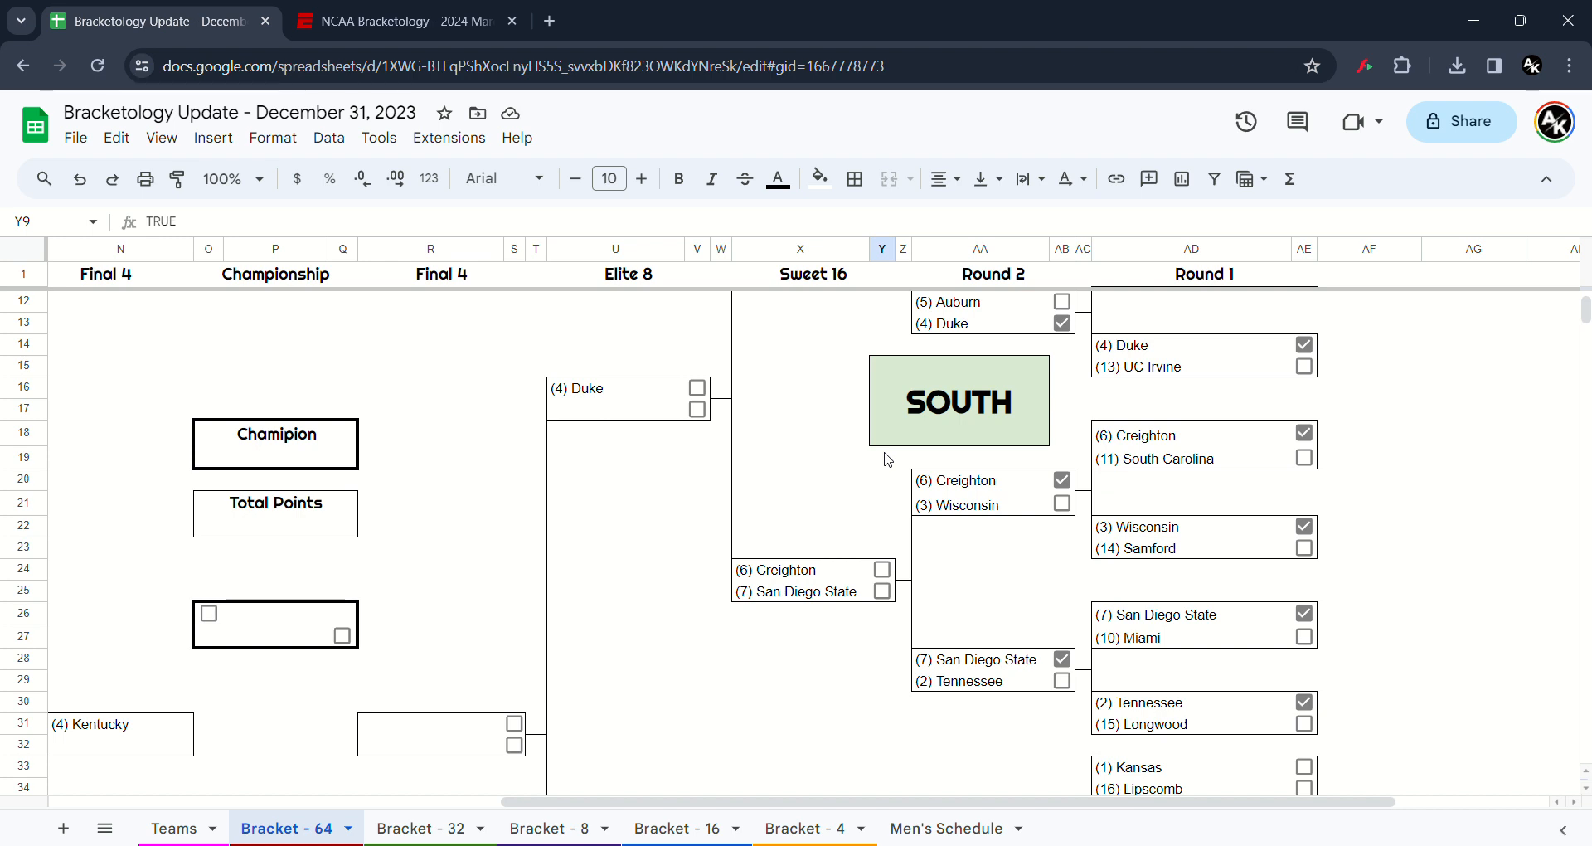
{"action": "left_click", "coordinate": [881, 569]}
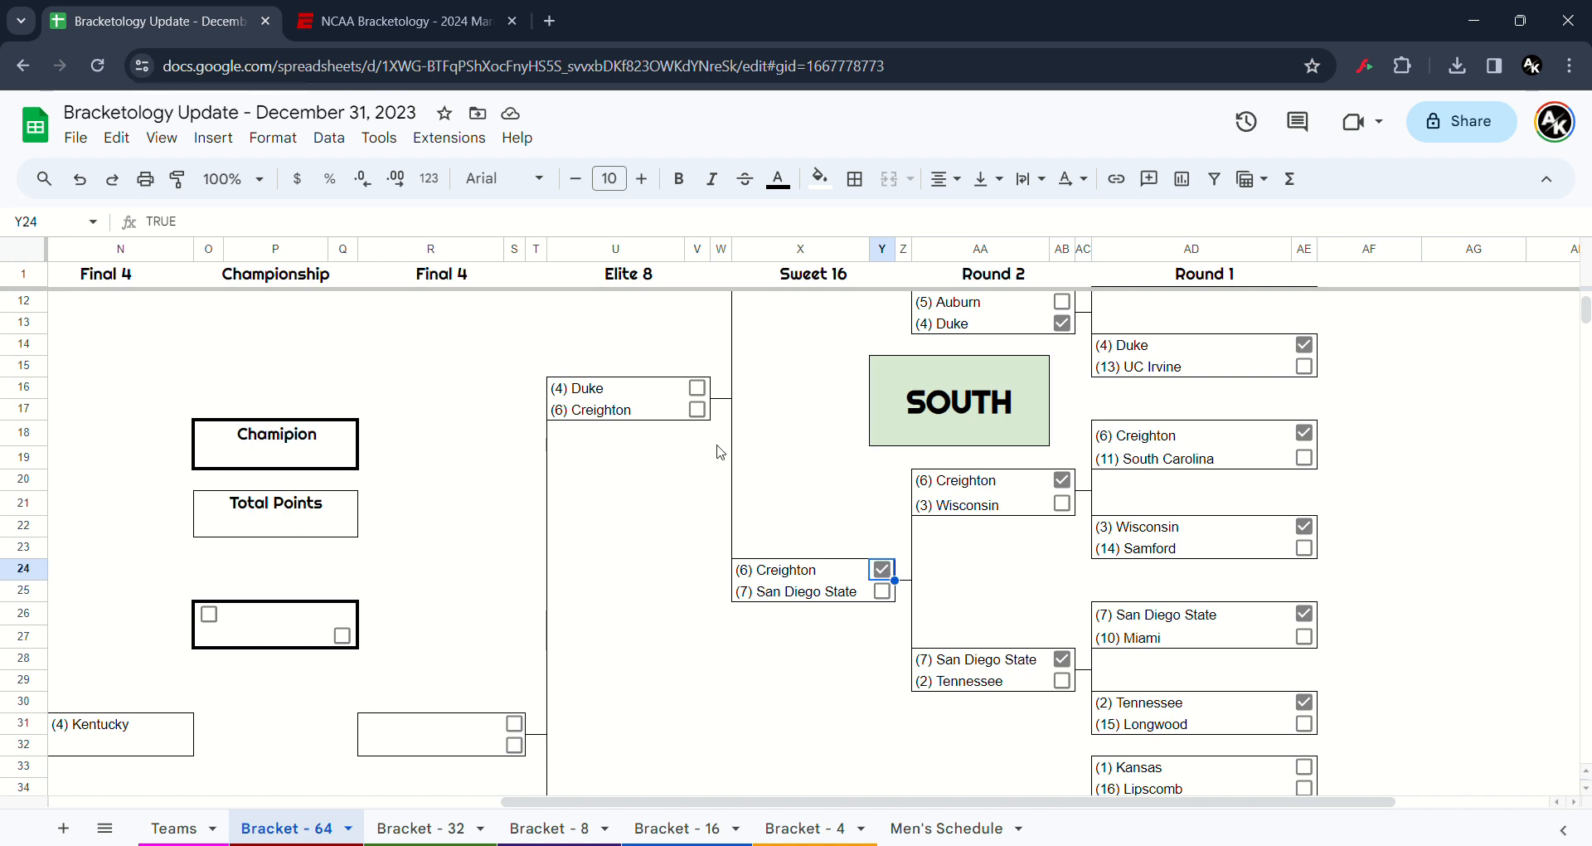
{"action": "left_click", "coordinate": [697, 409]}
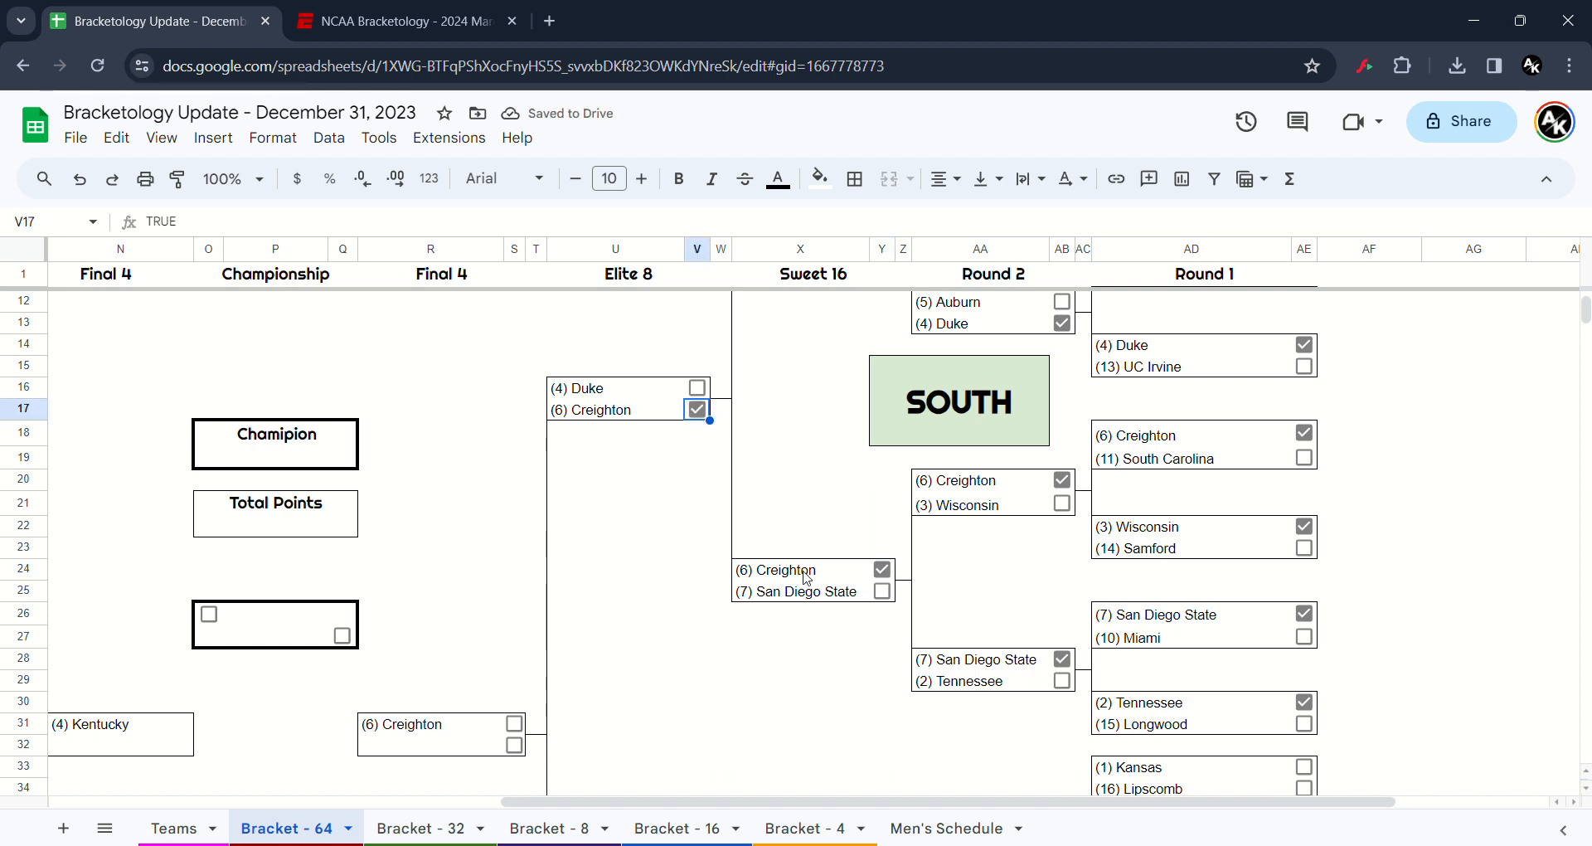
{"action": "scroll", "scroll_direction": "down", "scroll_amount": 3}
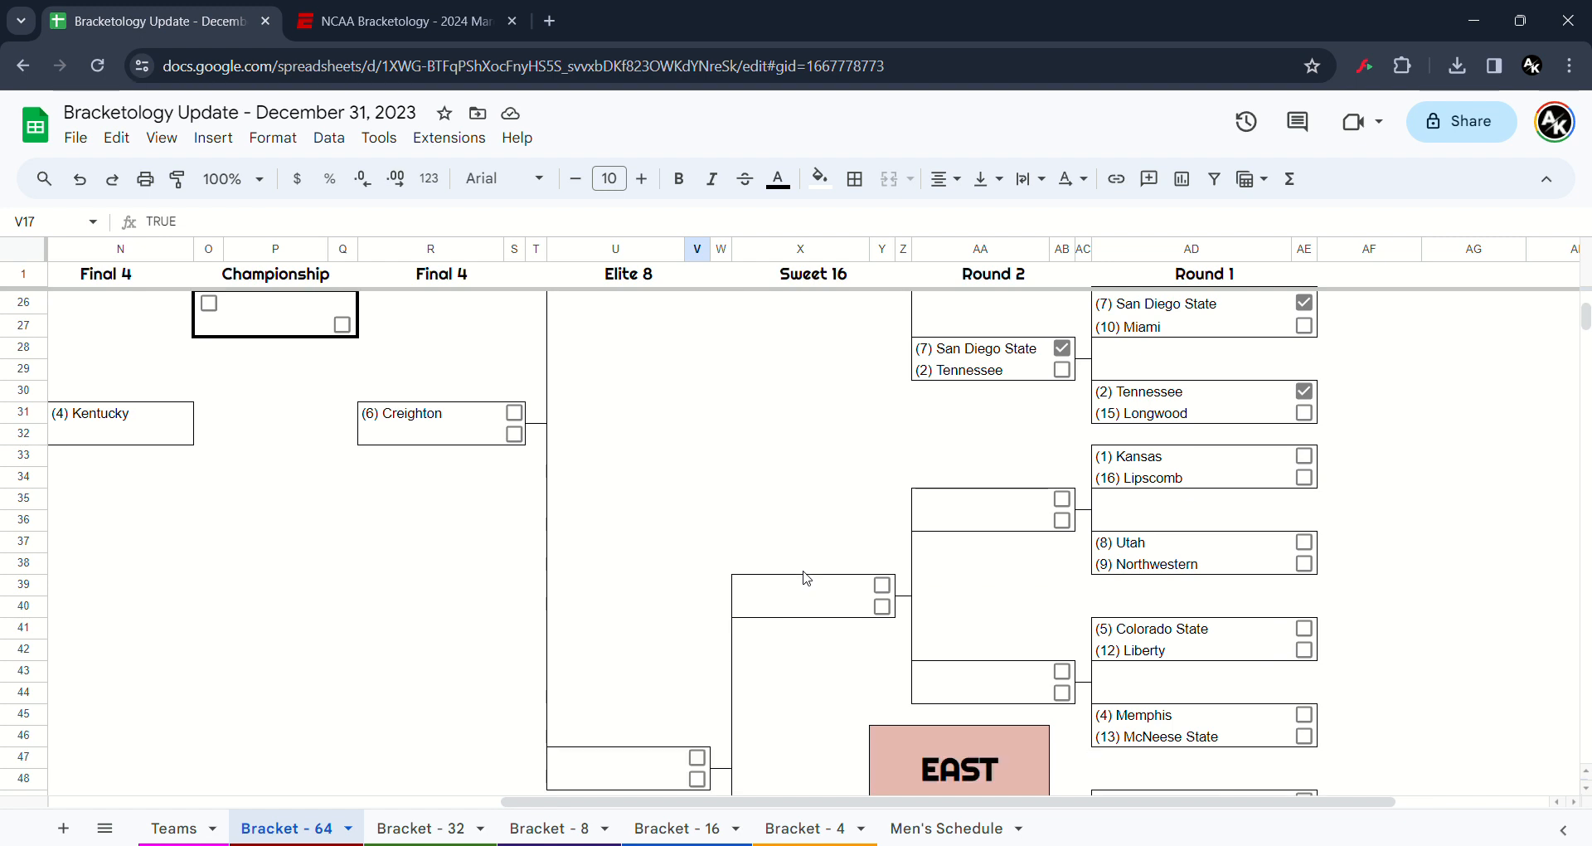
- Tick East Round 1 winners Kansas, Northwestern, Liberty, Memphis, Illinois, James Madison and UConn
{"action": "scroll", "scroll_direction": "down", "scroll_amount": 3}
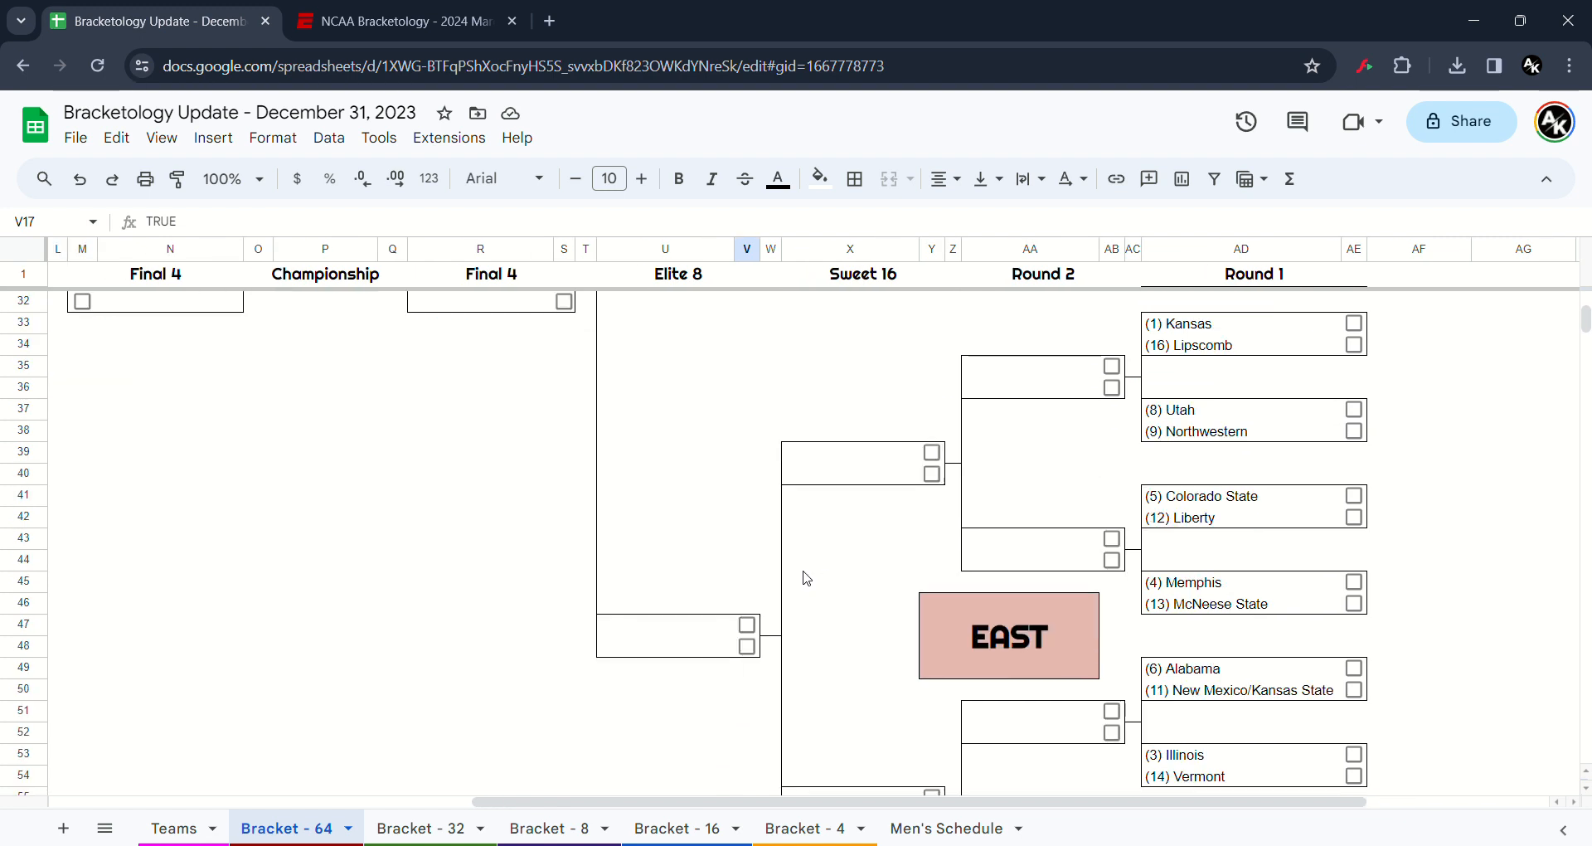
{"action": "mouse_move", "coordinate": [1078, 423]}
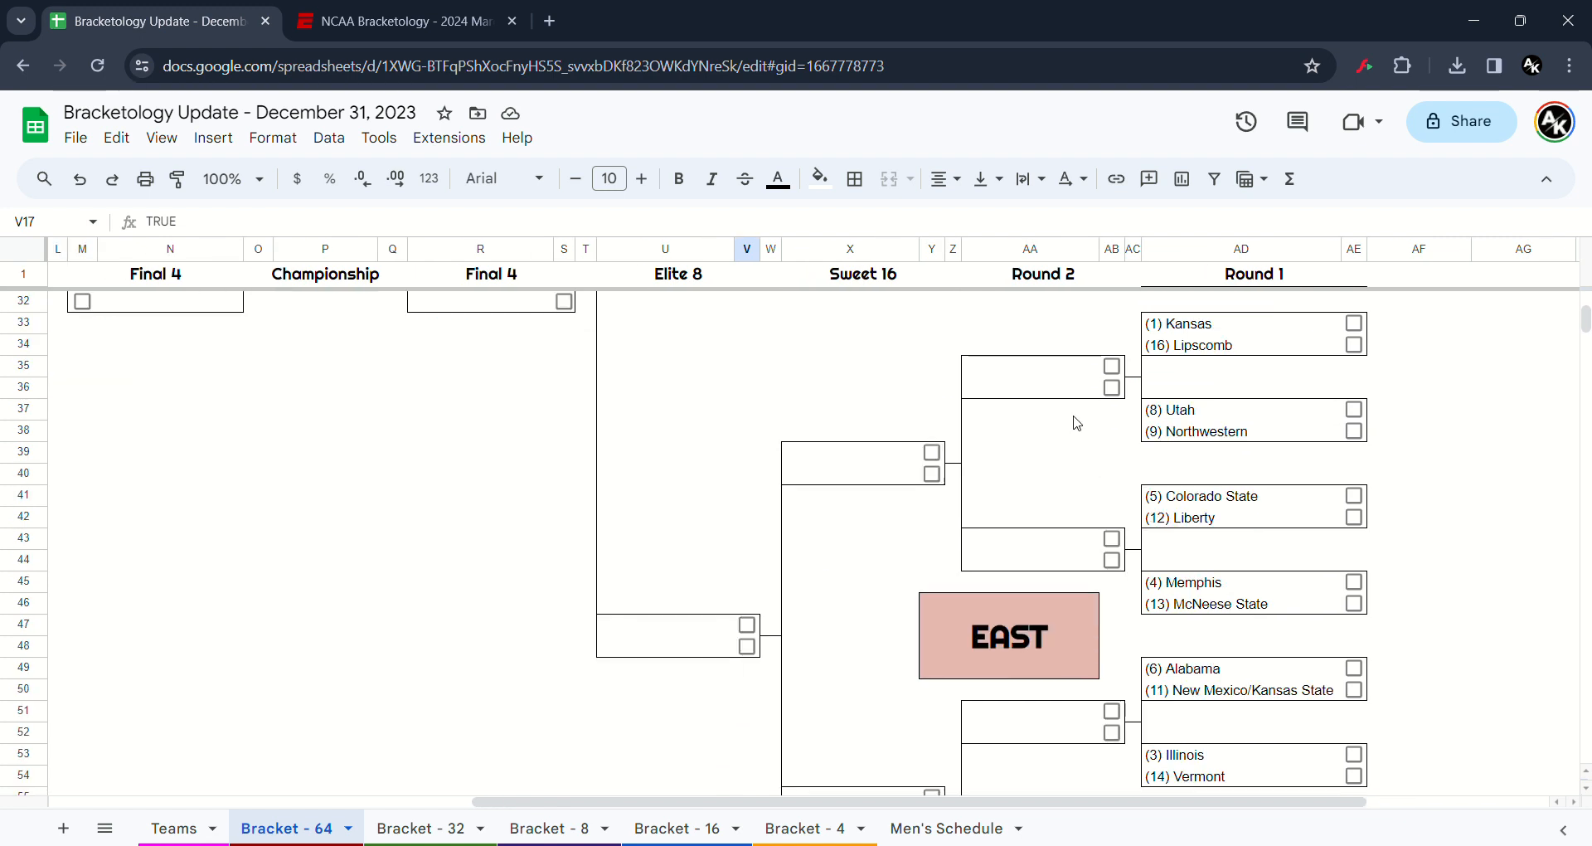
{"action": "left_click", "coordinate": [1353, 323]}
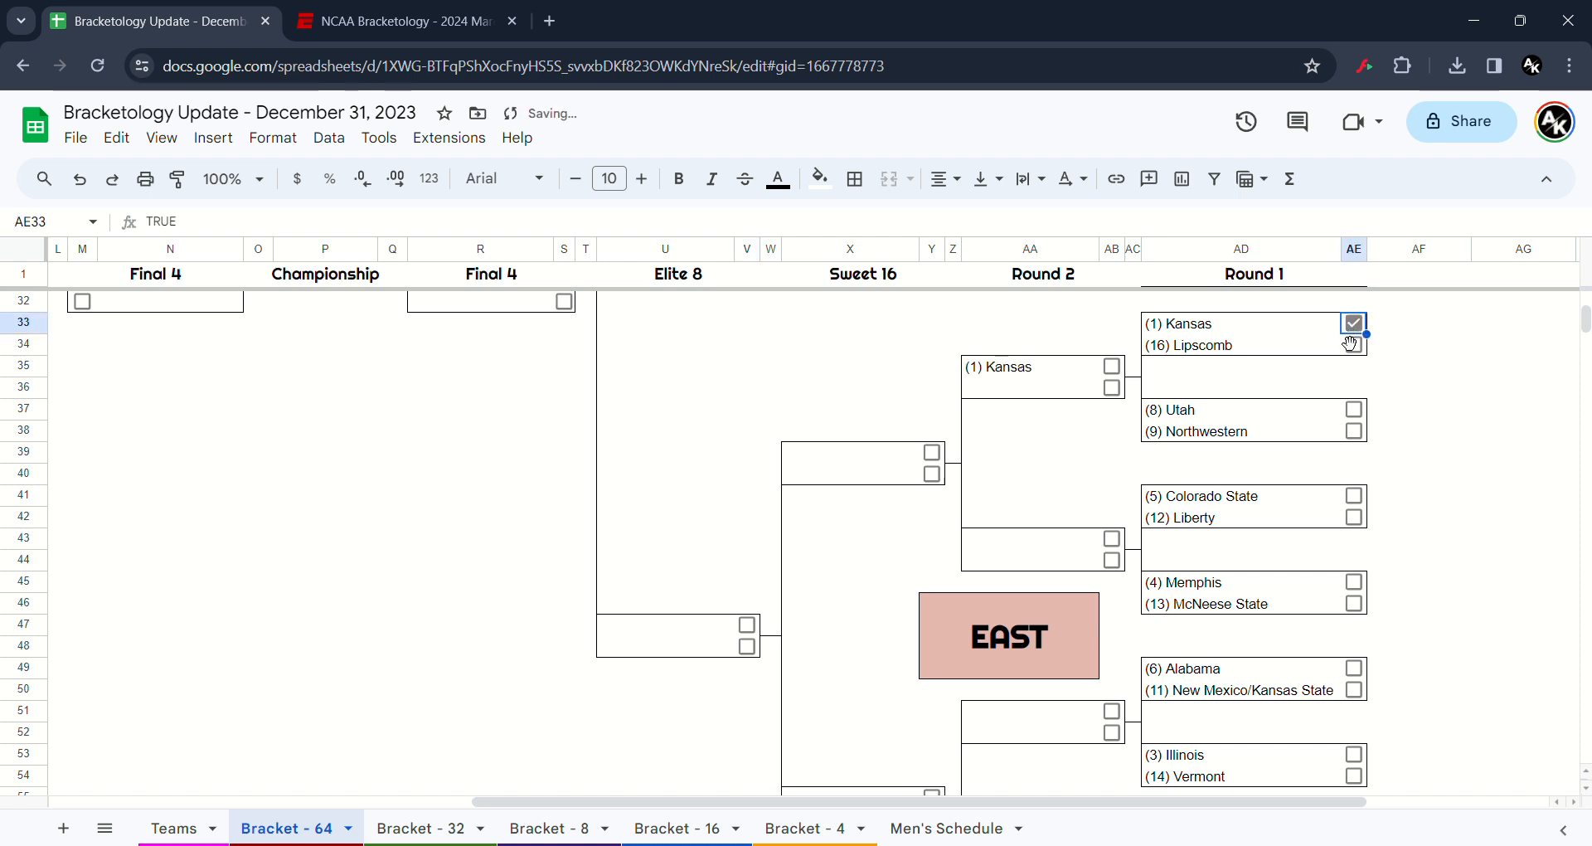
{"action": "left_click", "coordinate": [1352, 431]}
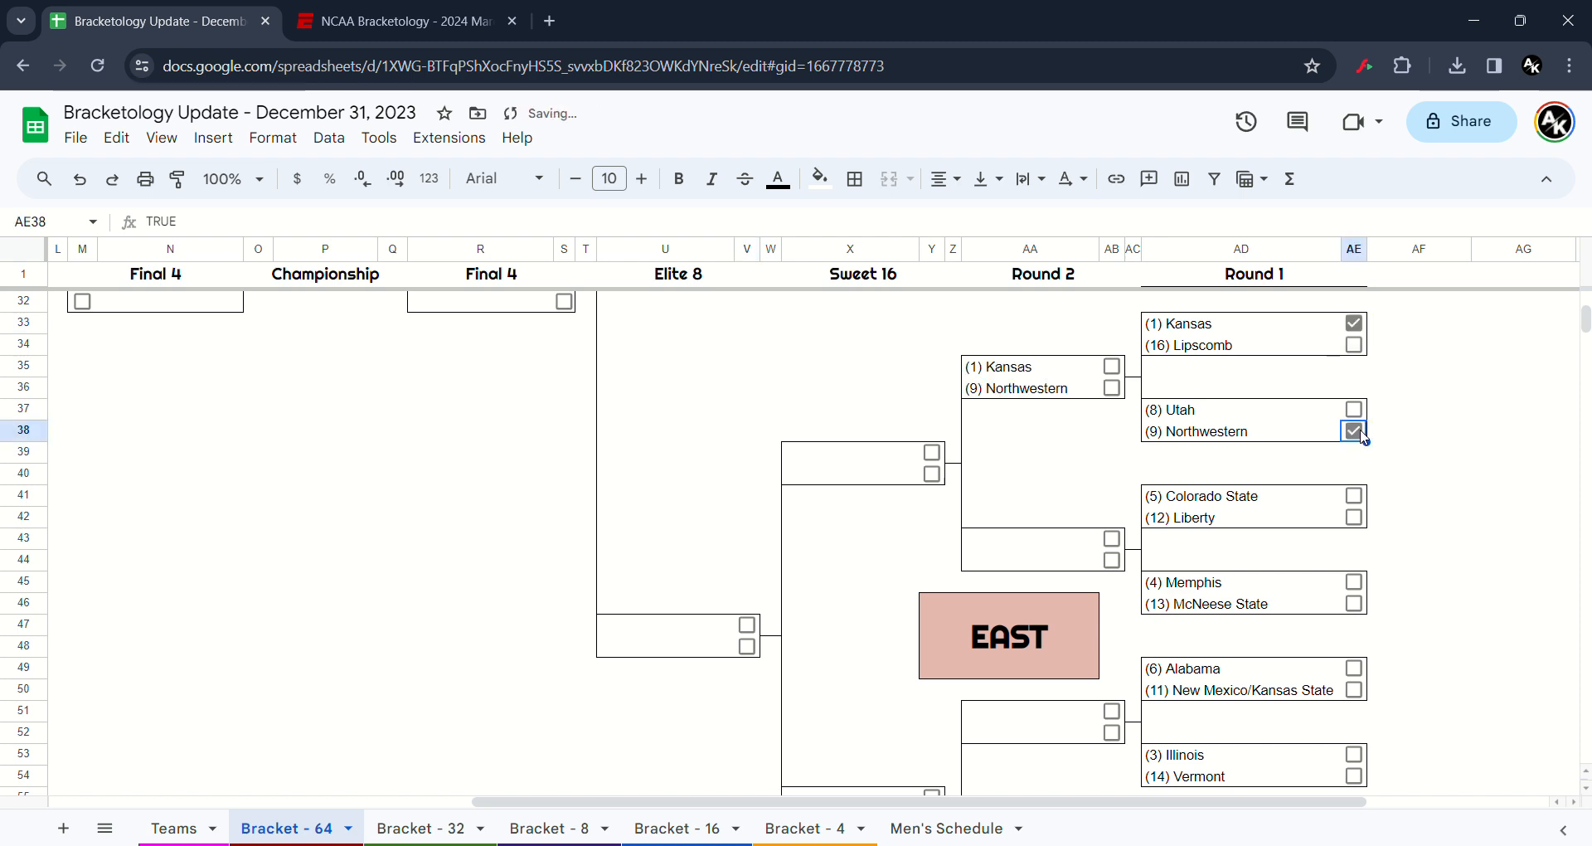
{"action": "mouse_move", "coordinate": [1388, 521]}
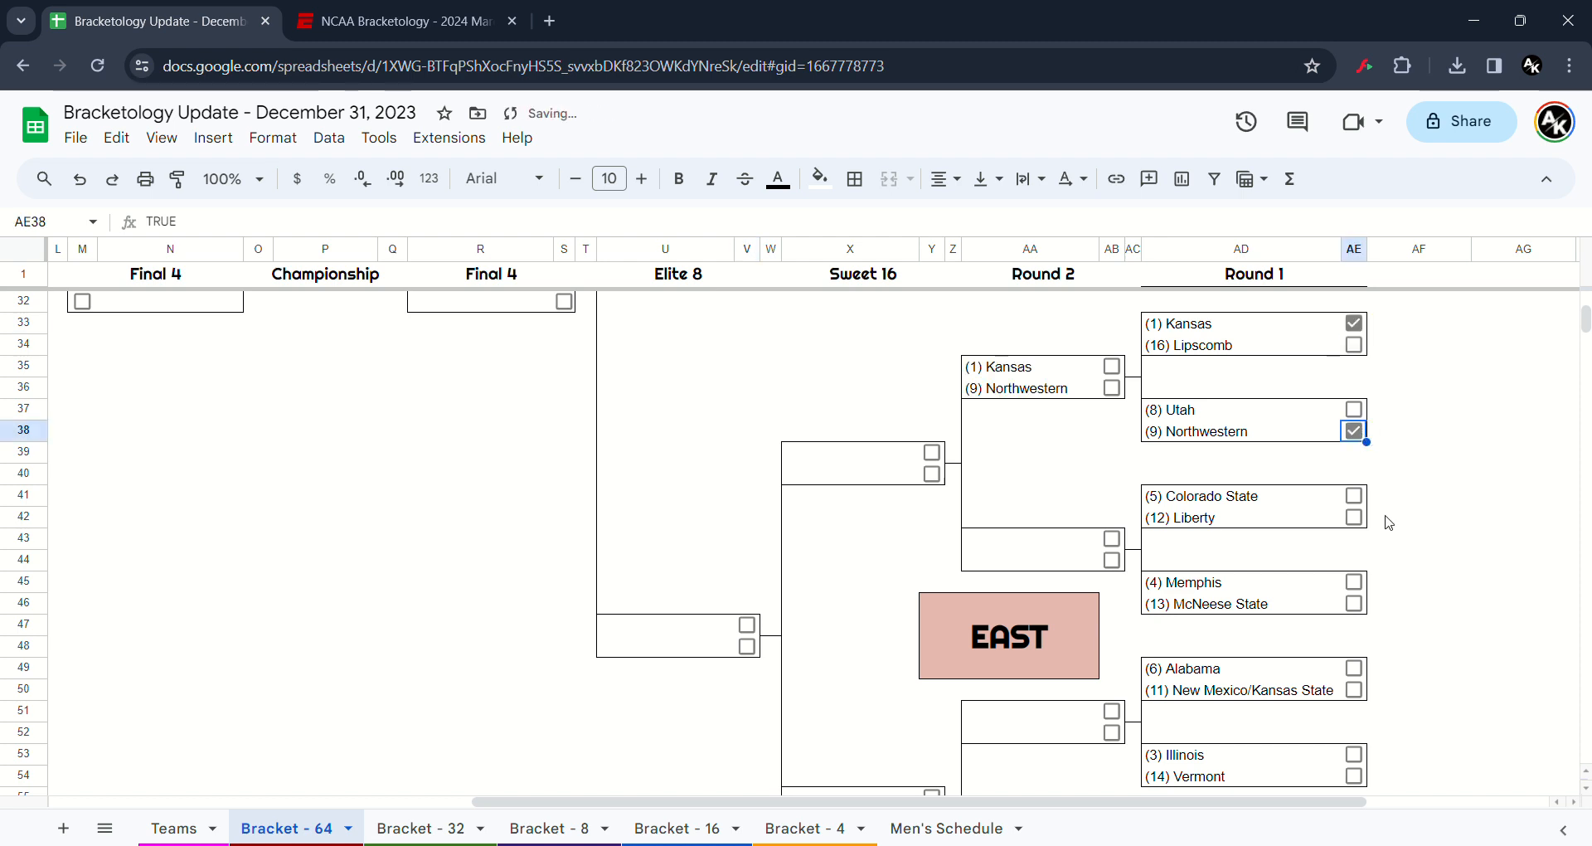
{"action": "left_click", "coordinate": [1353, 518]}
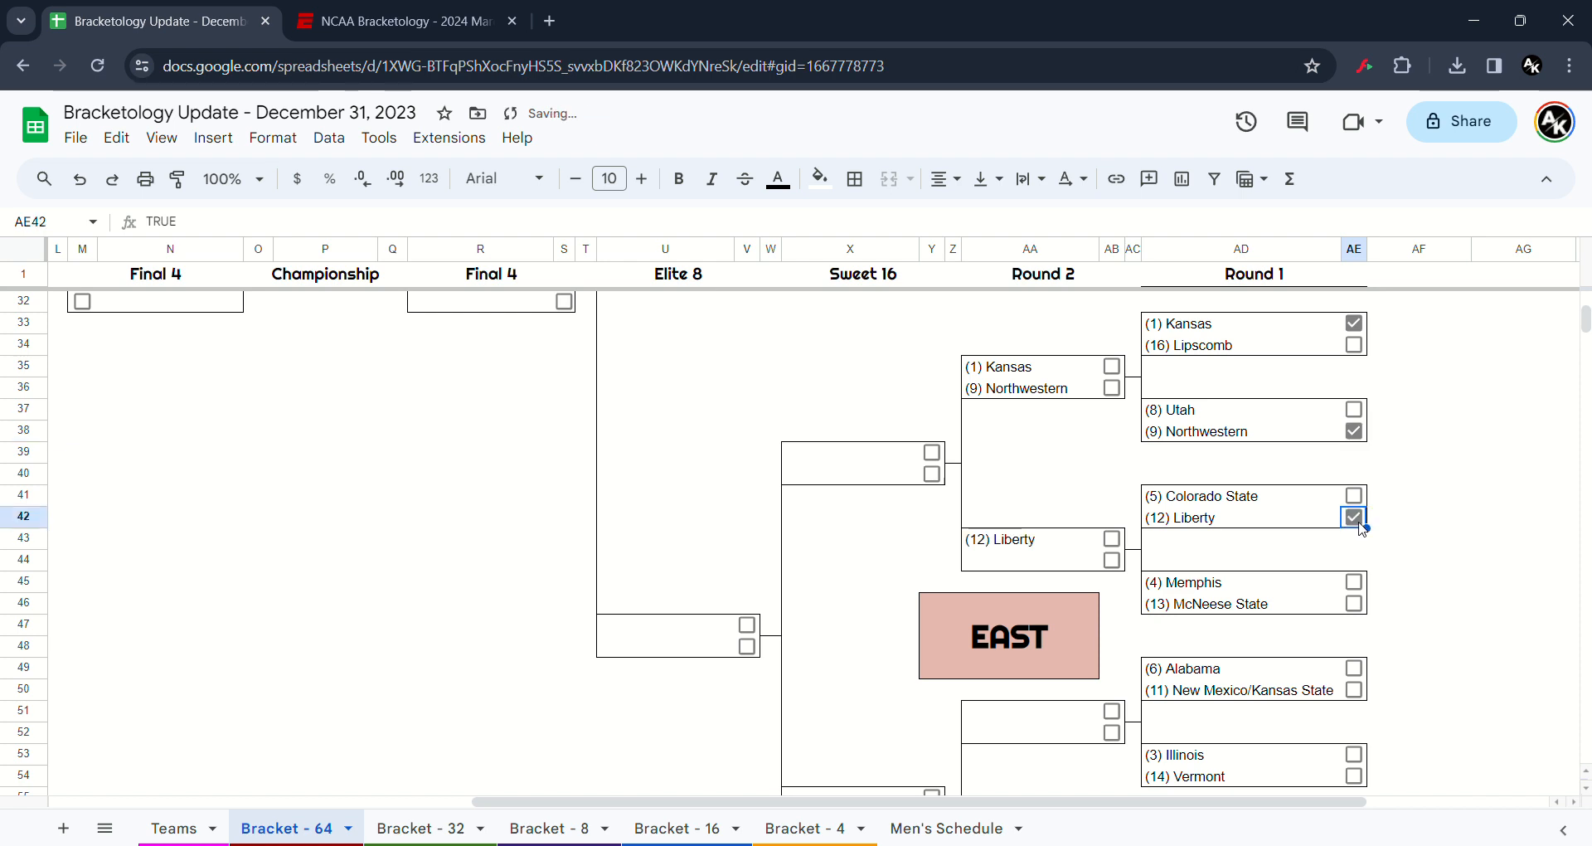
{"action": "mouse_move", "coordinate": [1357, 585]}
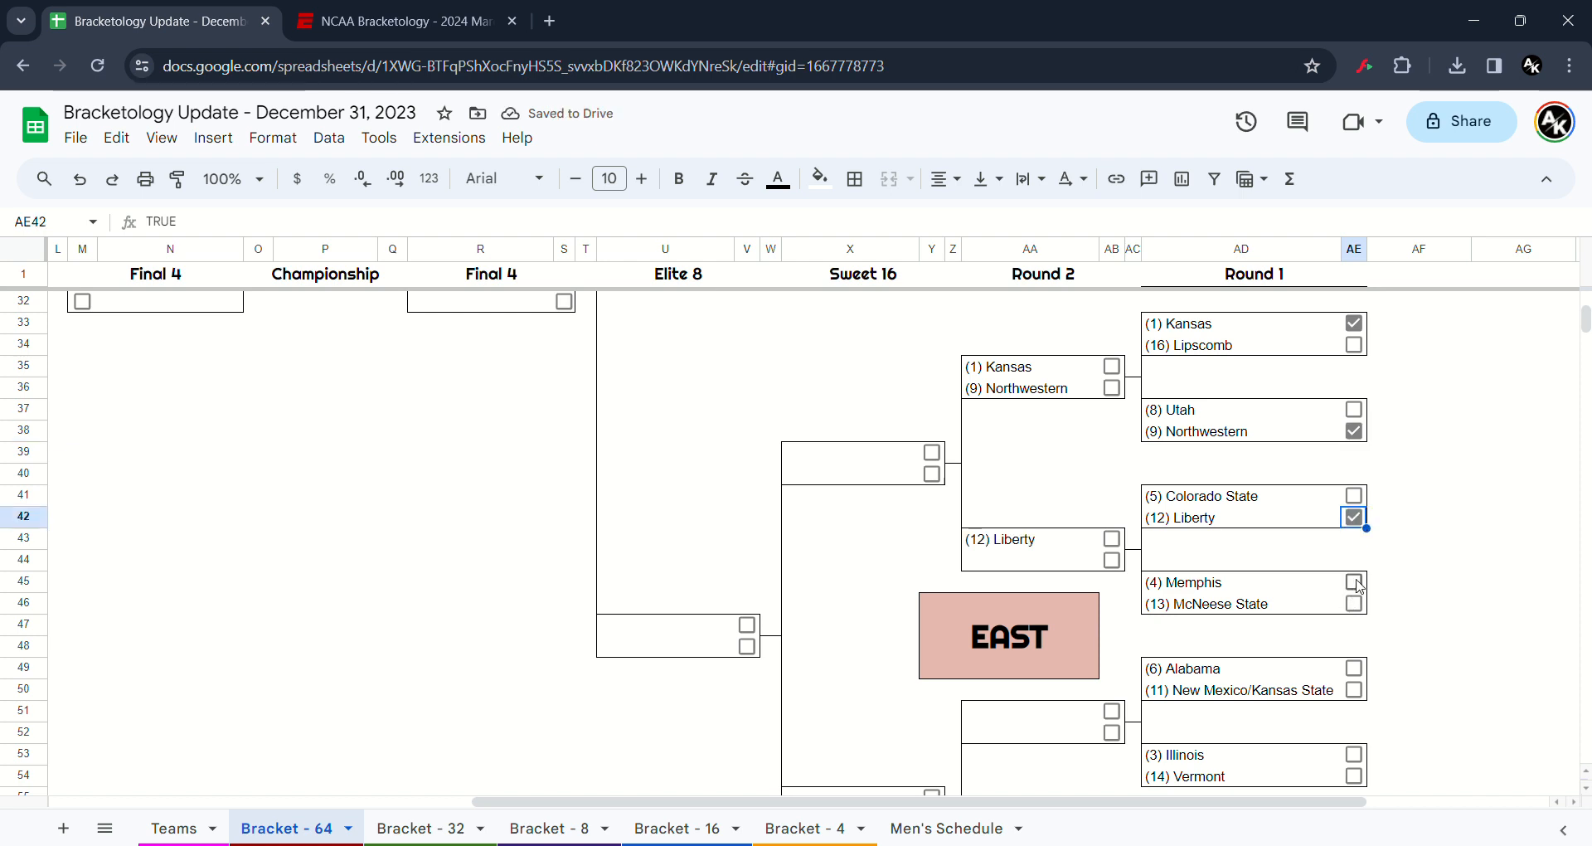
{"action": "left_click", "coordinate": [1353, 582]}
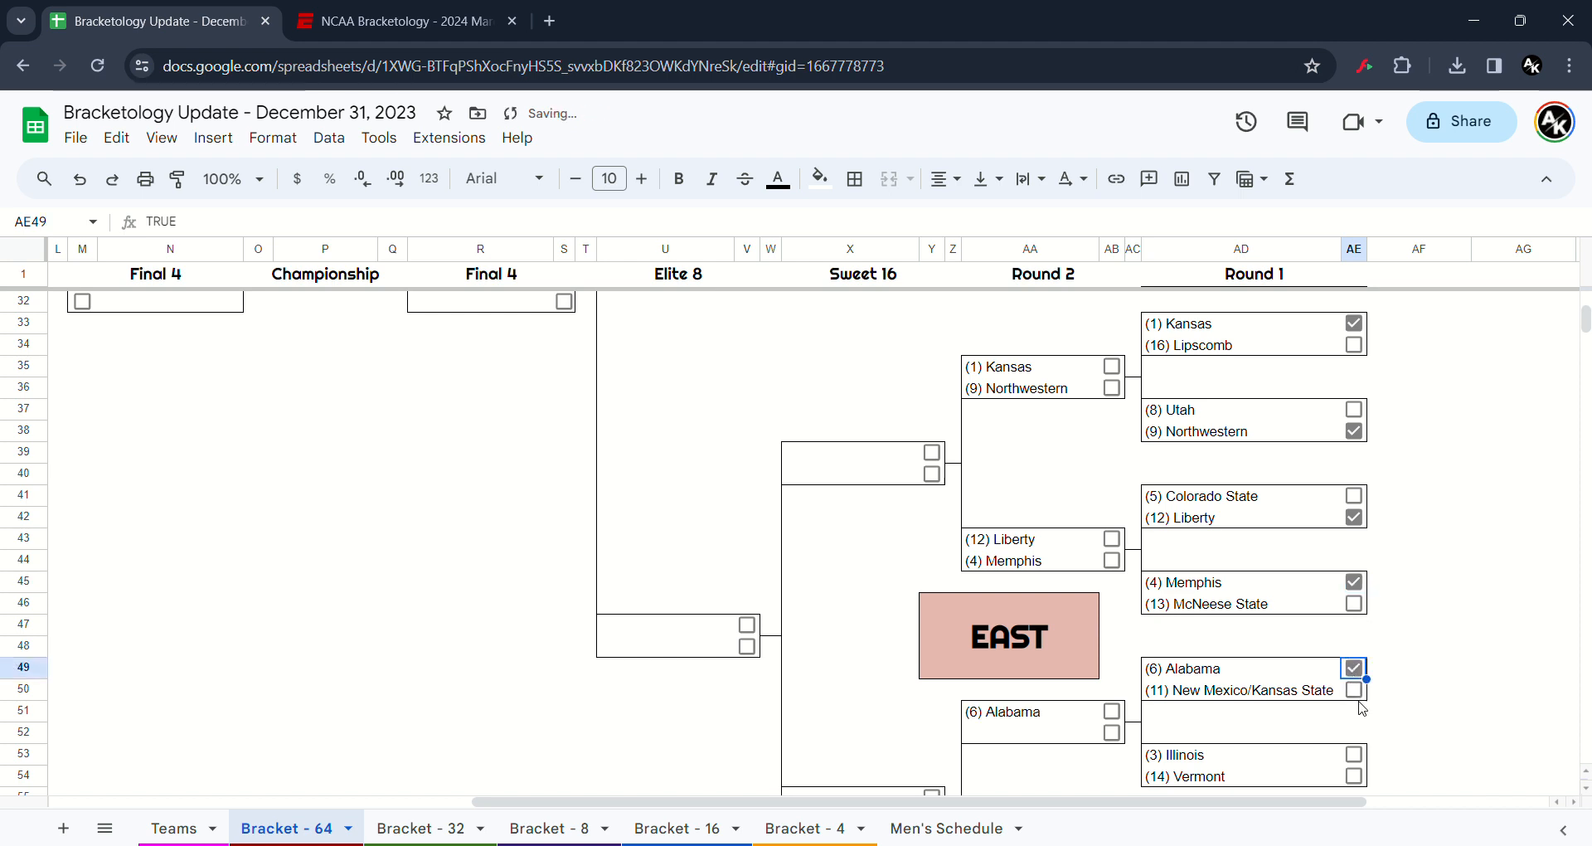
{"action": "left_click", "coordinate": [1353, 755]}
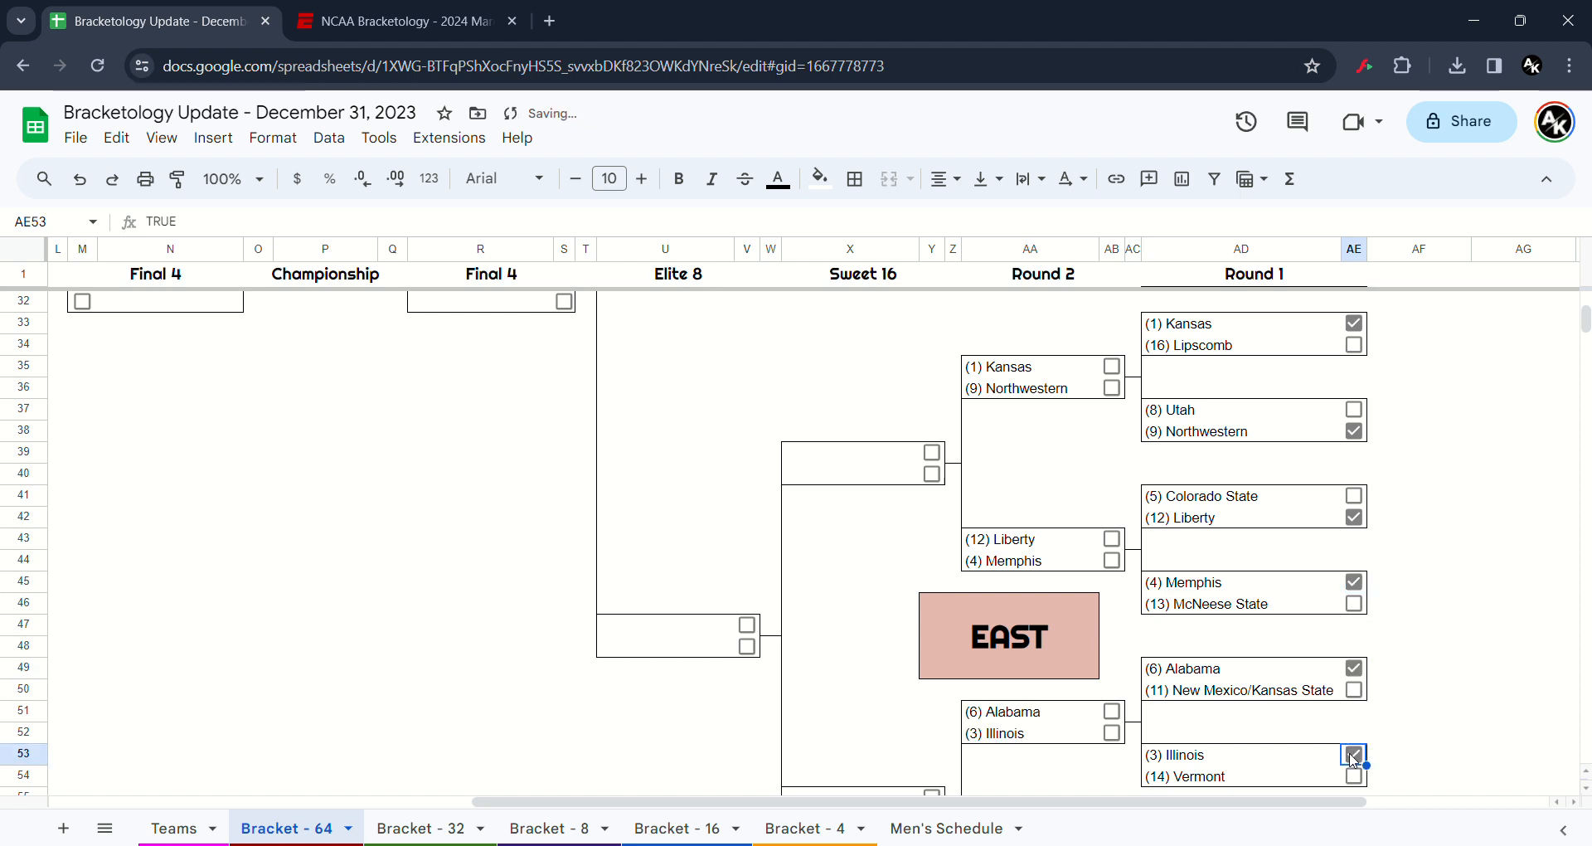
{"action": "scroll", "scroll_direction": "down", "scroll_amount": 3}
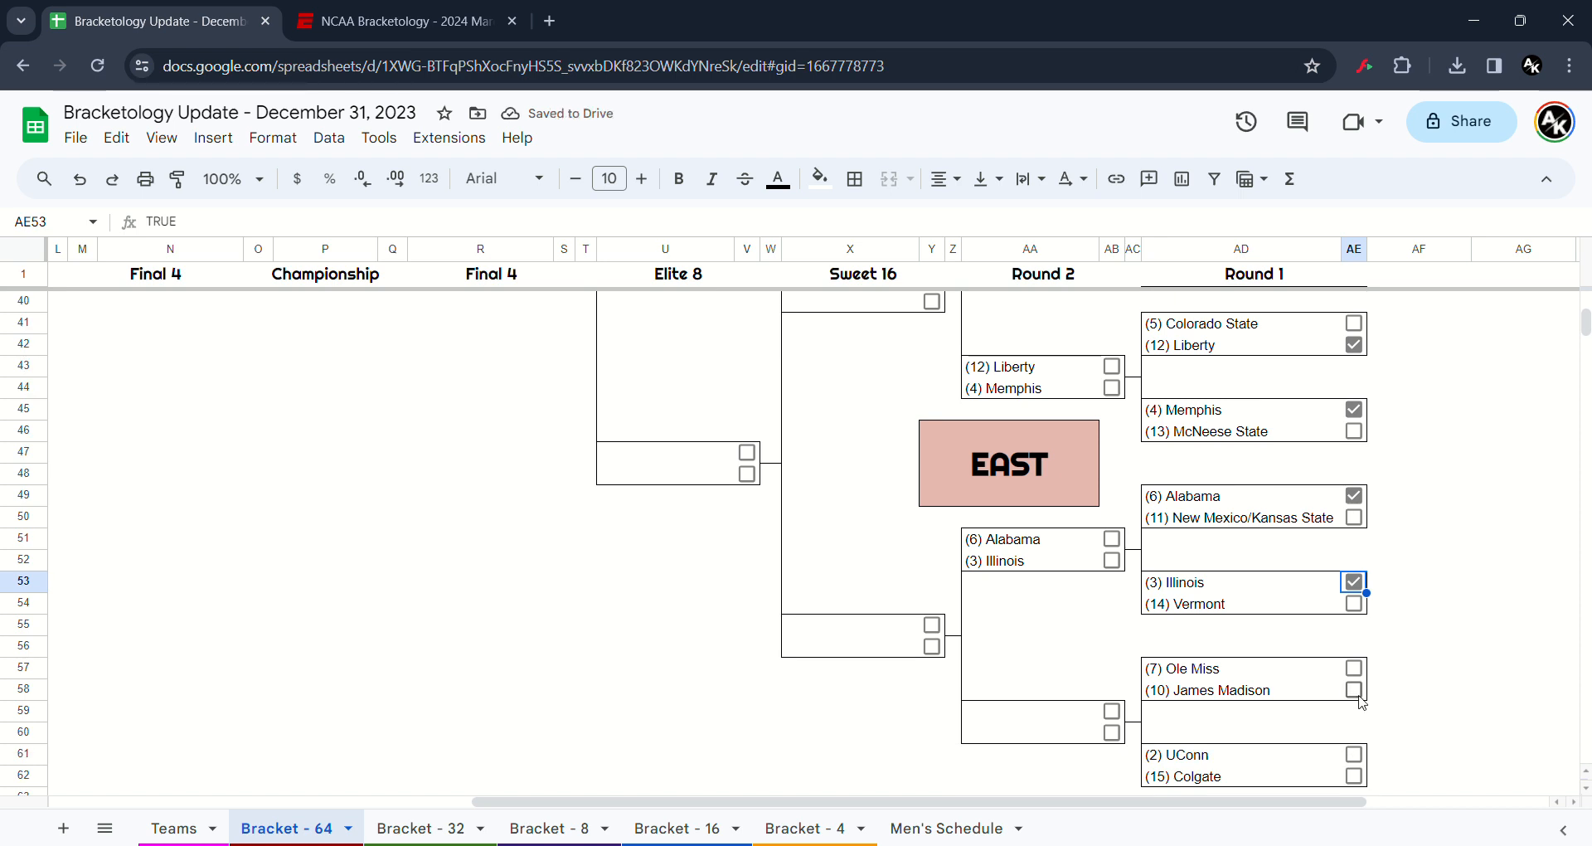
{"action": "left_click", "coordinate": [1352, 690]}
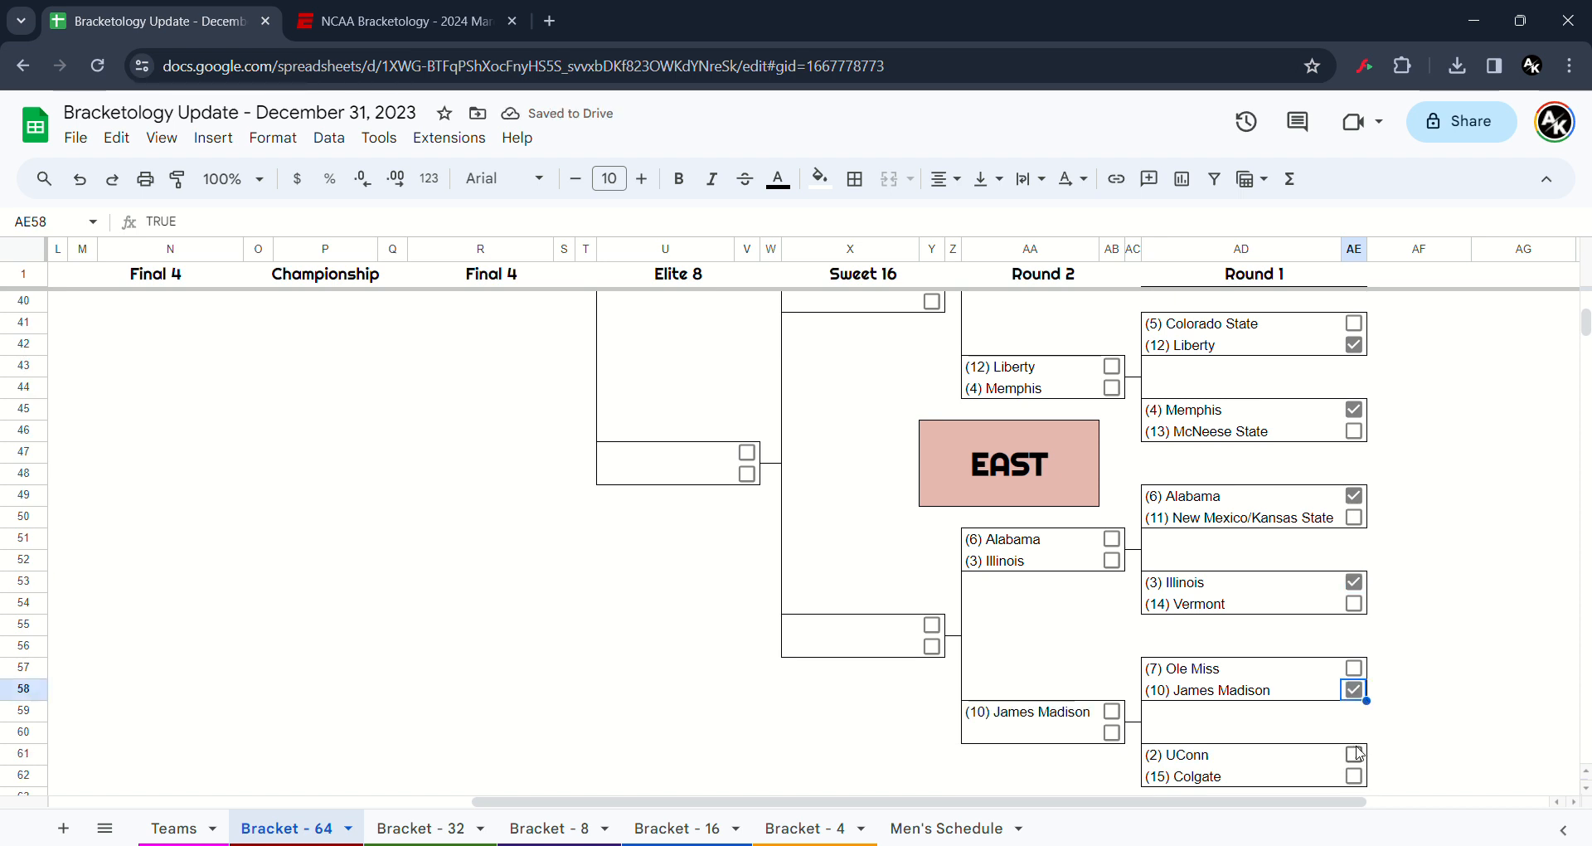
{"action": "left_click", "coordinate": [1354, 755]}
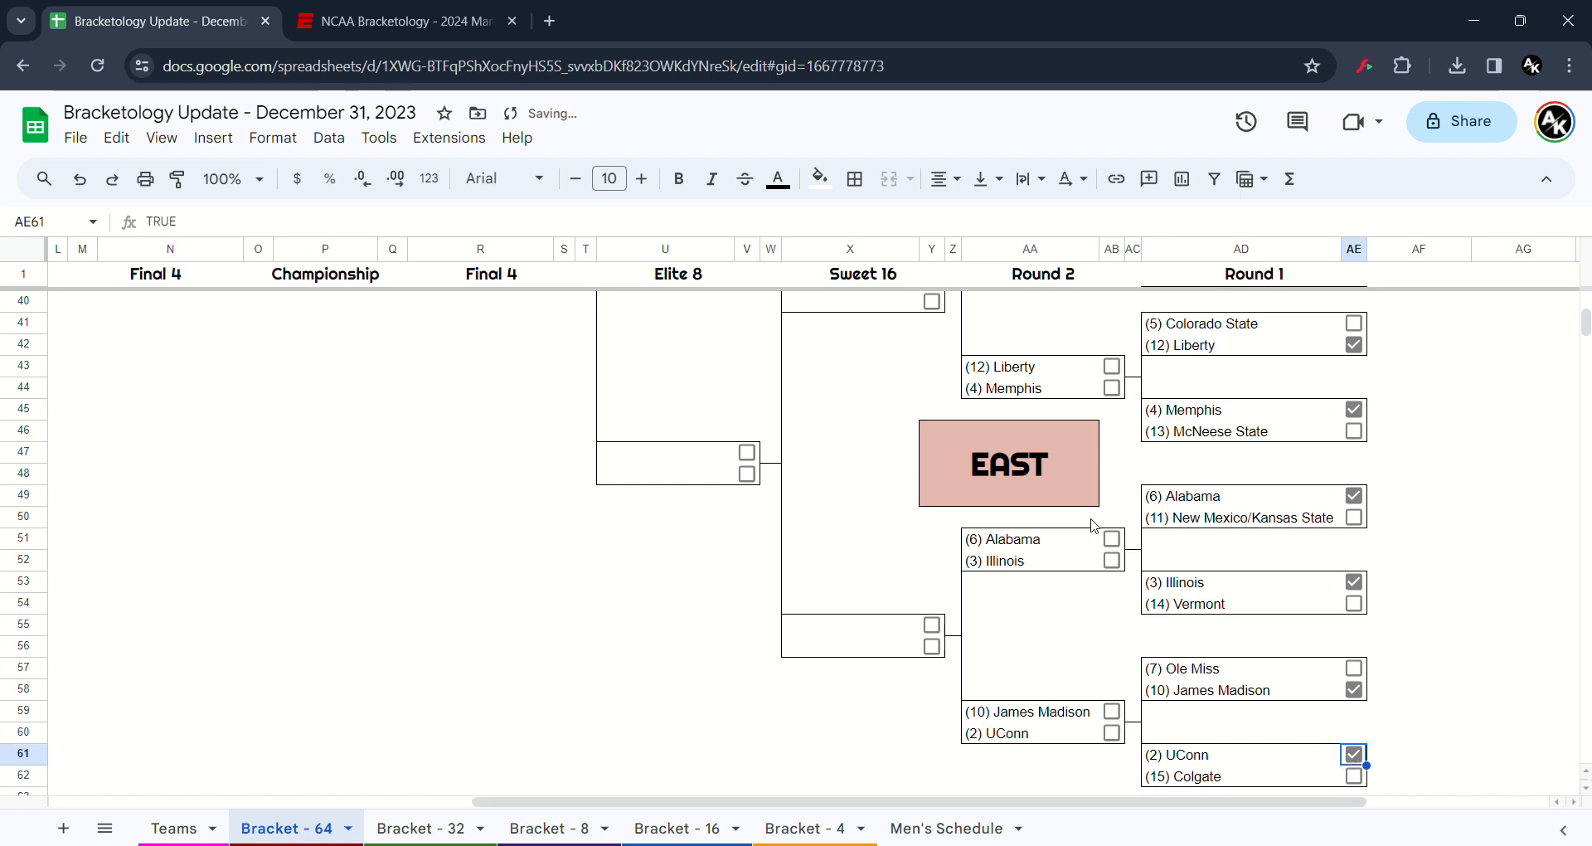
{"action": "scroll", "scroll_direction": "up", "scroll_amount": 3}
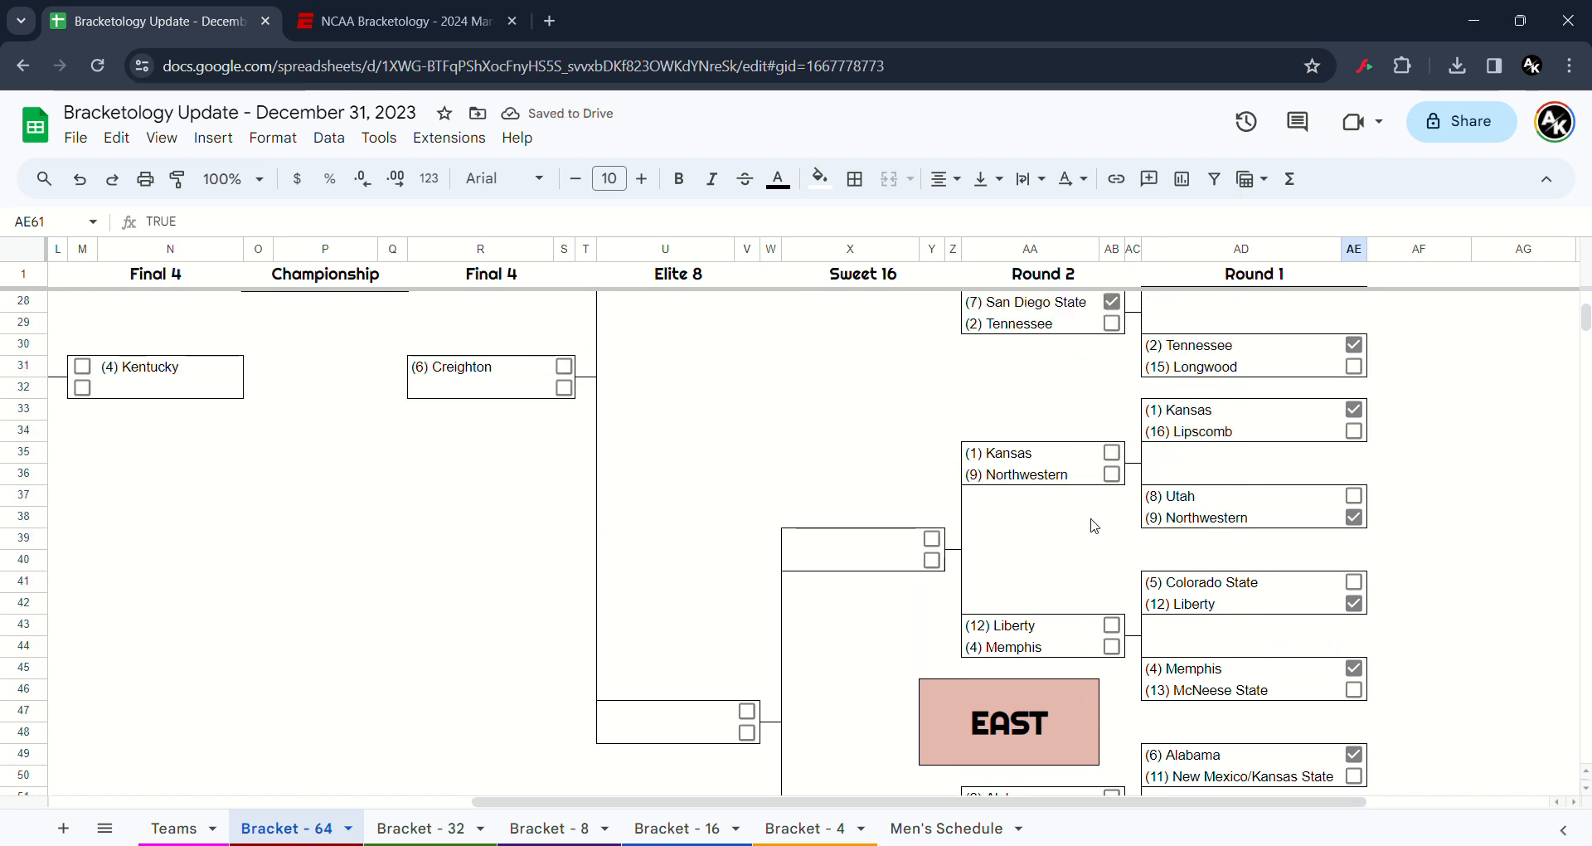
- Send Kansas, Memphis and UConn to the Sweet 16, Kansas and UConn onward, Kansas to the Final Four
{"action": "left_click", "coordinate": [1111, 452]}
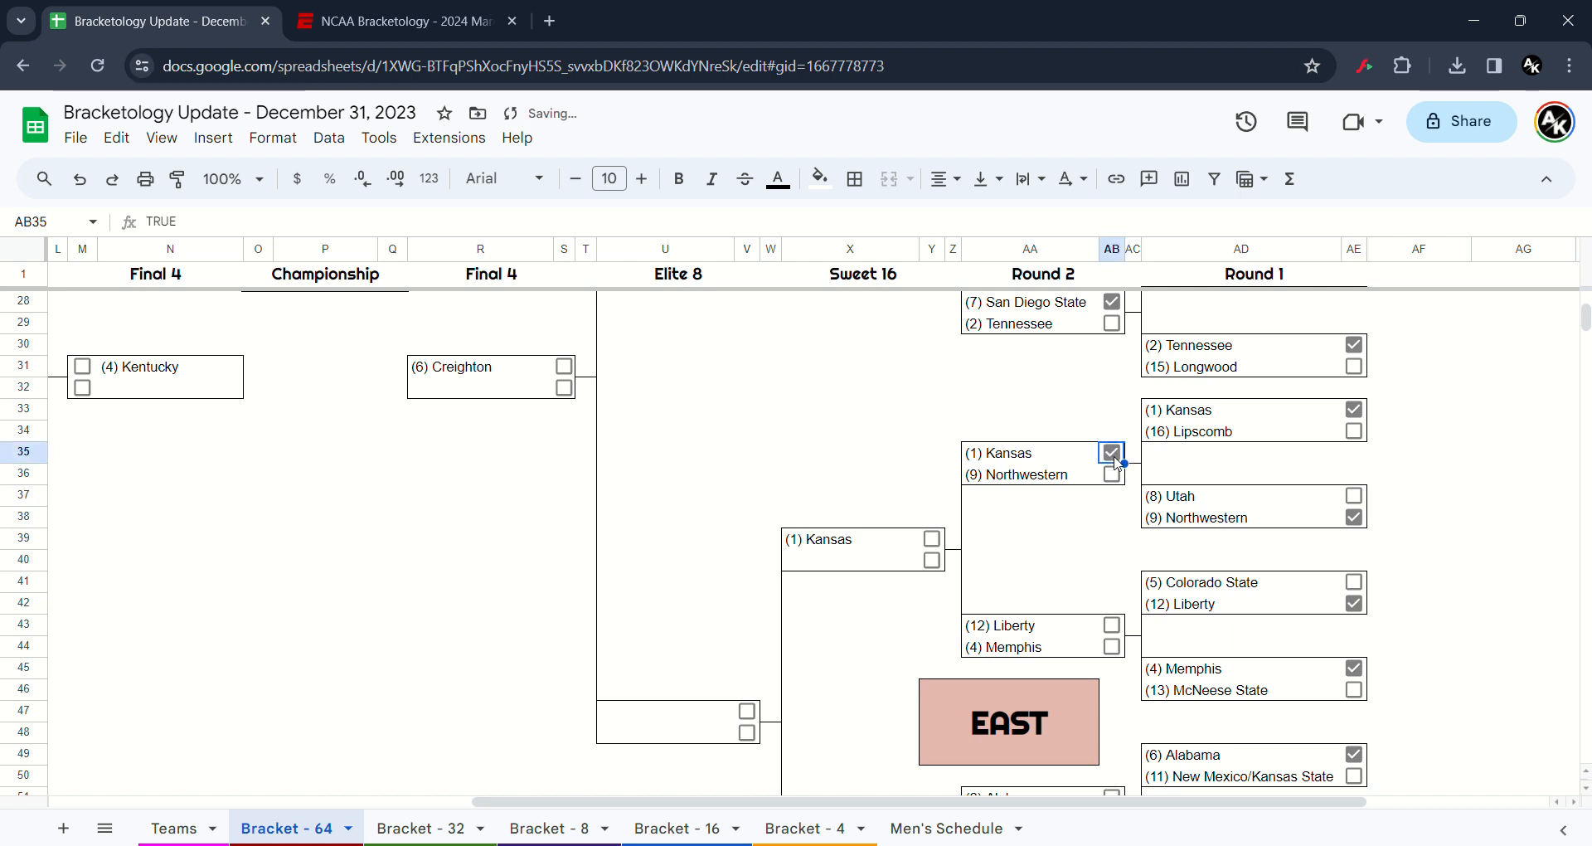
{"action": "left_click", "coordinate": [1112, 646]}
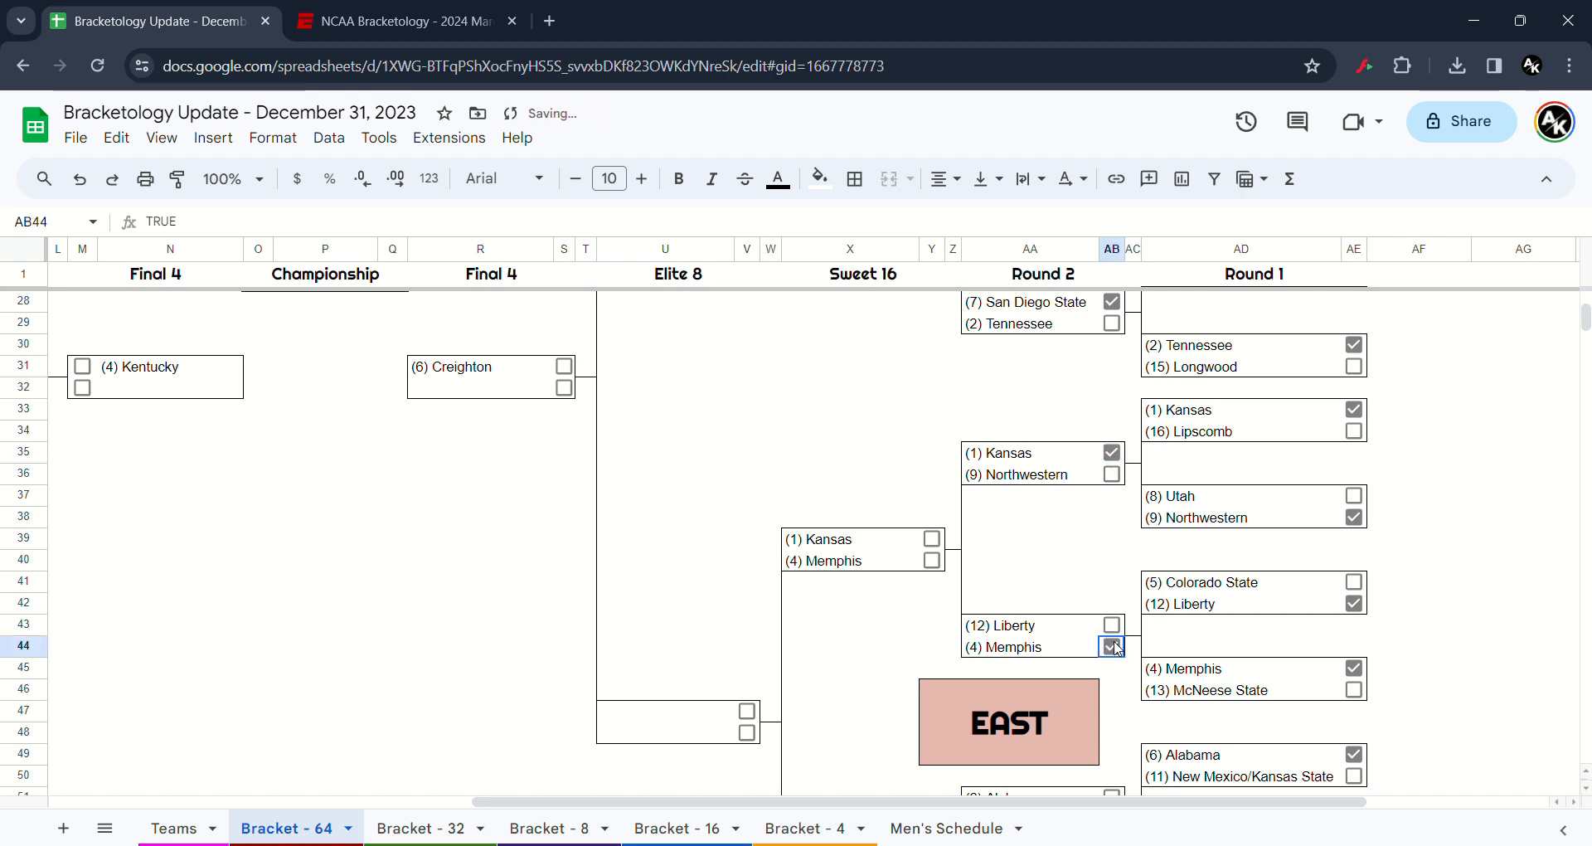
{"action": "scroll", "scroll_direction": "down", "scroll_amount": 3}
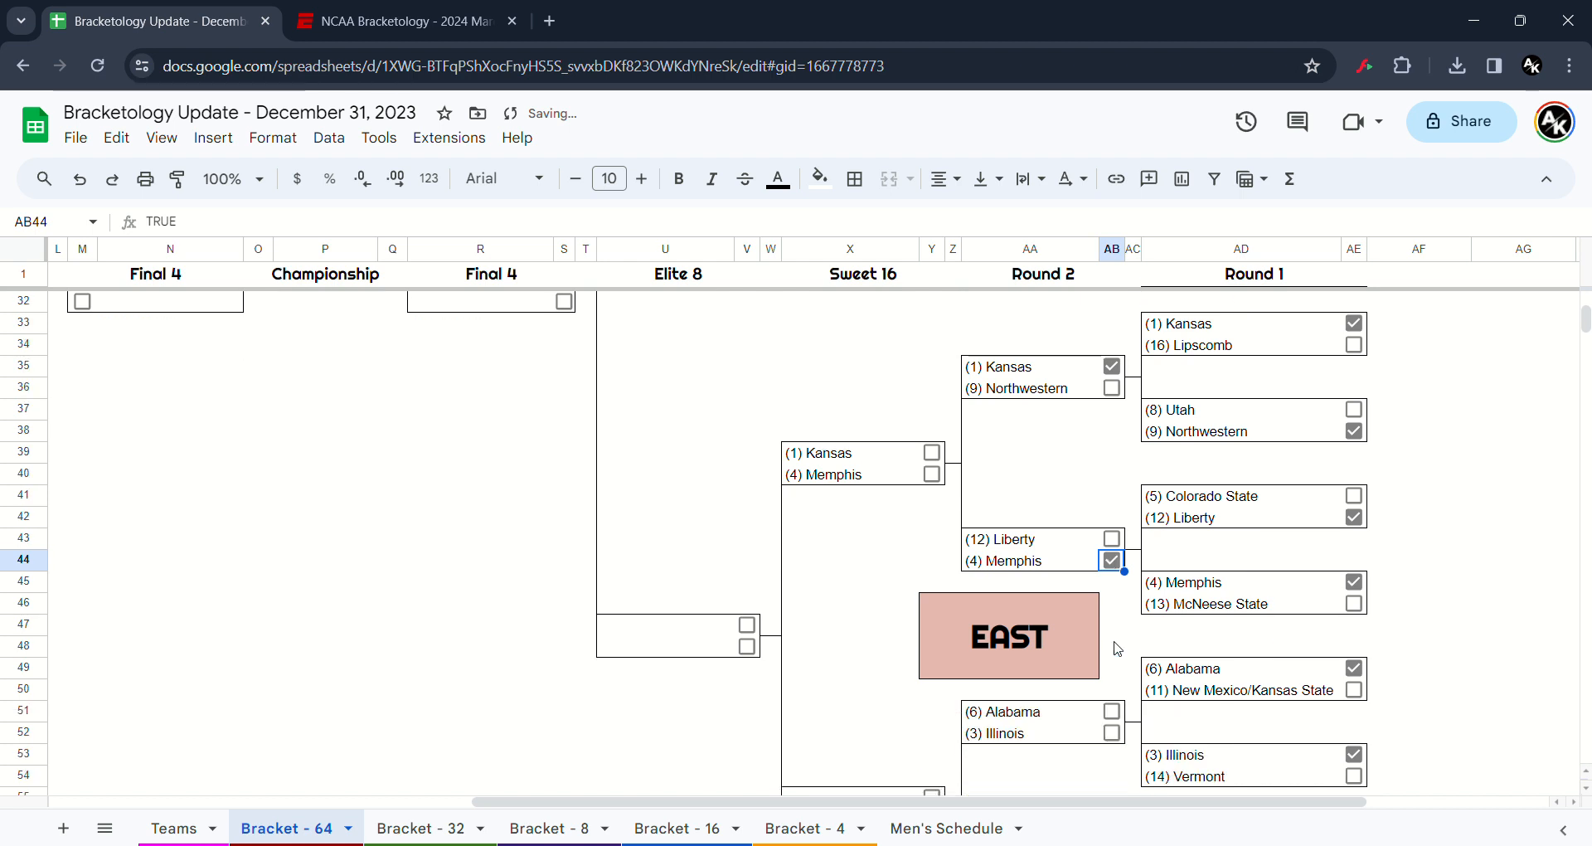
{"action": "mouse_move", "coordinate": [1153, 763]}
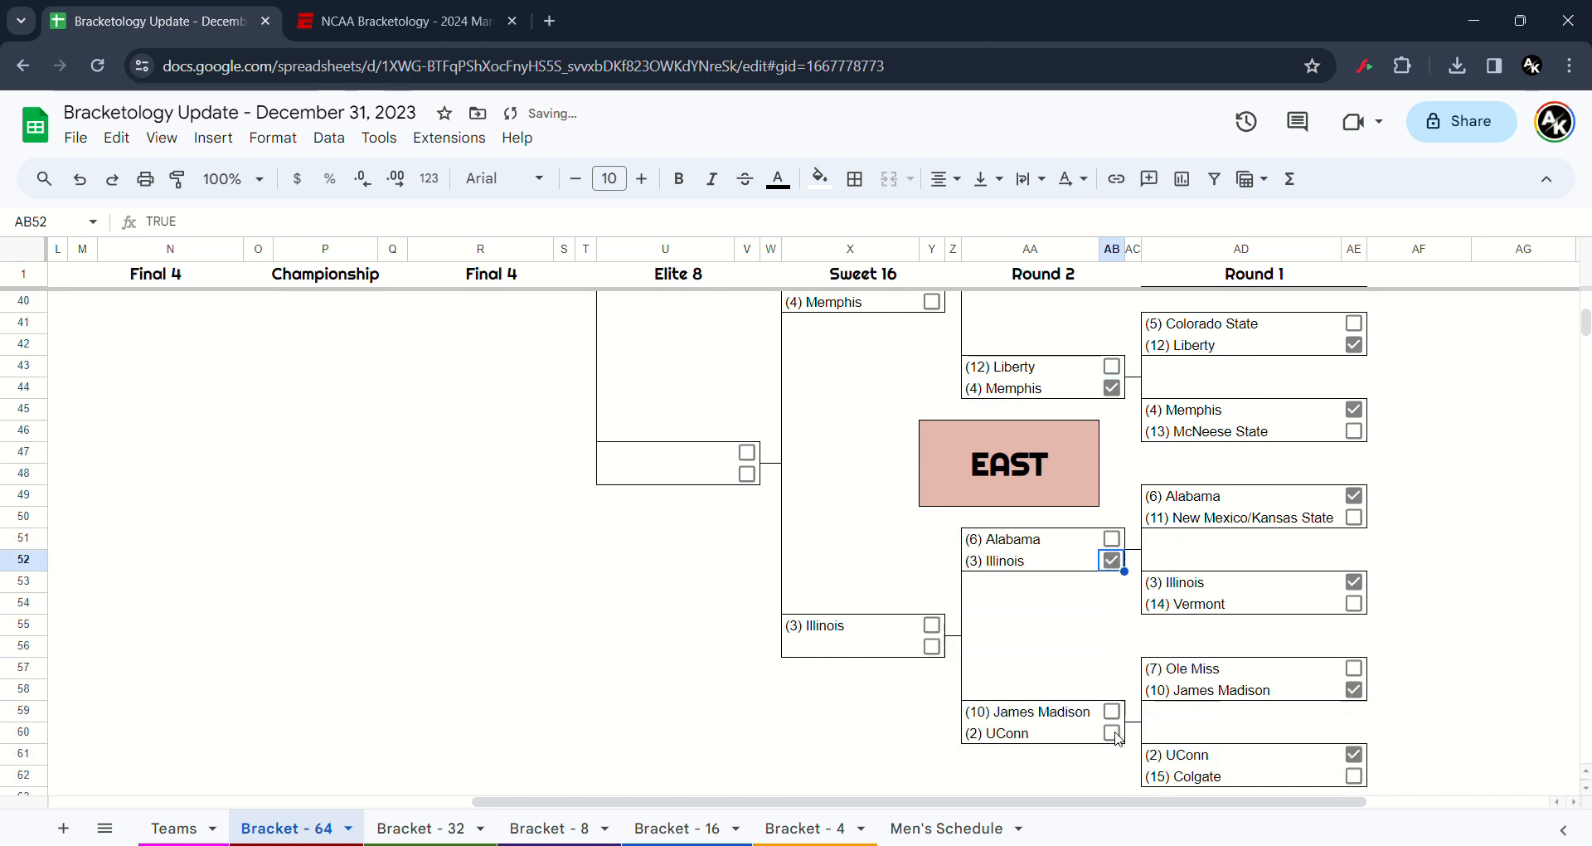
{"action": "left_click", "coordinate": [1111, 734]}
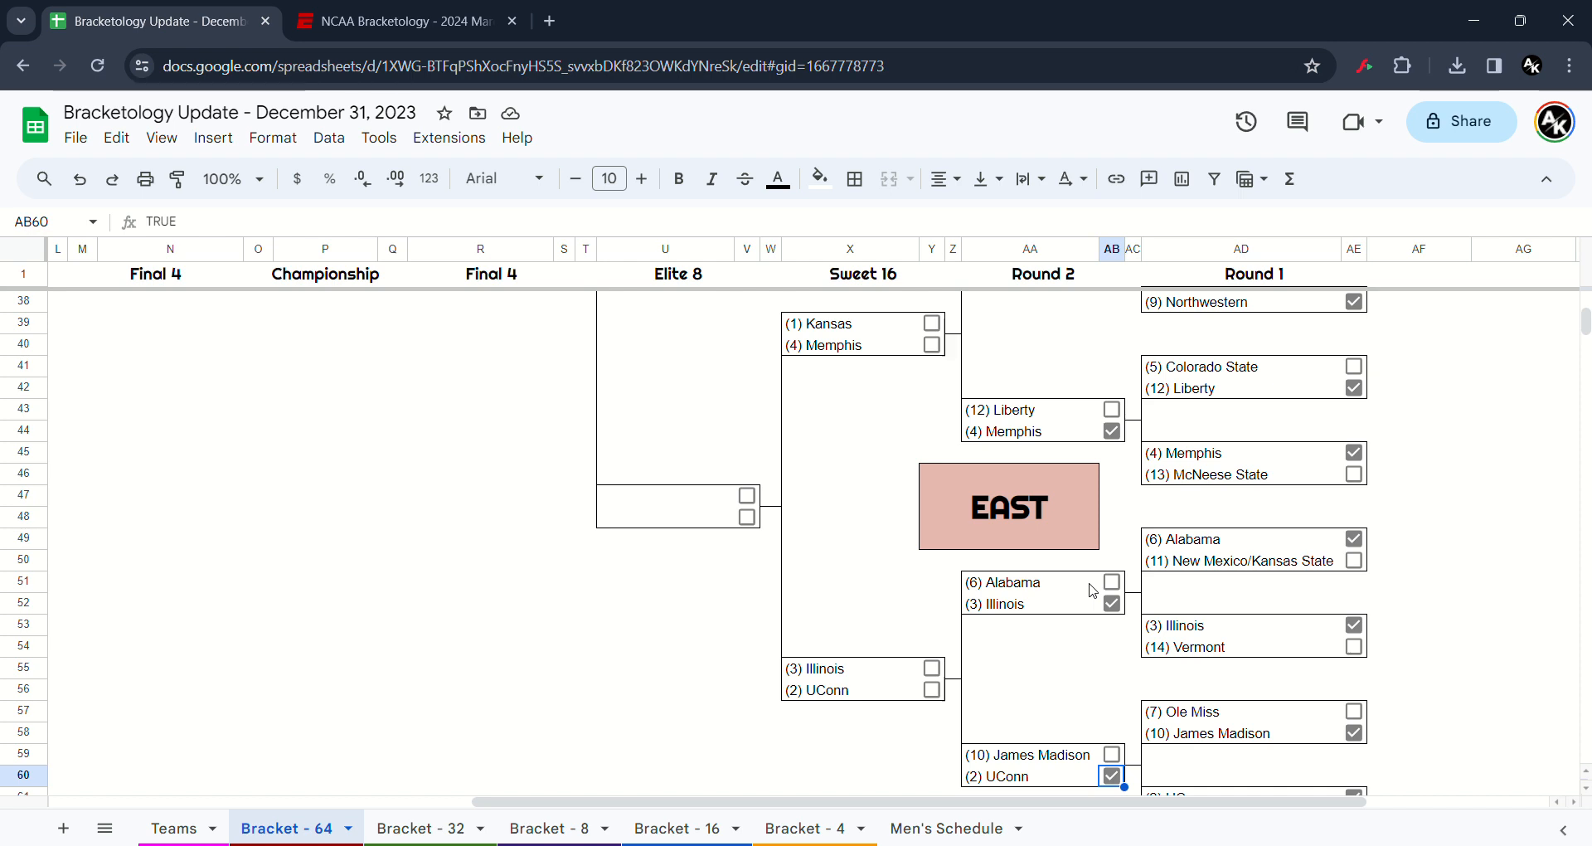
{"action": "mouse_move", "coordinate": [1089, 399]}
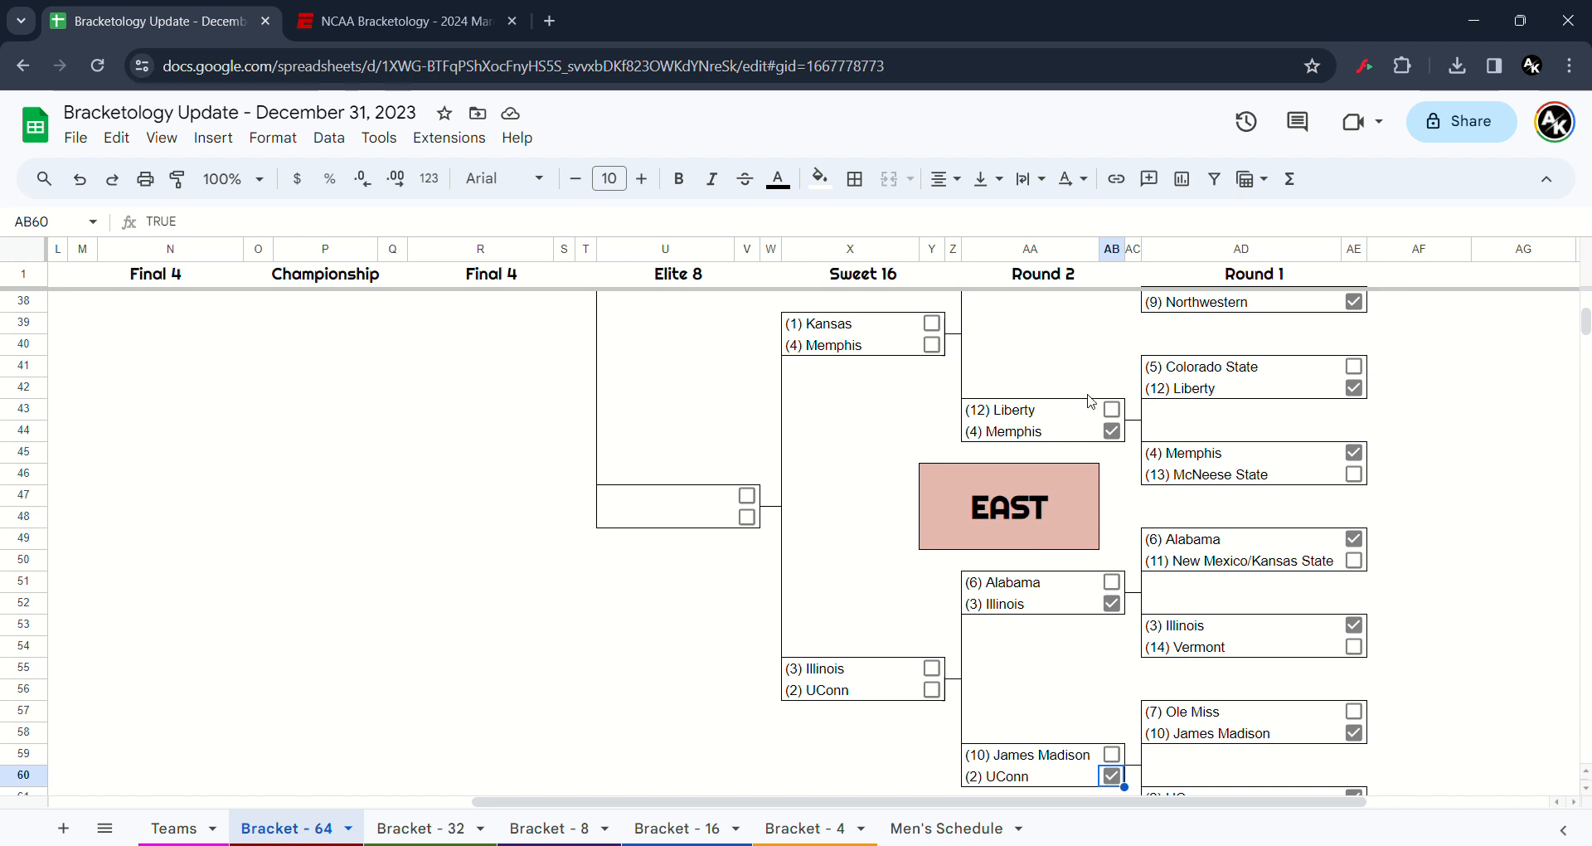
{"action": "left_click", "coordinate": [931, 322]}
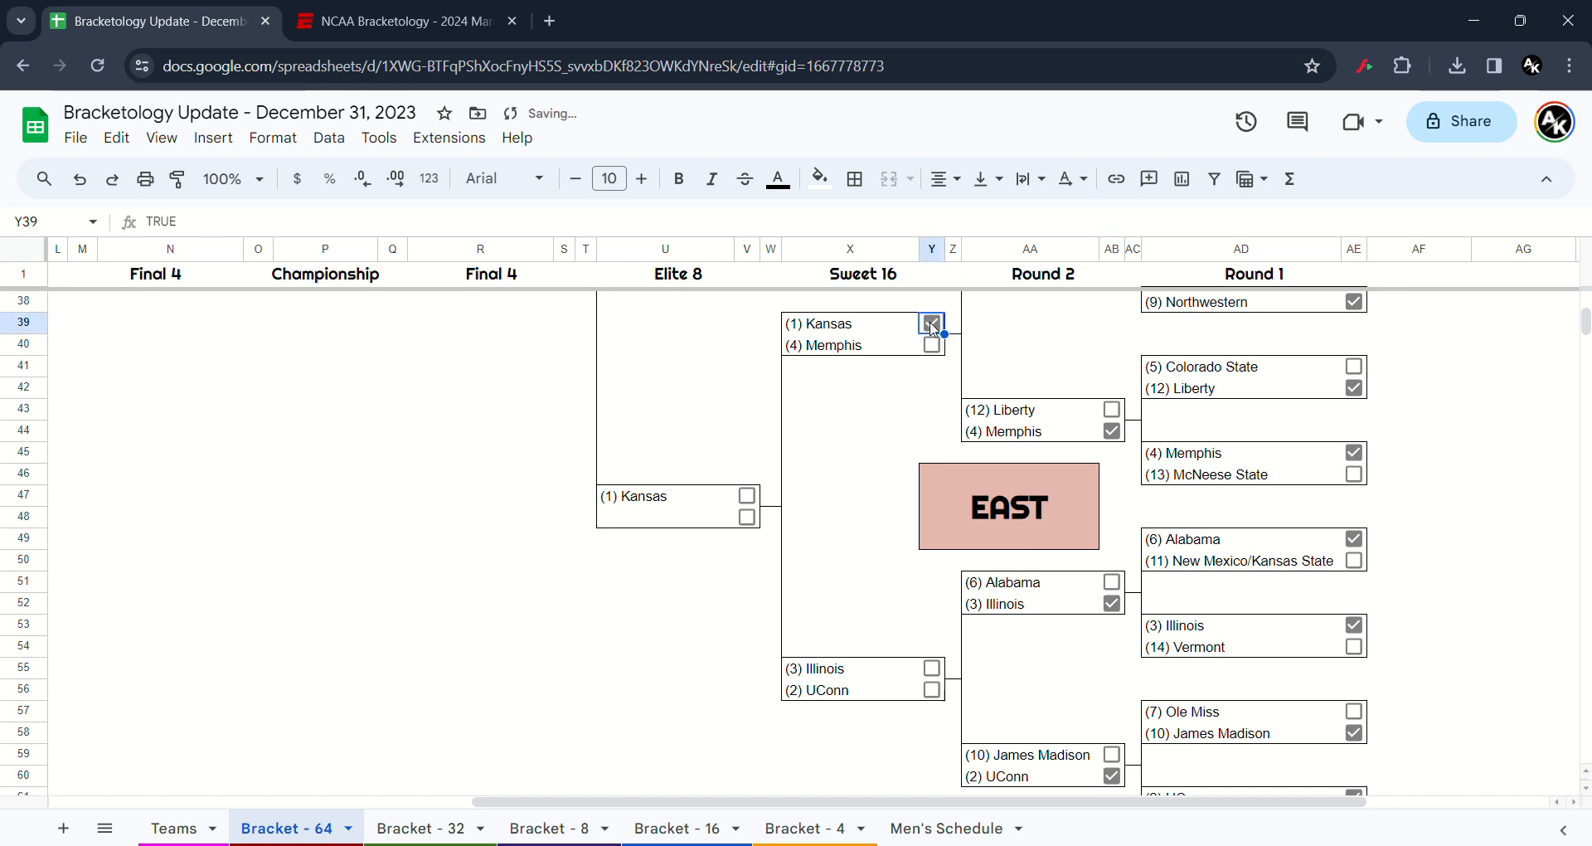
{"action": "left_click", "coordinate": [932, 324]}
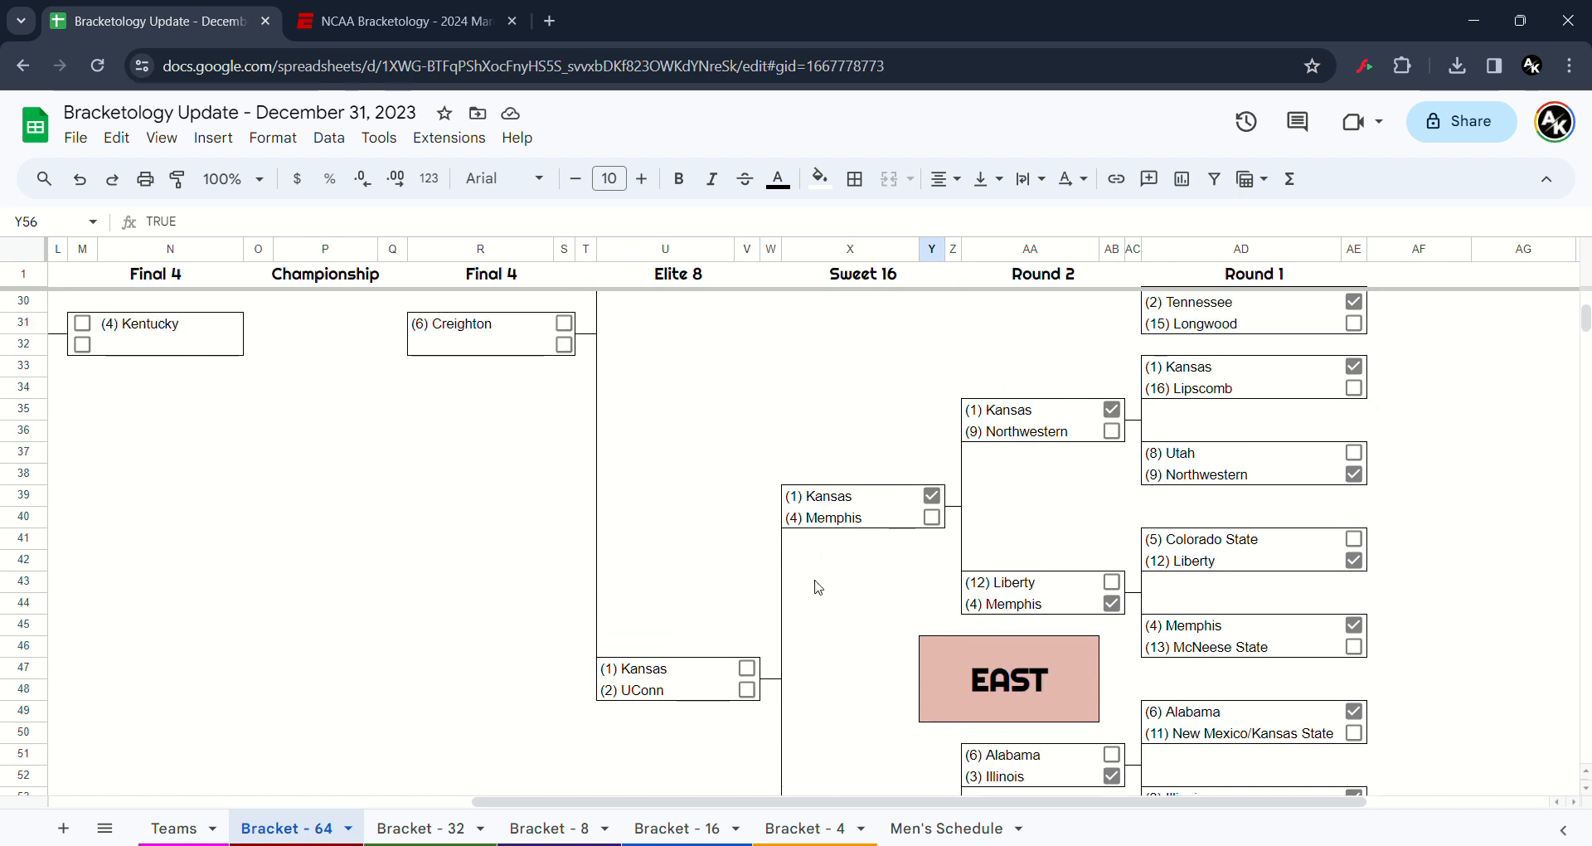
{"action": "left_click", "coordinate": [747, 668]}
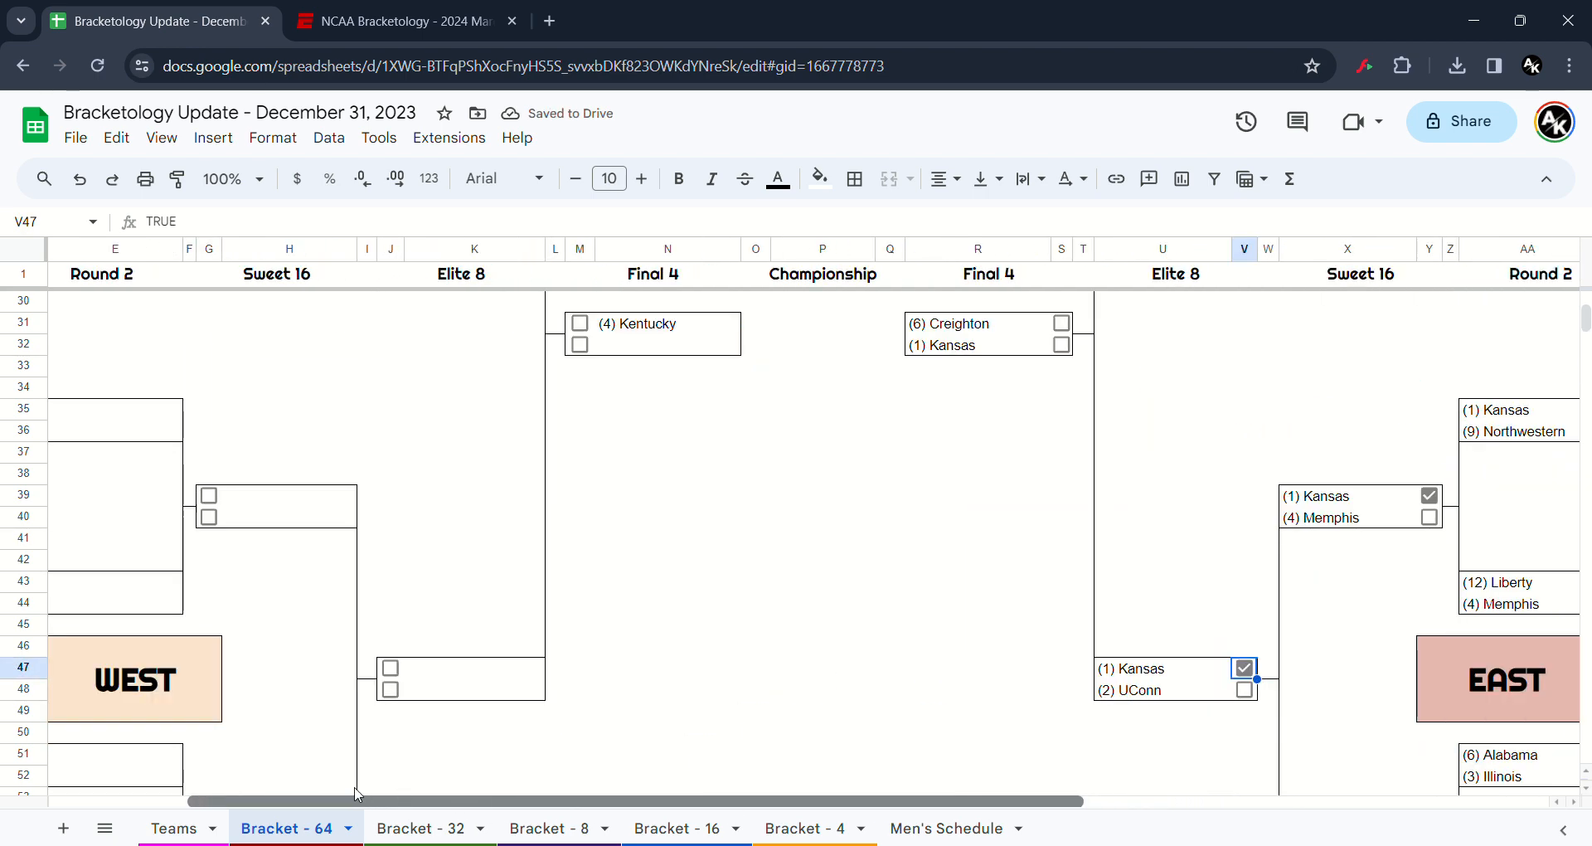
- Tick West Round 1 winners Arizona, Iowa State, Baylor, North Carolina, Texas/Virginia Tech, Gonzaga and Marquette
{"action": "scroll", "scroll_direction": "left", "scroll_amount": 3}
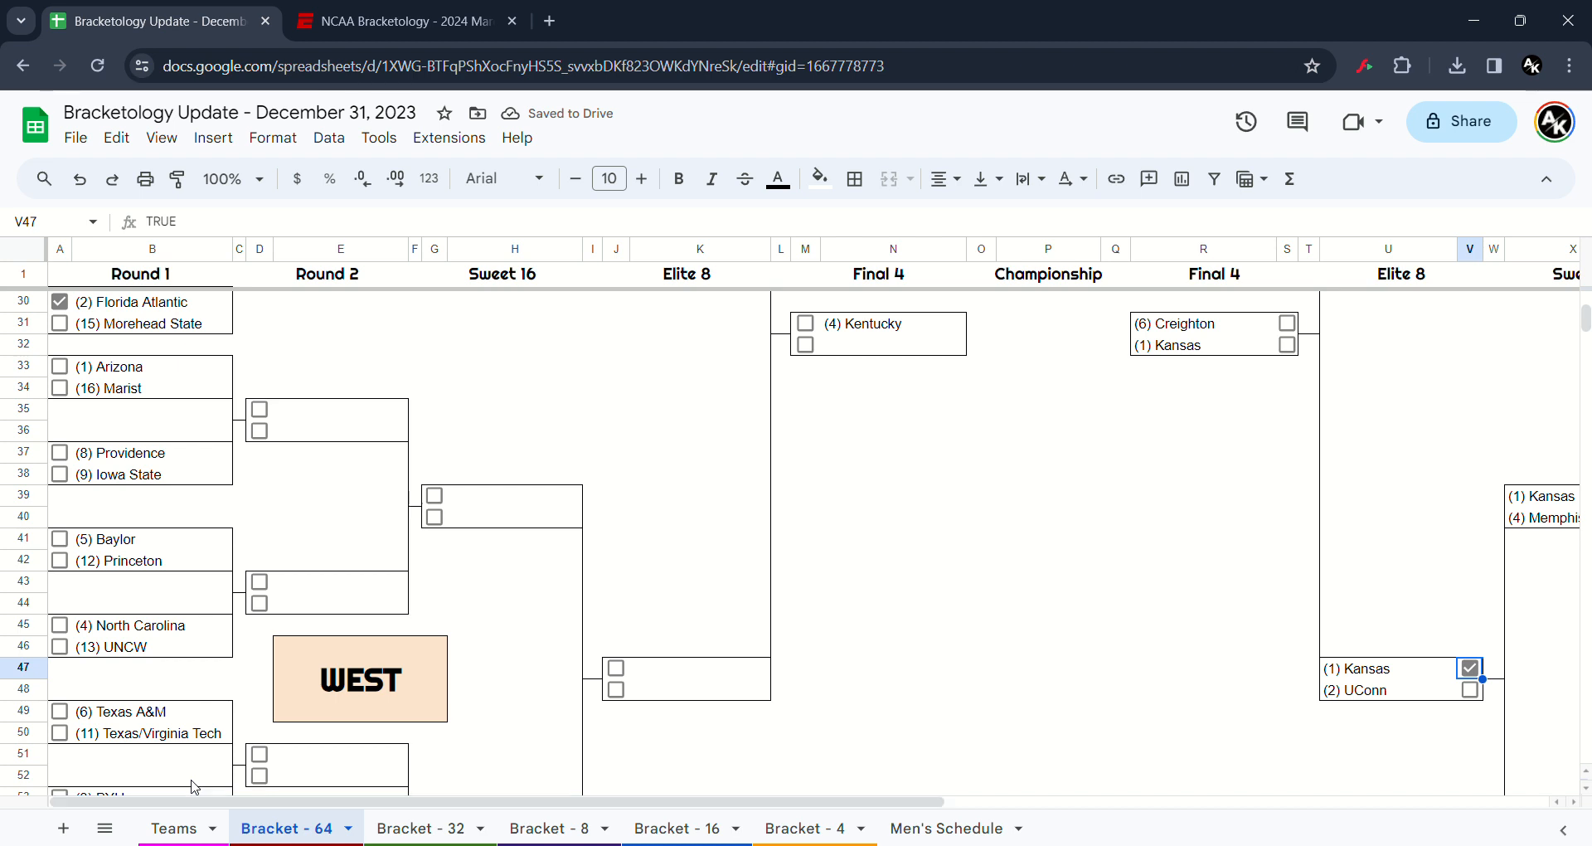
{"action": "mouse_move", "coordinate": [260, 688]}
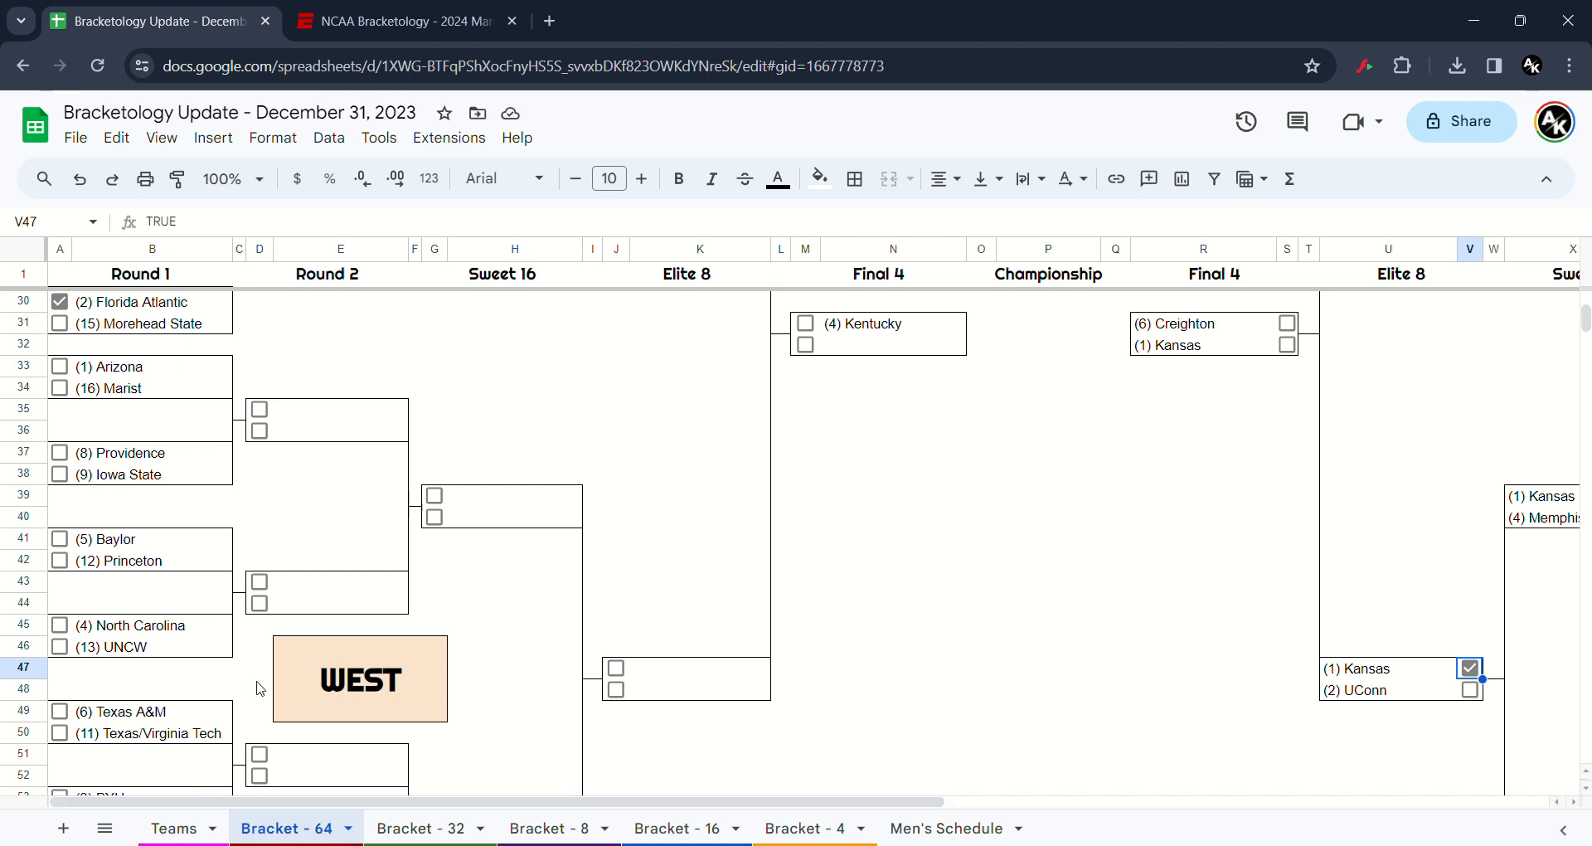
{"action": "mouse_move", "coordinate": [103, 420]}
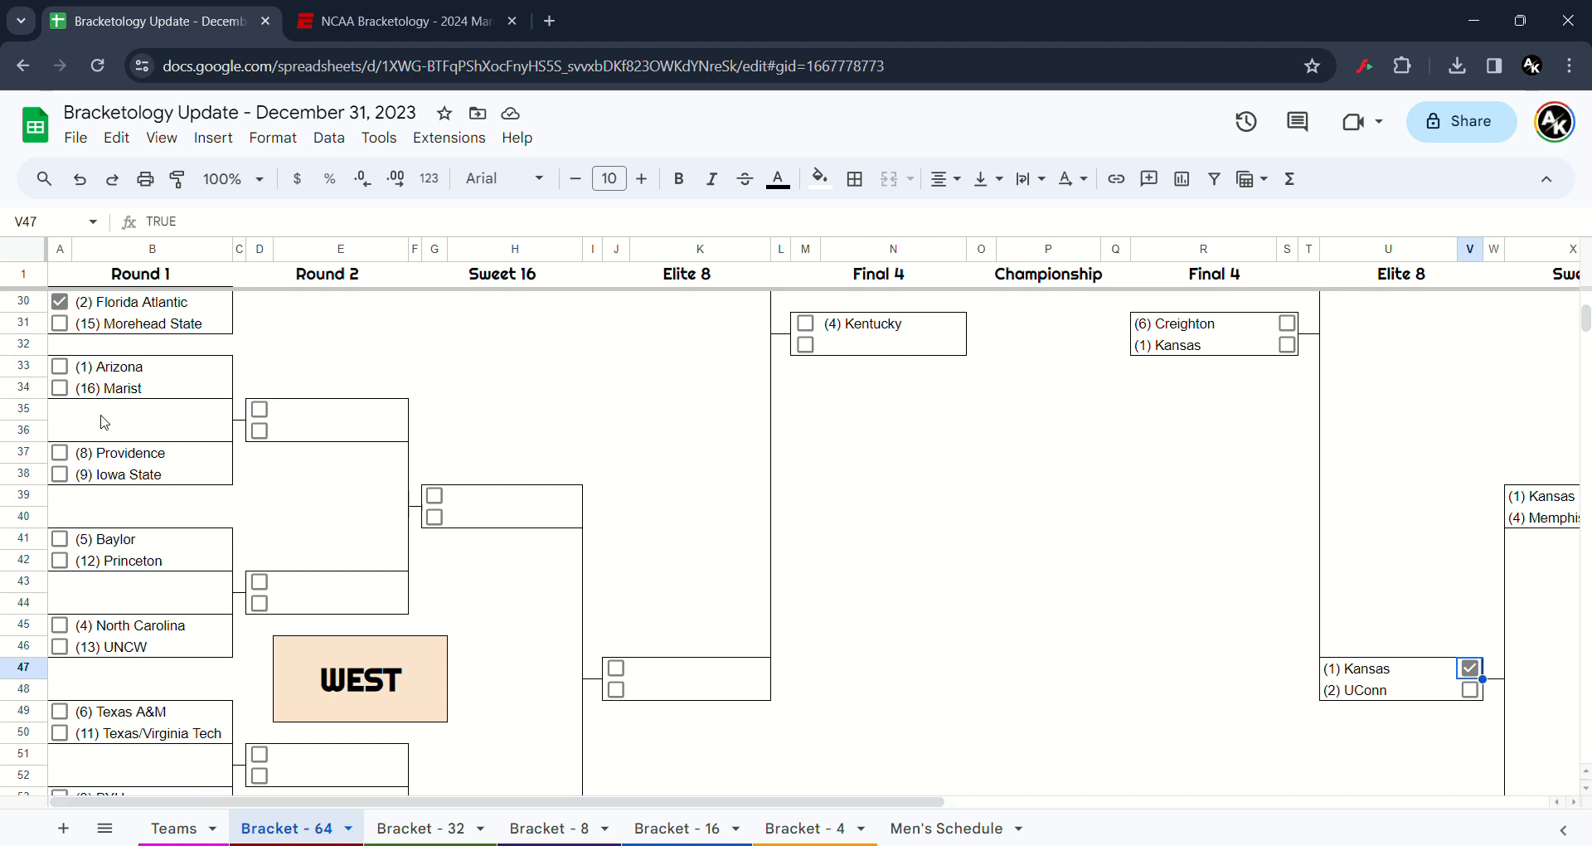
{"action": "left_click", "coordinate": [60, 366]}
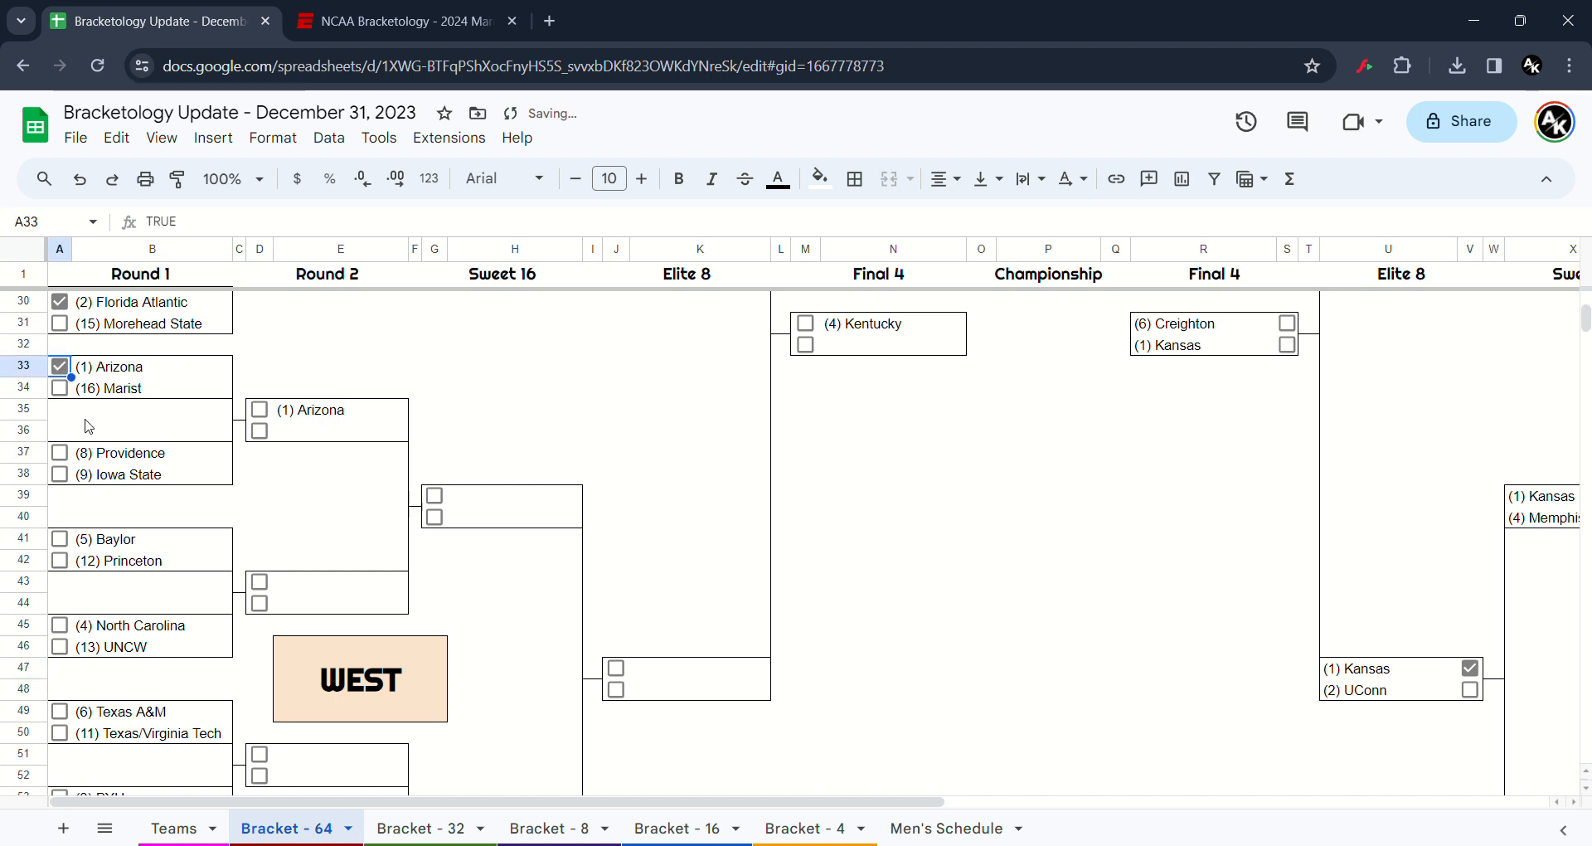
{"action": "left_click", "coordinate": [59, 474]}
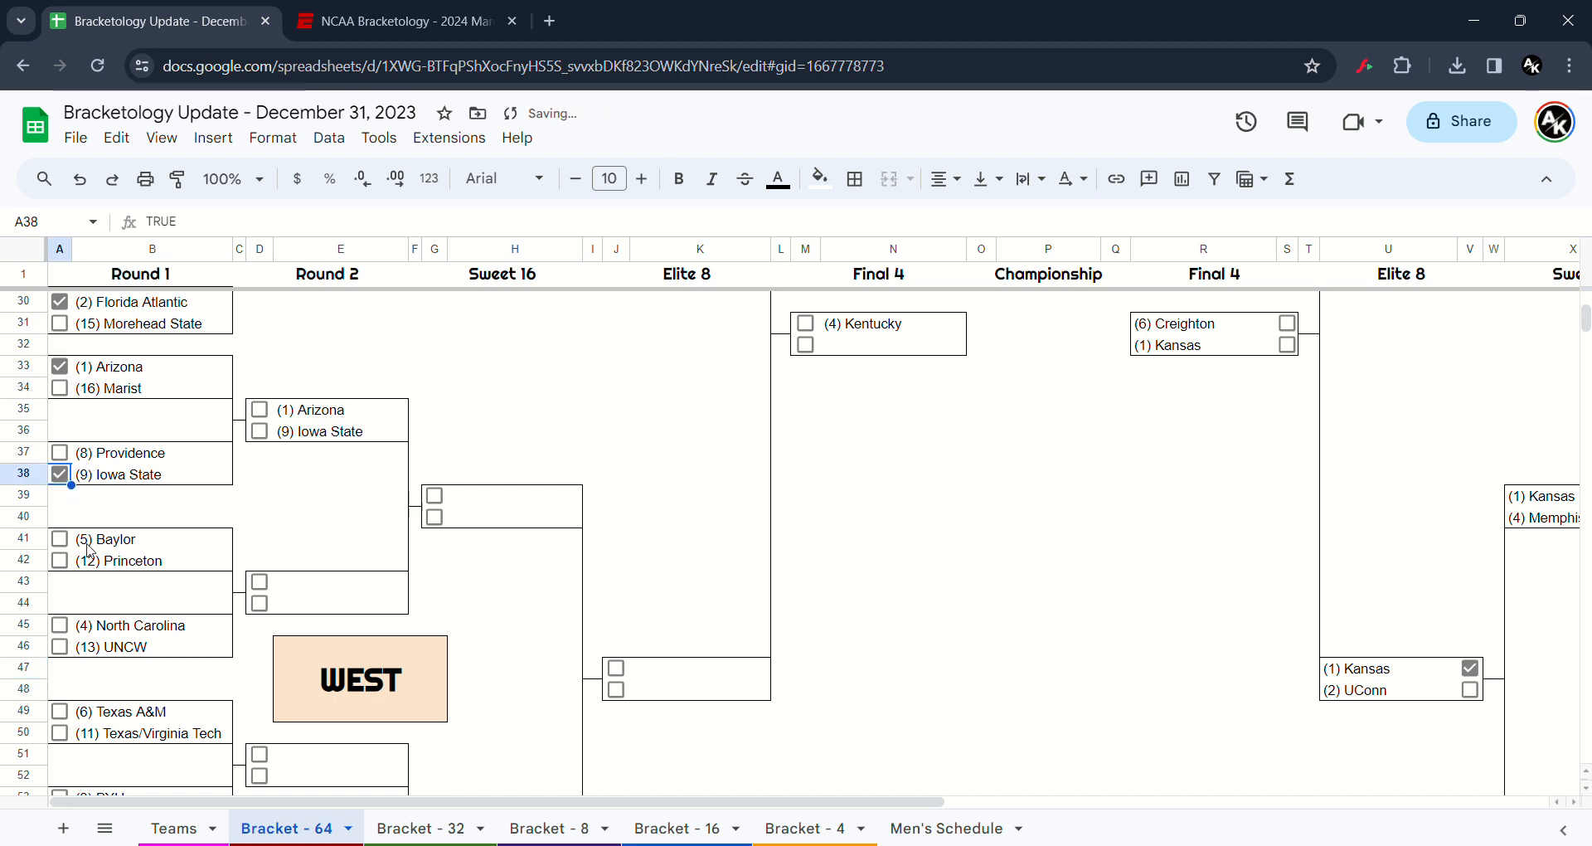
{"action": "left_click", "coordinate": [59, 539]}
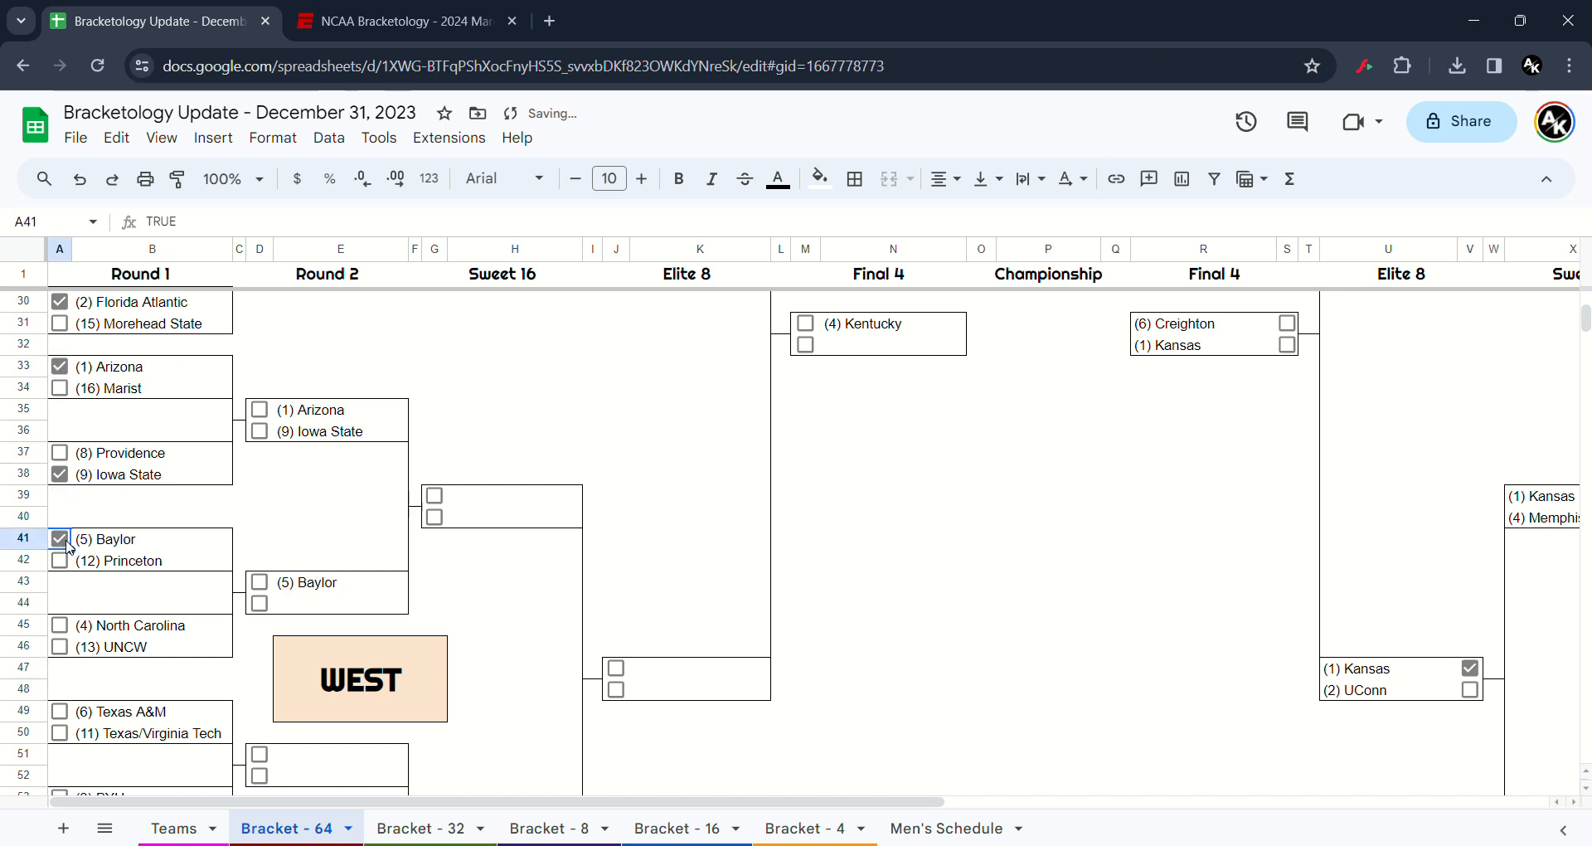
{"action": "left_click", "coordinate": [60, 625]}
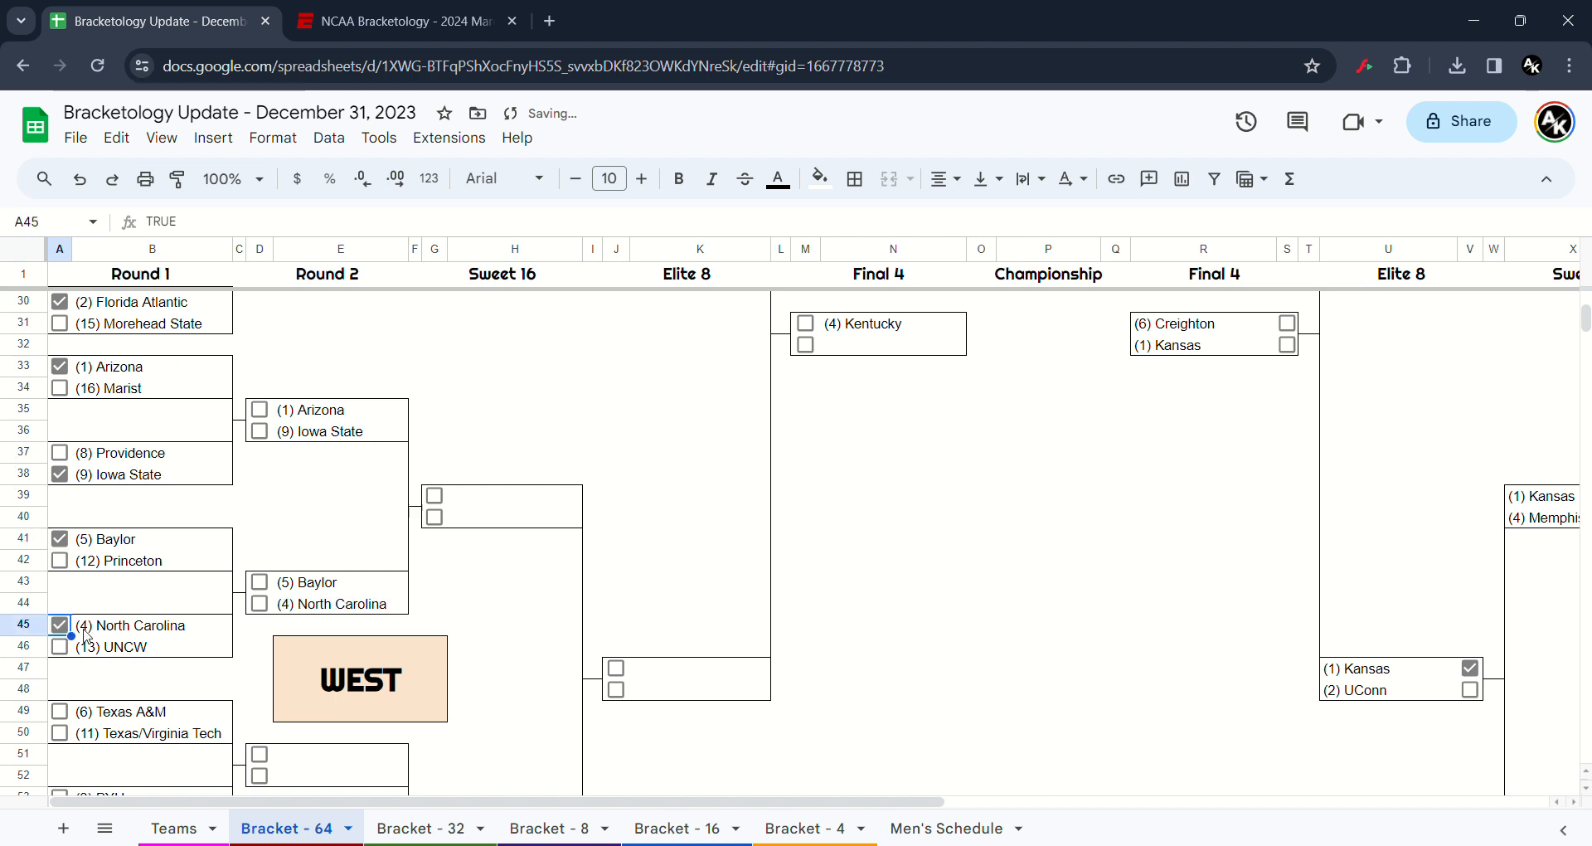
{"action": "scroll", "scroll_direction": "down", "scroll_amount": 3}
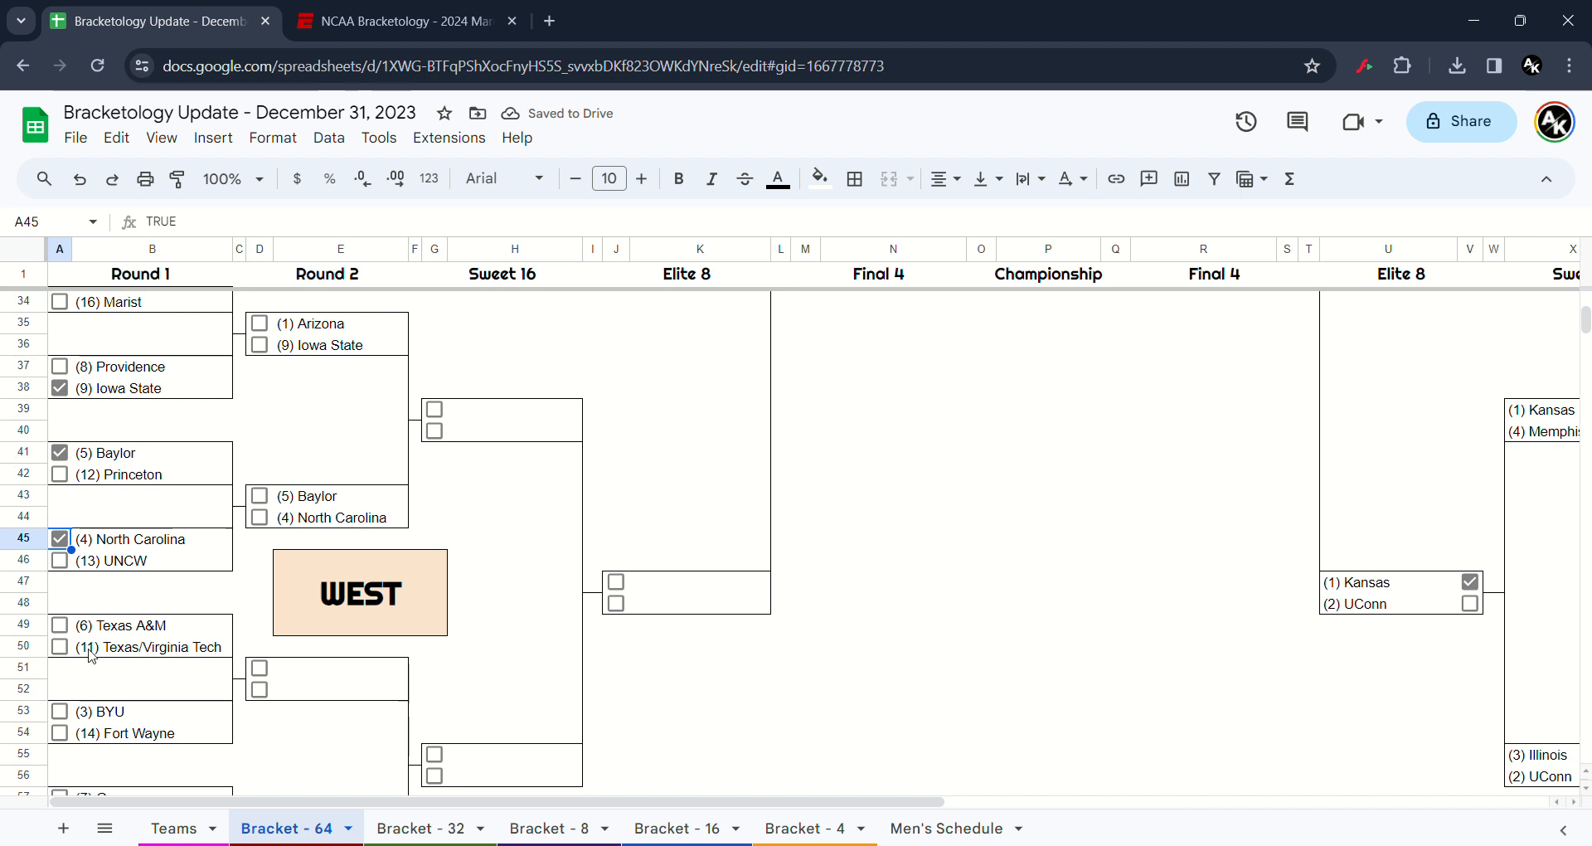
{"action": "left_click", "coordinate": [59, 647]}
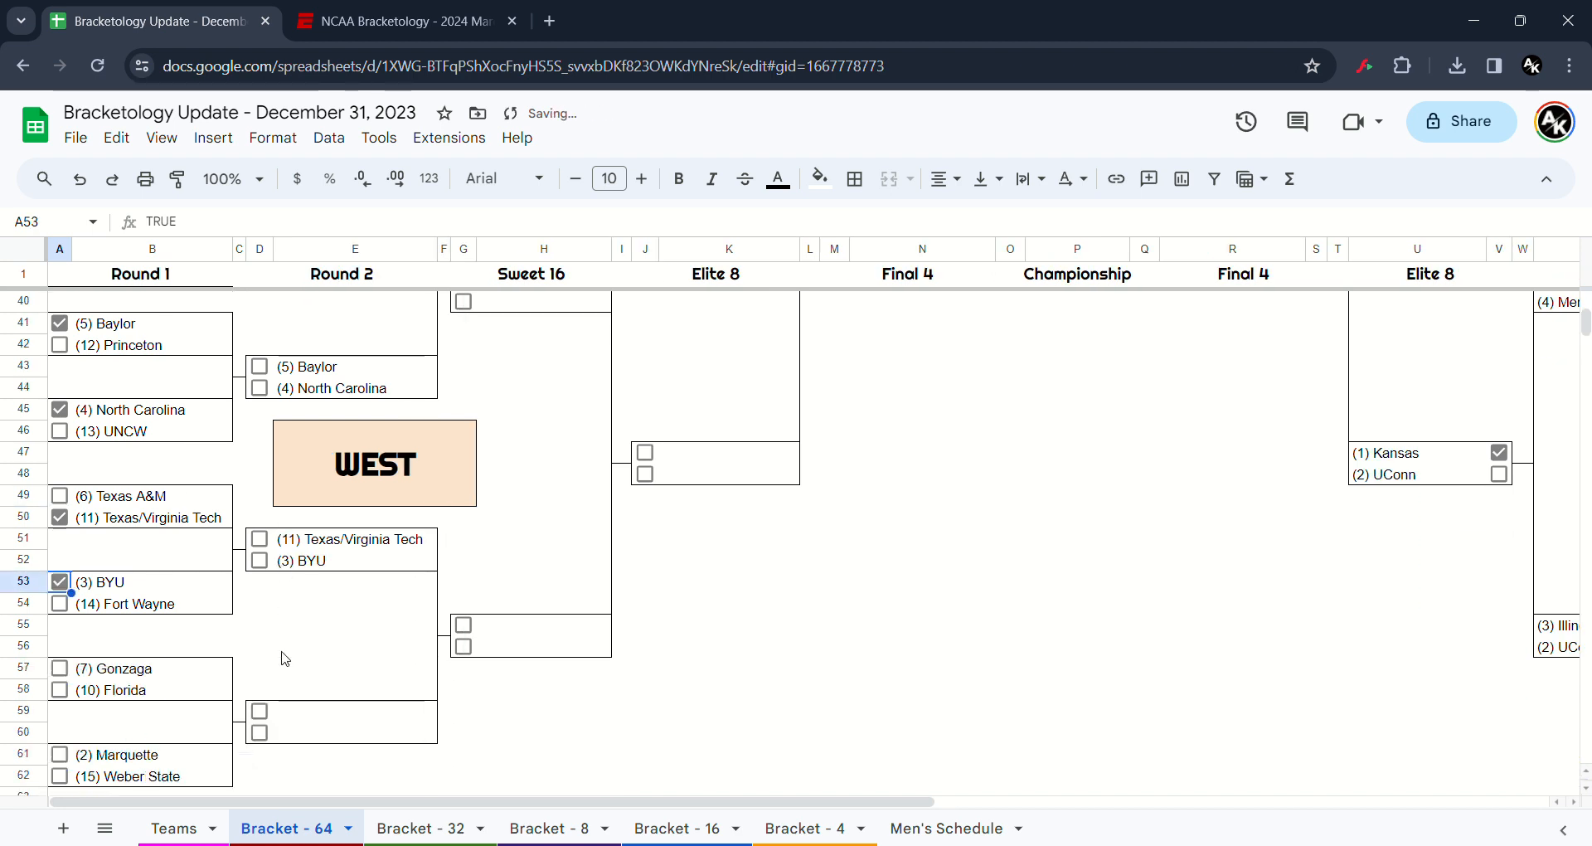
{"action": "left_click", "coordinate": [59, 669]}
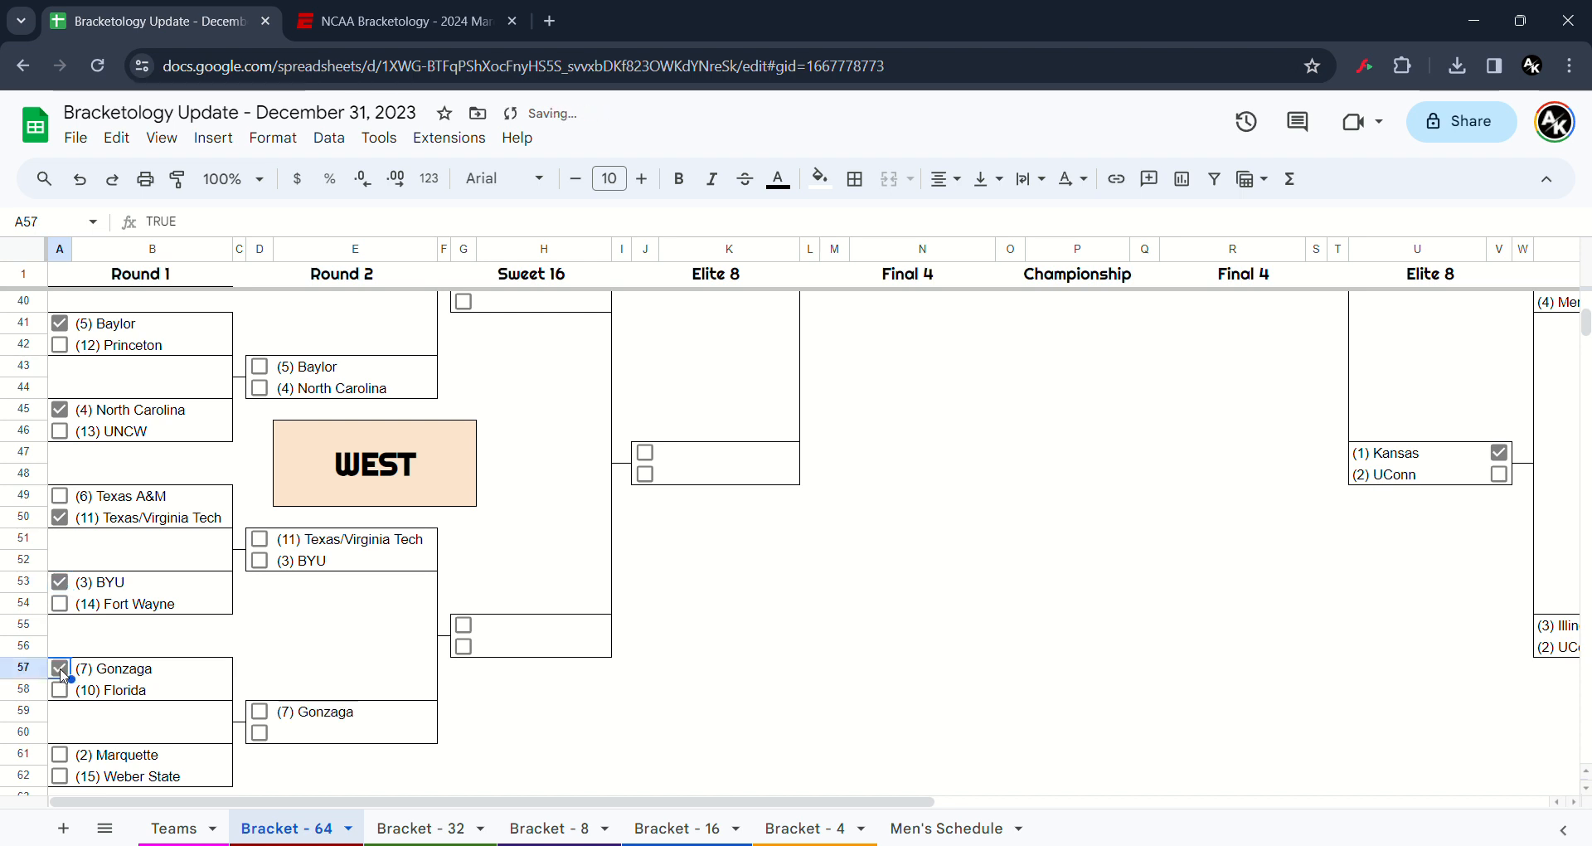
{"action": "left_click", "coordinate": [62, 755]}
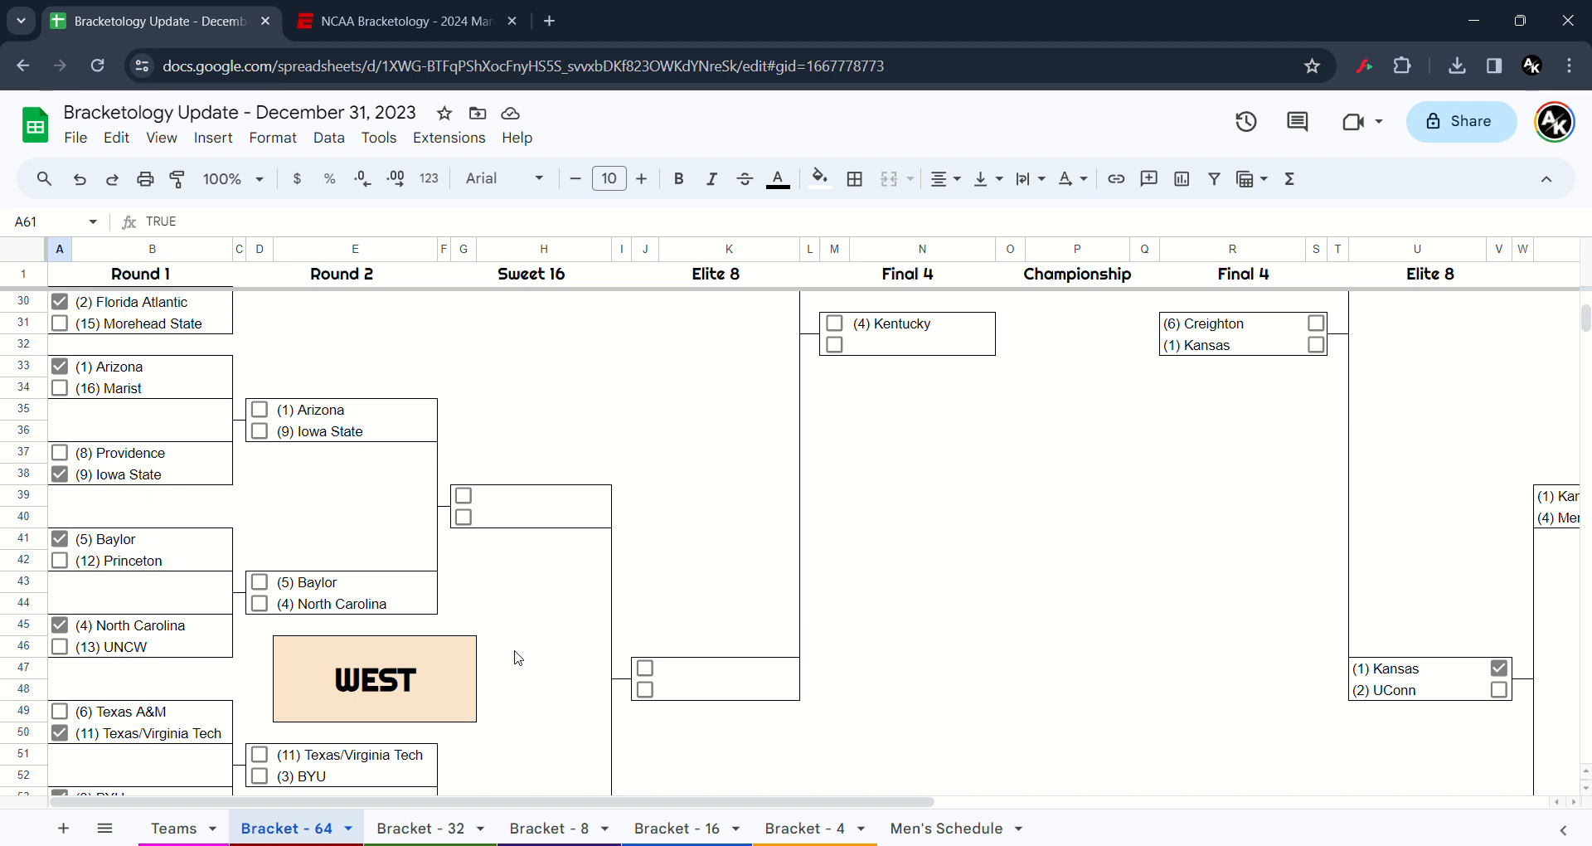
- Advance Arizona, North Carolina, BYU and Marquette to the West Sweet 16
{"action": "left_click", "coordinate": [258, 408]}
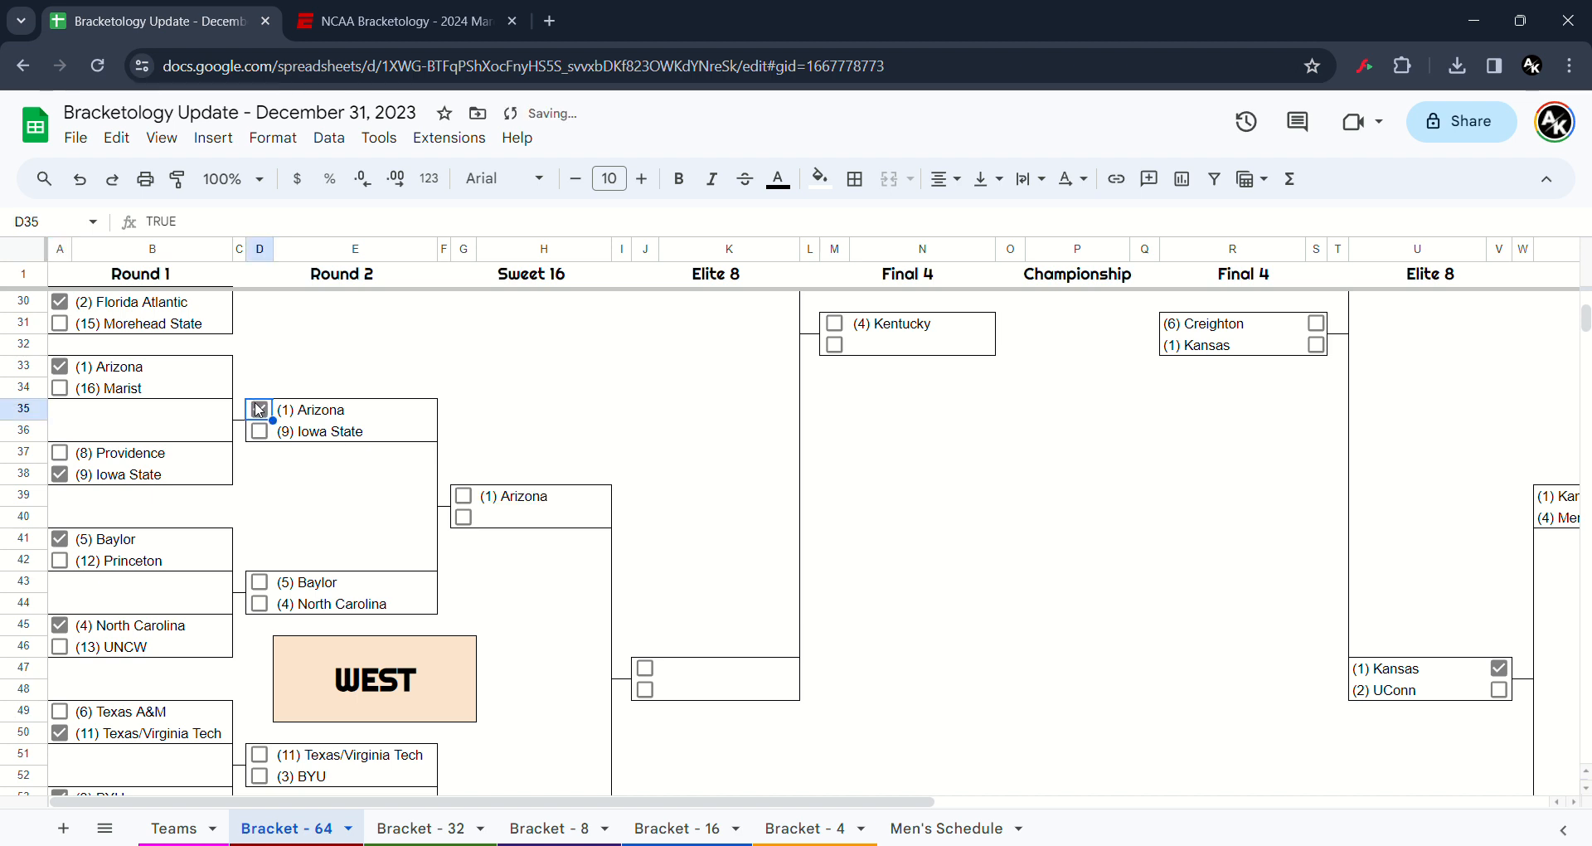
{"action": "left_click", "coordinate": [259, 410]}
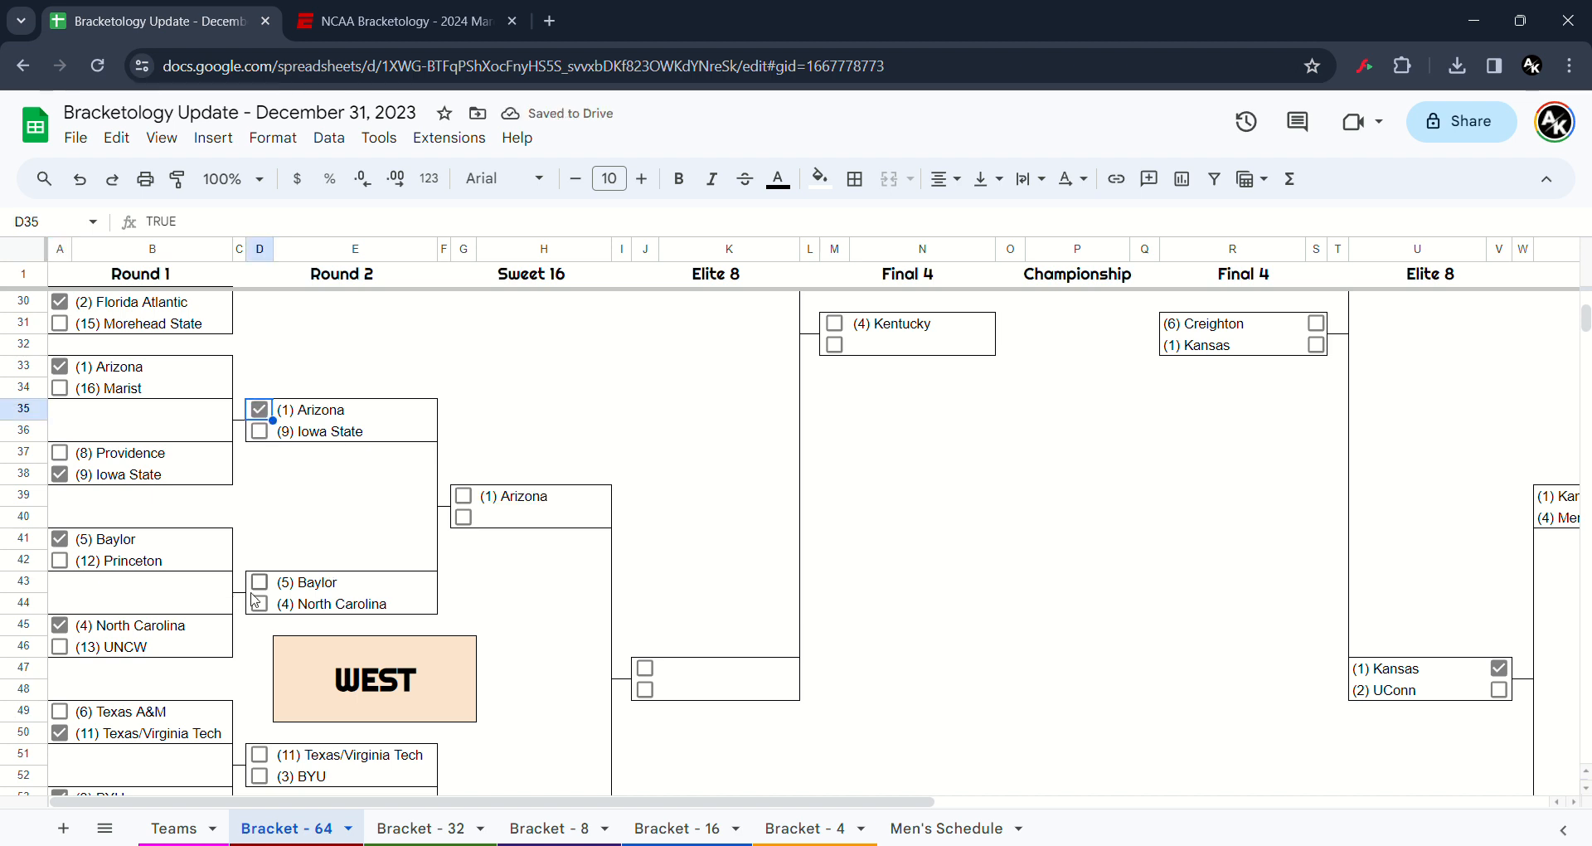
{"action": "left_click", "coordinate": [259, 604]}
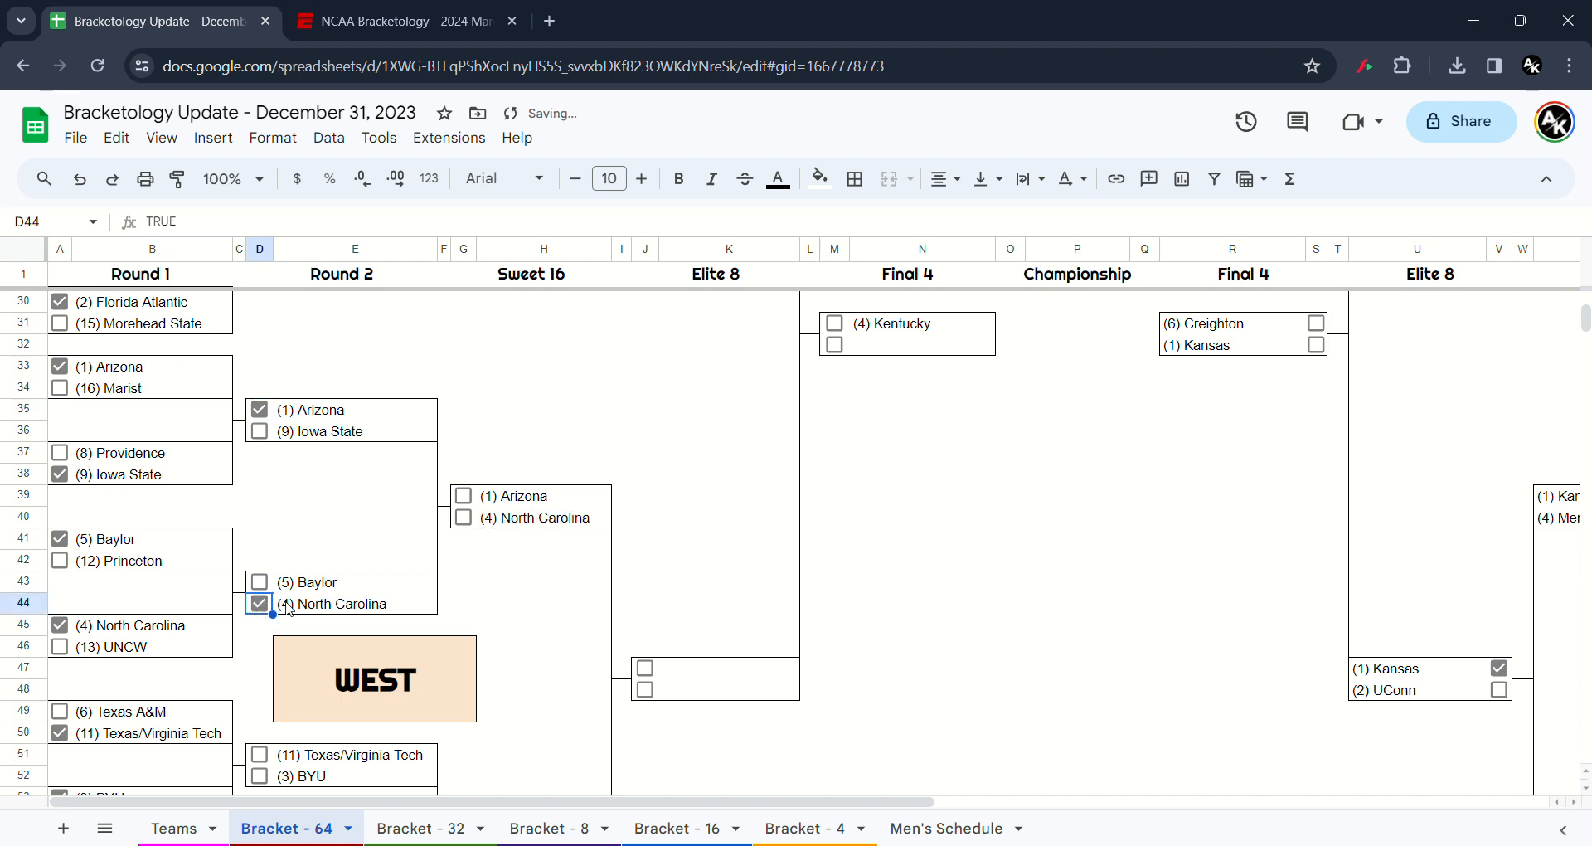
{"action": "scroll", "scroll_direction": "down", "scroll_amount": 3}
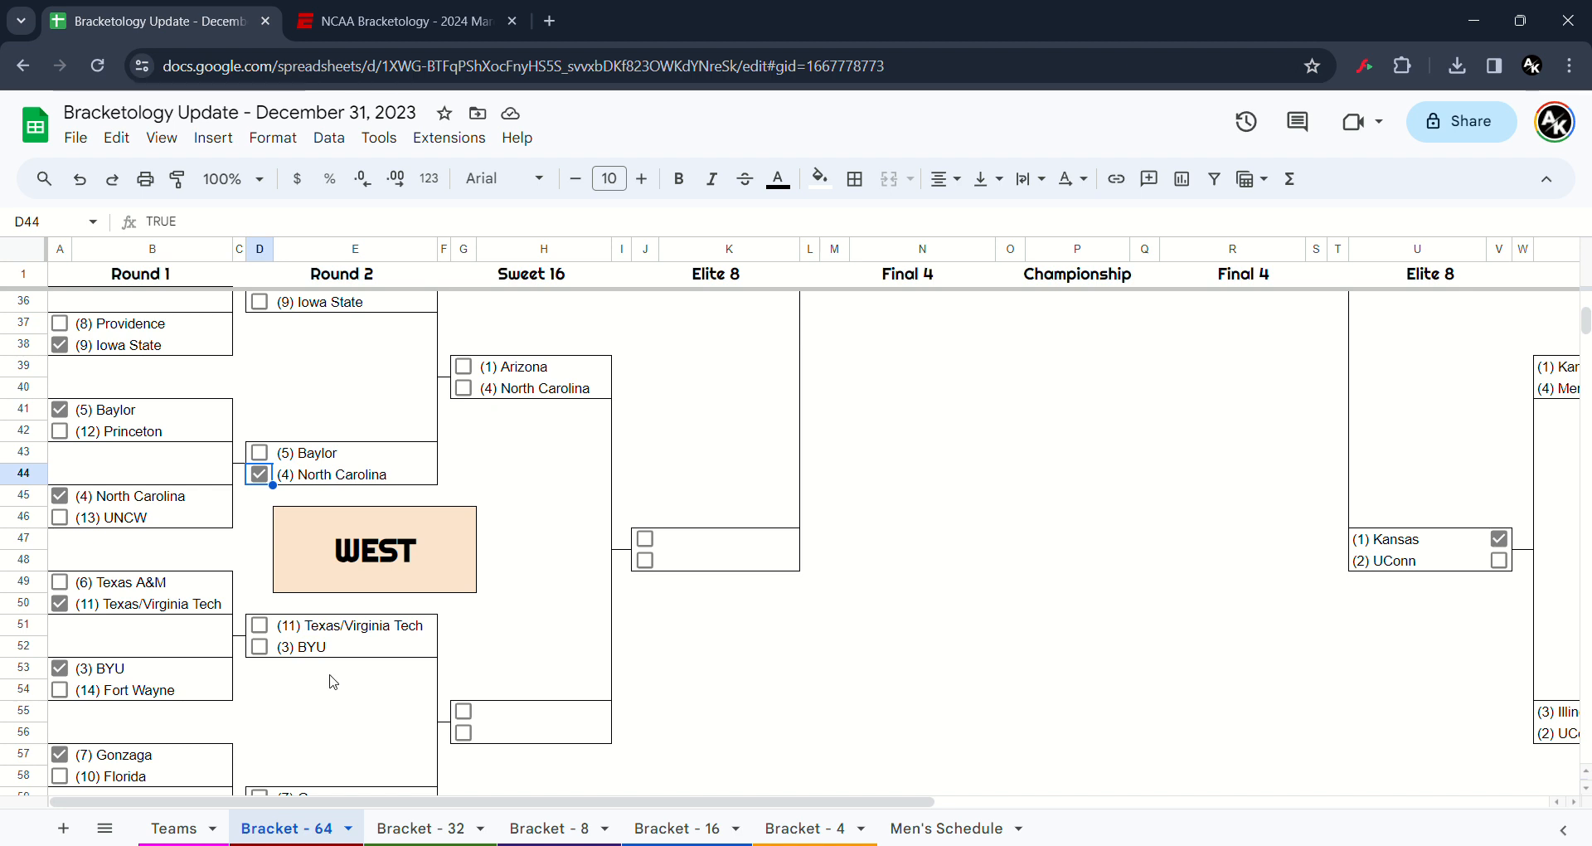
{"action": "left_click", "coordinate": [258, 646]}
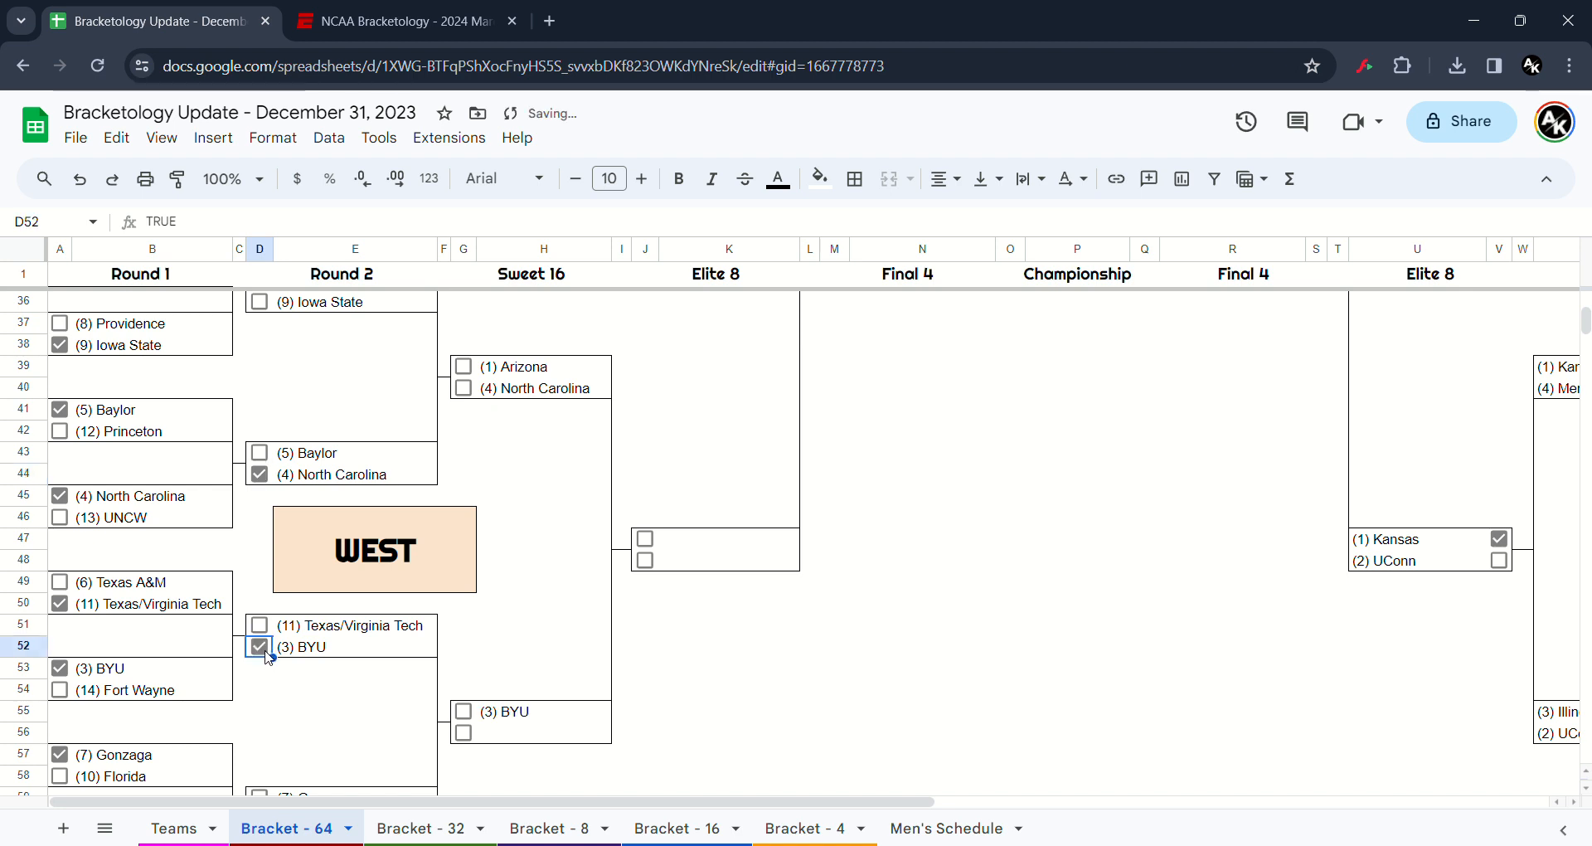
{"action": "scroll", "scroll_direction": "down", "scroll_amount": 3}
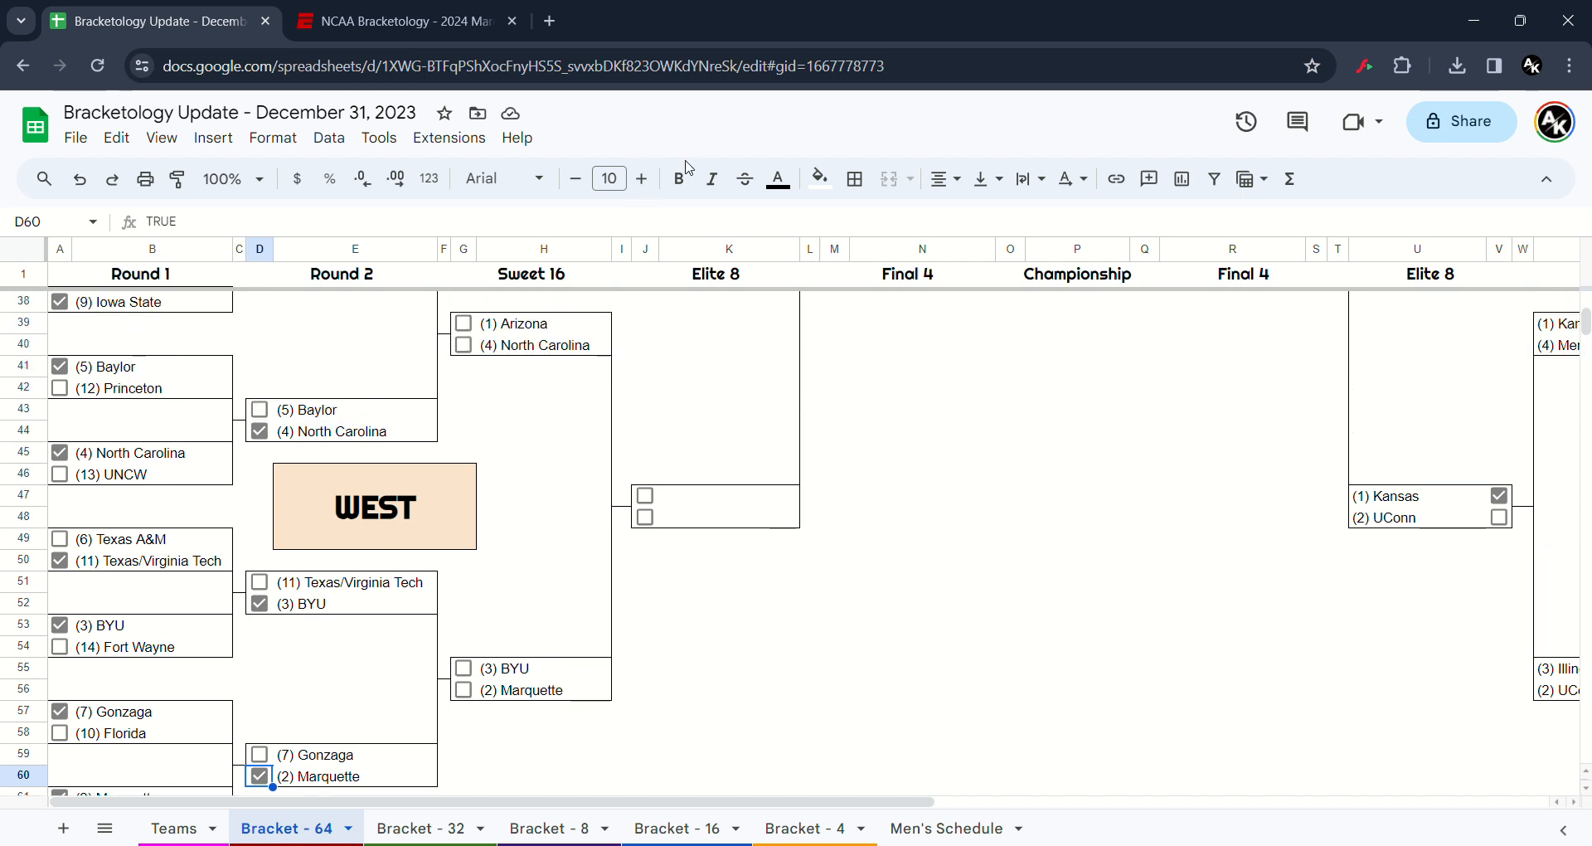
{"action": "left_click", "coordinate": [463, 345]}
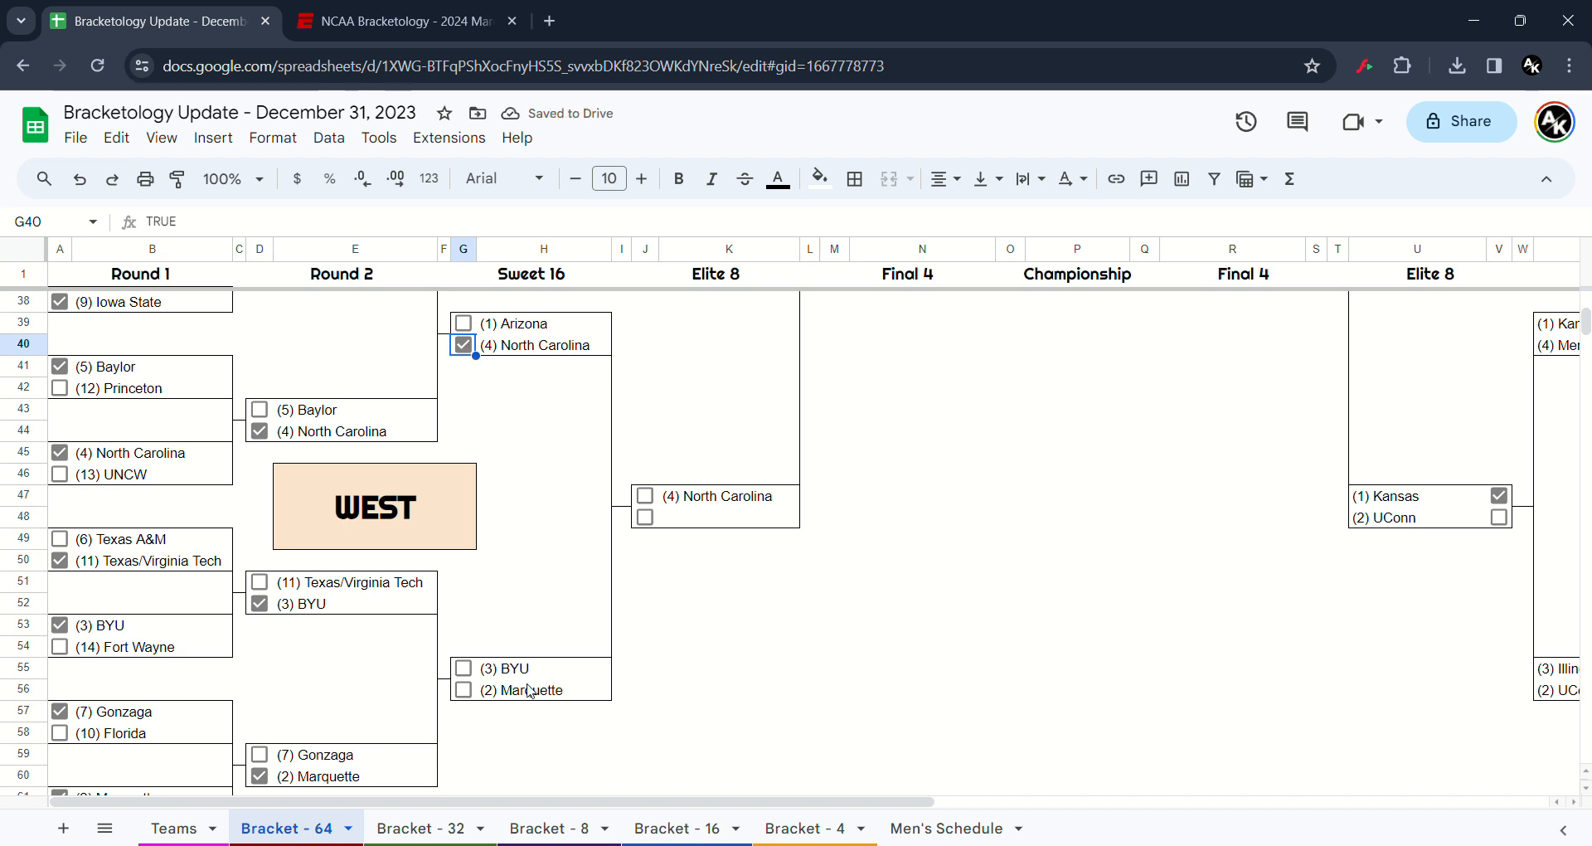
- Send North Carolina to the Elite 8 and Marquette on to the Final Four
{"action": "left_click", "coordinate": [463, 690]}
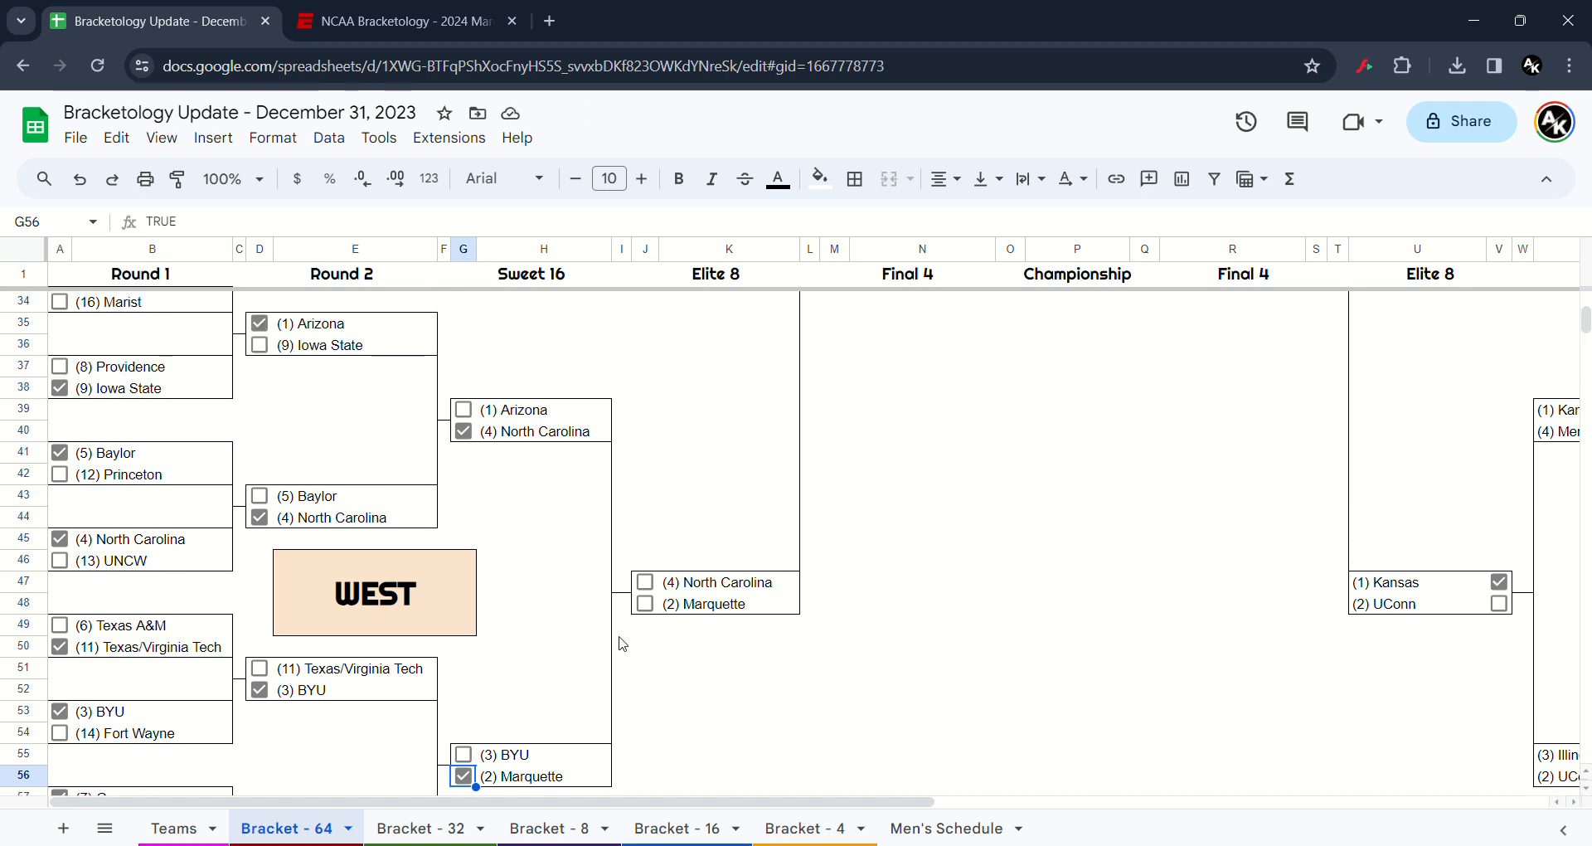
{"action": "left_click", "coordinate": [644, 603]}
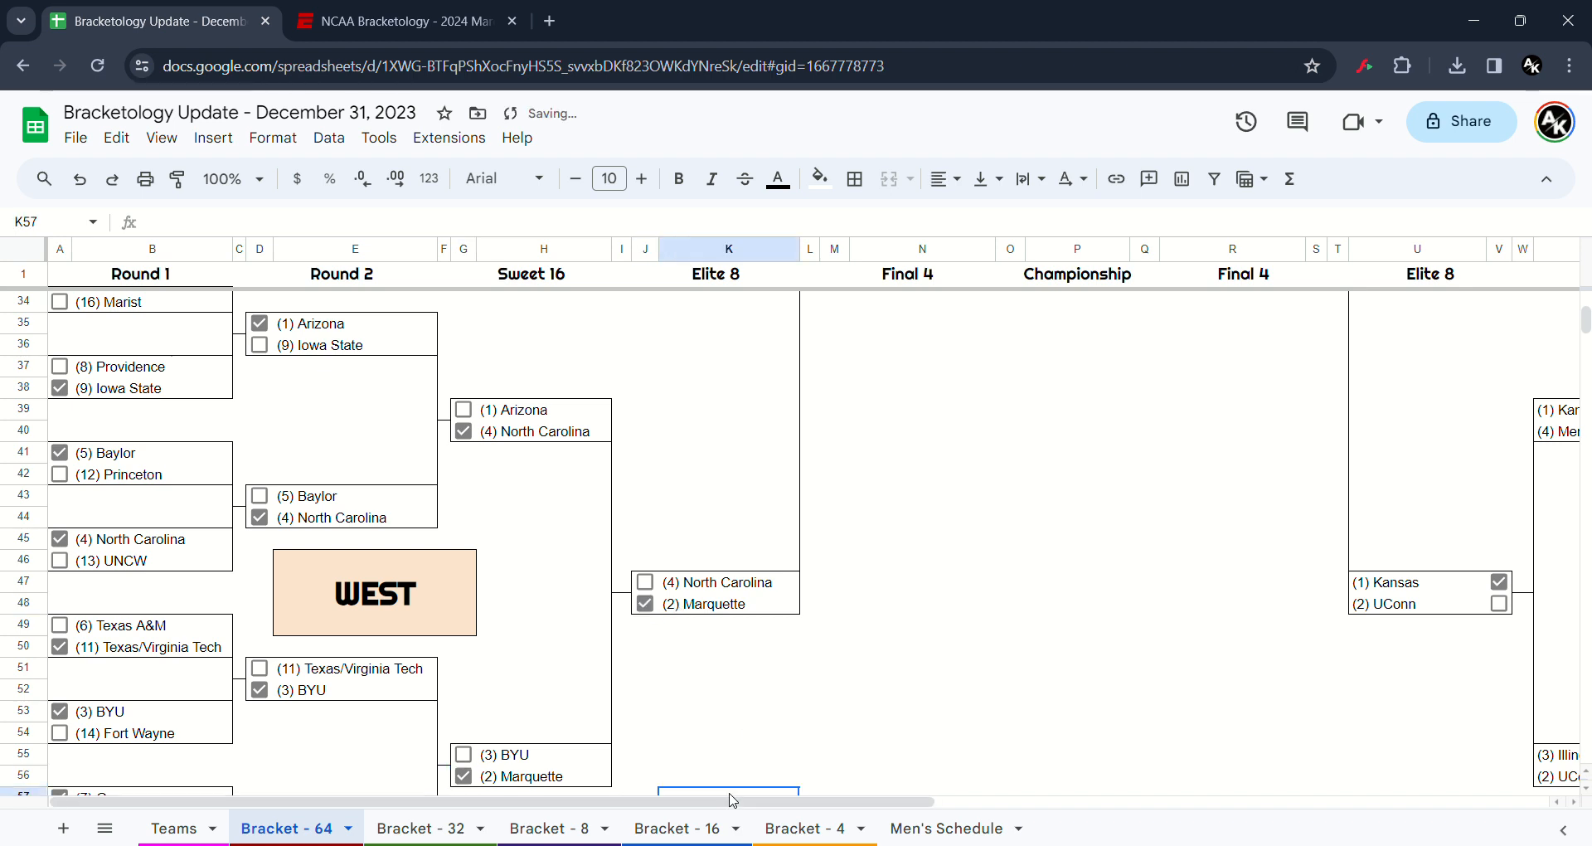
{"action": "right_click", "coordinate": [727, 794]}
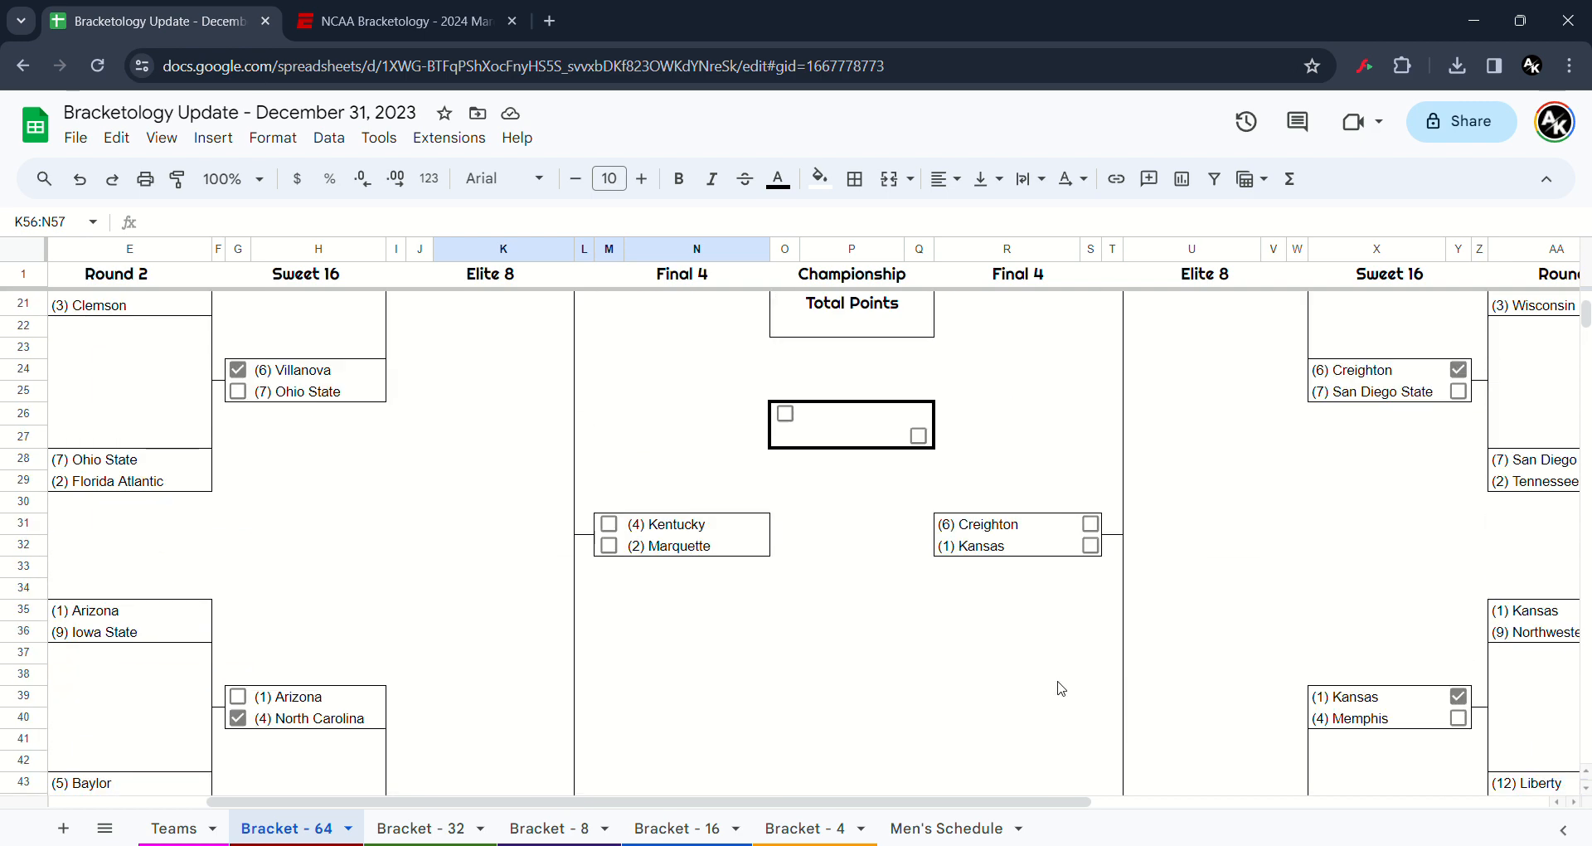
{"action": "mouse_move", "coordinate": [783, 603]}
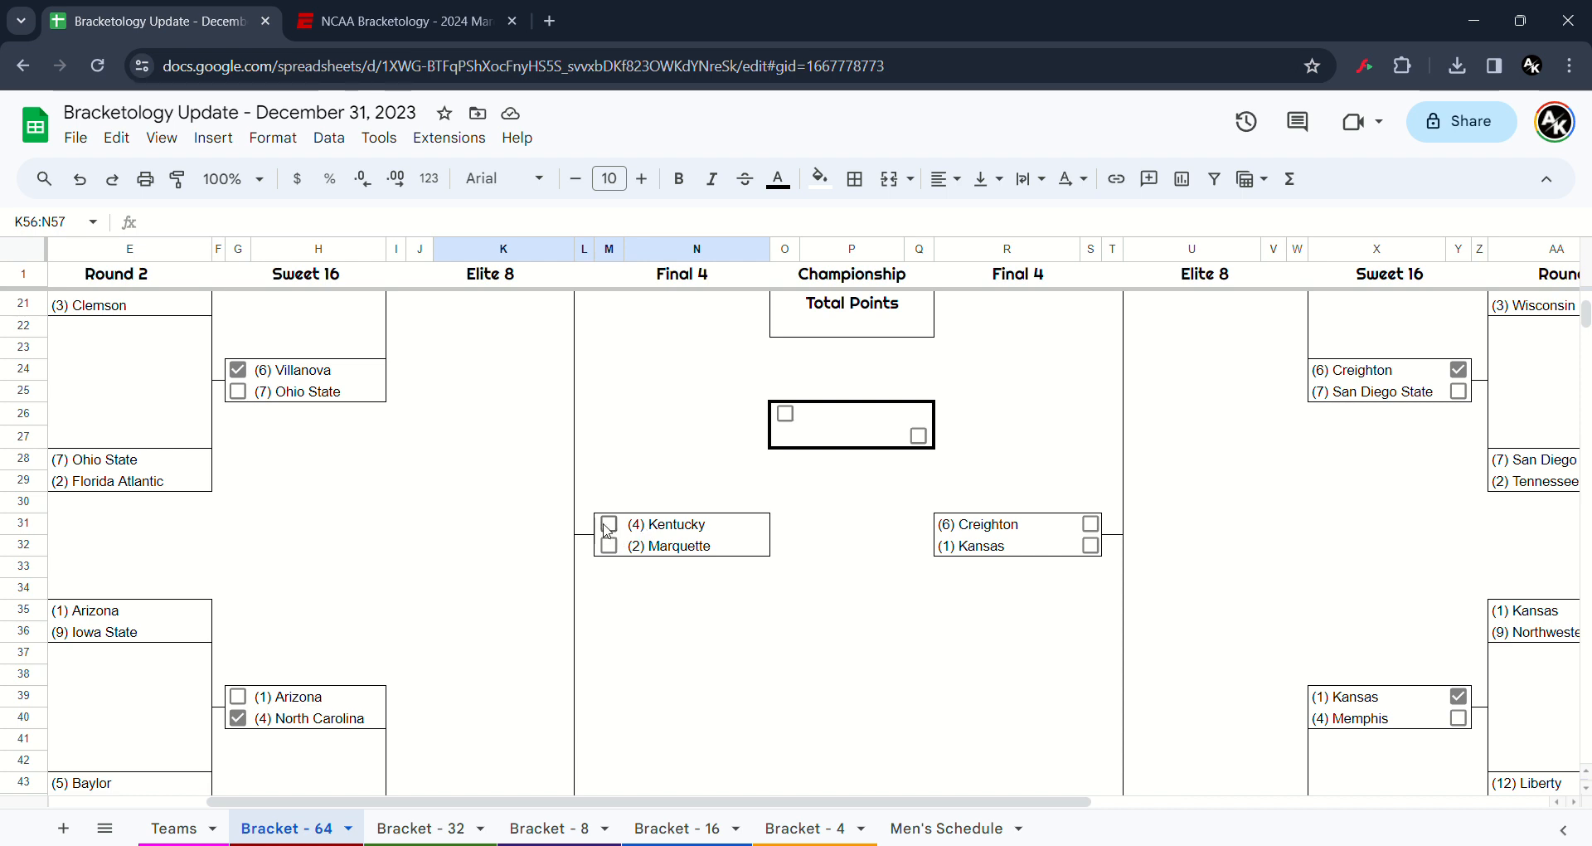
- Tick Kentucky and Kansas into the championship game, then tick Kansas as national champion
{"action": "left_click", "coordinate": [609, 524]}
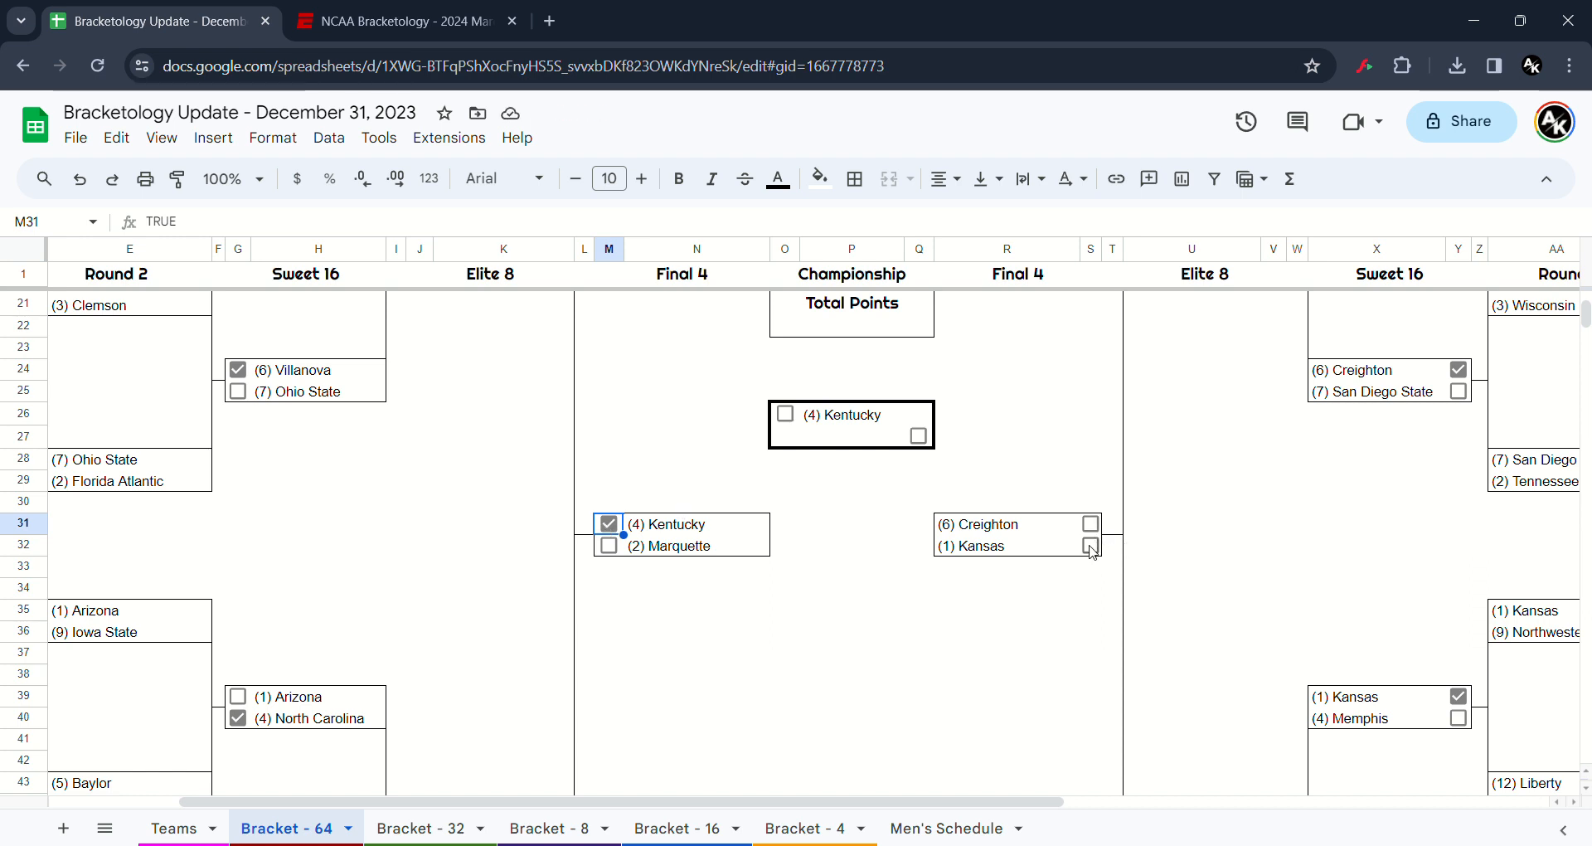
{"action": "left_click", "coordinate": [1090, 546]}
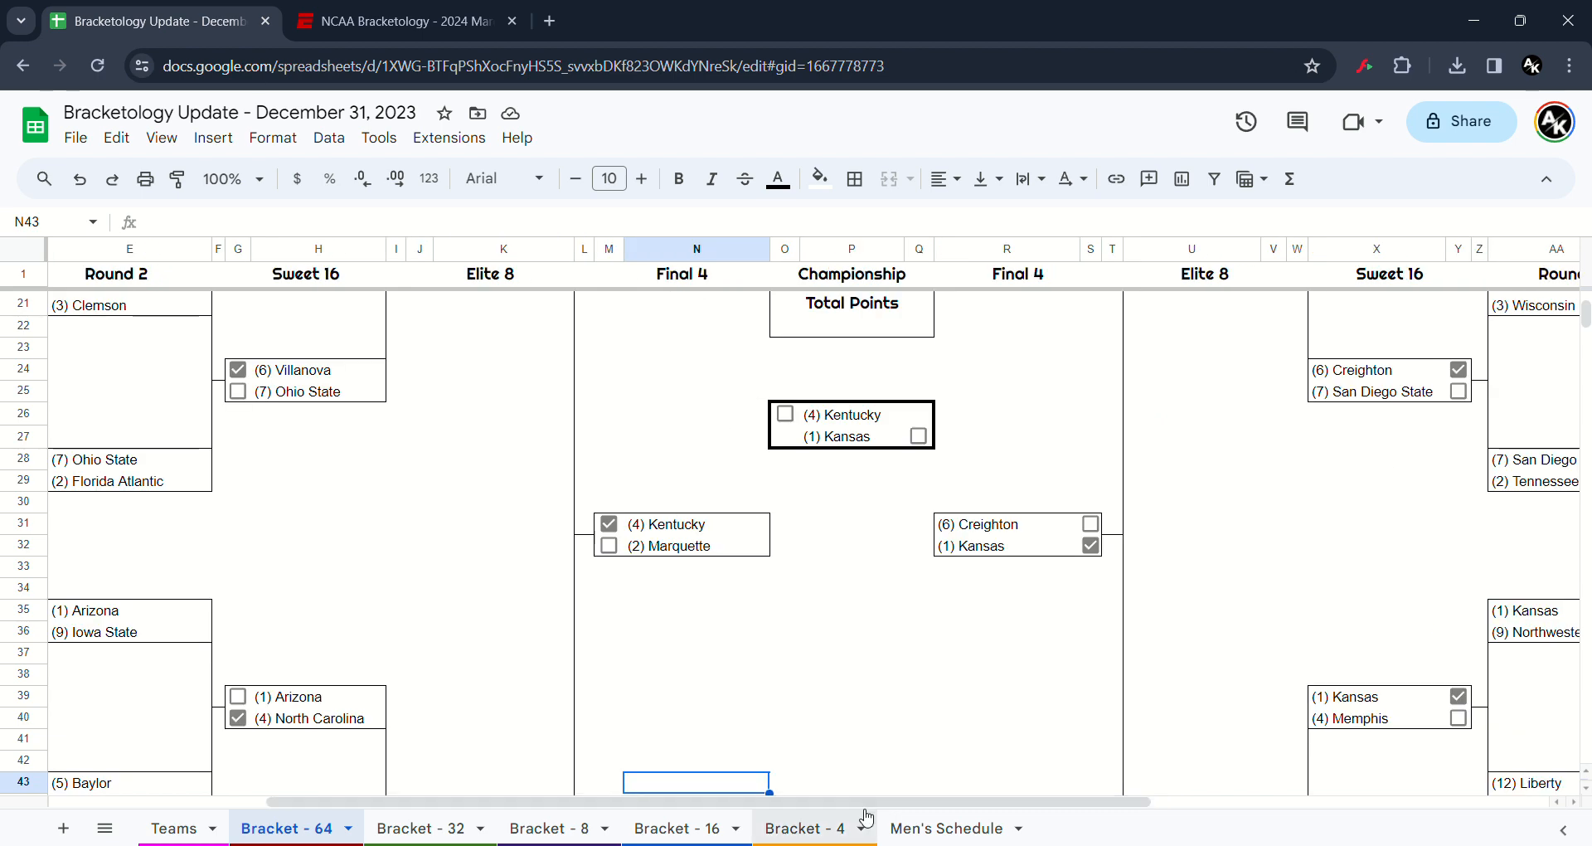
{"action": "scroll", "scroll_direction": "right", "scroll_amount": 3}
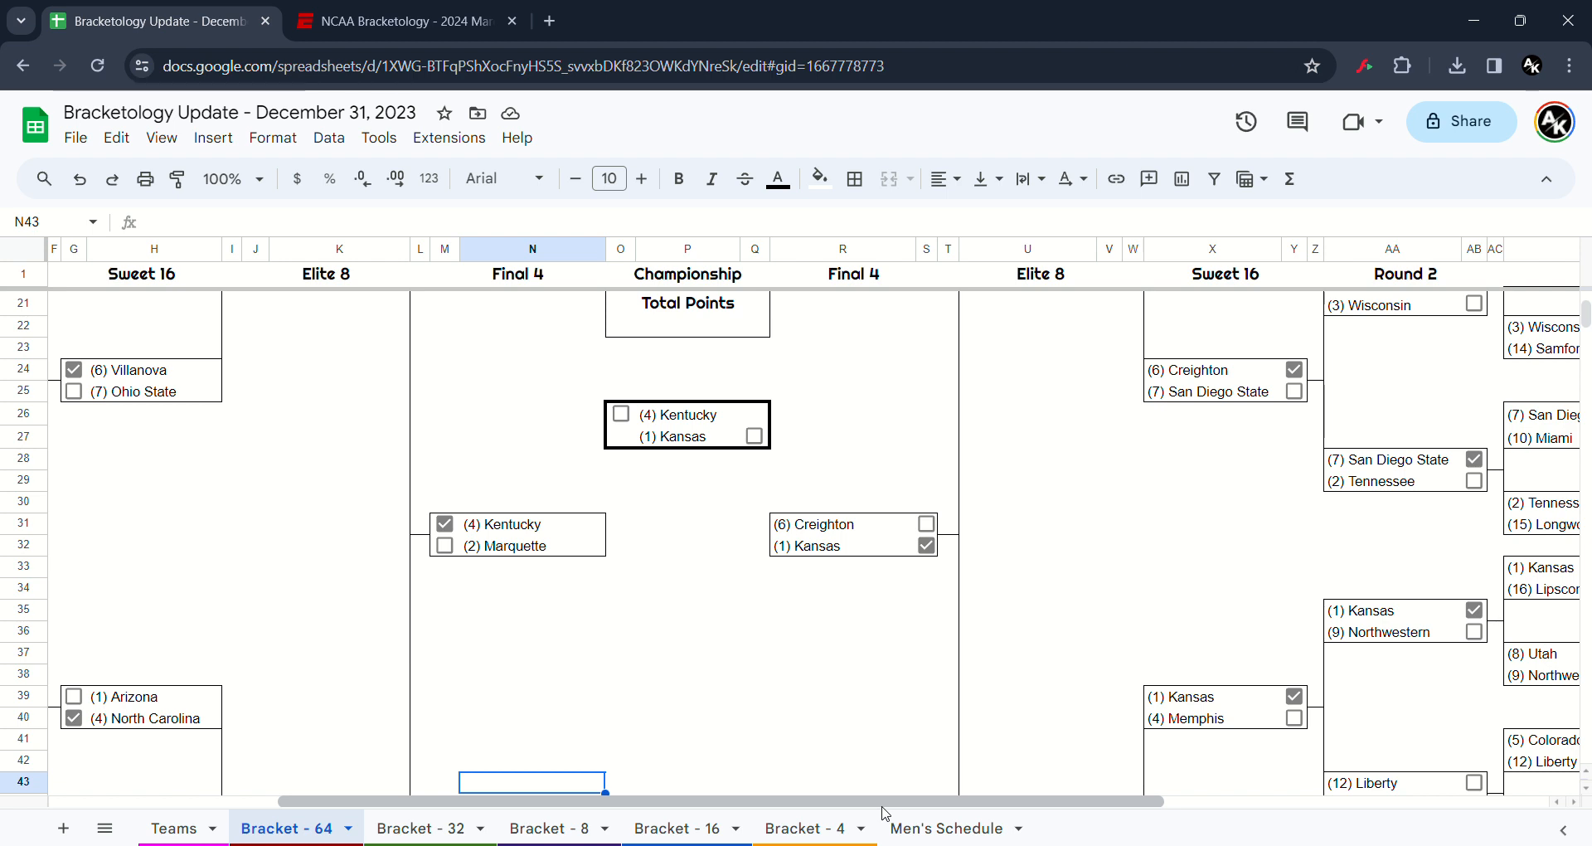
{"action": "left_click", "coordinate": [754, 436]}
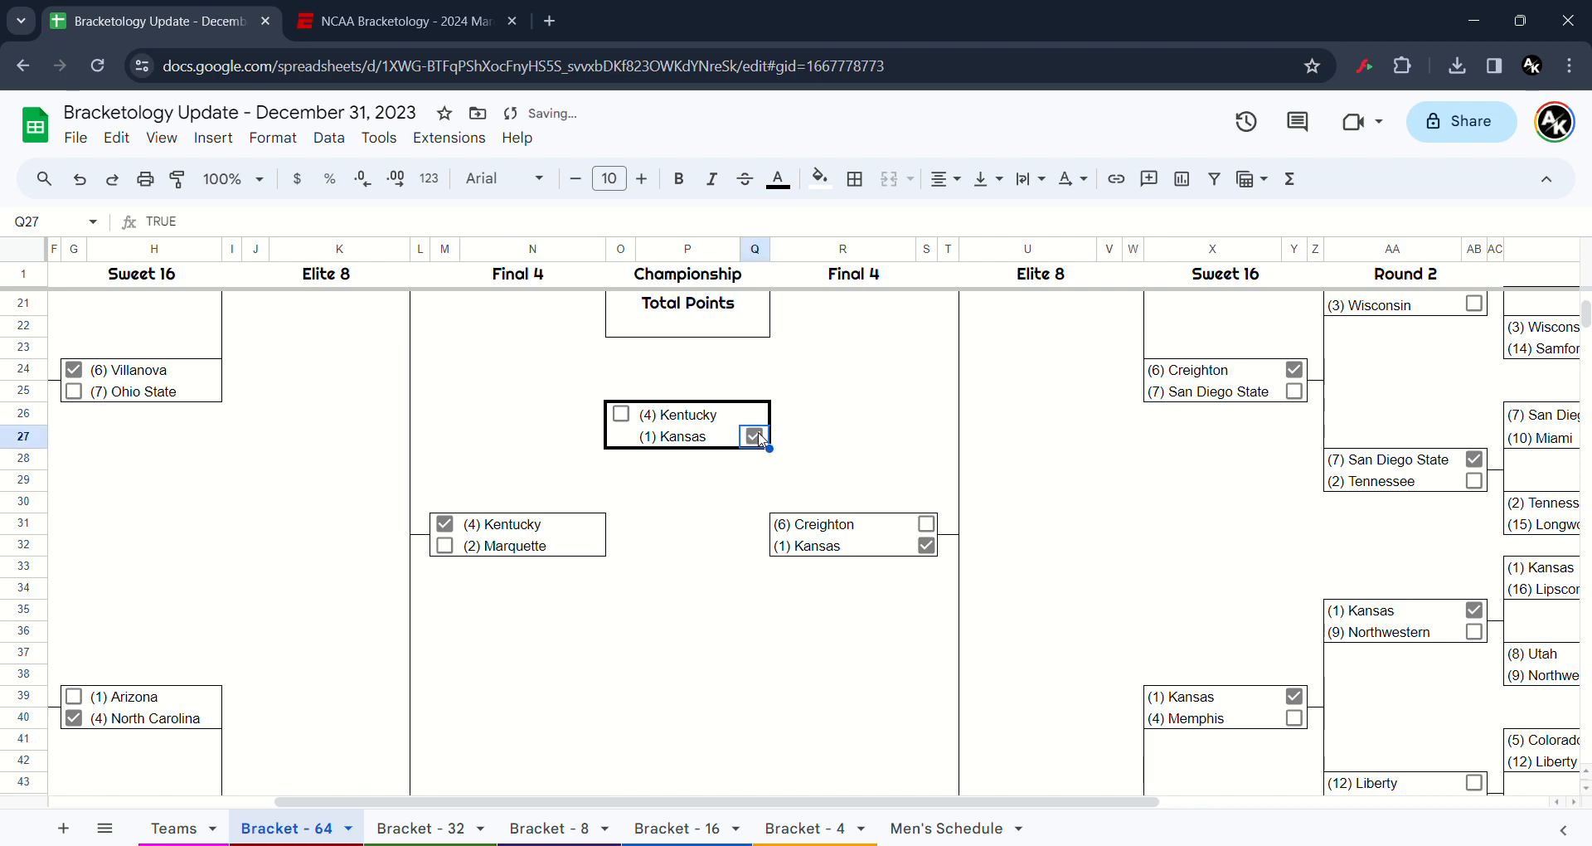
{"action": "scroll", "scroll_direction": "up", "scroll_amount": 3}
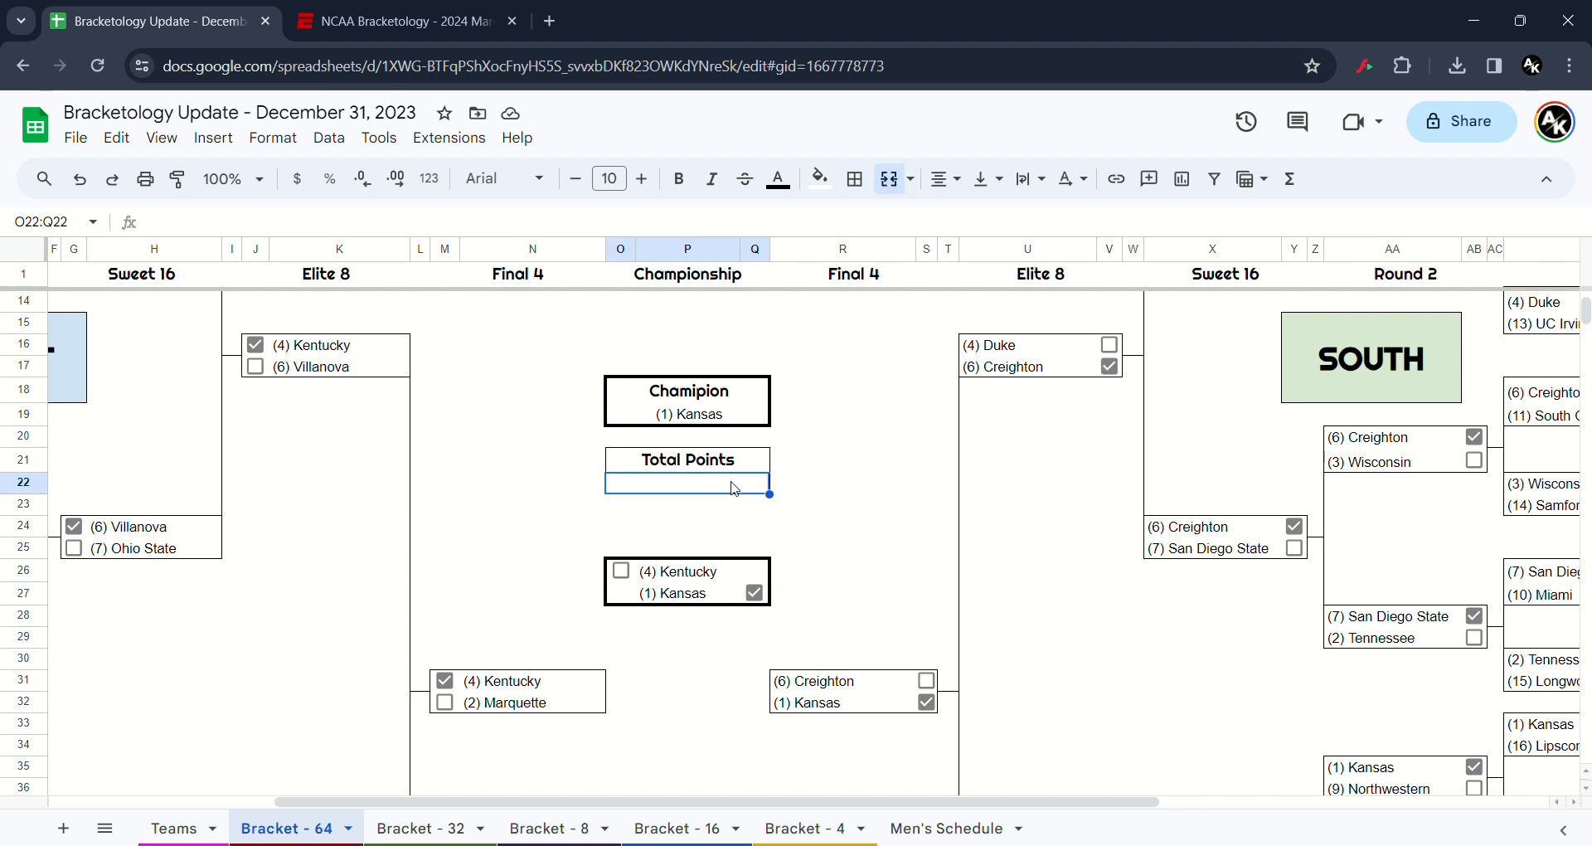
- Enter 12 in the Total Points cell beneath Kansas as Champion
{"action": "type", "text": "12"}
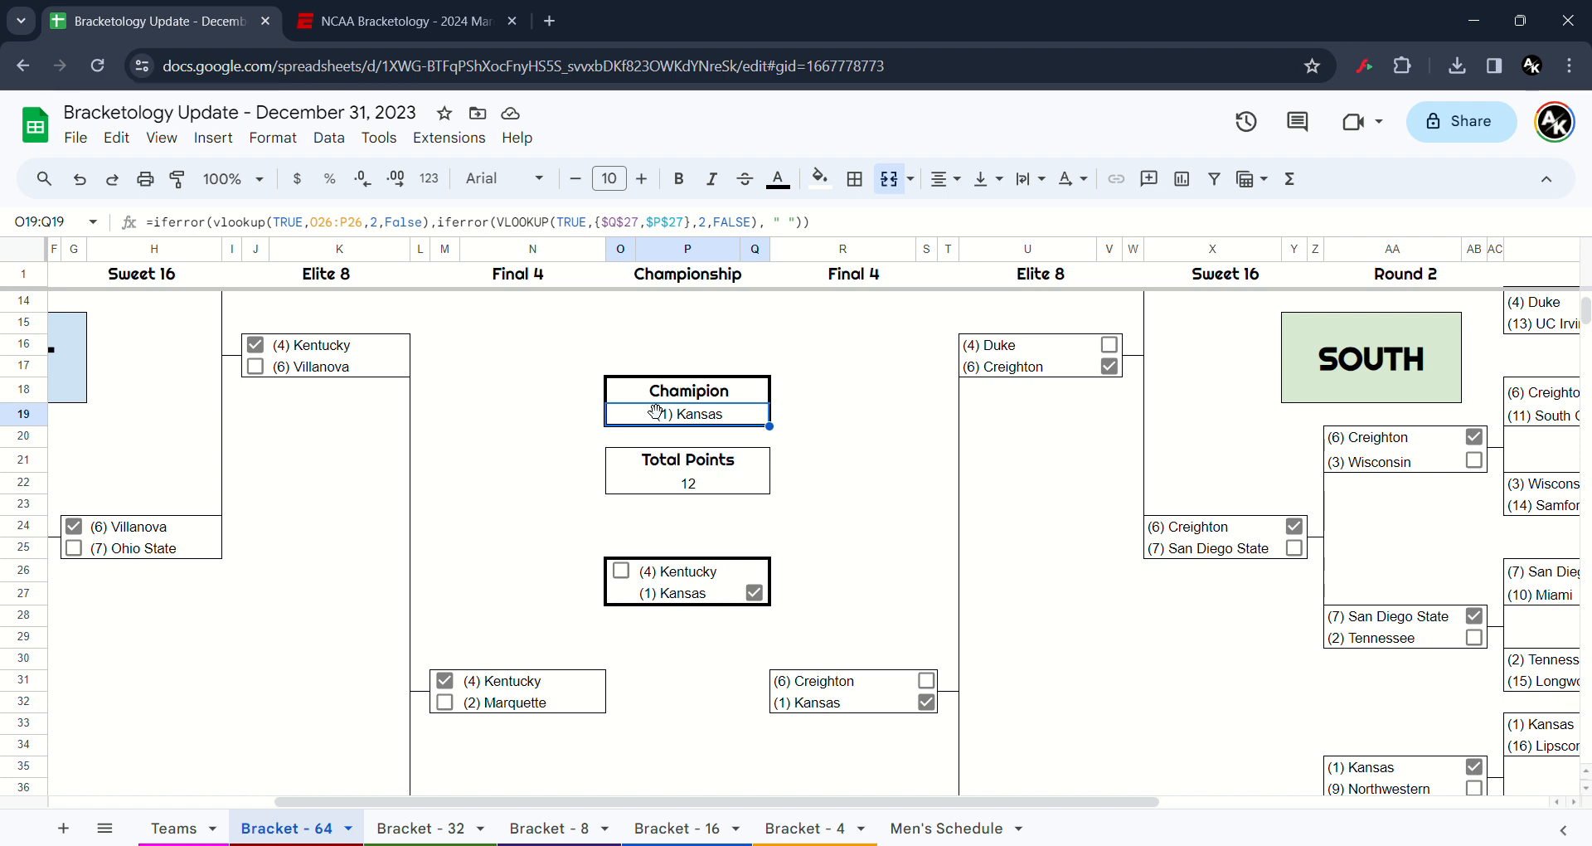
{"action": "mouse_move", "coordinate": [963, 403]}
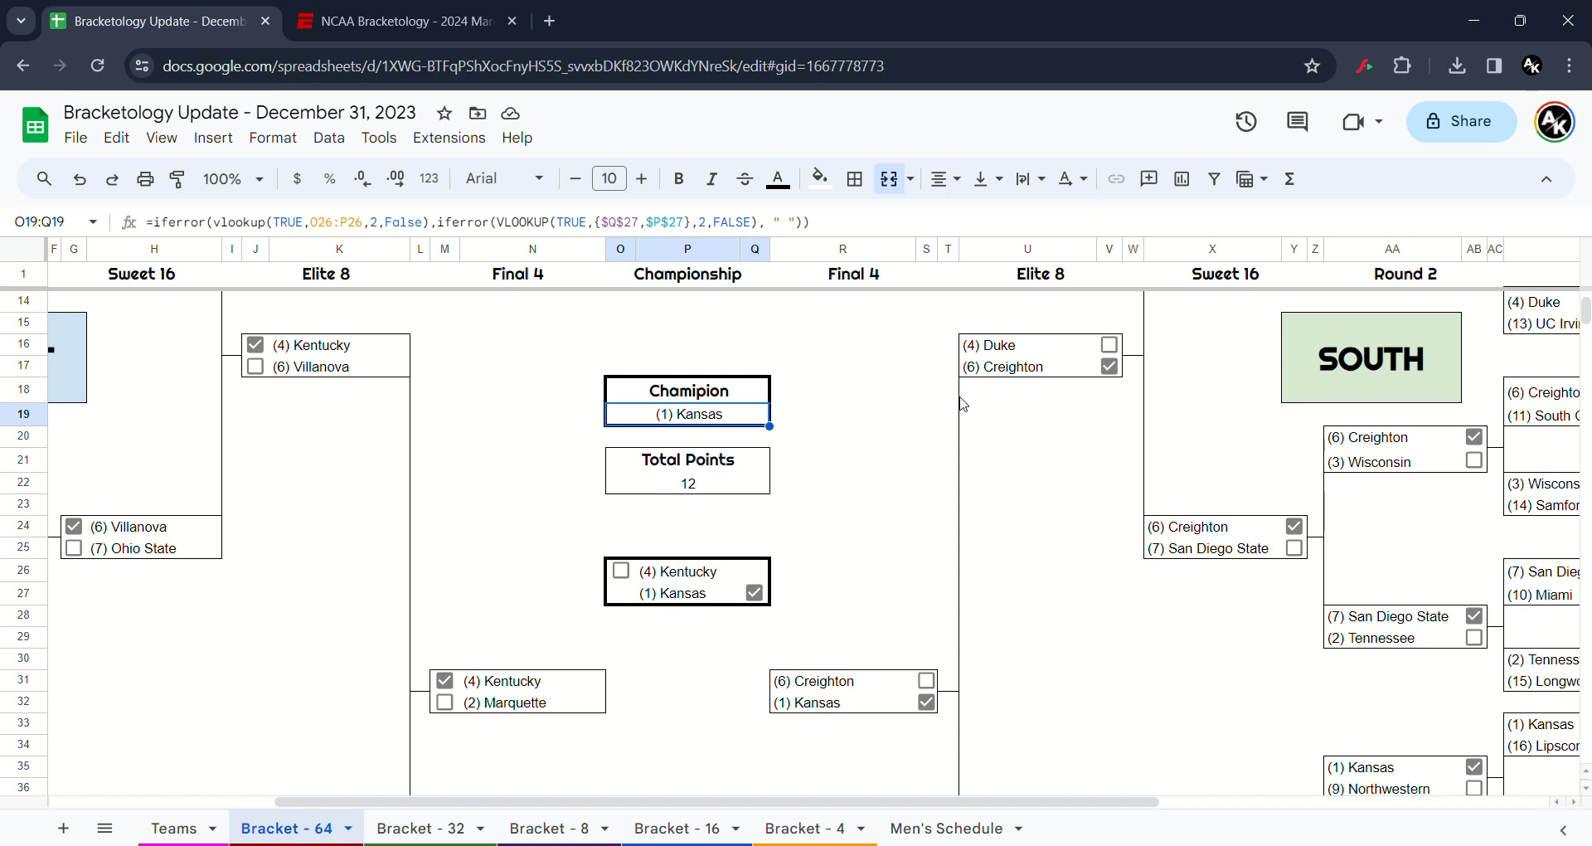
{"action": "mouse_move", "coordinate": [1490, 205]}
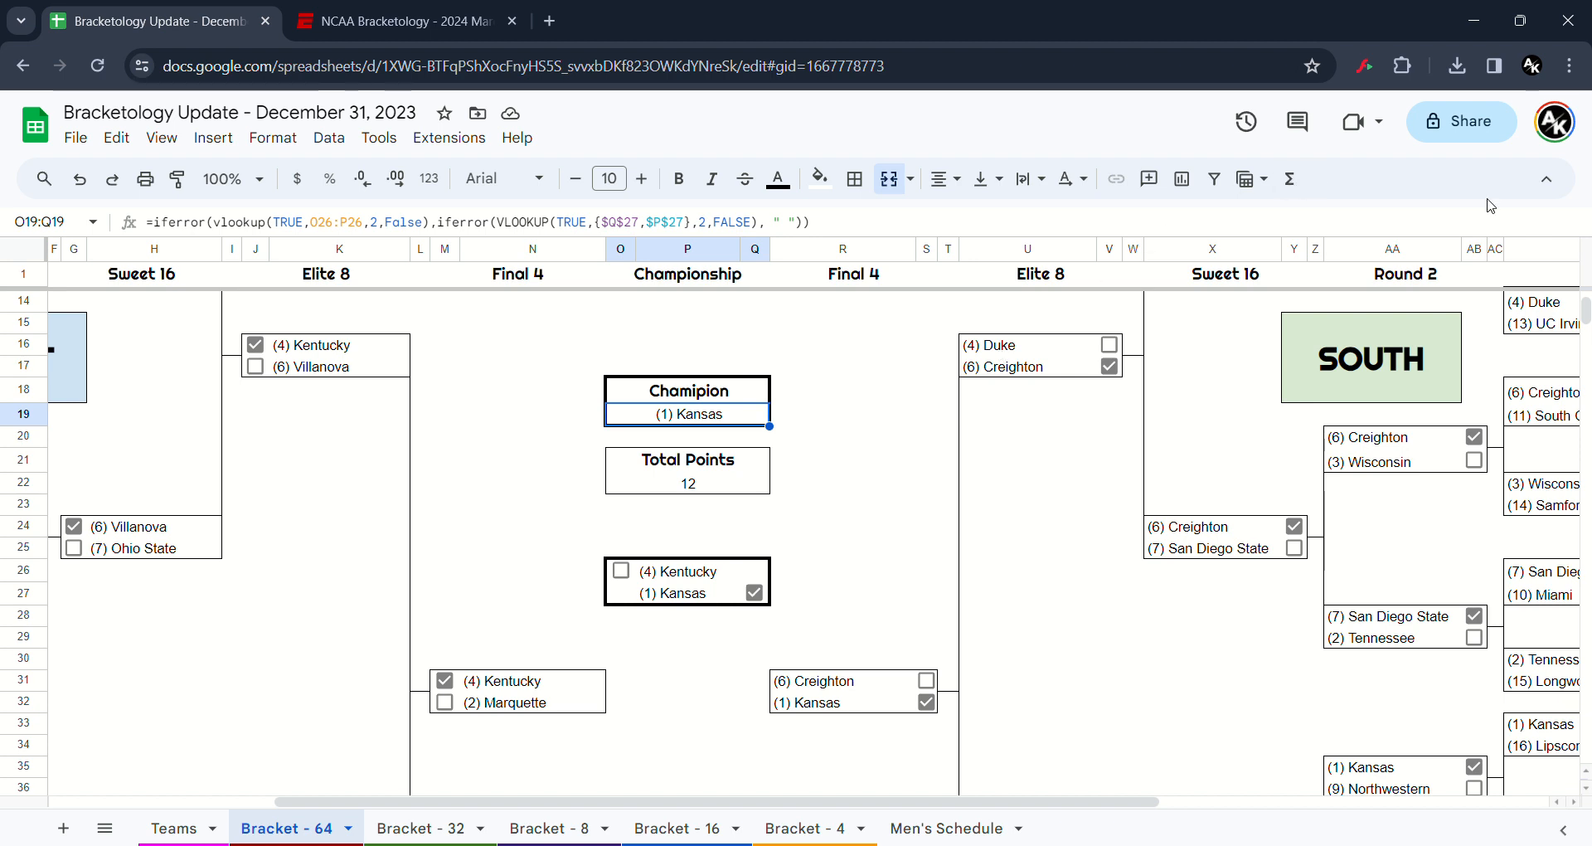
{"action": "mouse_move", "coordinate": [1537, 129]}
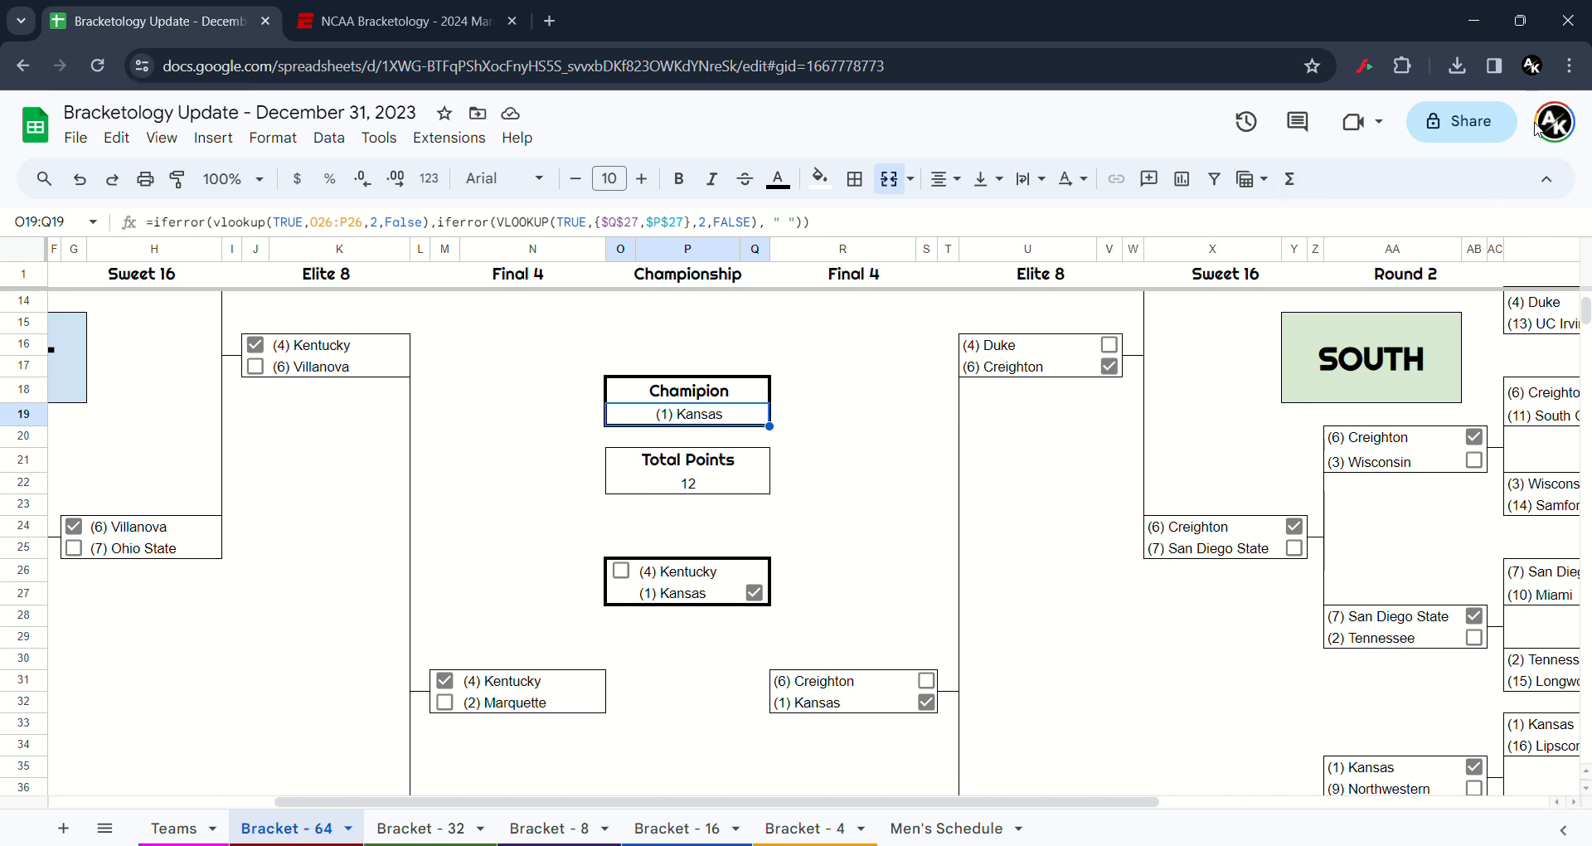